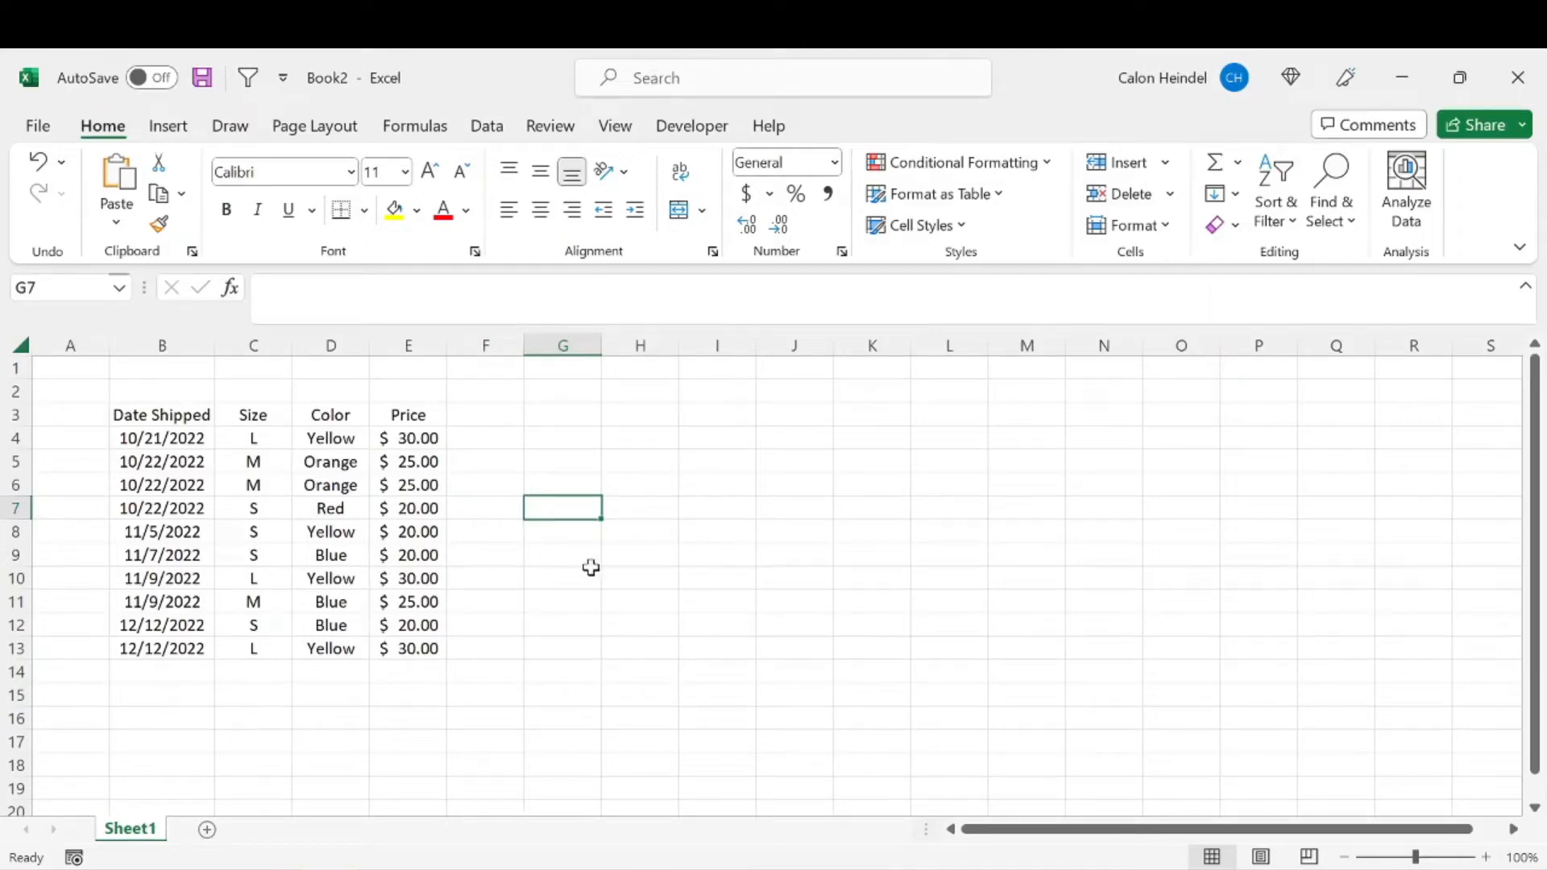
mouse_move(501, 549)
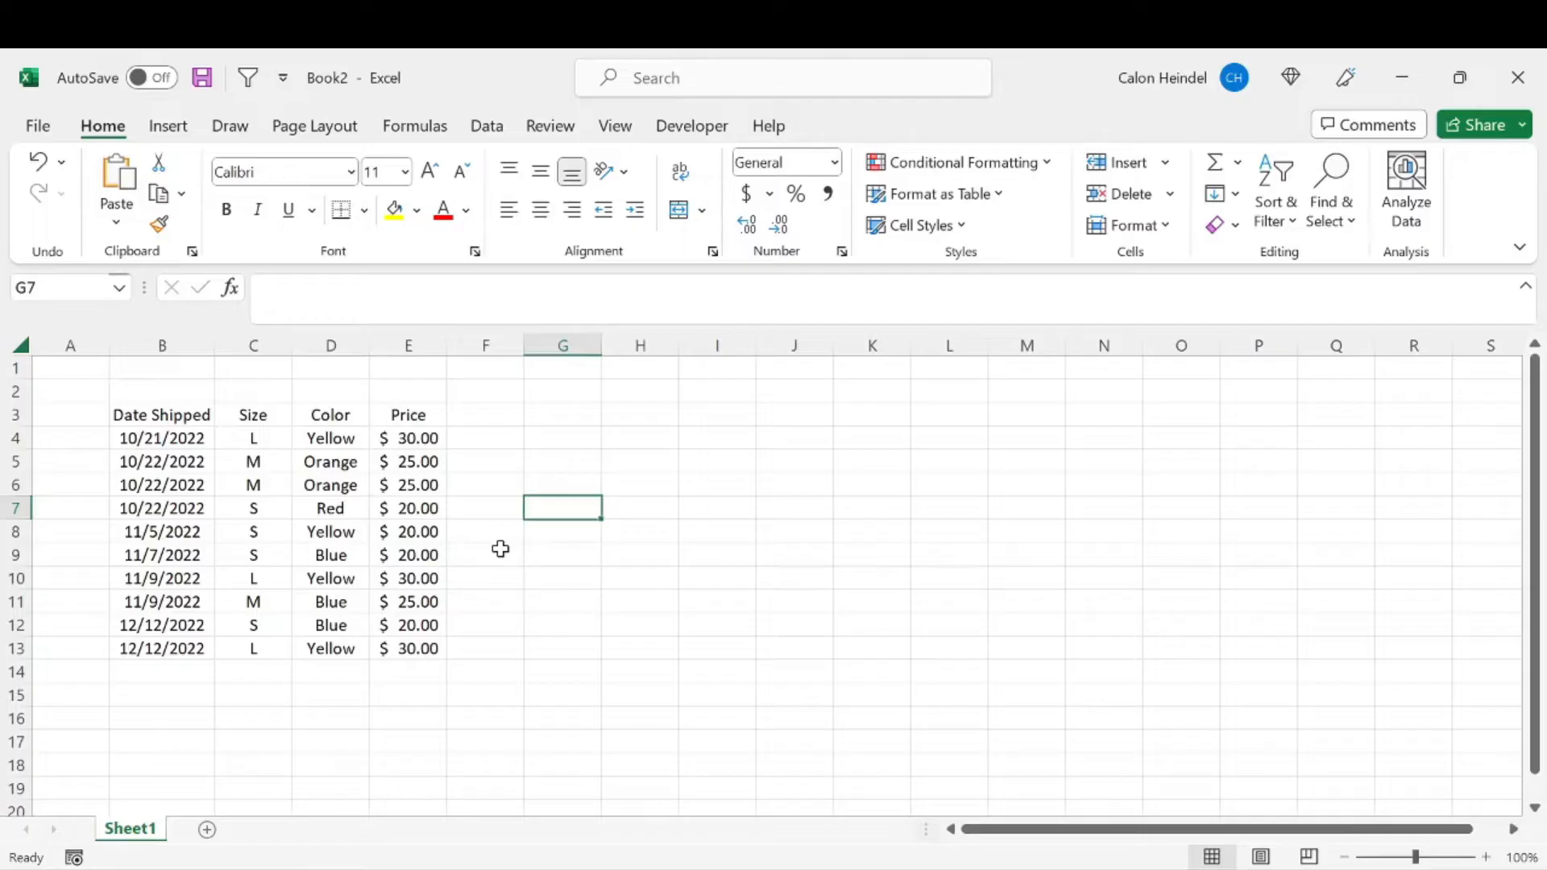
mouse_move(414, 503)
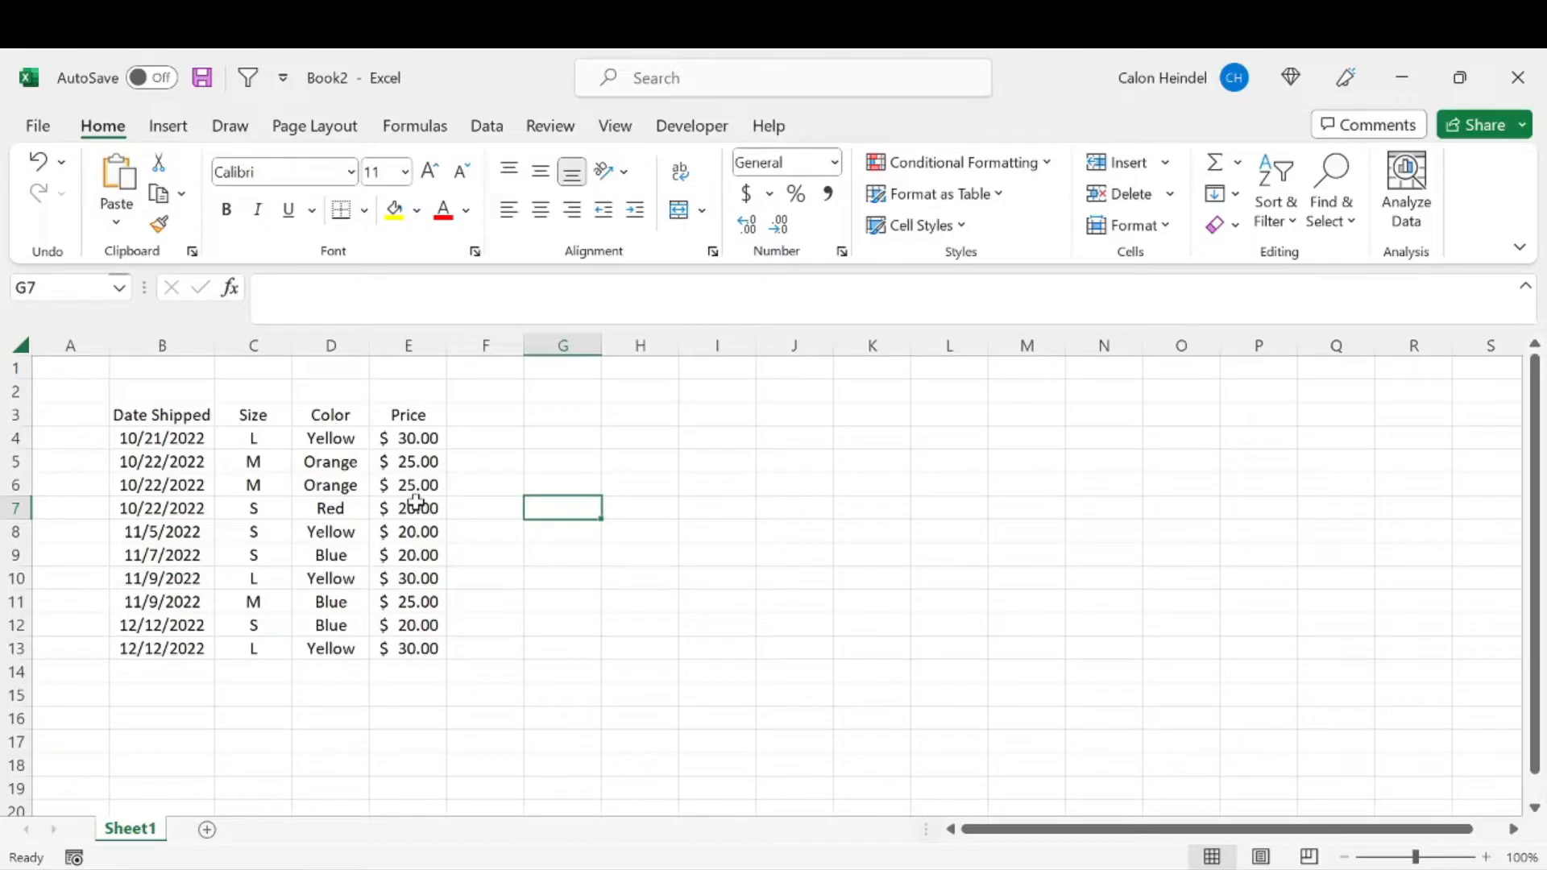
mouse_move(331, 578)
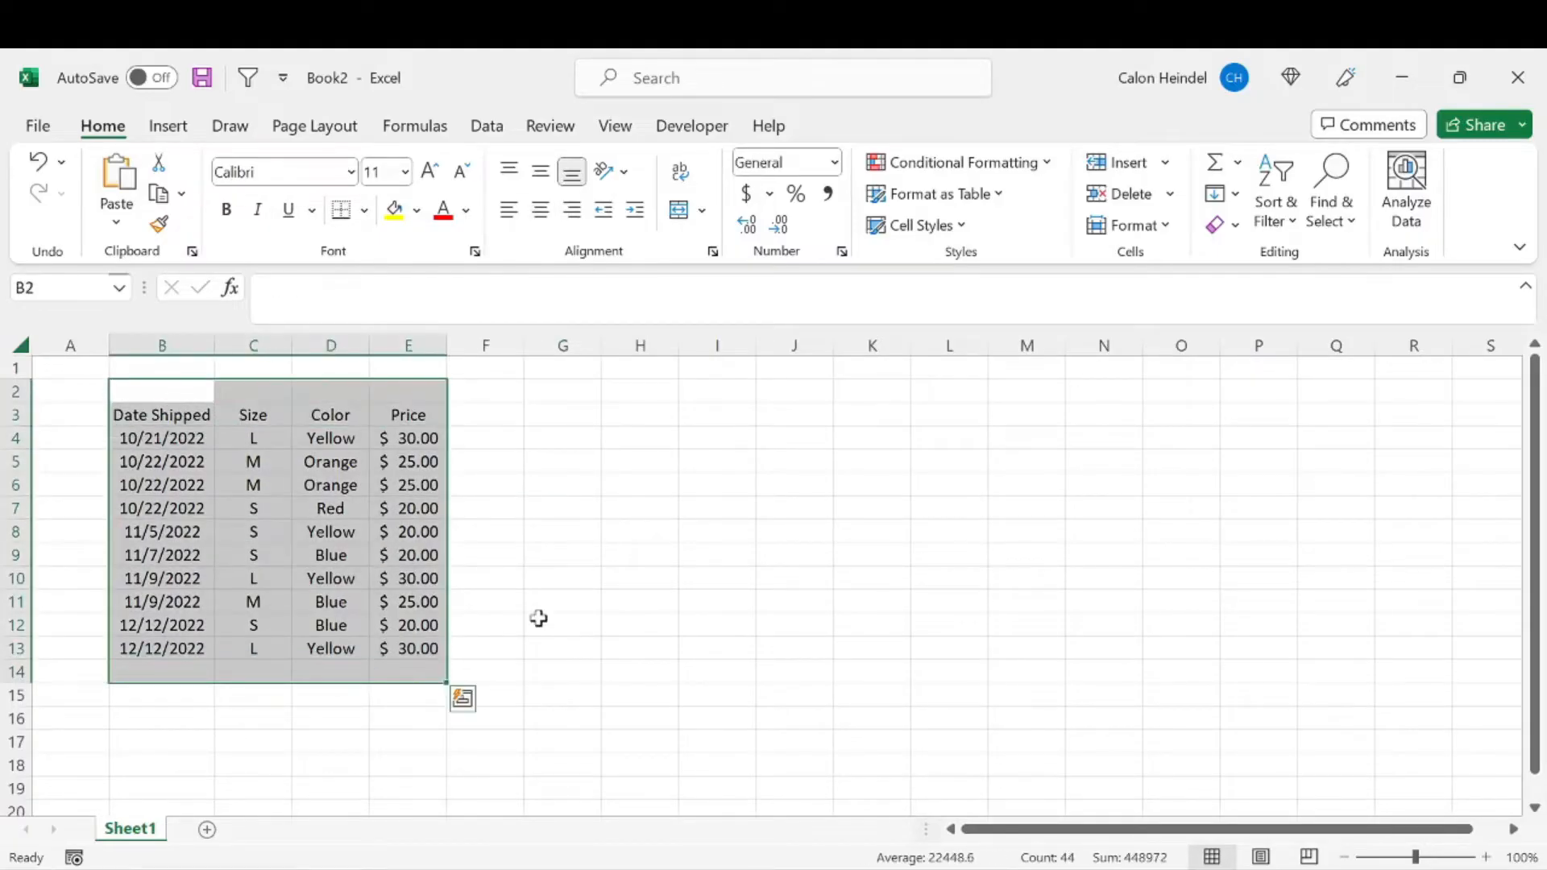
Step: Inspect the latest sale's row and its Yellow colour cell in the table
click(563, 624)
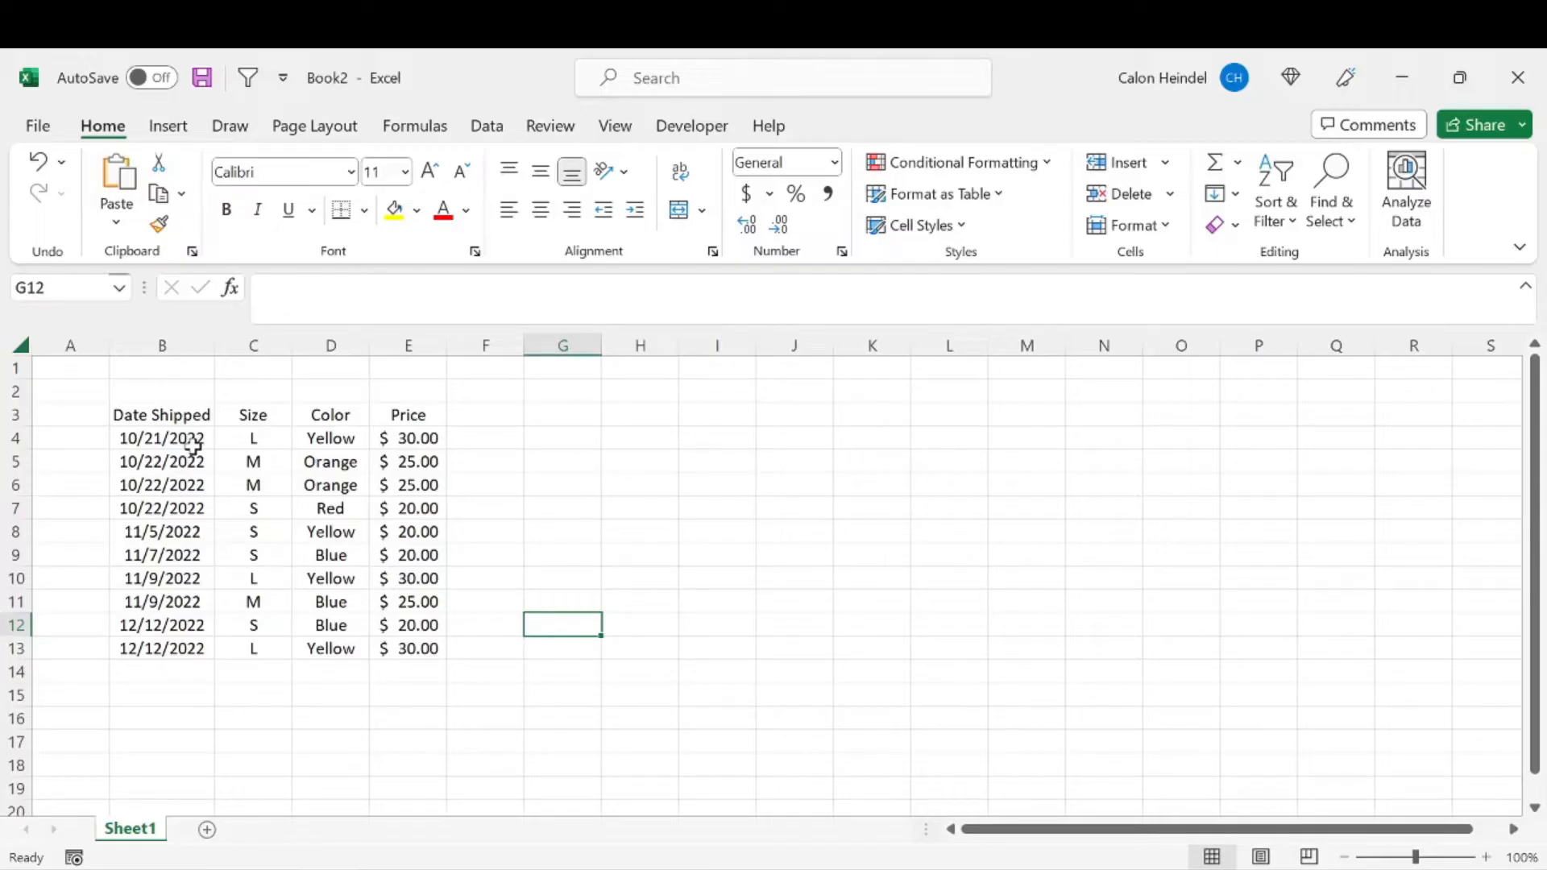
mouse_move(235, 462)
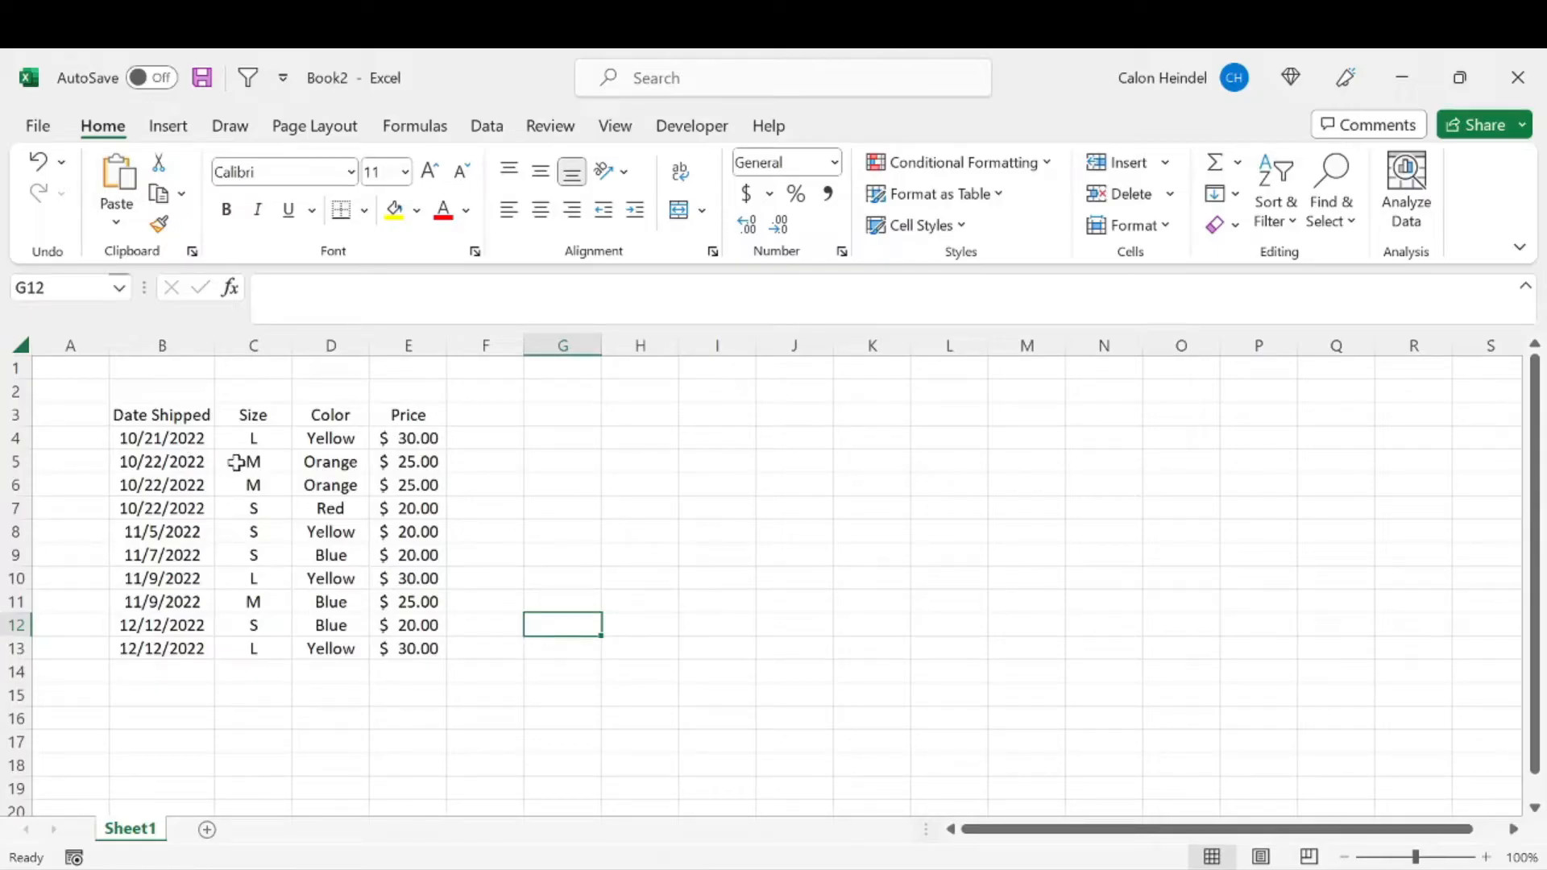
drag(330, 439, 330, 648)
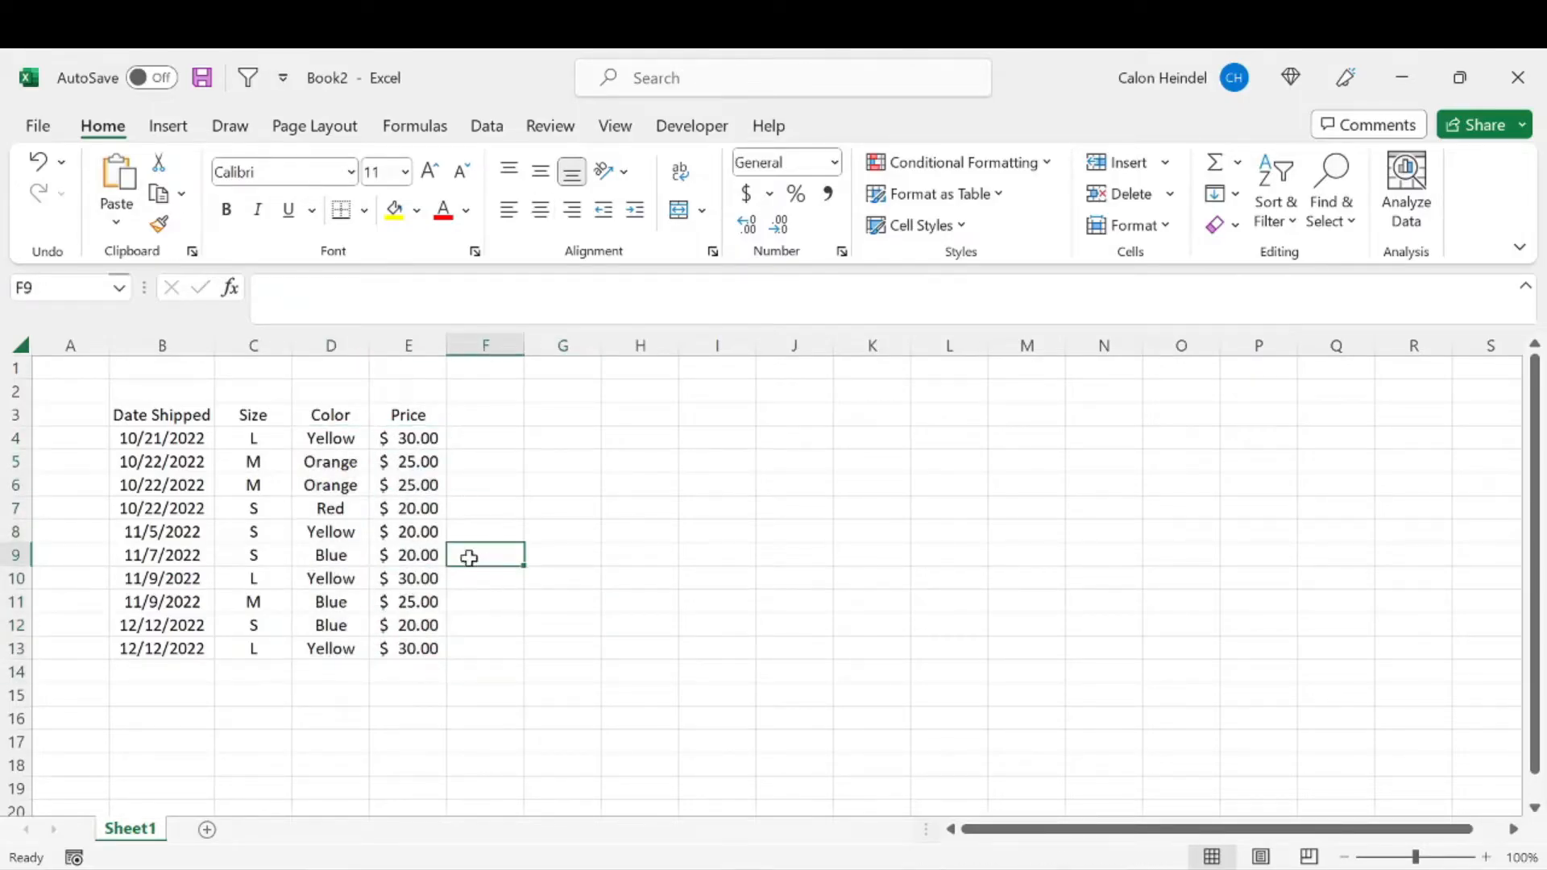
mouse_move(287, 582)
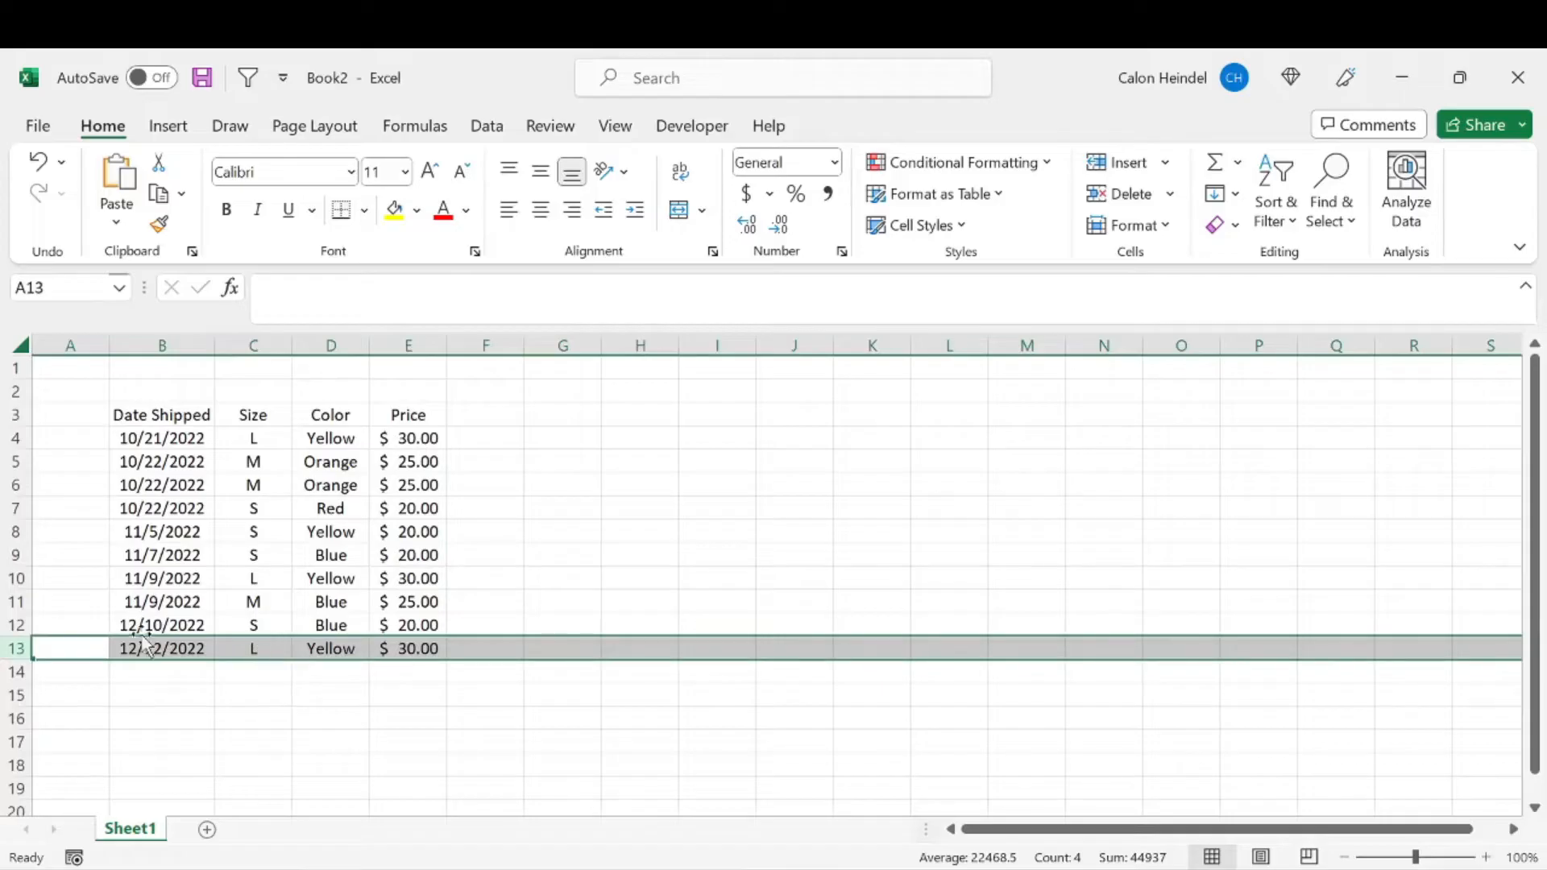
click(161, 671)
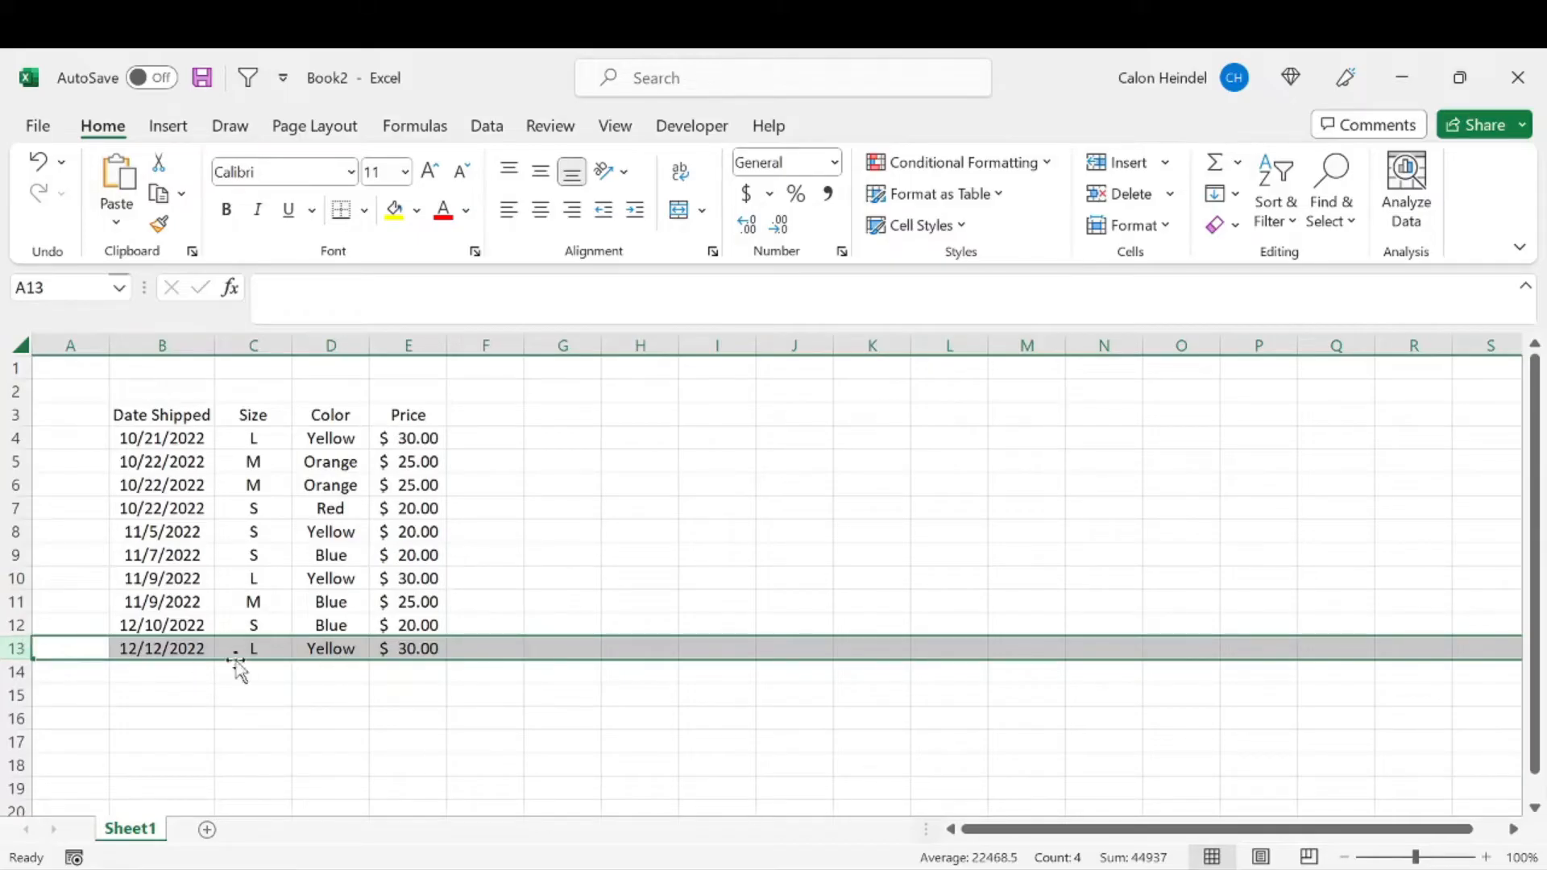
click(330, 648)
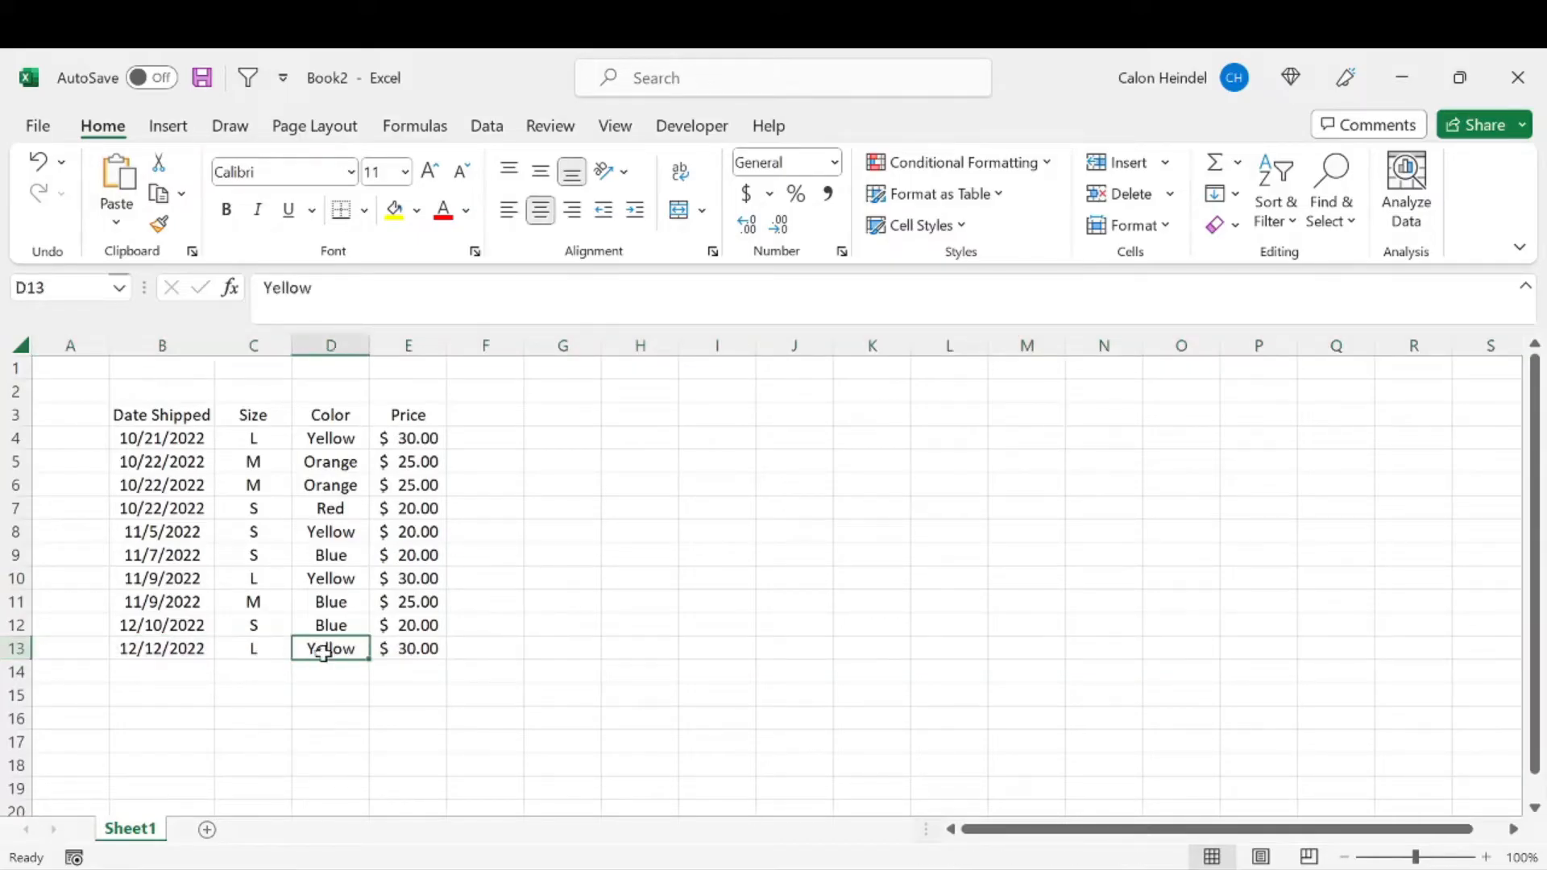
click(331, 717)
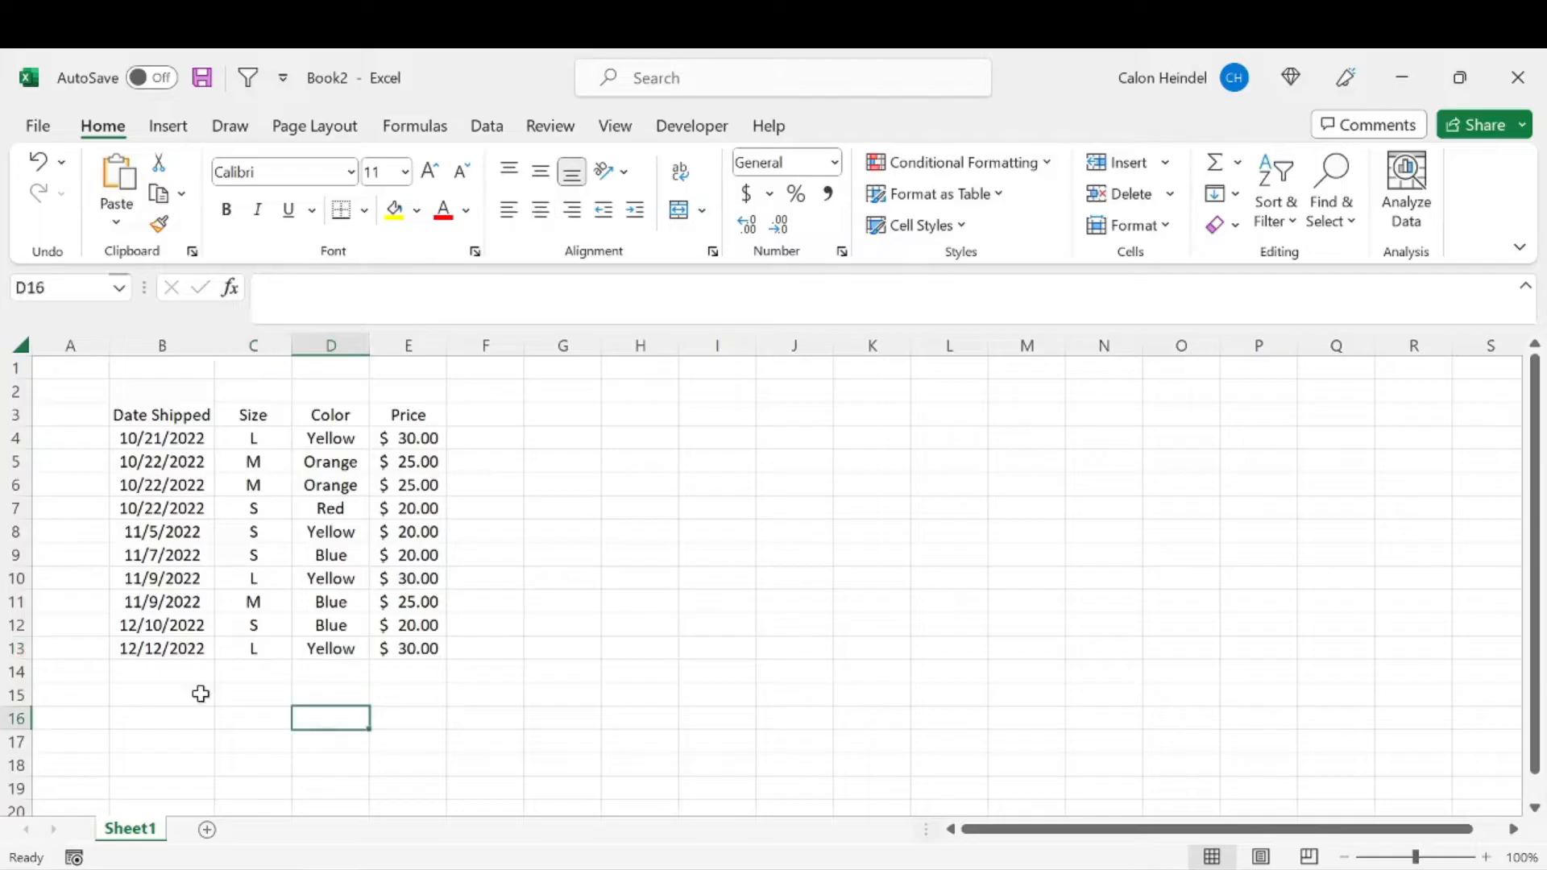
mouse_move(40, 654)
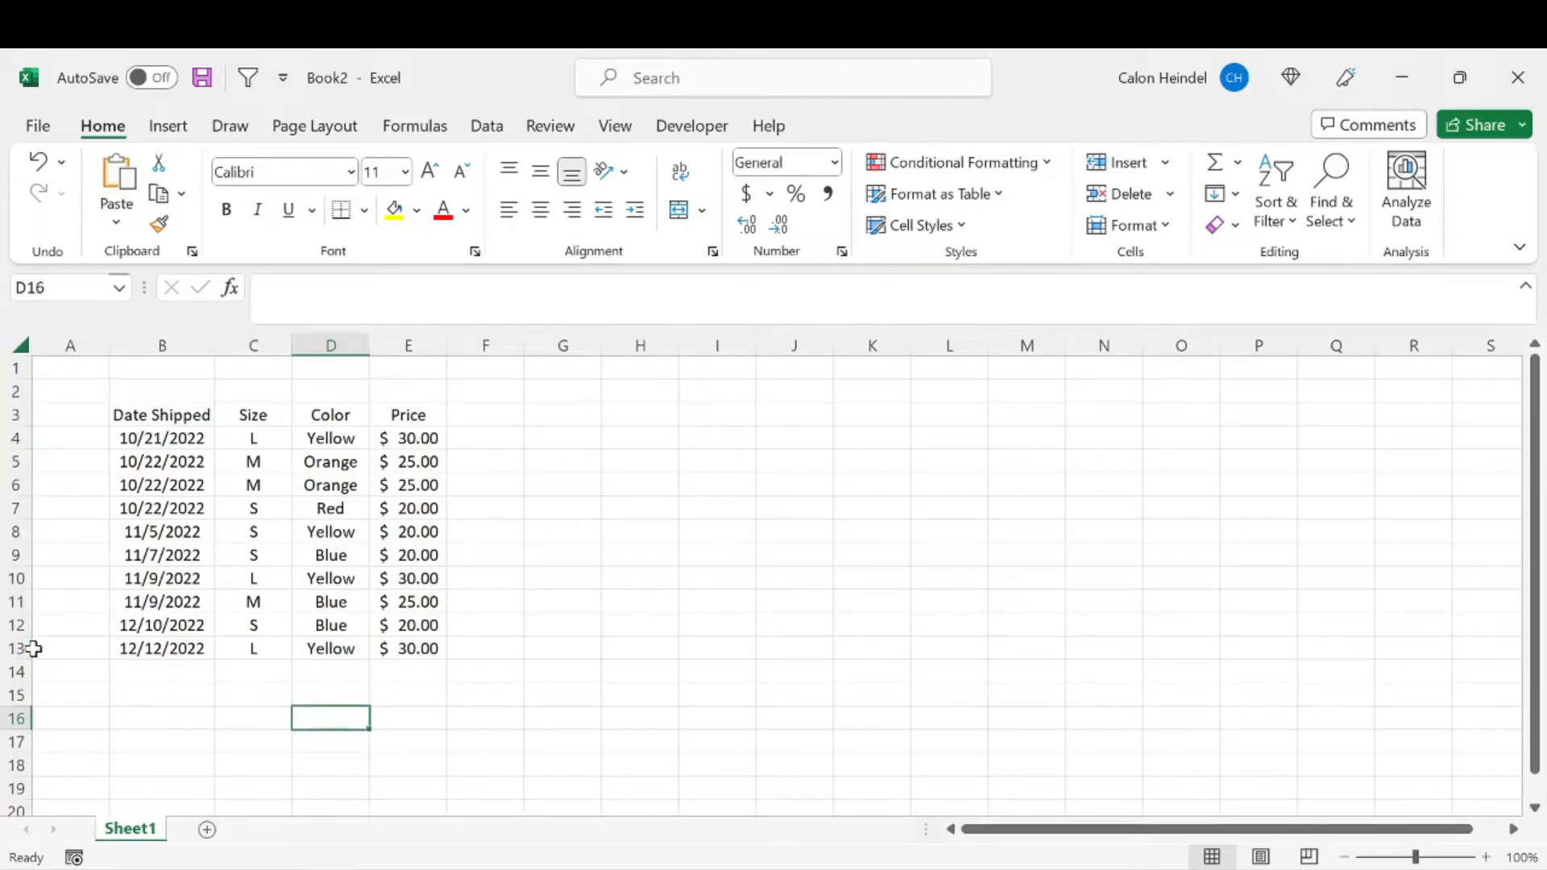
Step: Reselect the latest sale's row and its Yellow colour, typing L
click(14, 648)
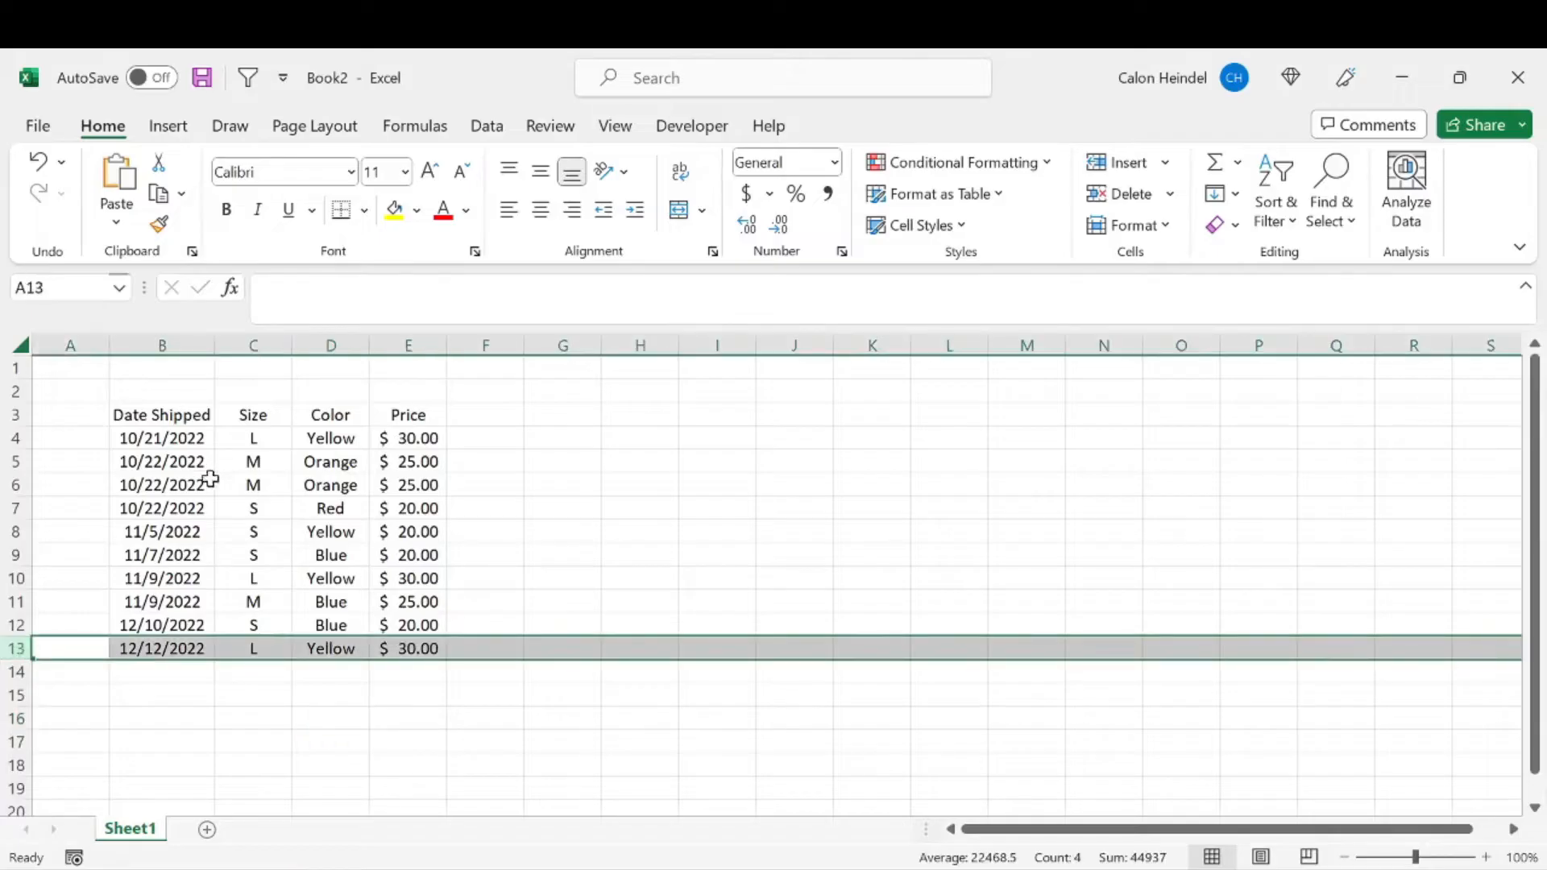
mouse_move(335, 648)
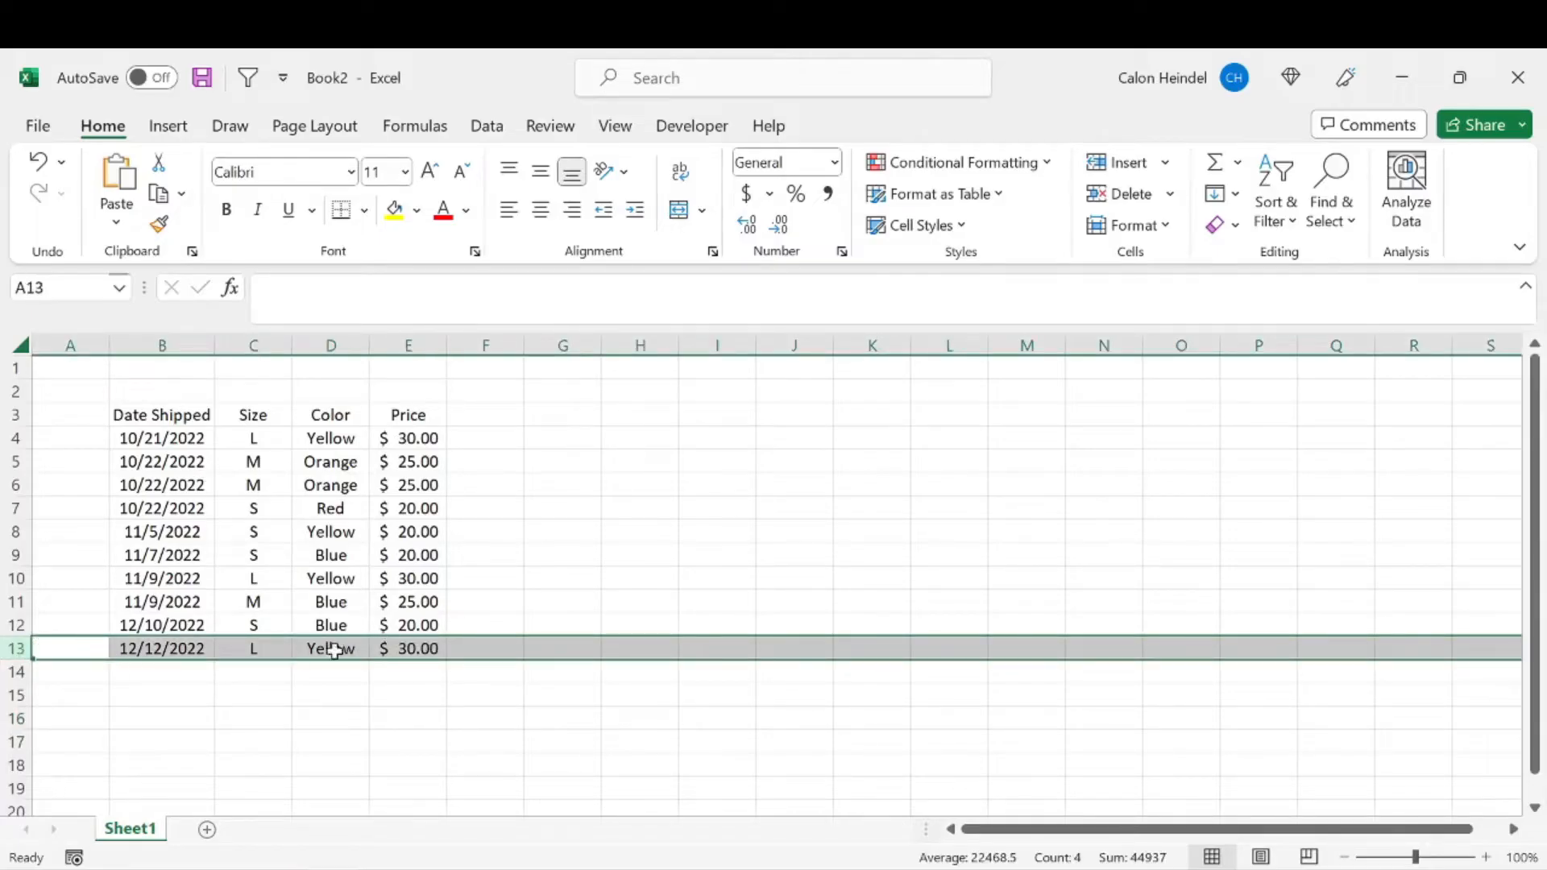
mouse_move(339, 653)
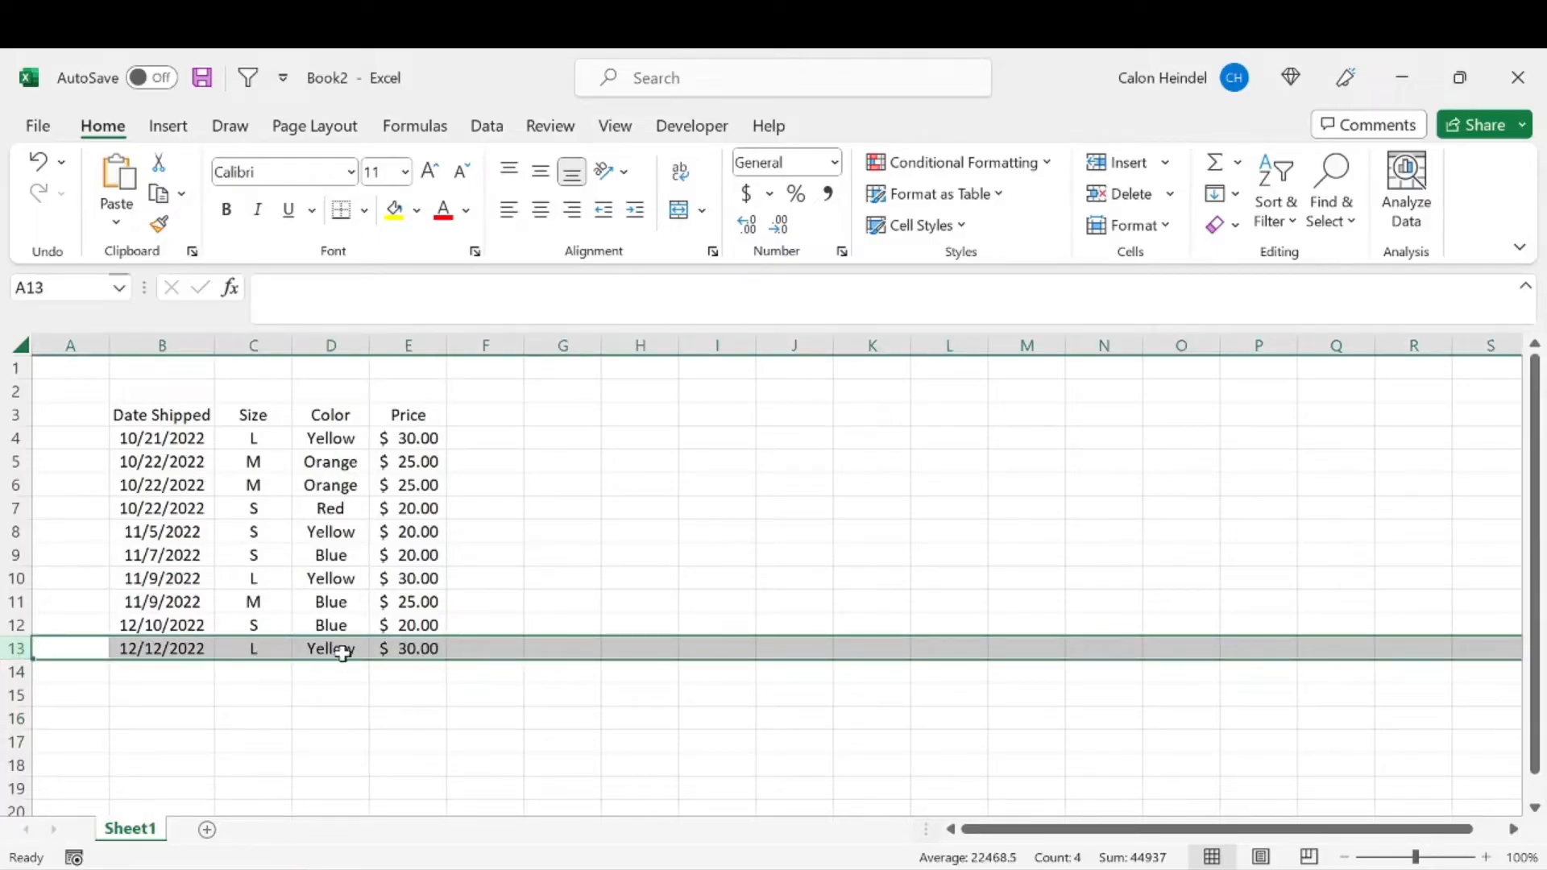
click(330, 648)
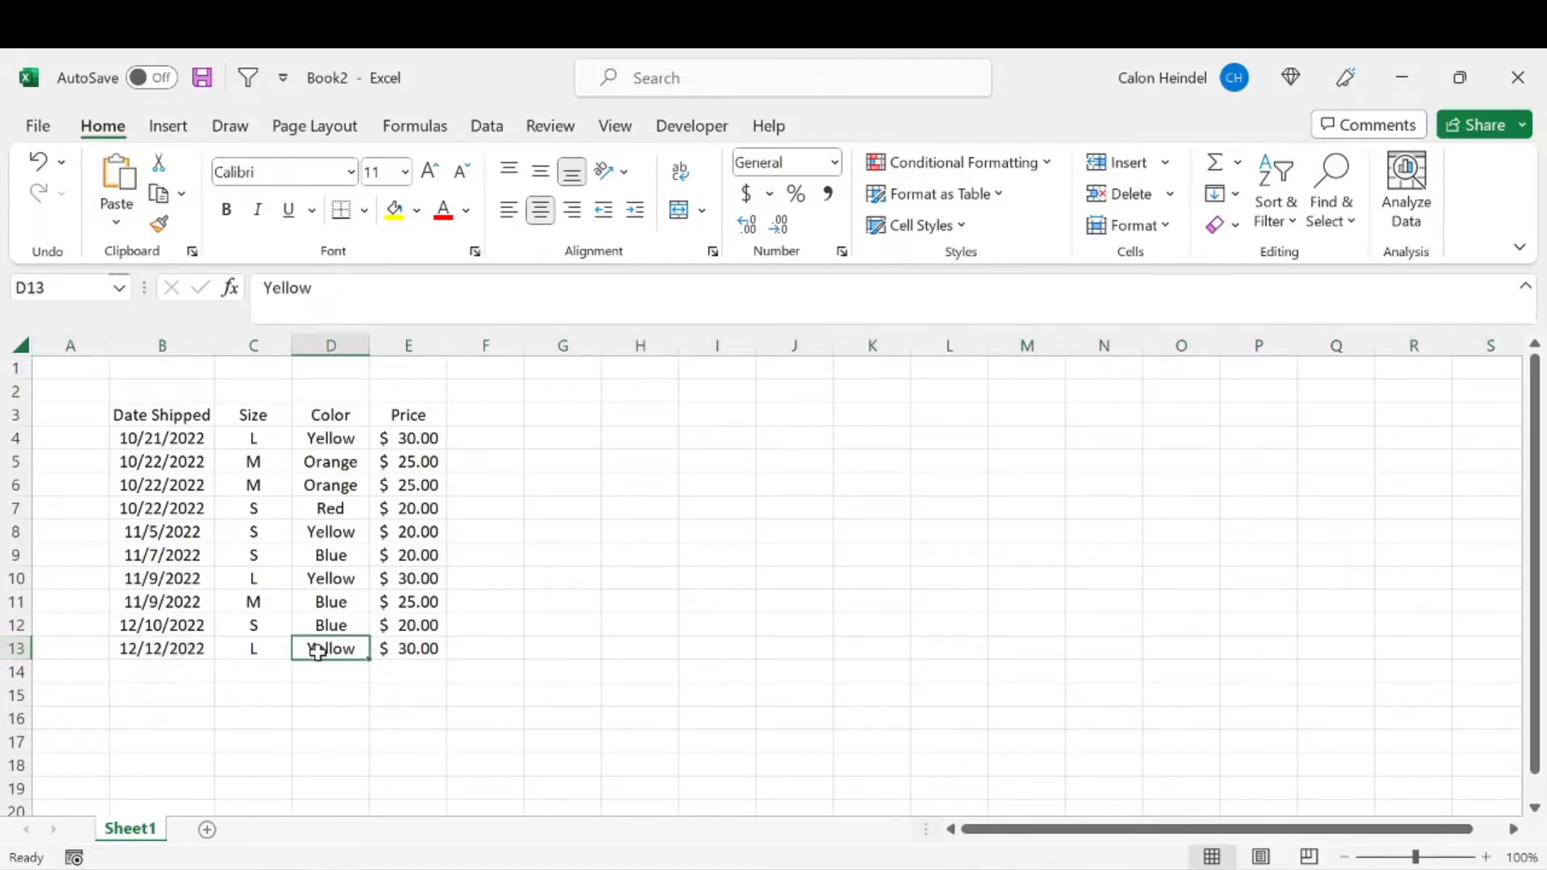
click(15, 648)
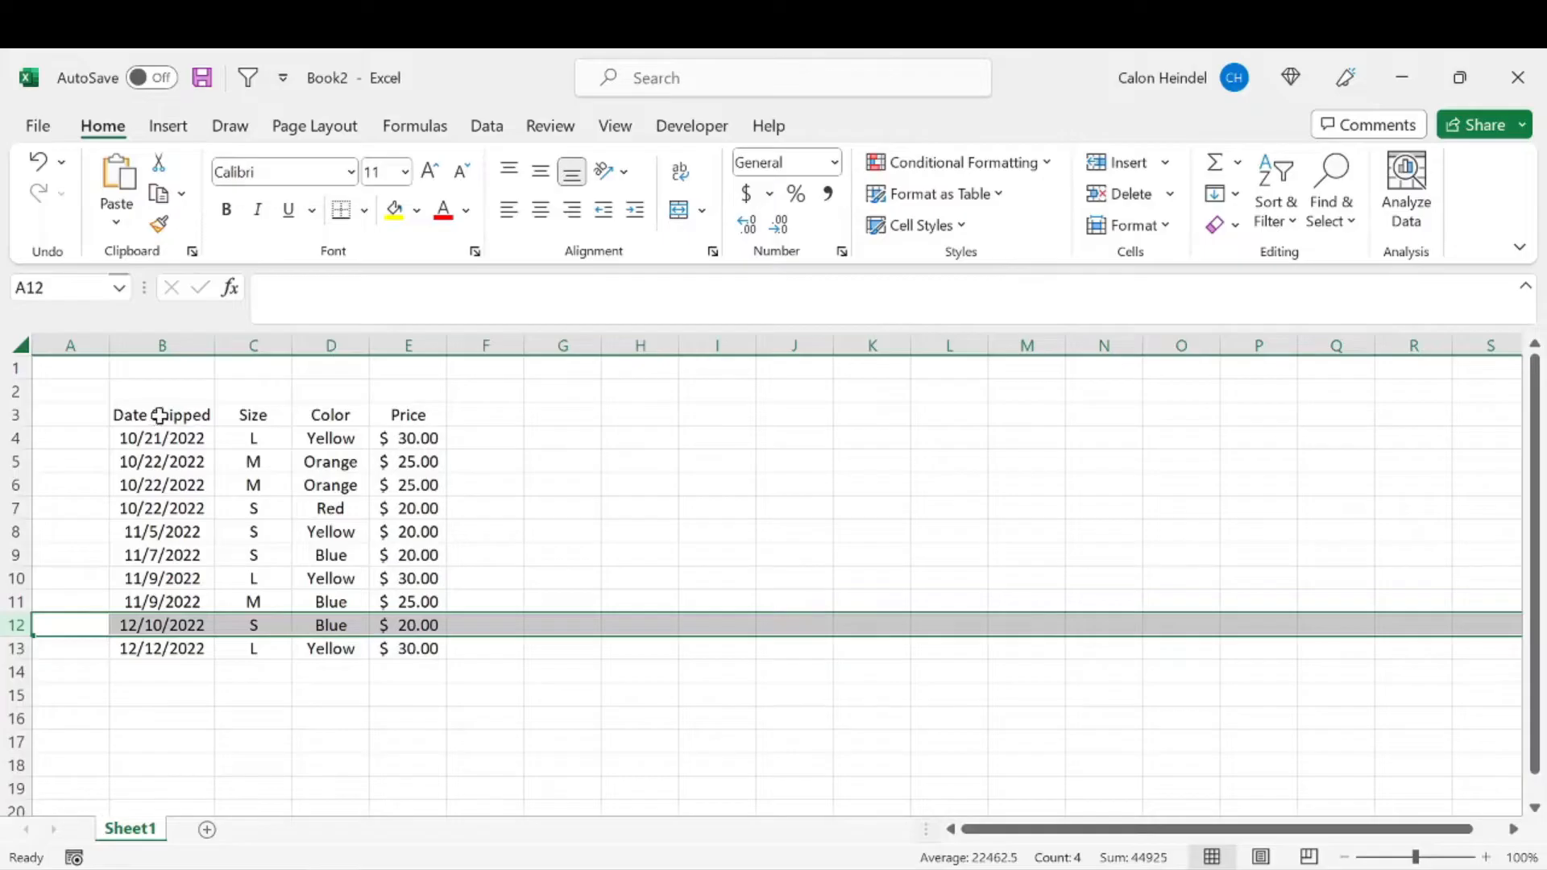
click(162, 532)
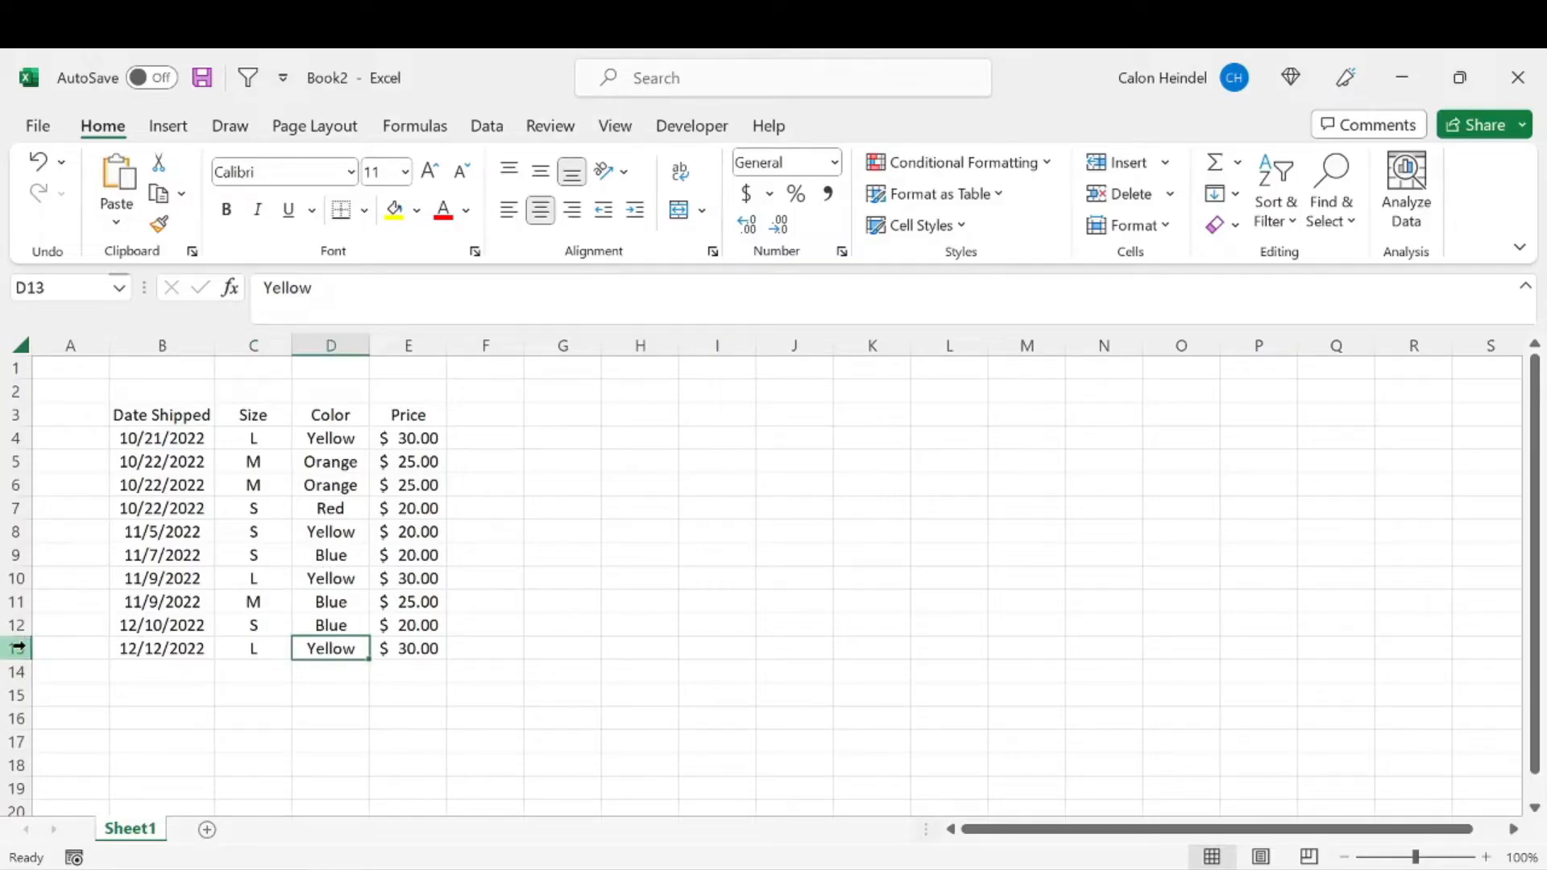
click(14, 647)
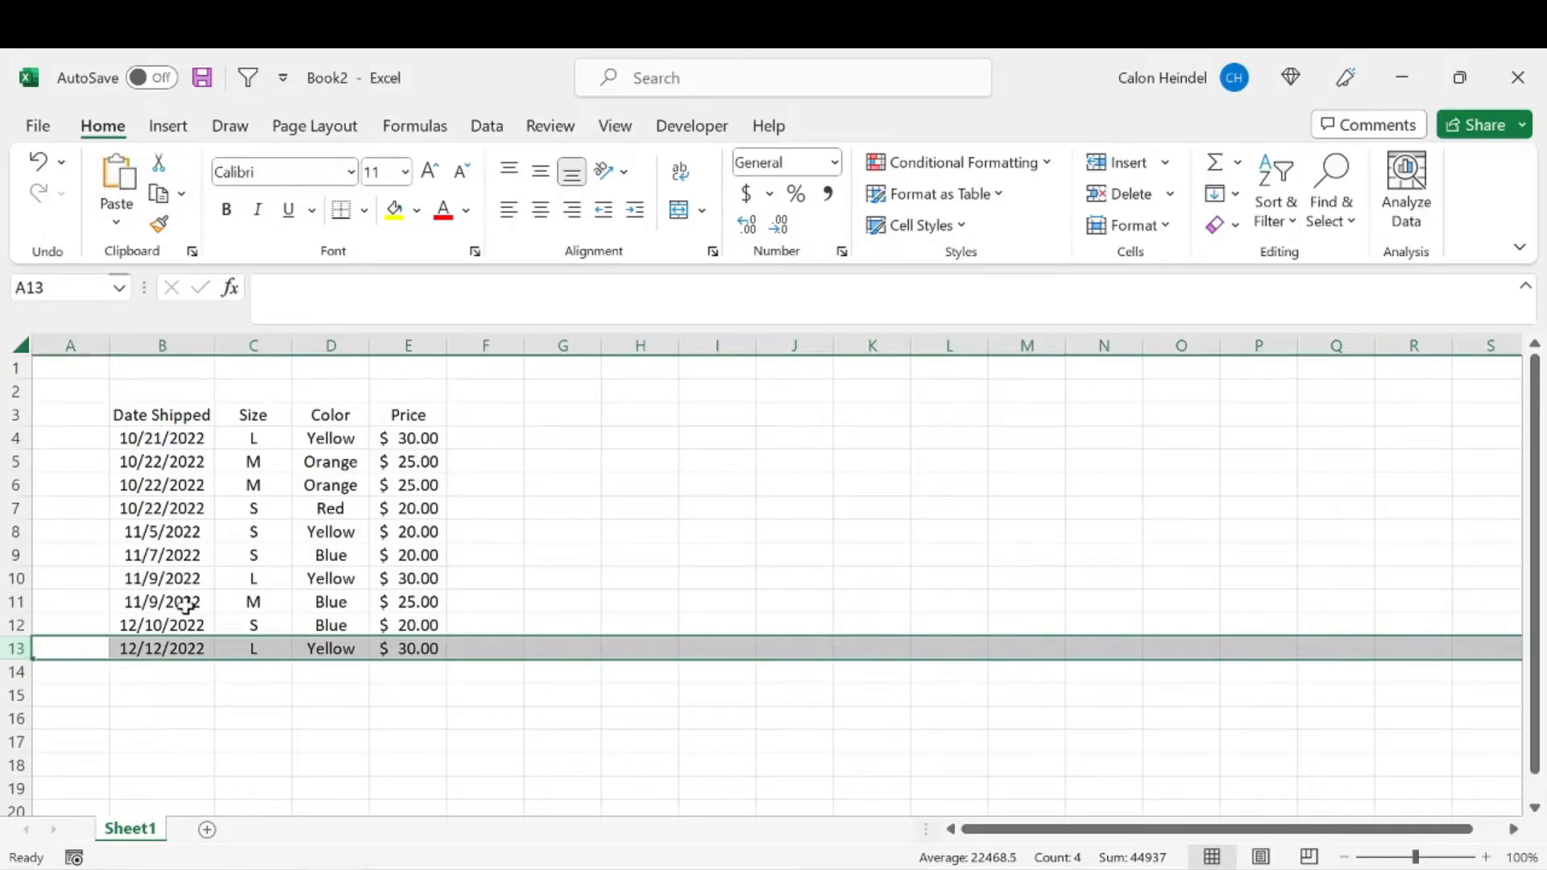
mouse_move(291, 693)
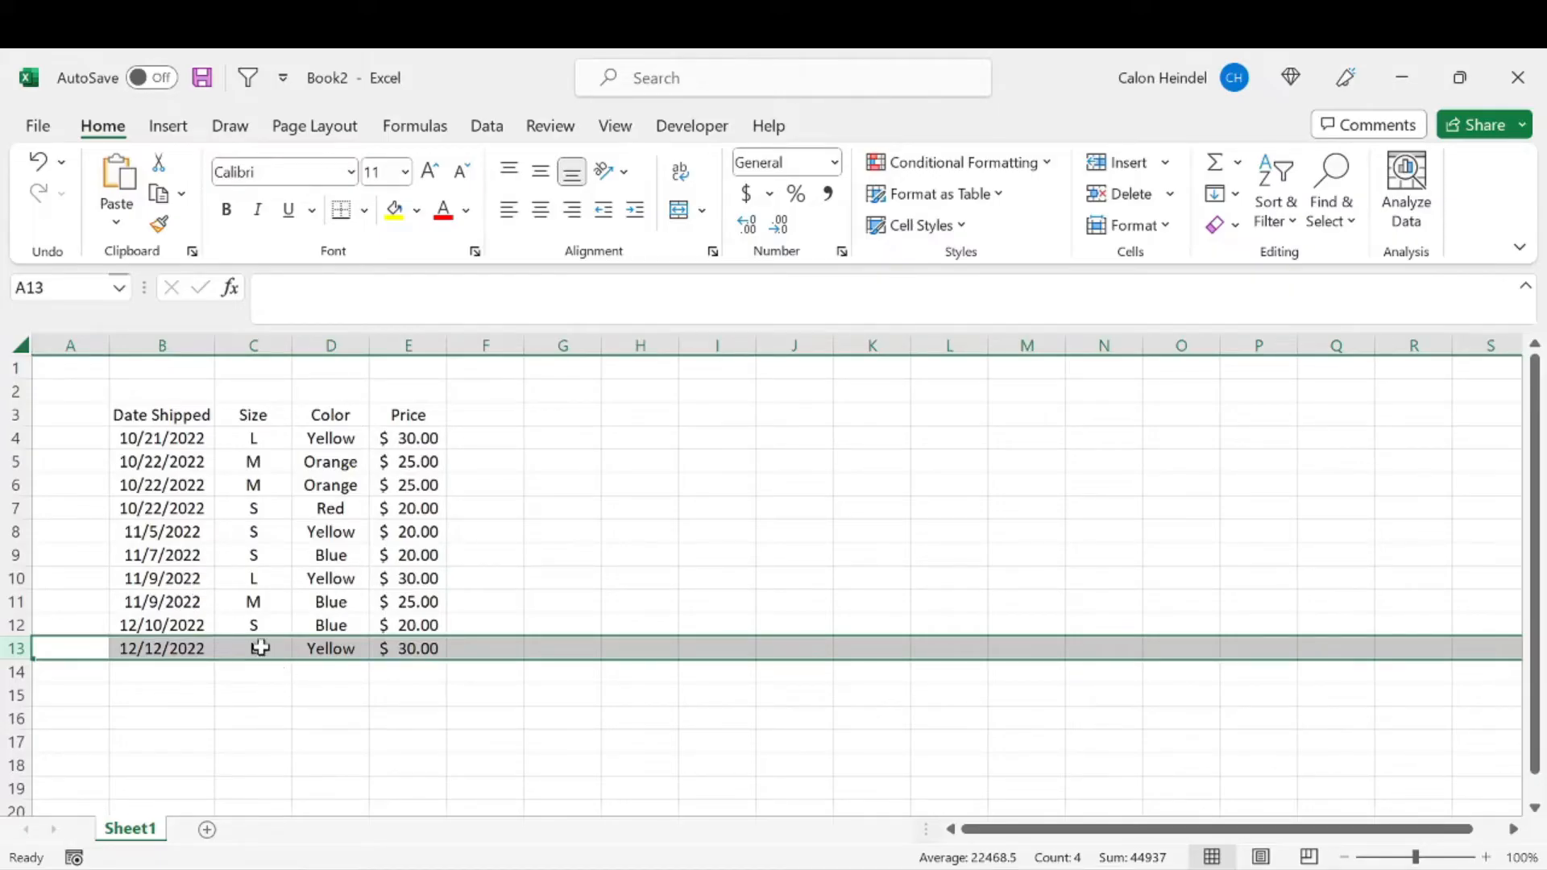
text(L)
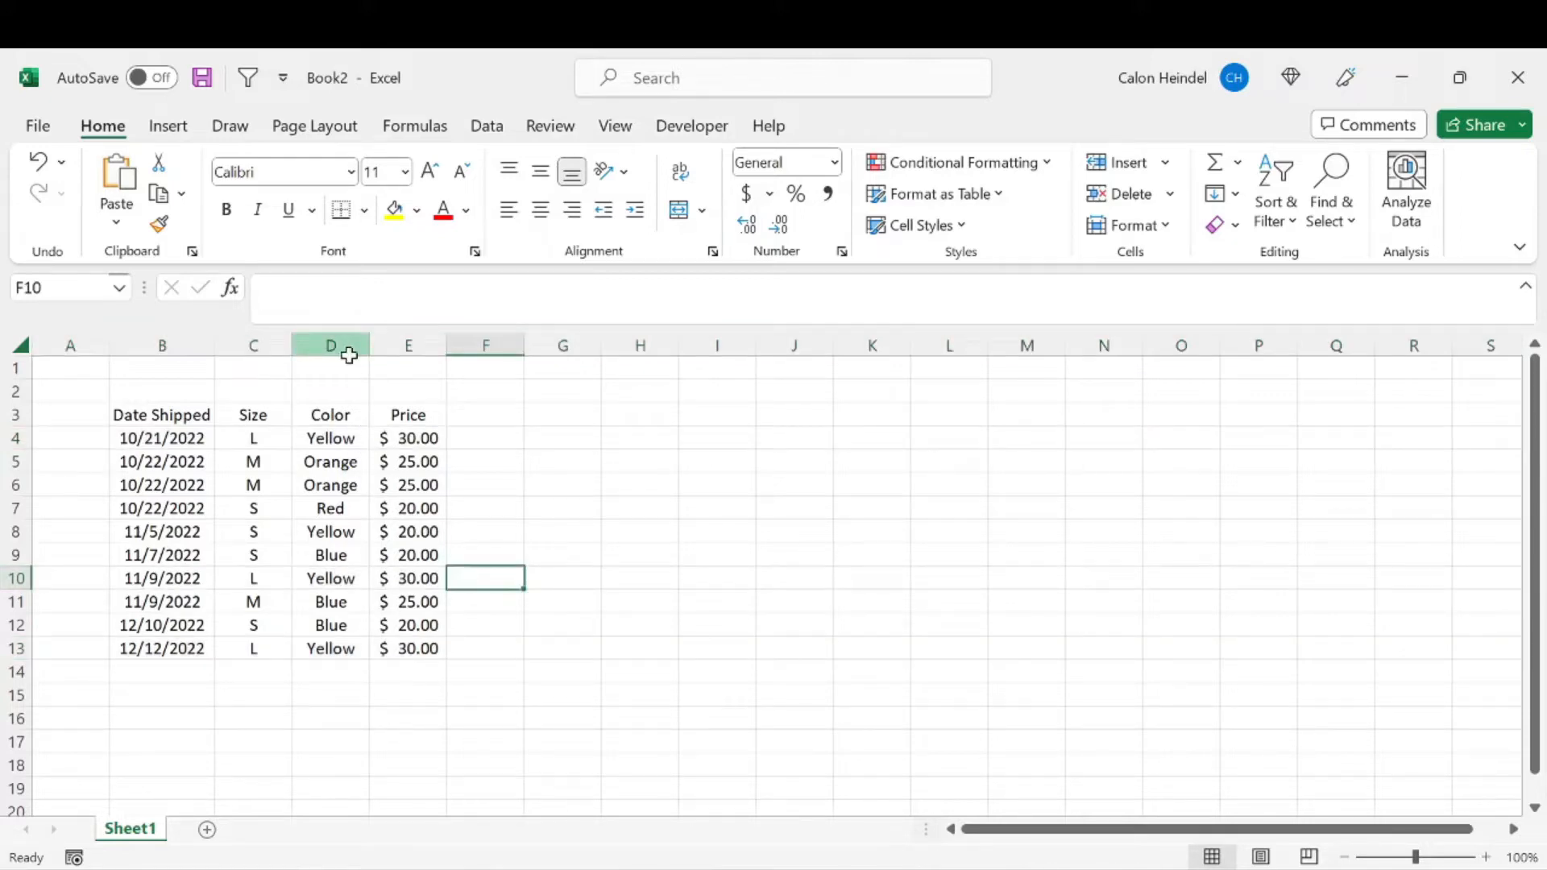
Step: Try a duplicate-values conditional formatting rule on the Color column, then cancel it
click(330, 344)
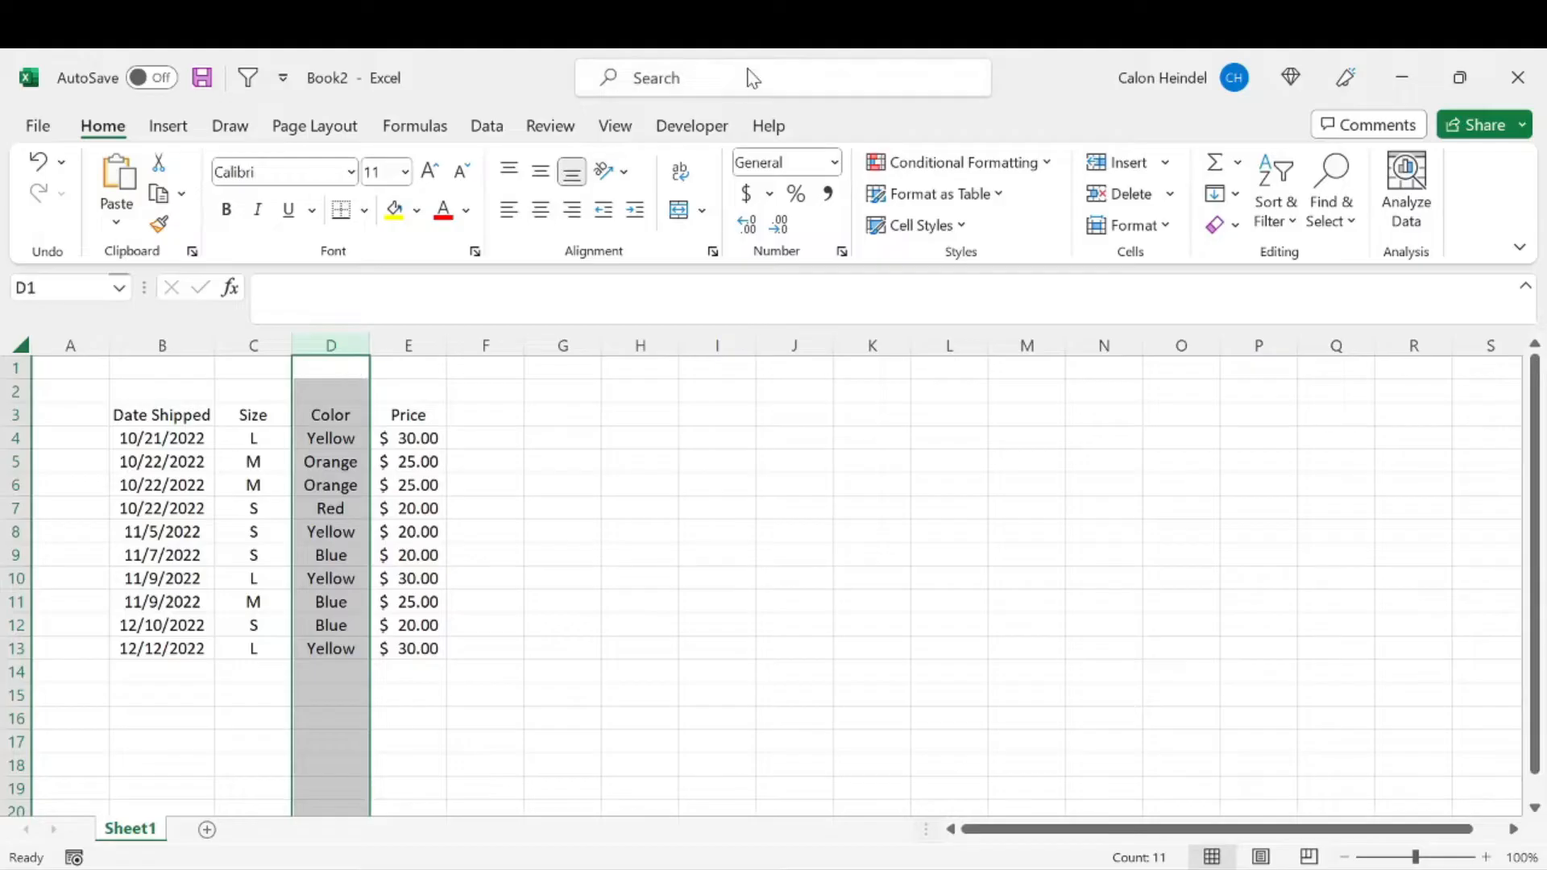
click(953, 162)
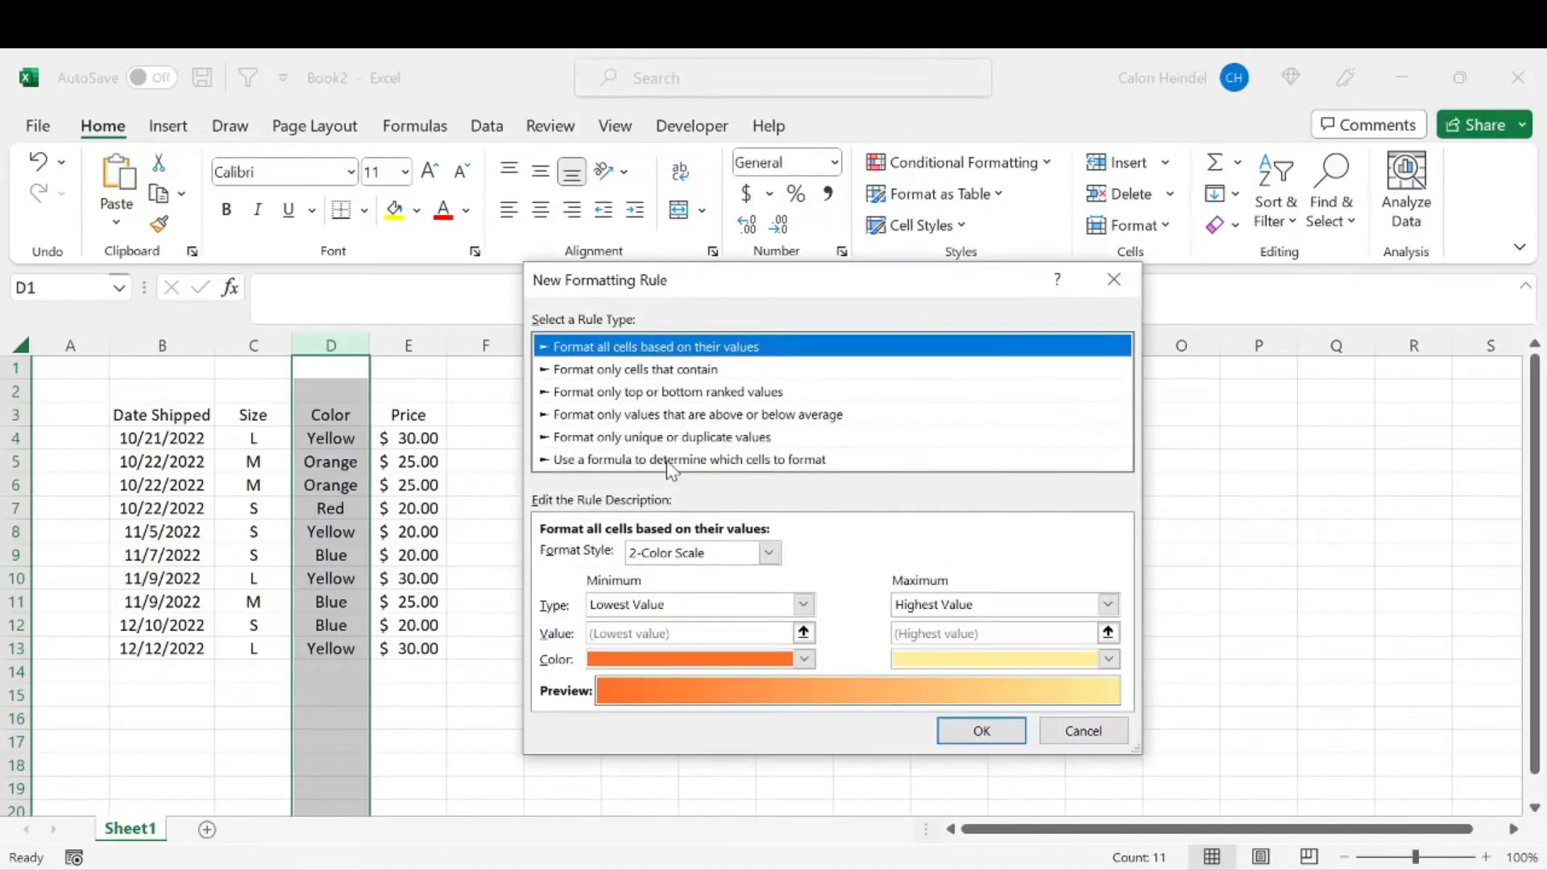
click(661, 436)
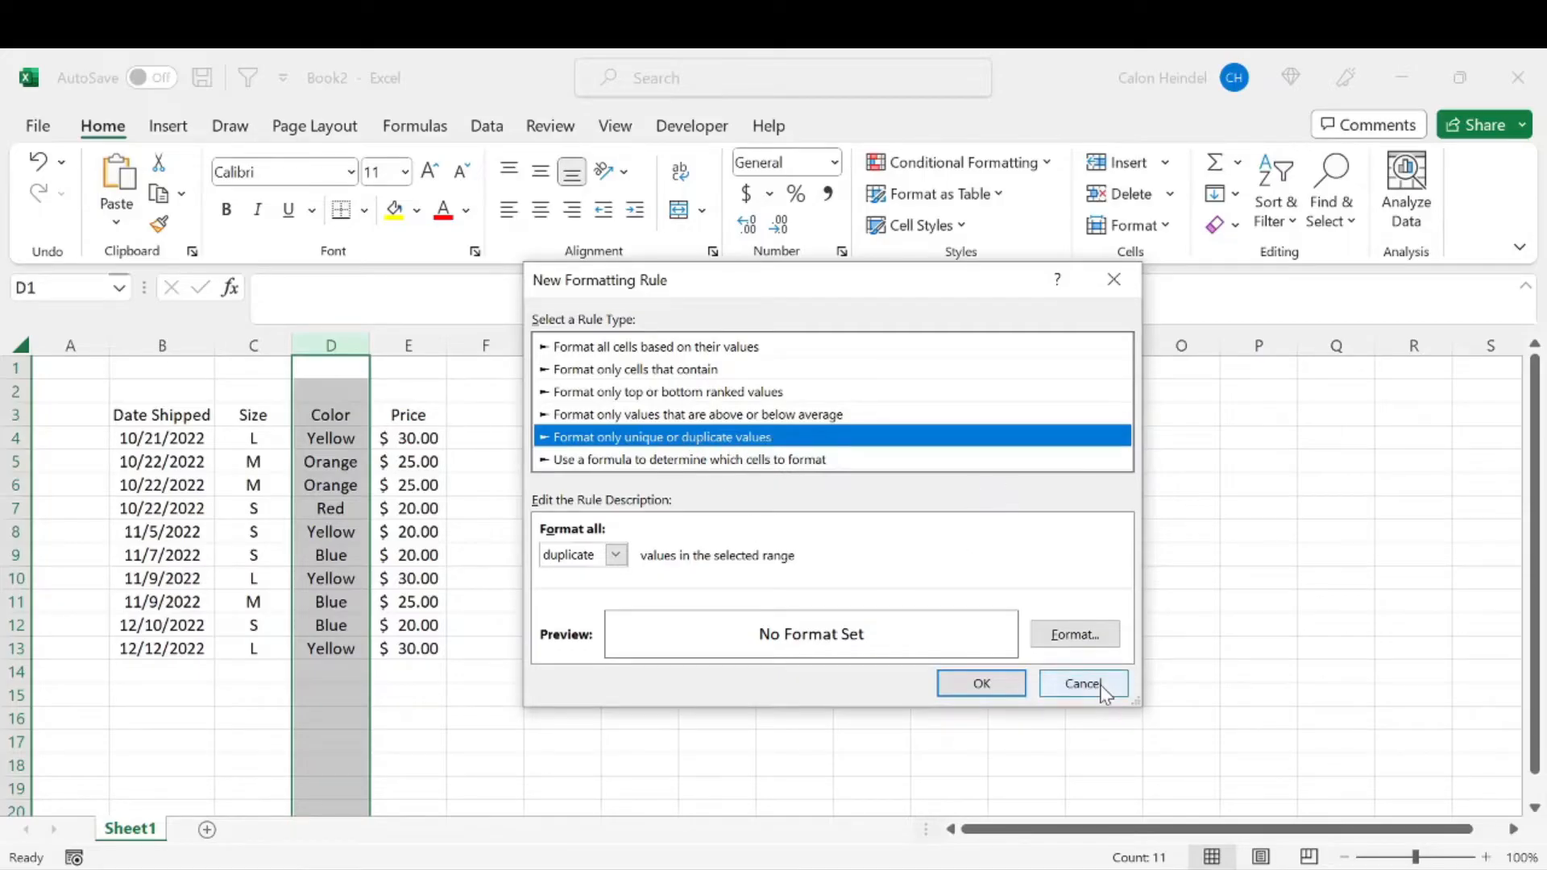
click(1081, 684)
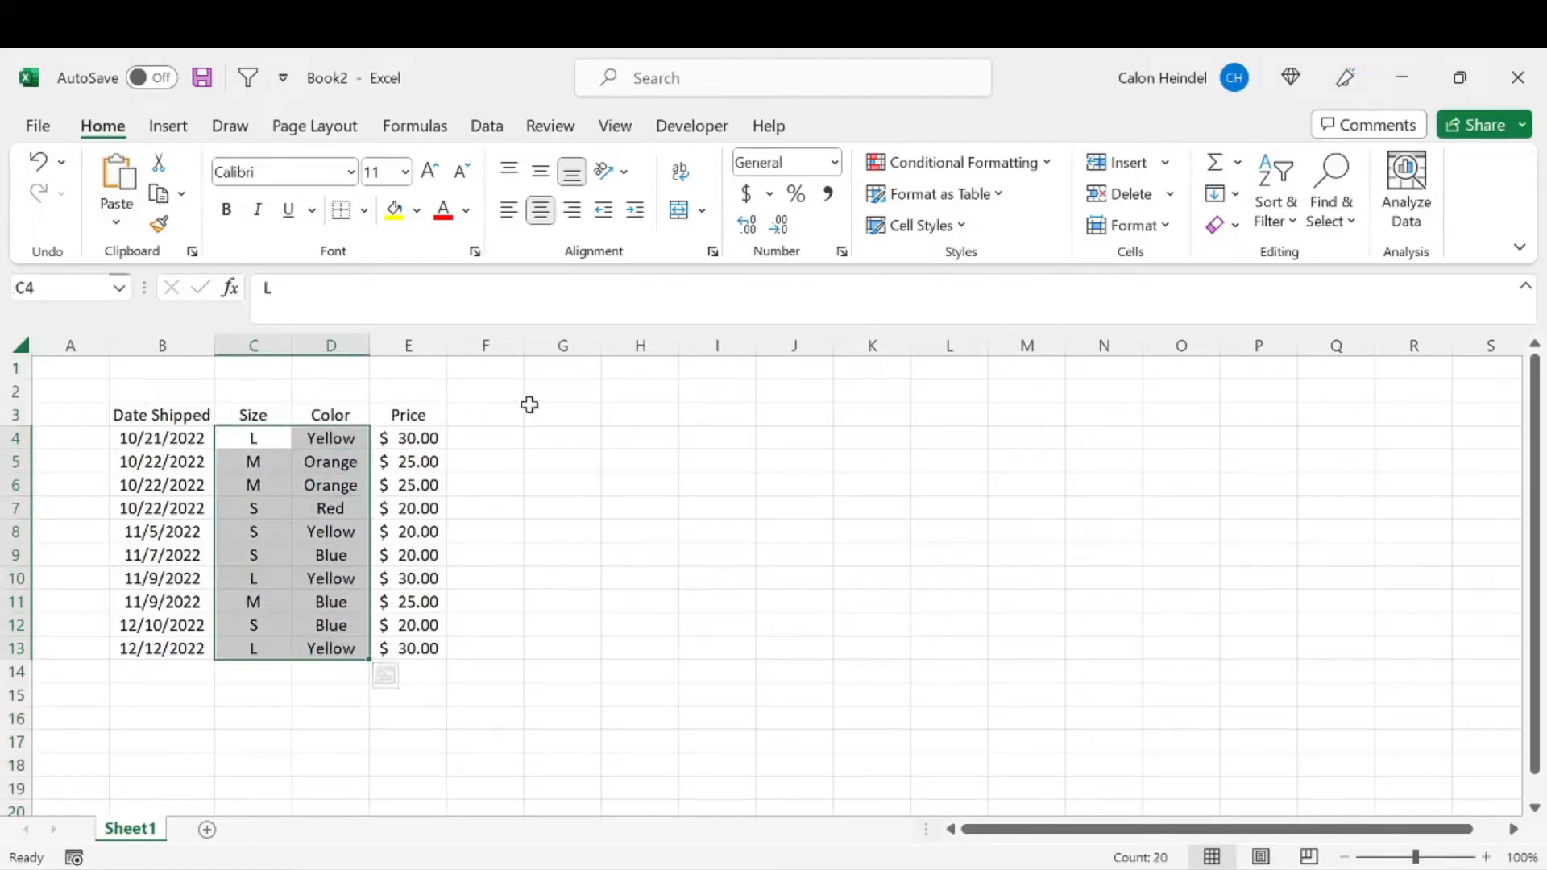
Step: Enter =CONCAT(C4," | ",D4) in F4 and select the results down to F13
text(=con)
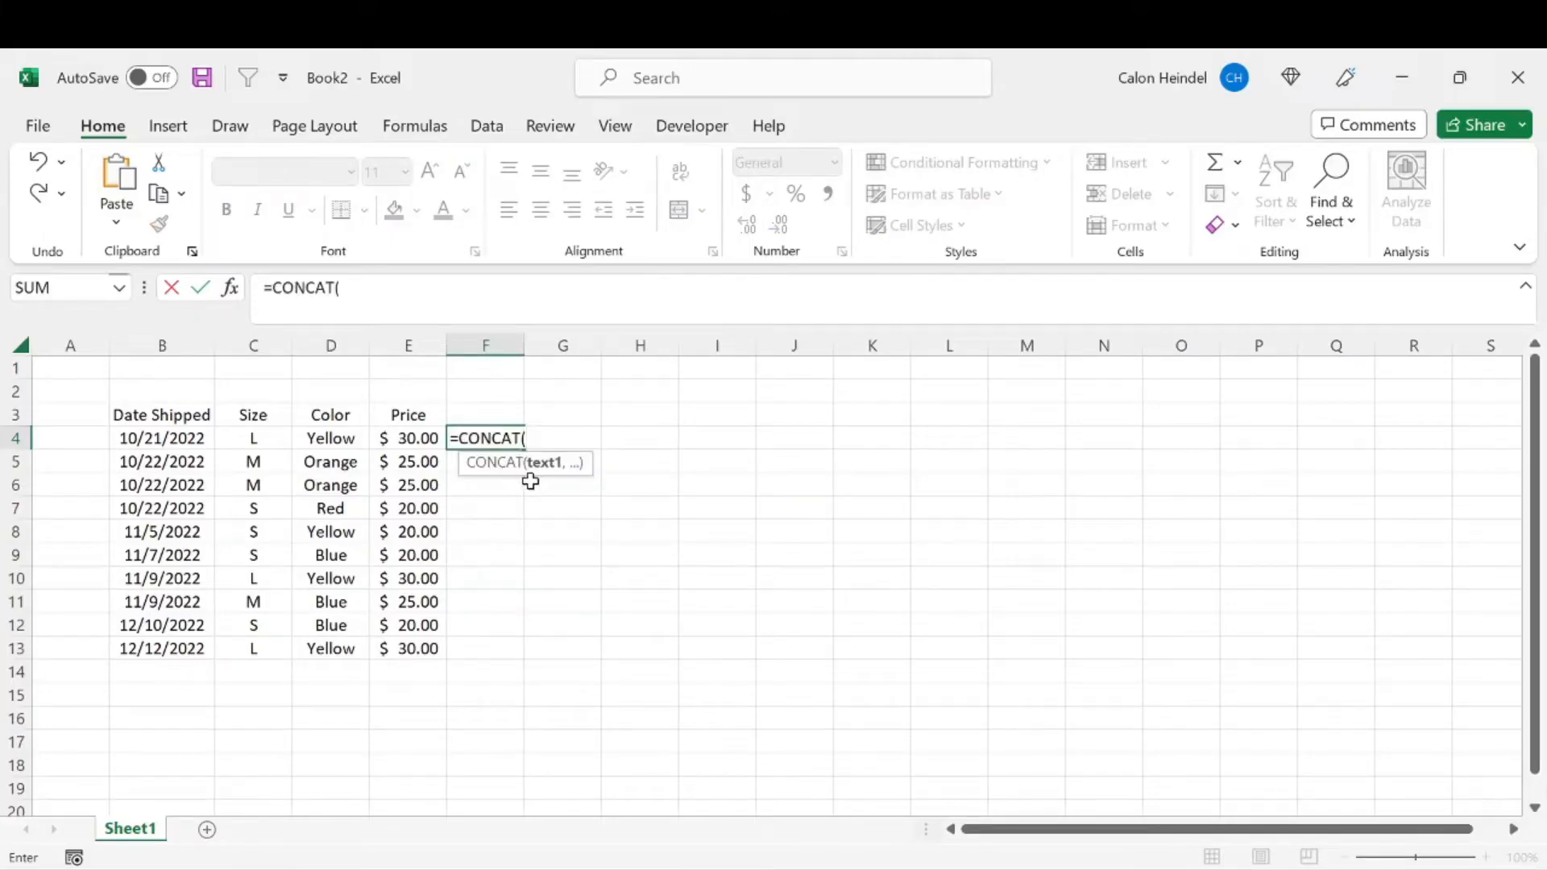
click(252, 438)
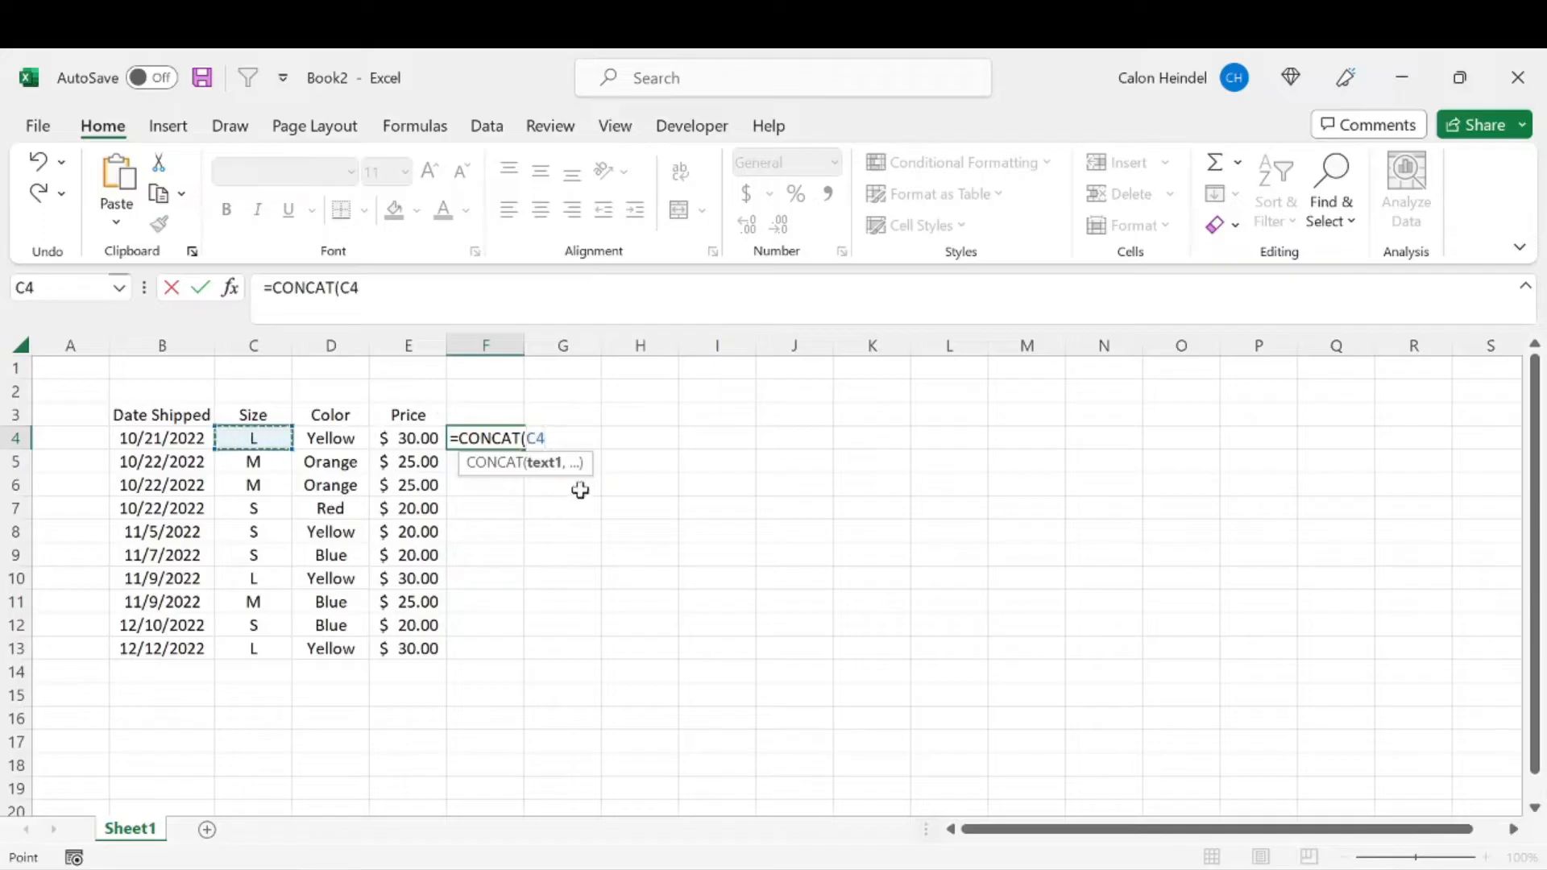
text(," |)
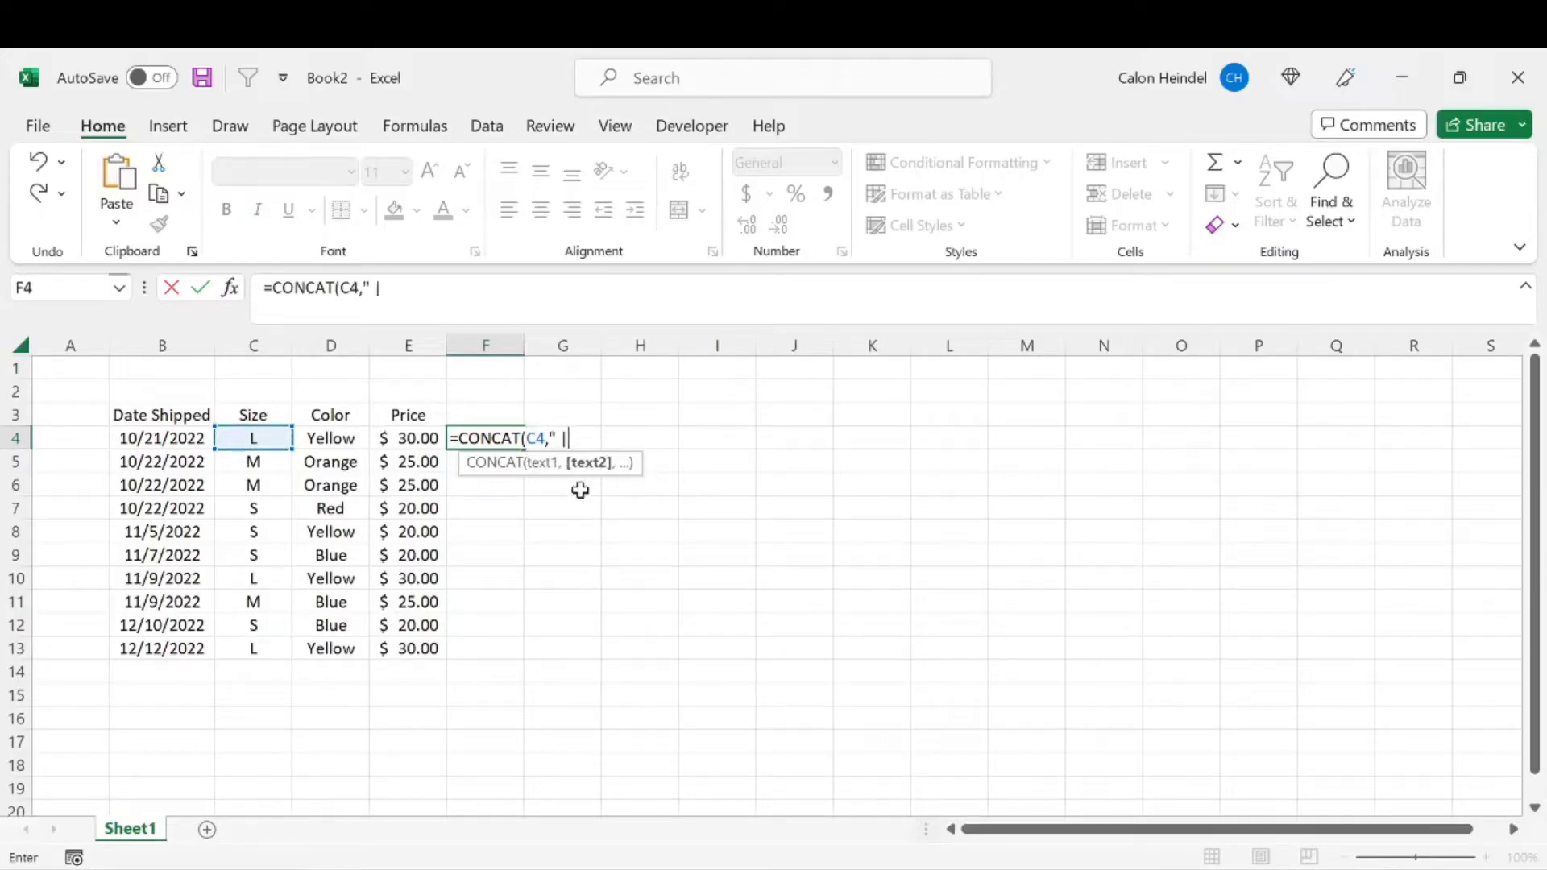
text(",)
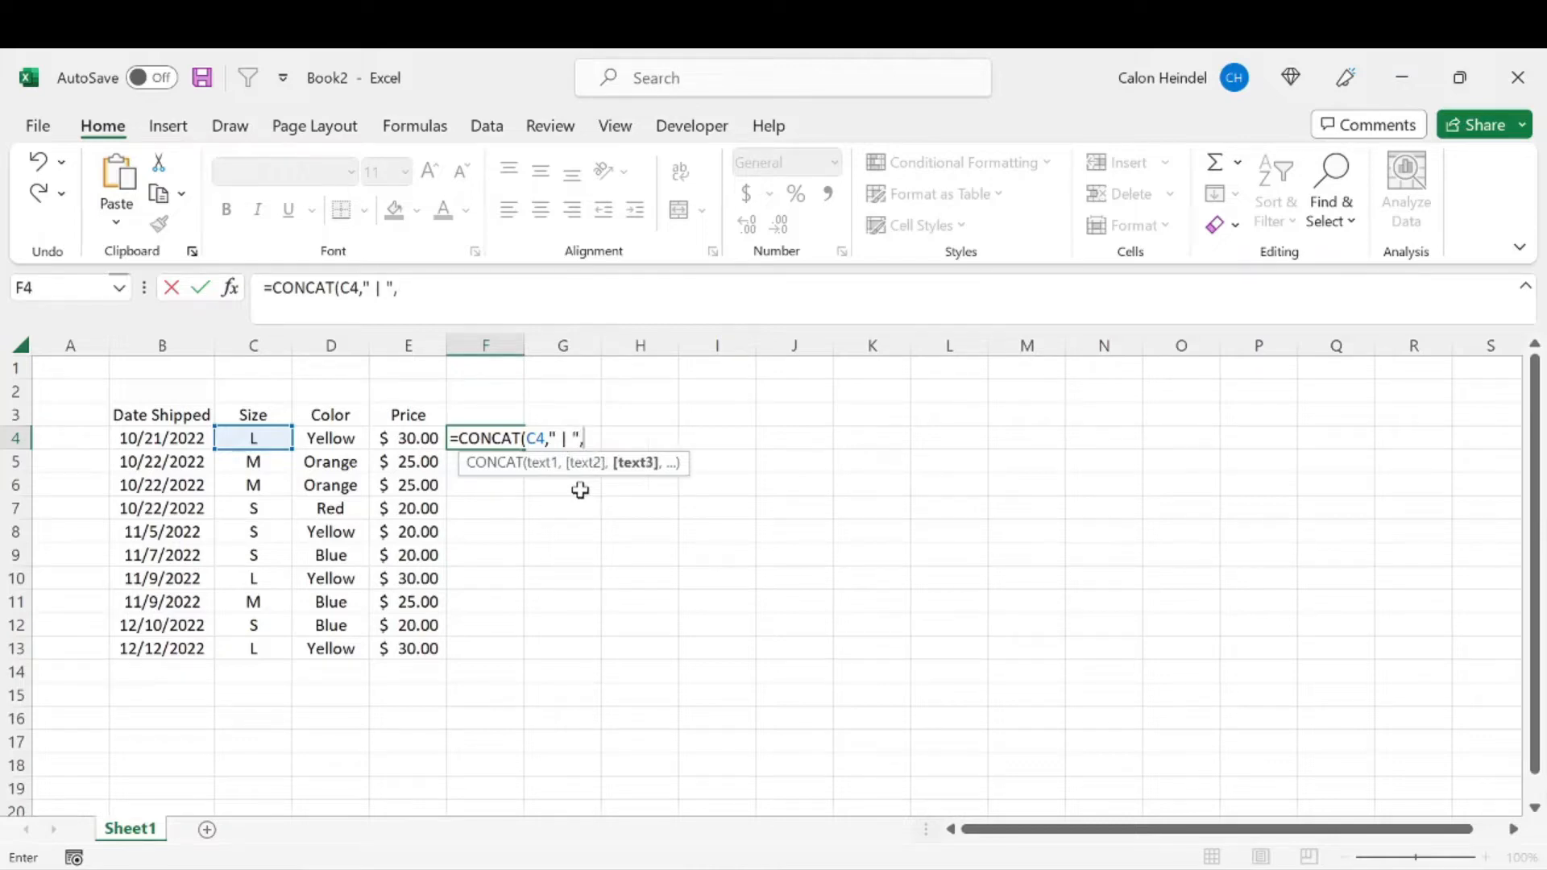
click(329, 438)
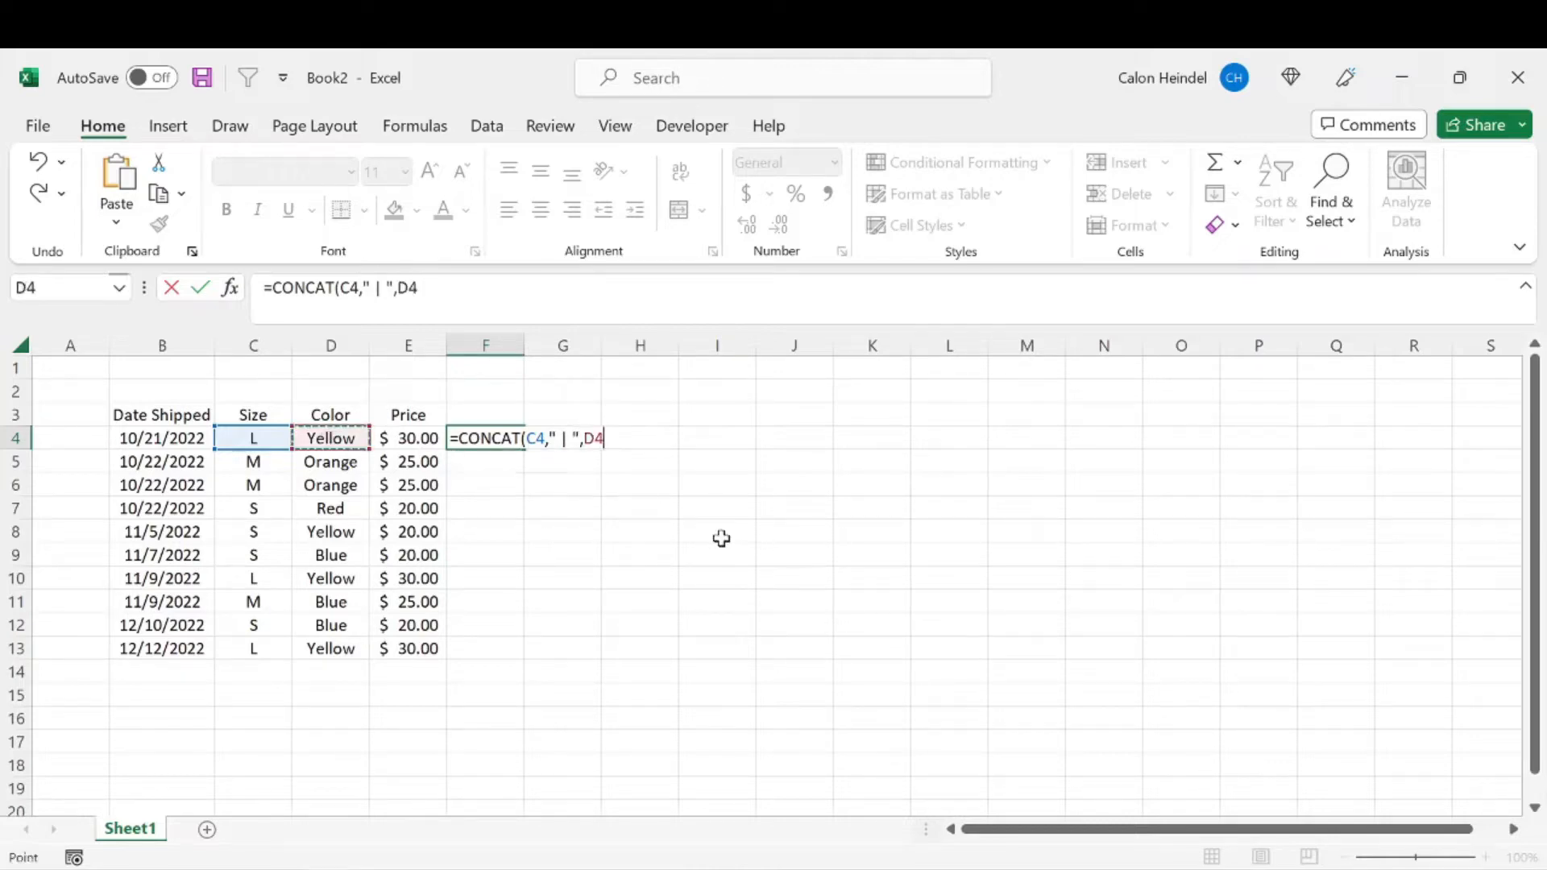
key(enter)
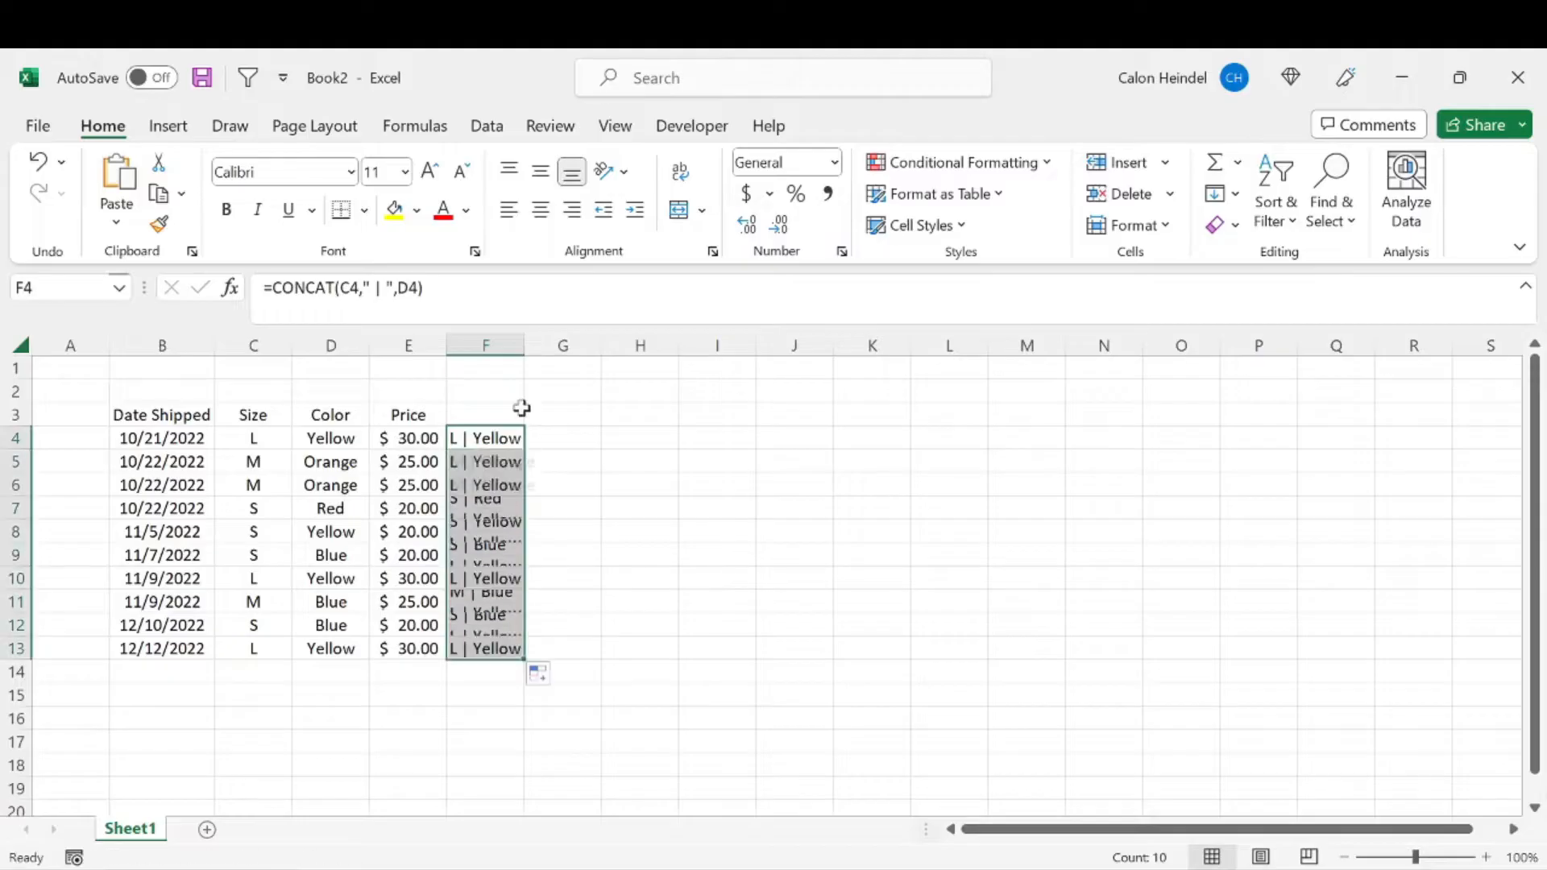
click(576, 437)
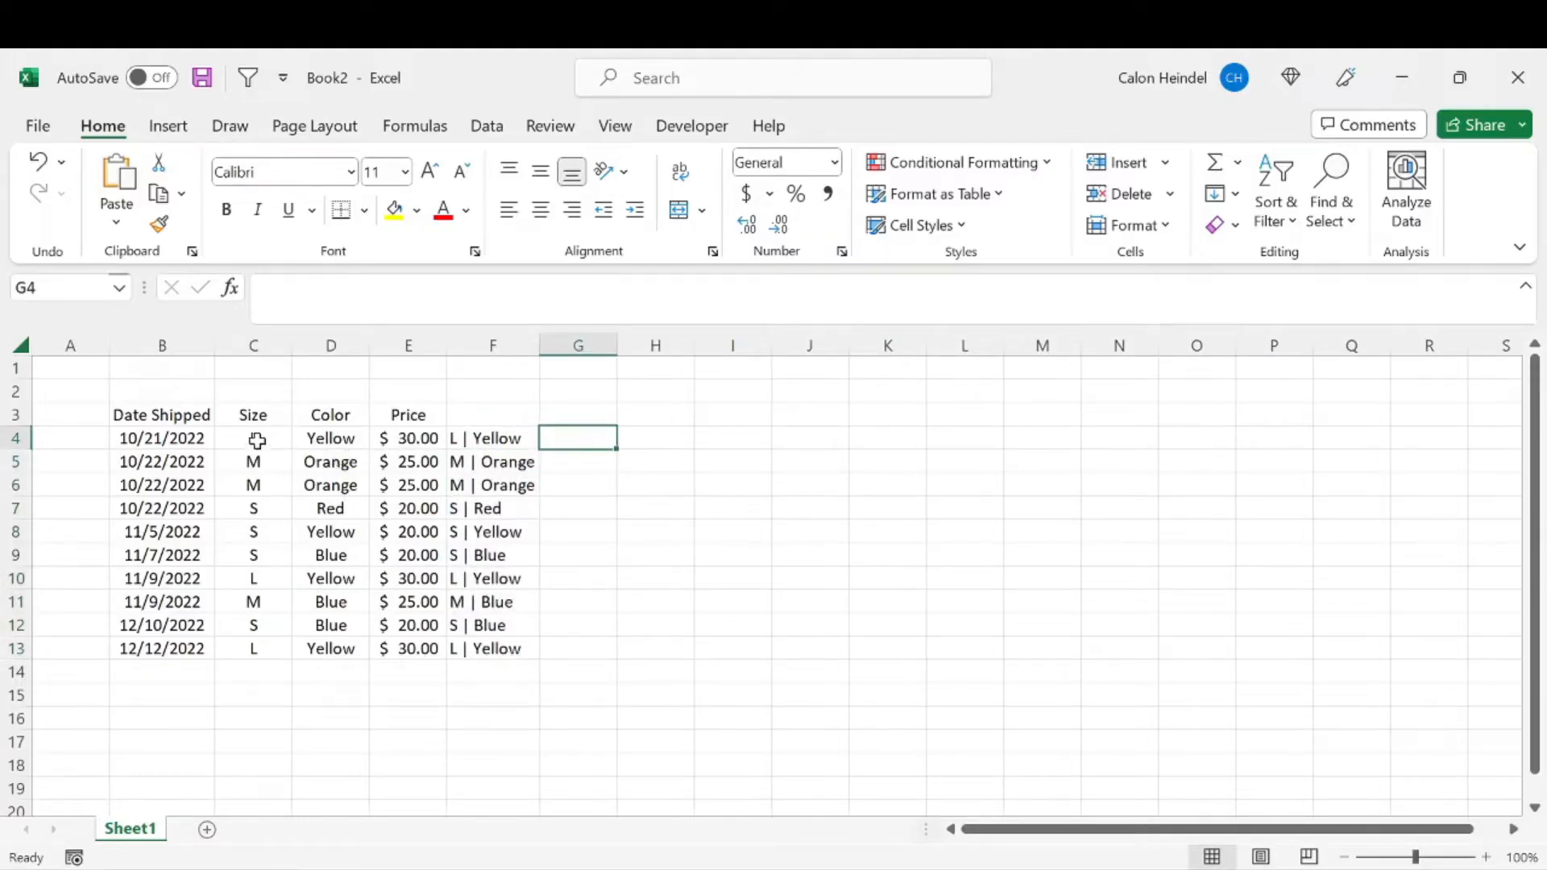
click(491, 439)
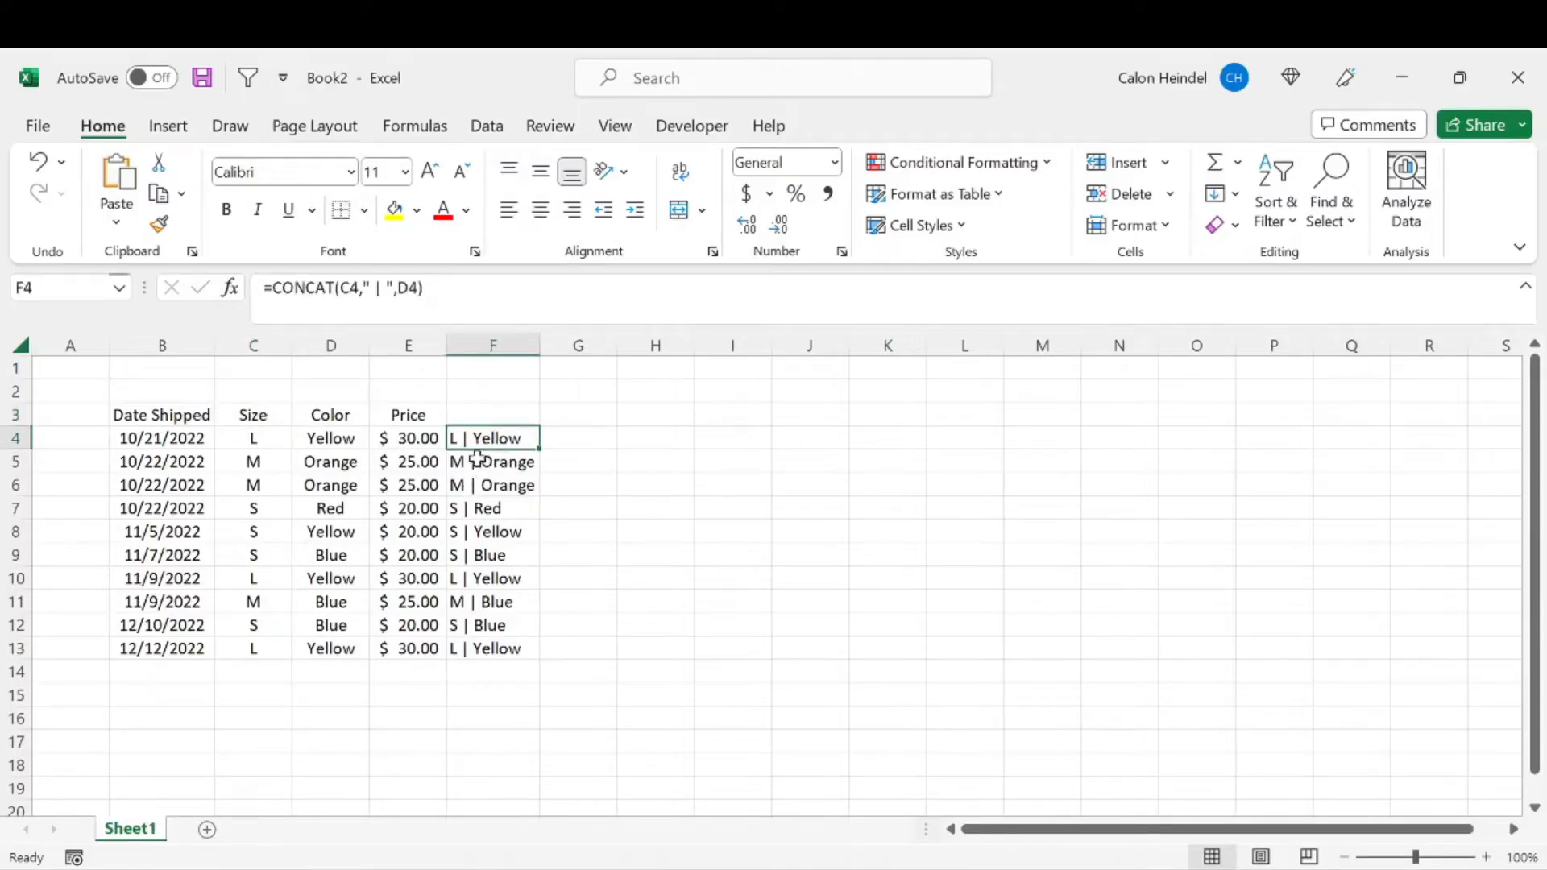
drag(492, 438, 492, 648)
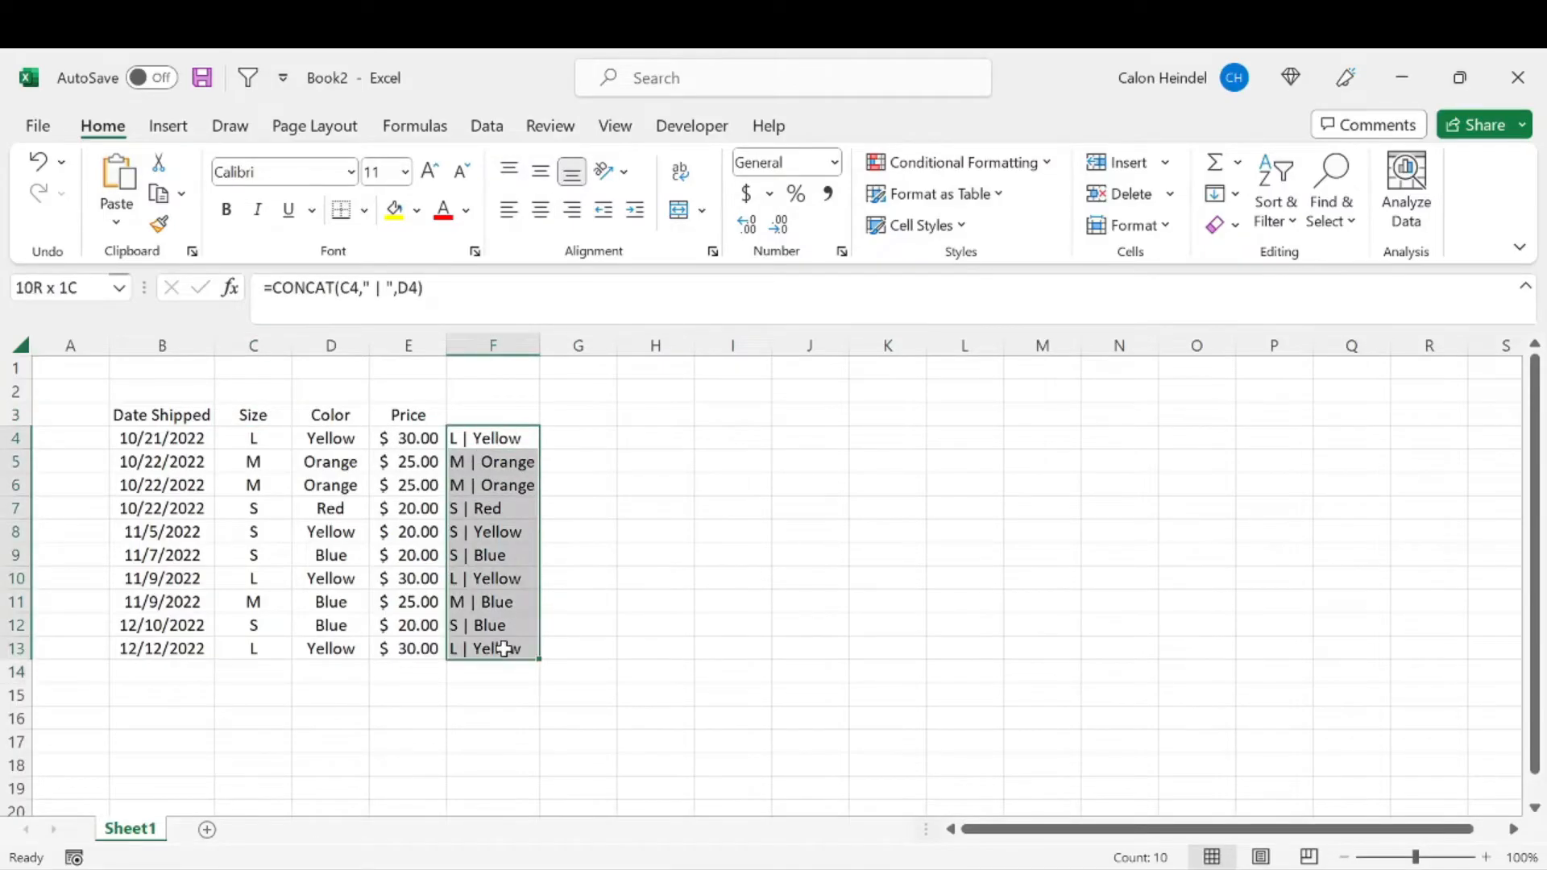
Step: Start a new rule on column F formatting only duplicate values
click(493, 345)
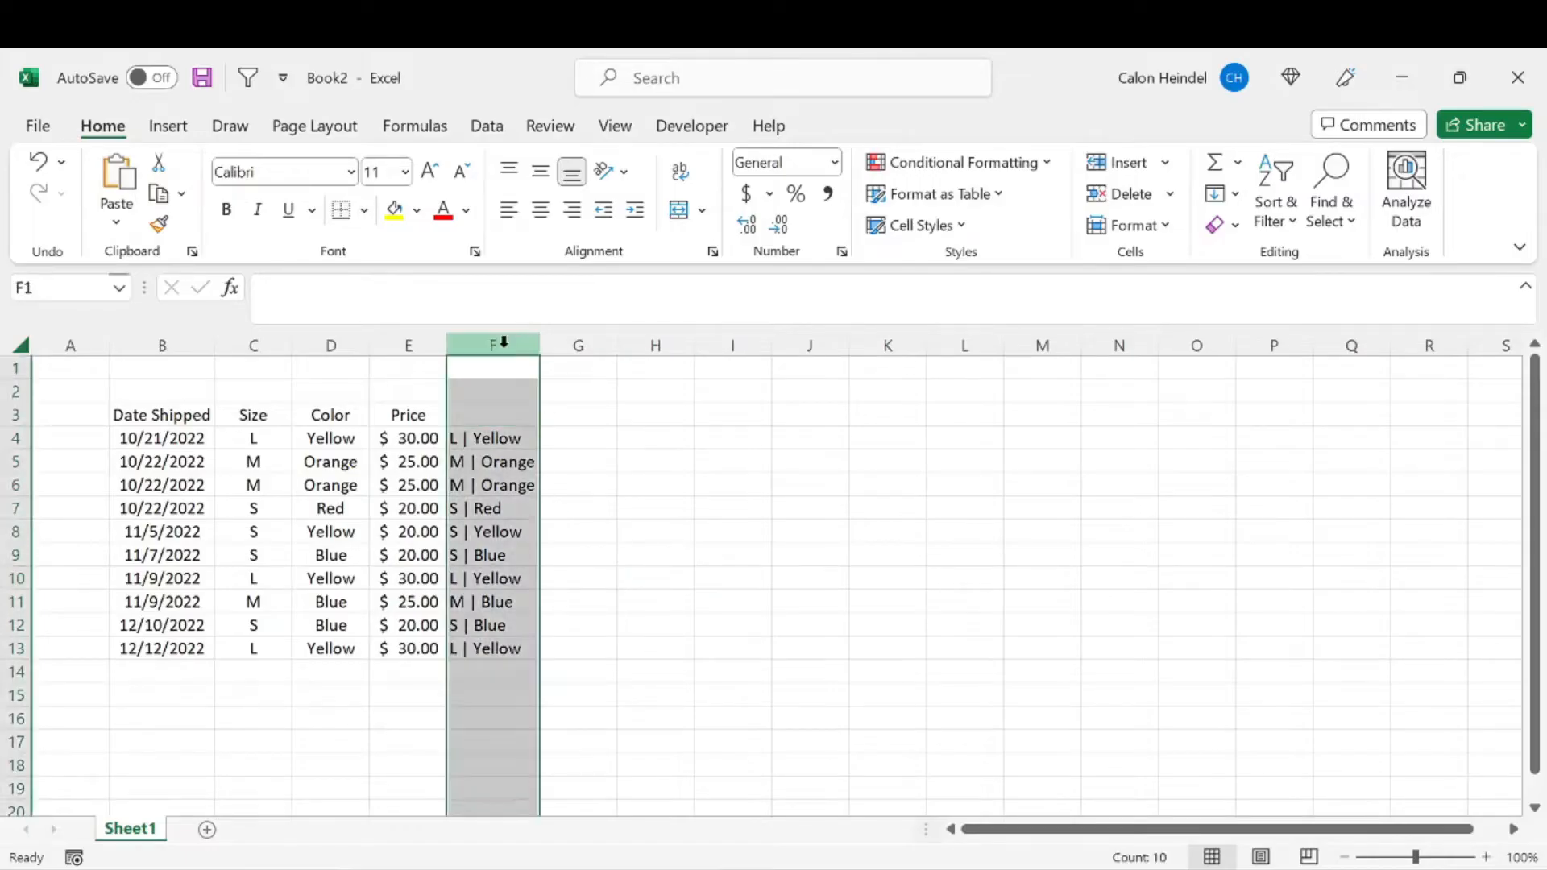
click(779, 77)
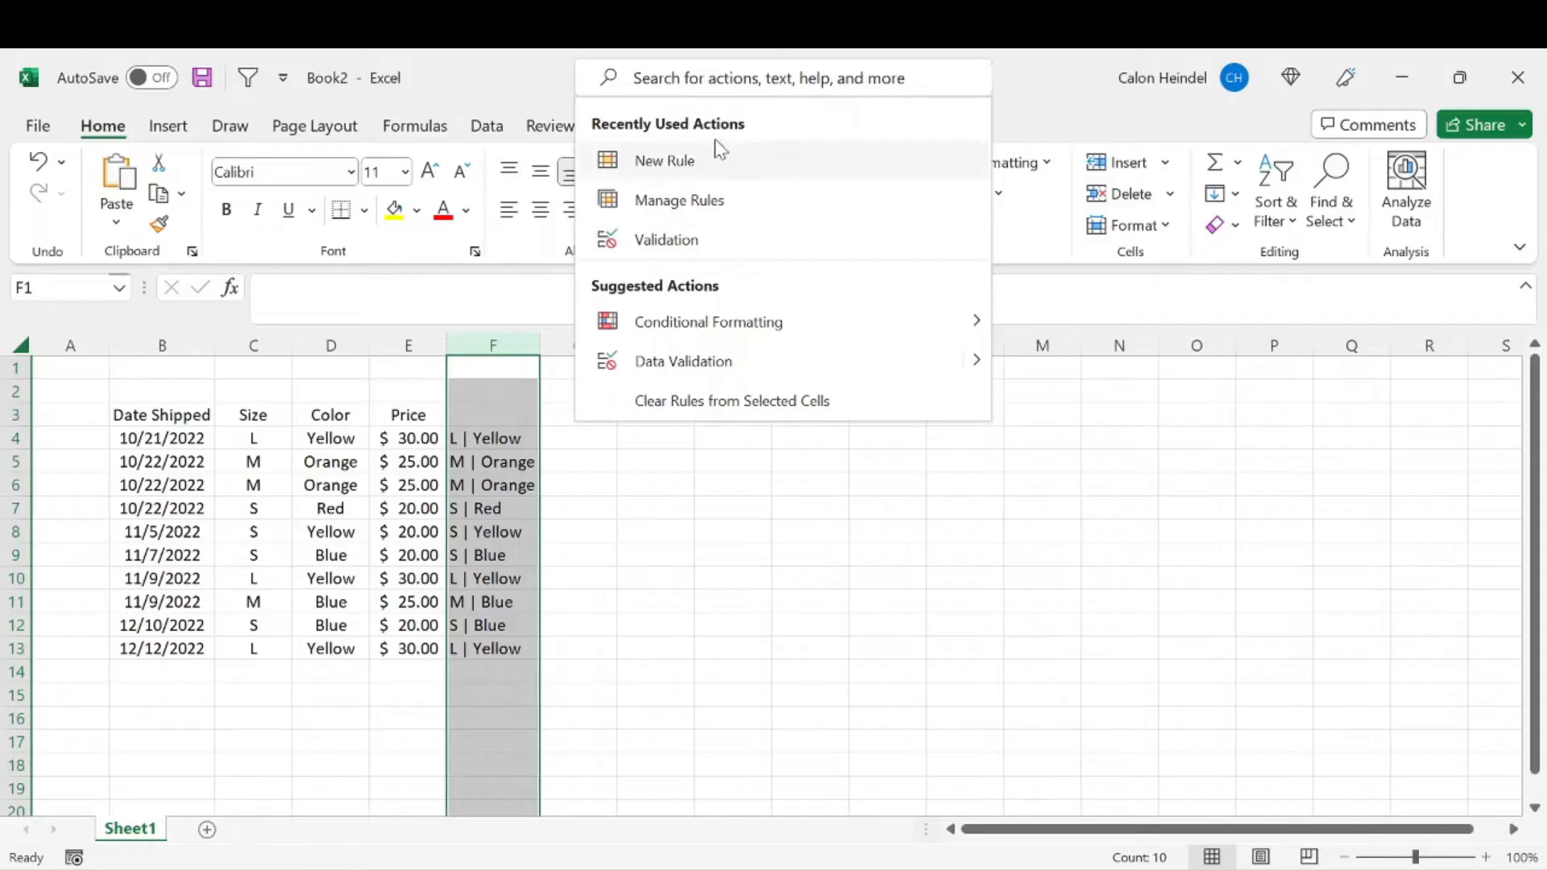
click(664, 159)
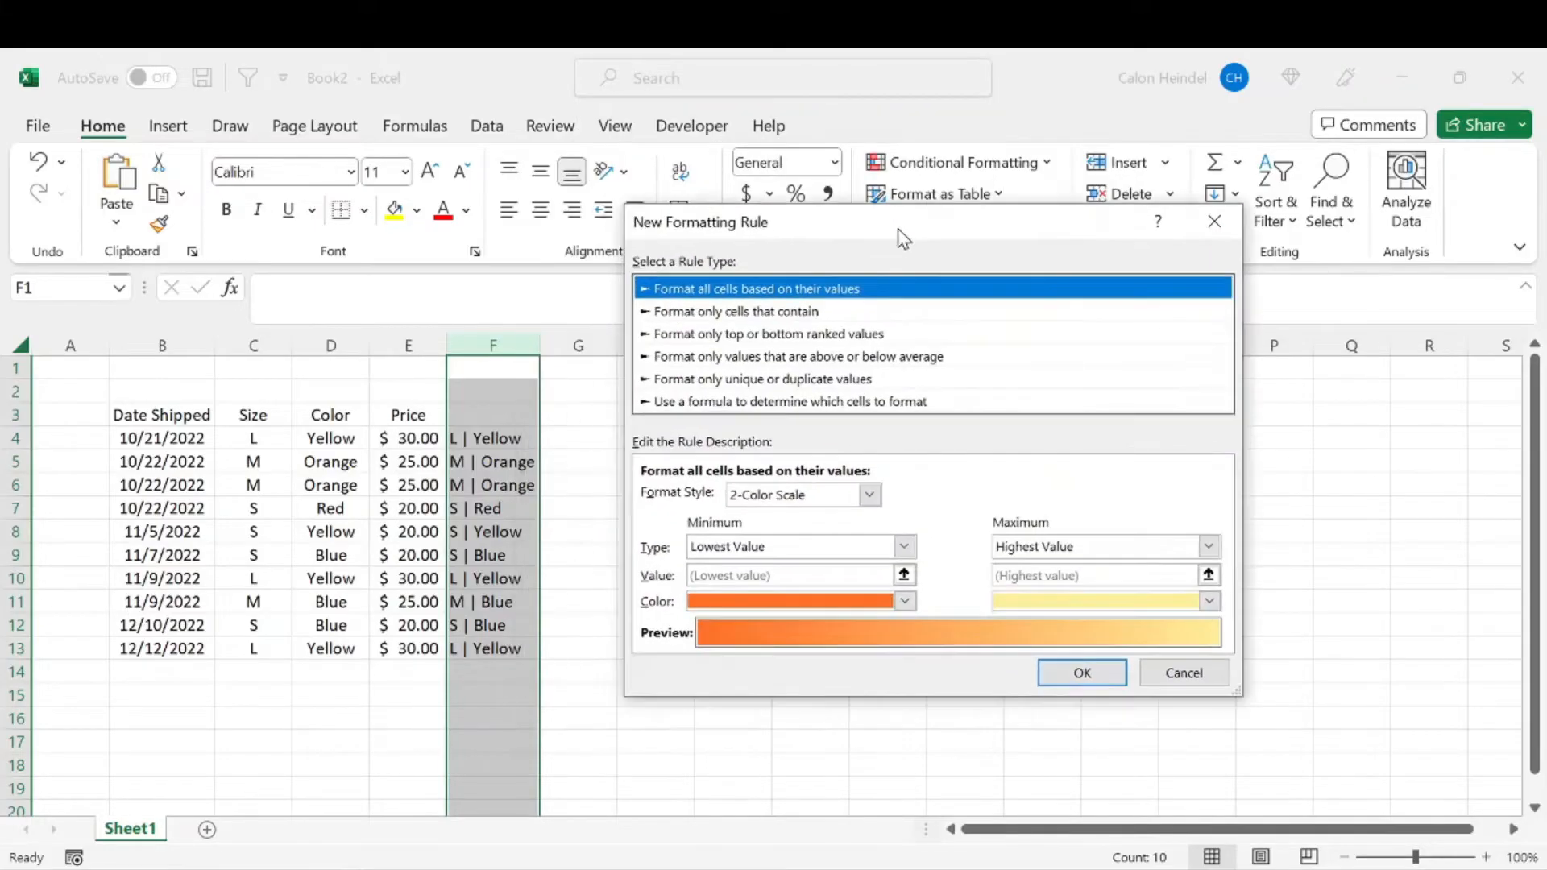
click(761, 379)
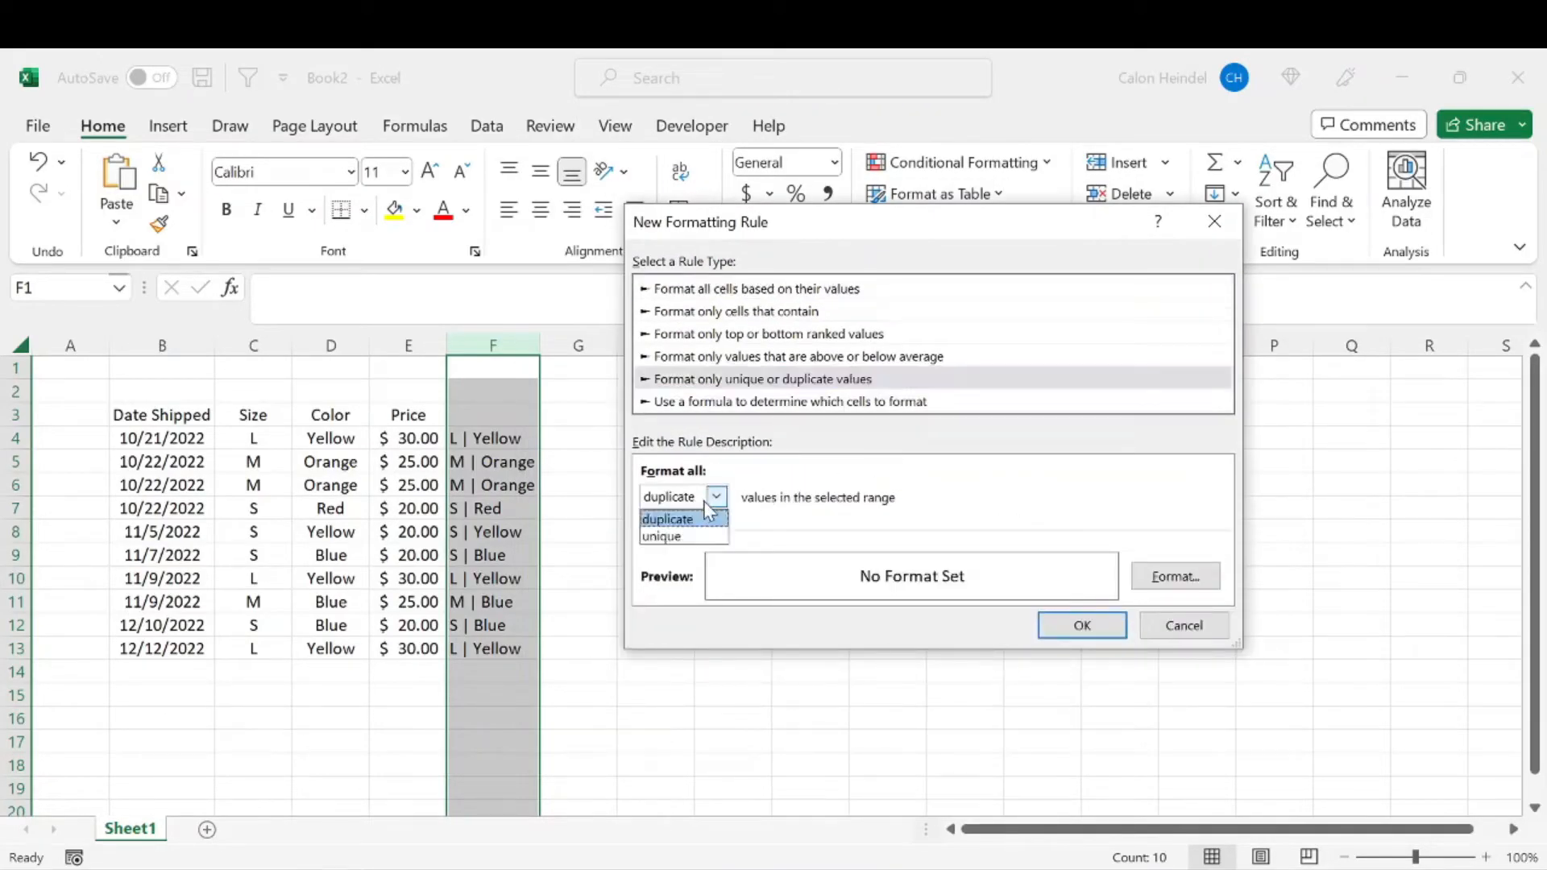
click(669, 518)
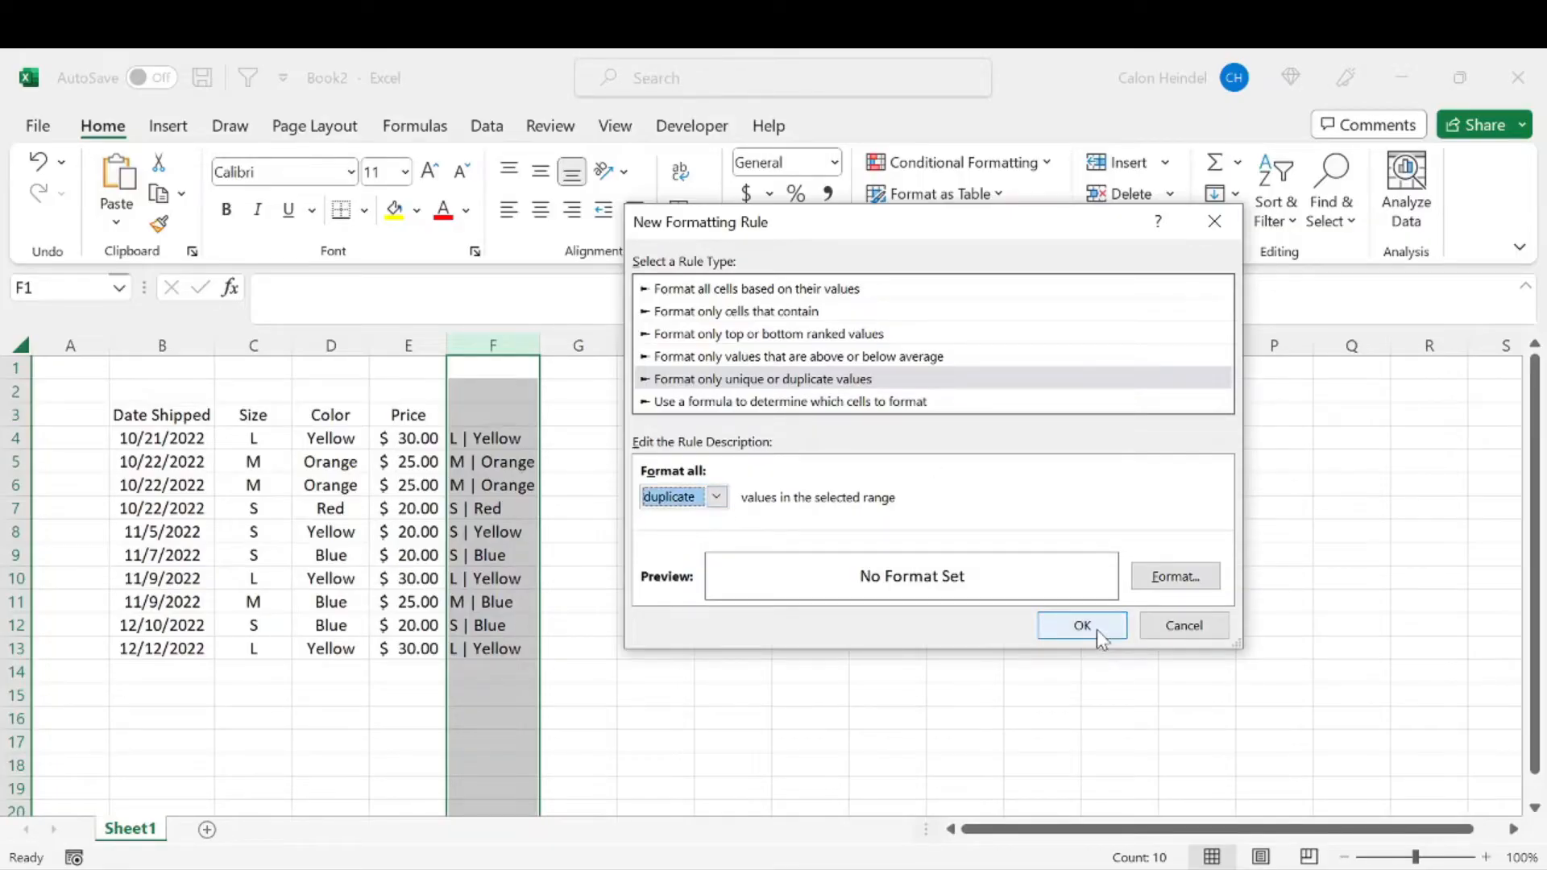
Step: Set the duplicate cells' format to red font and red fill
click(1175, 576)
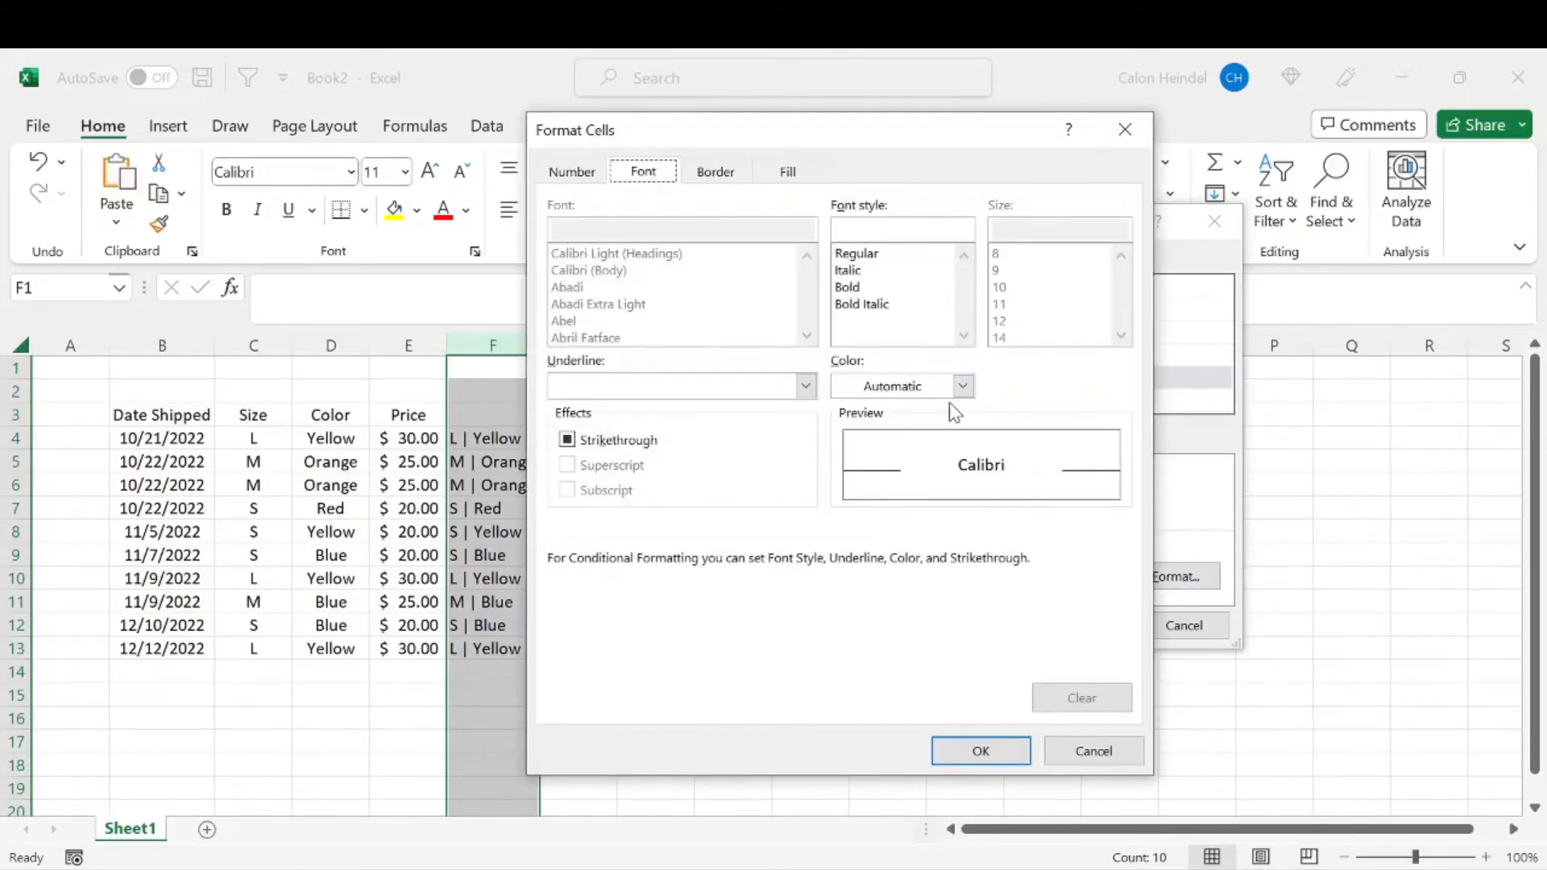
click(963, 386)
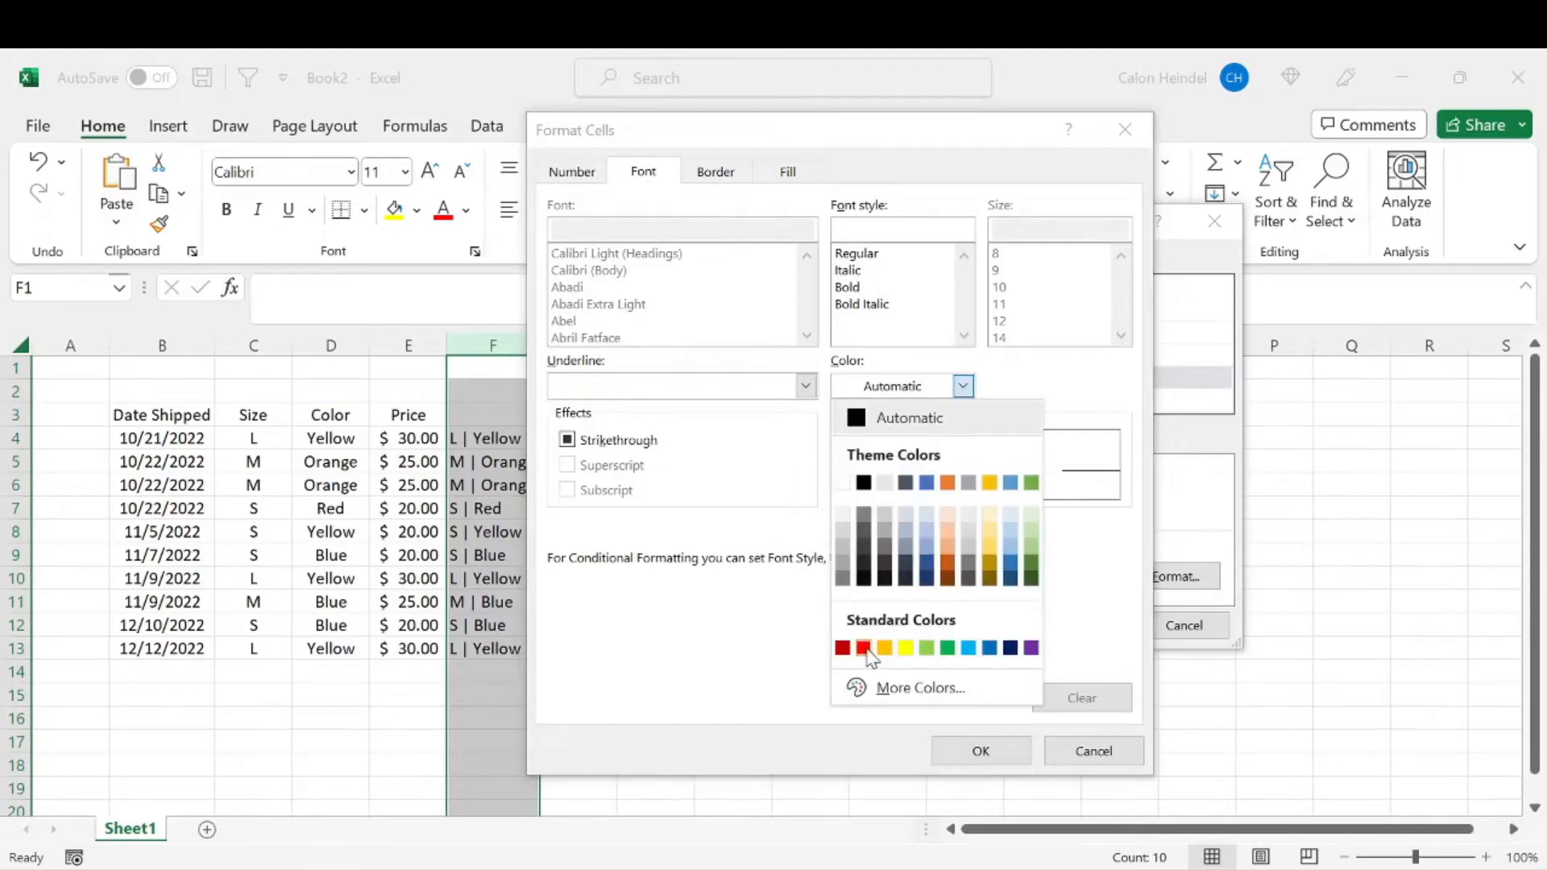
click(863, 647)
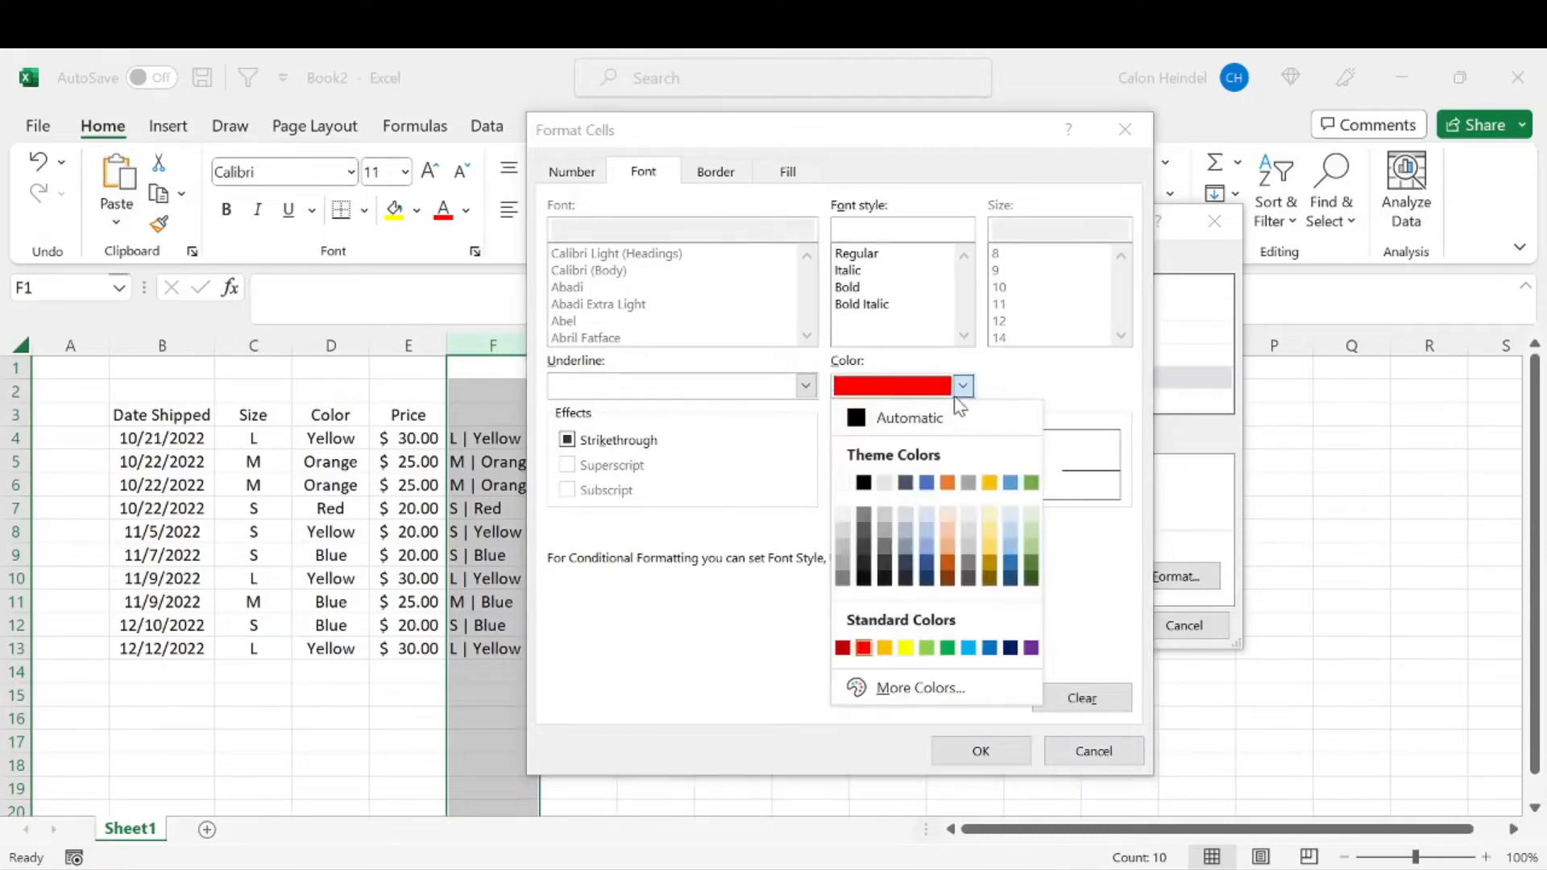
click(787, 171)
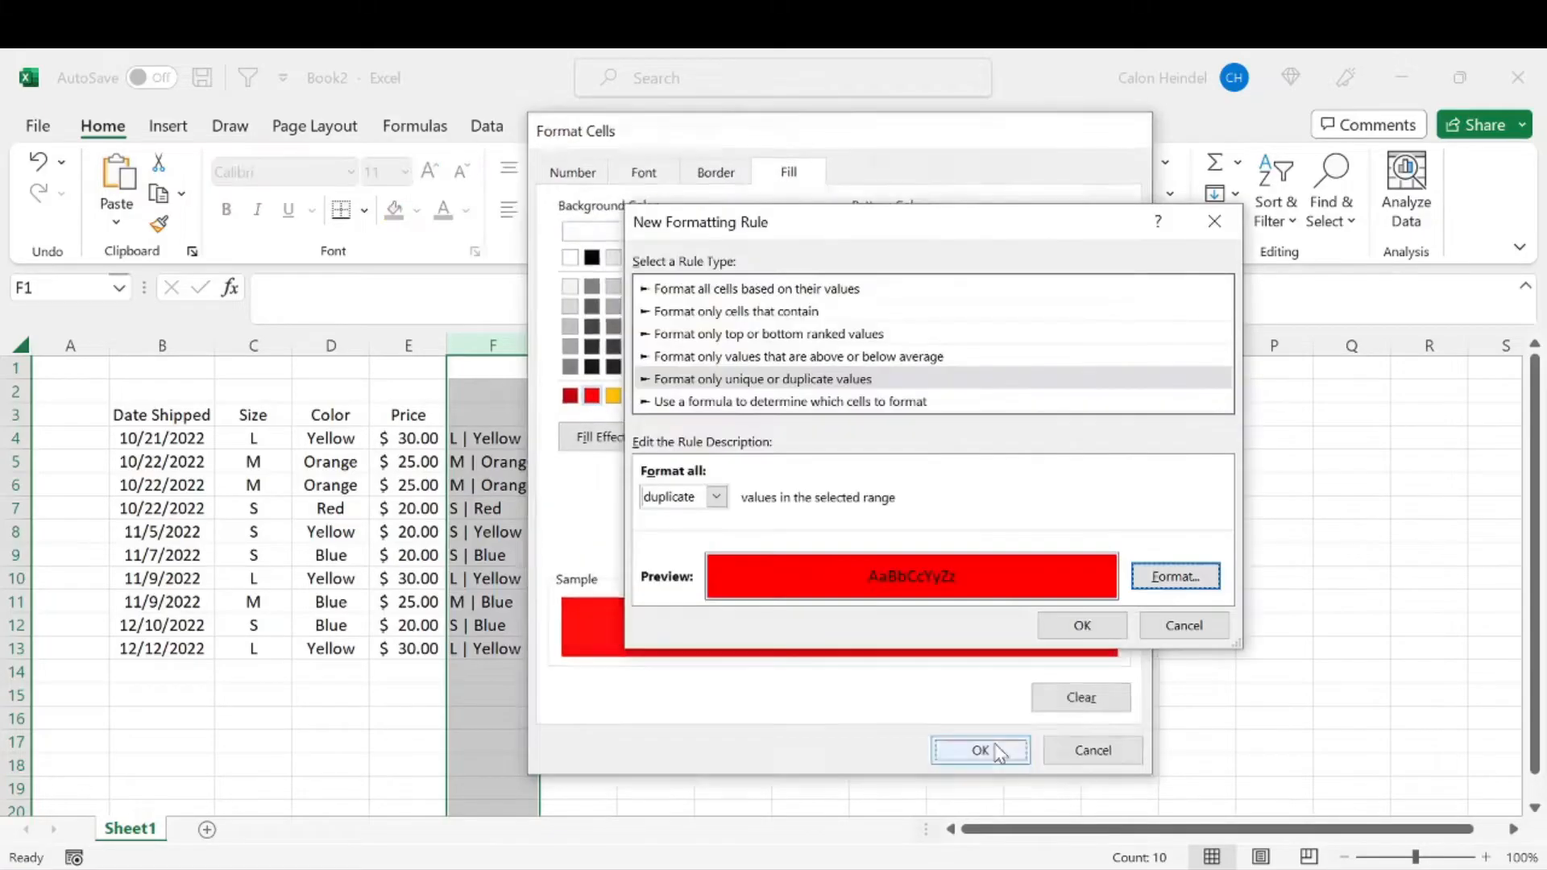
Step: Confirm the red text-and-fill duplicate format and check the combined value in F10
click(979, 750)
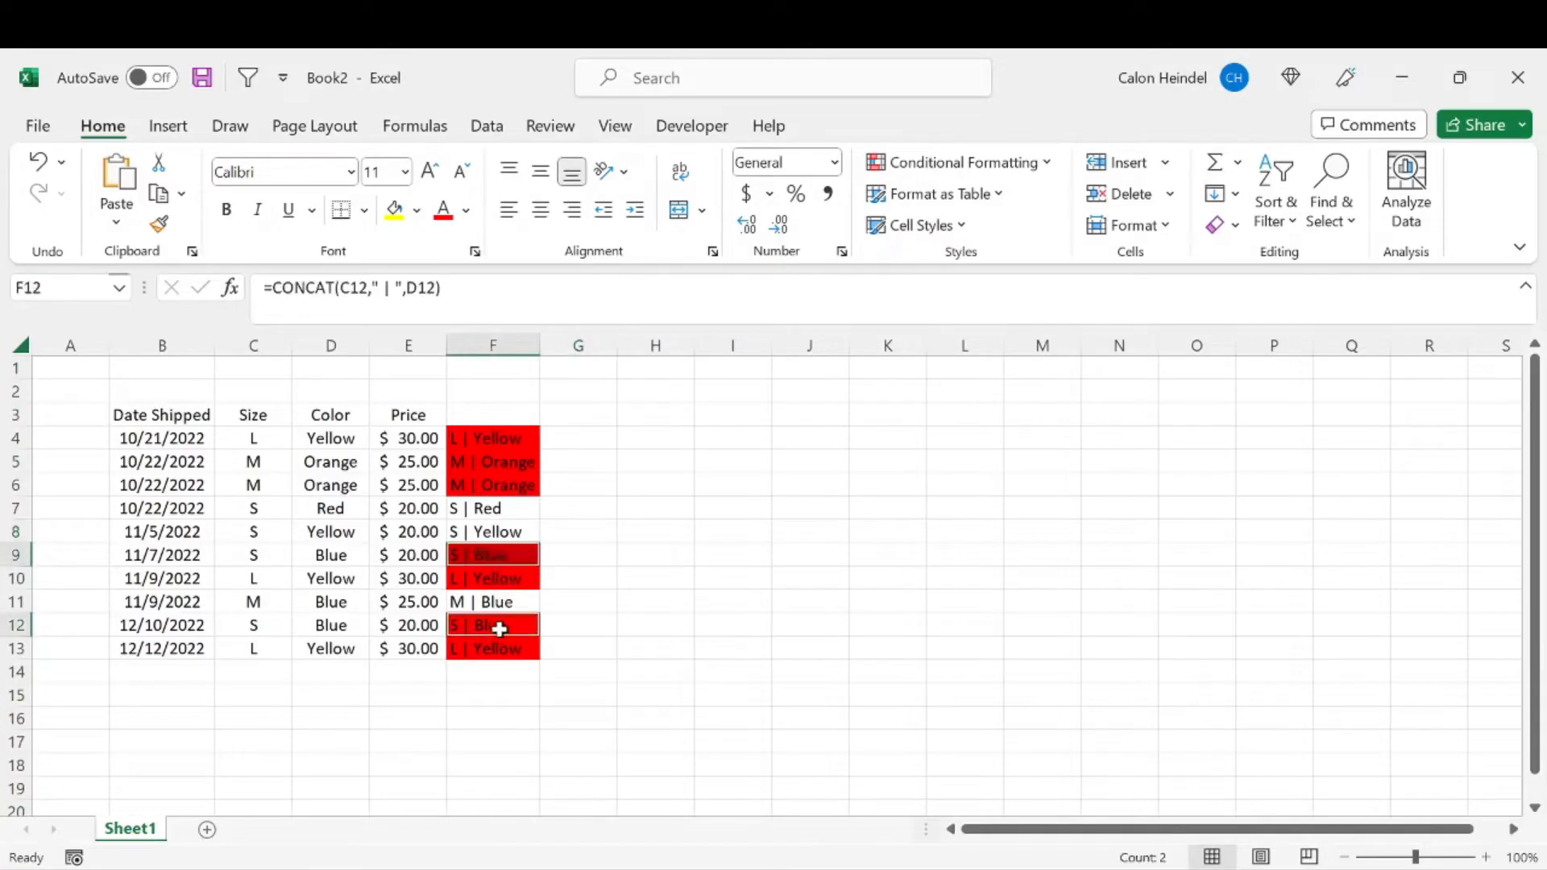
click(492, 578)
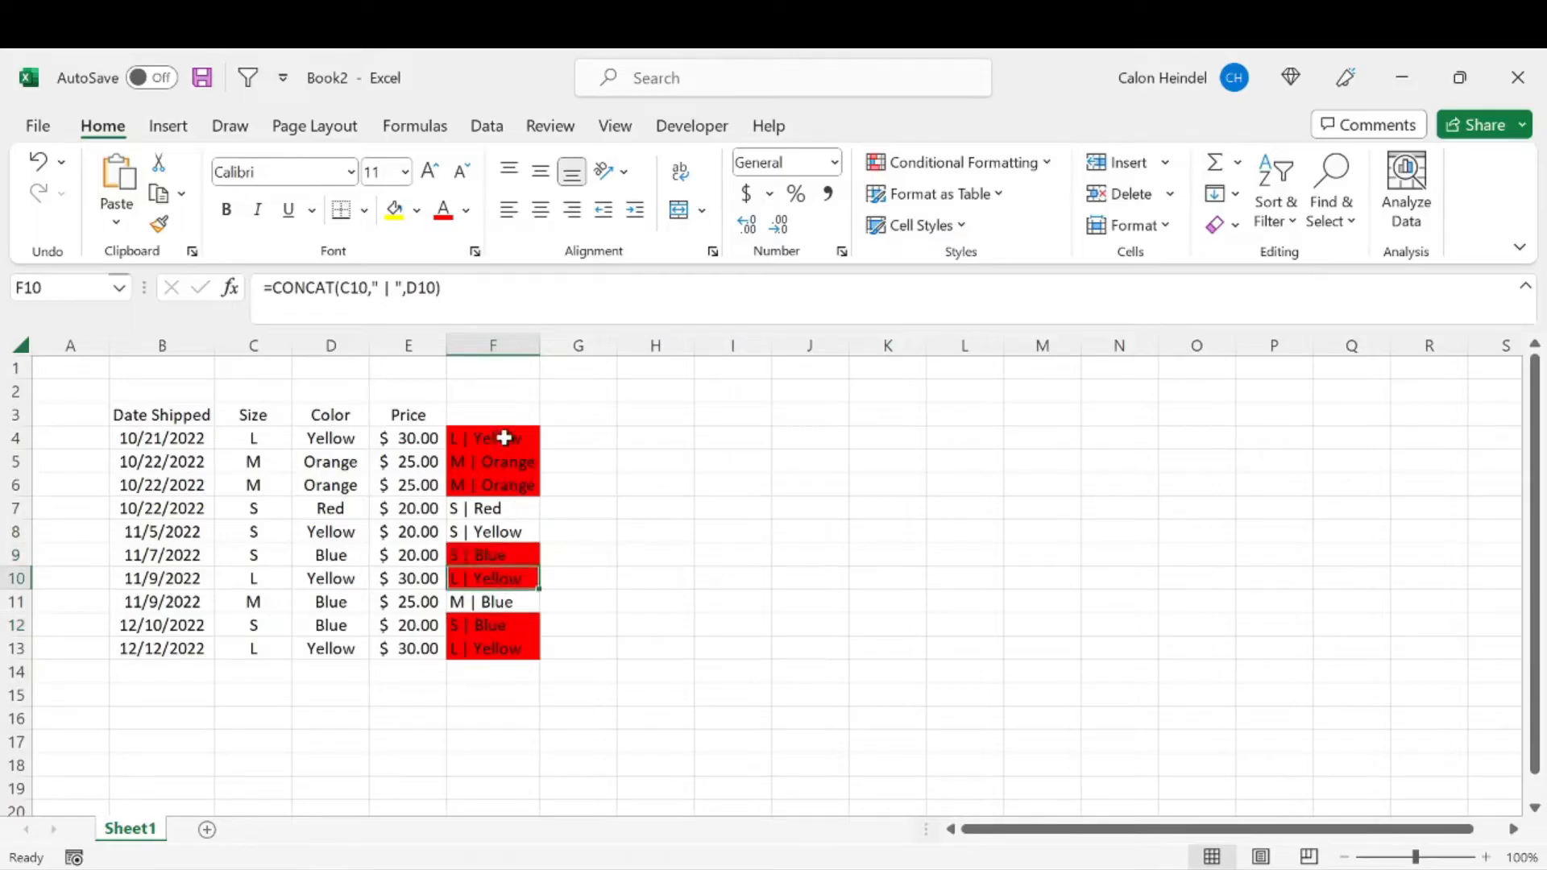
click(492, 484)
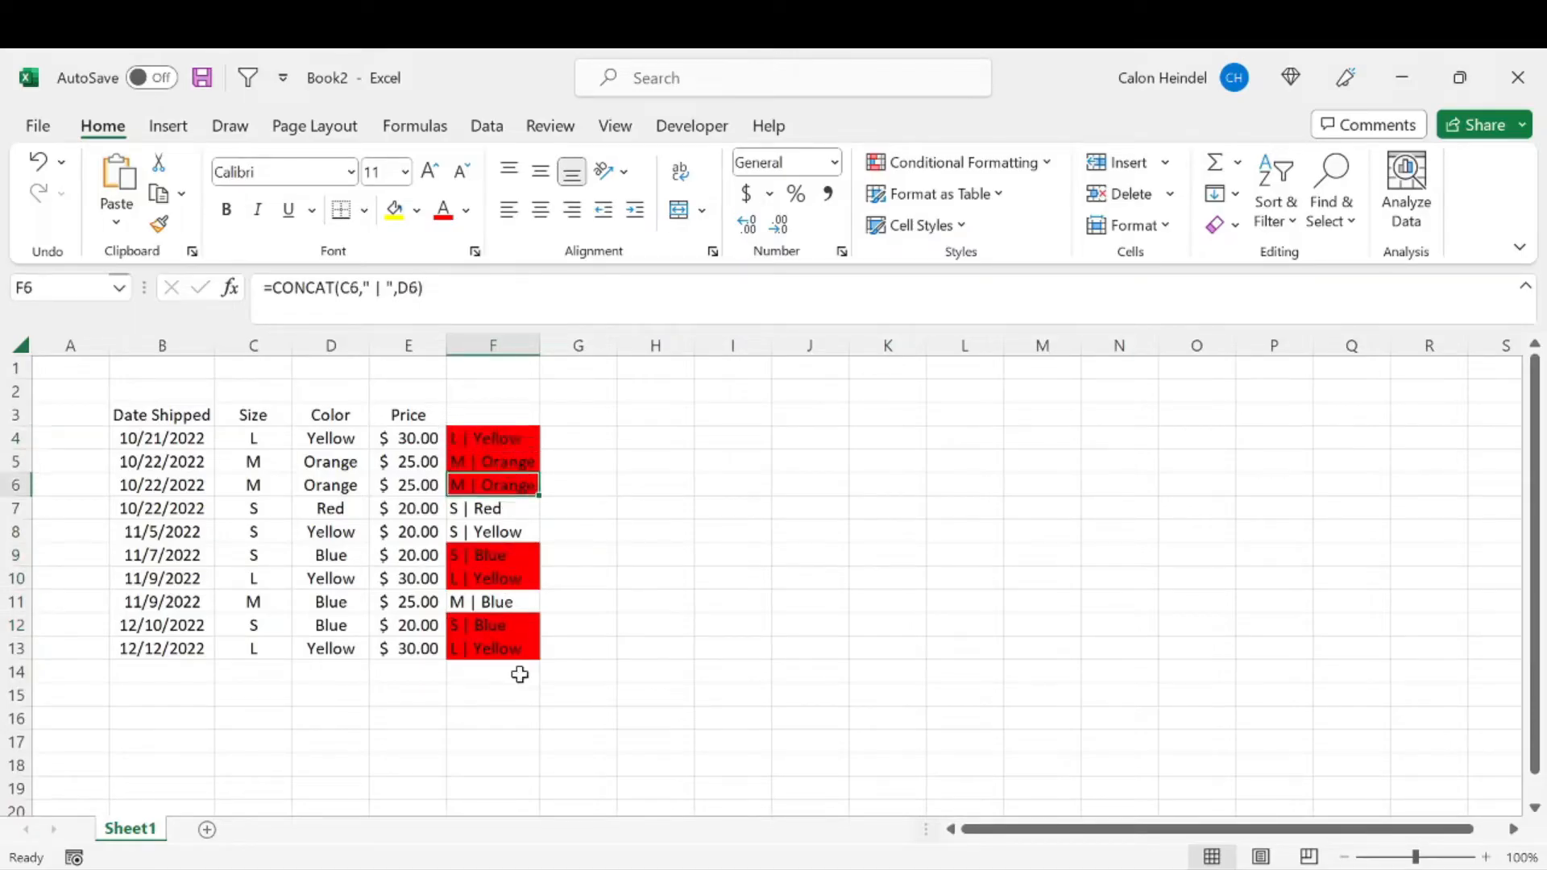
mouse_move(43, 634)
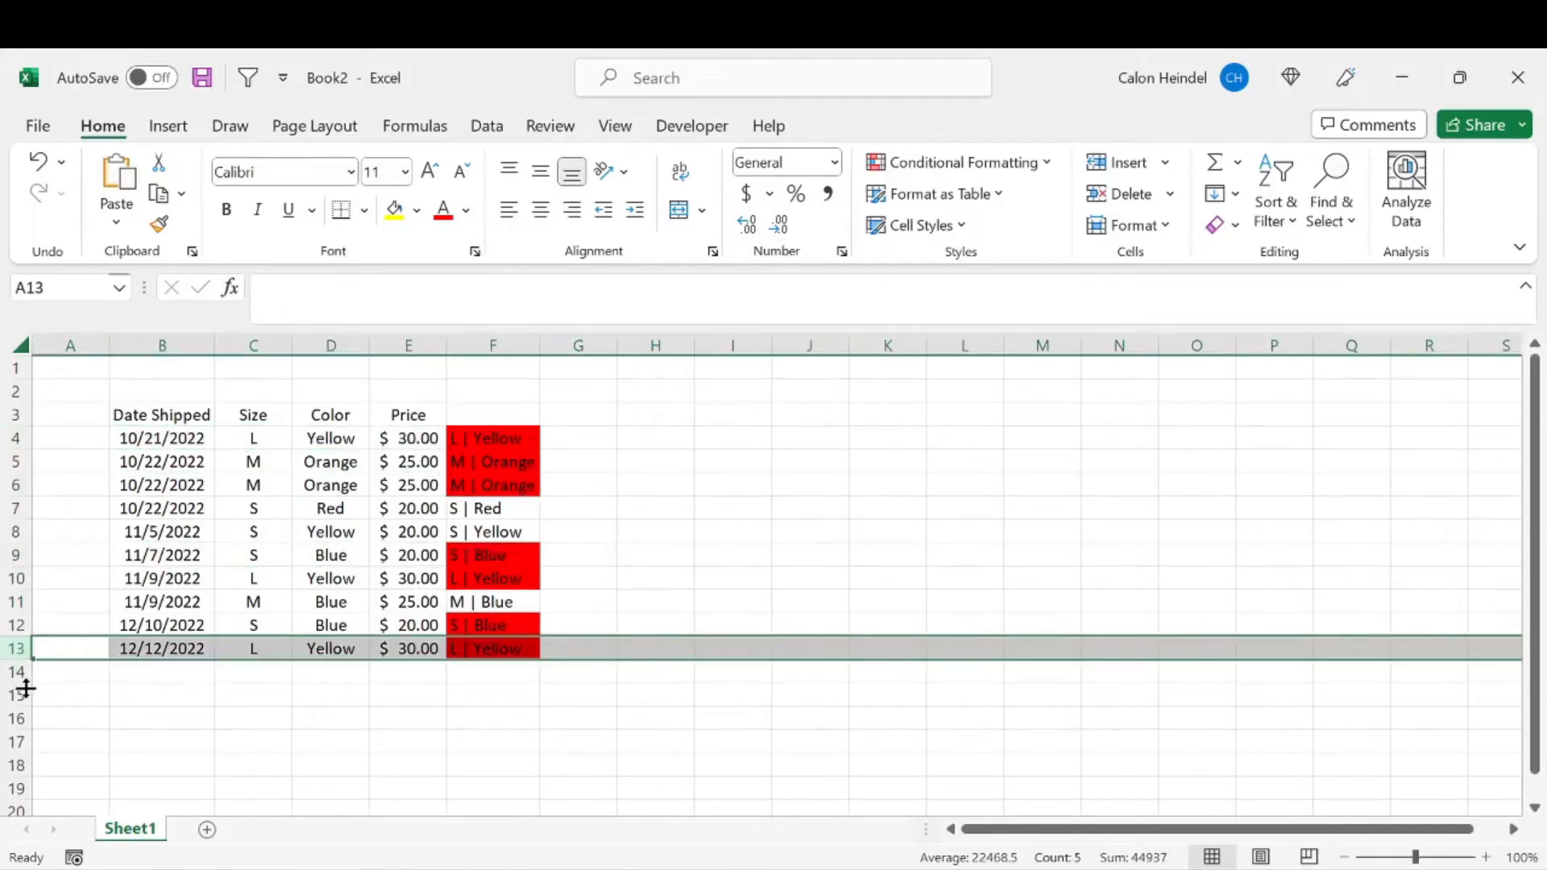
click(492, 344)
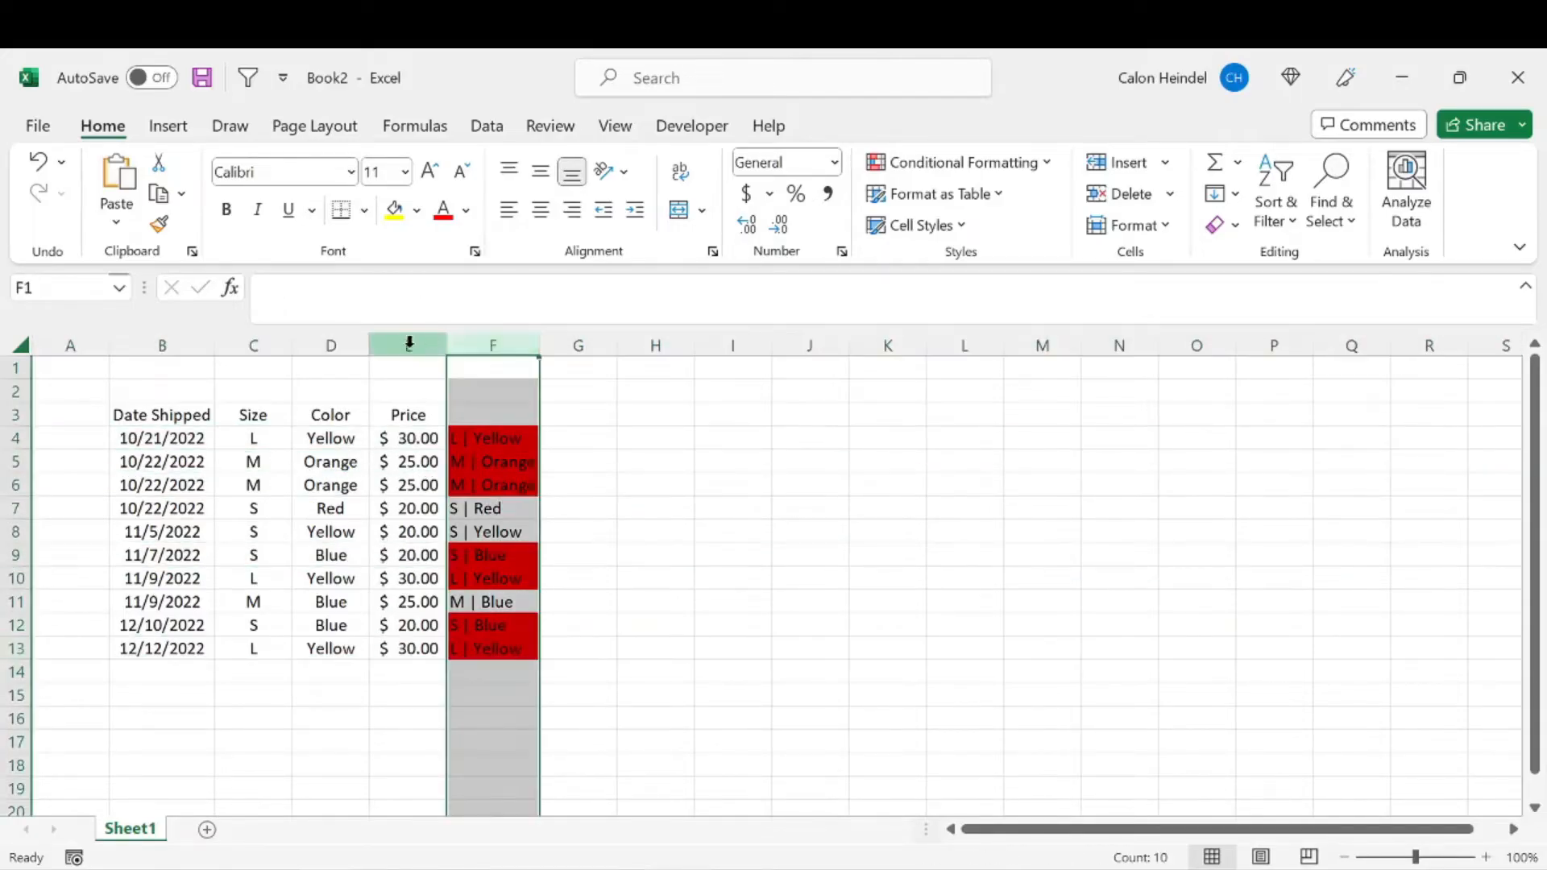
click(162, 344)
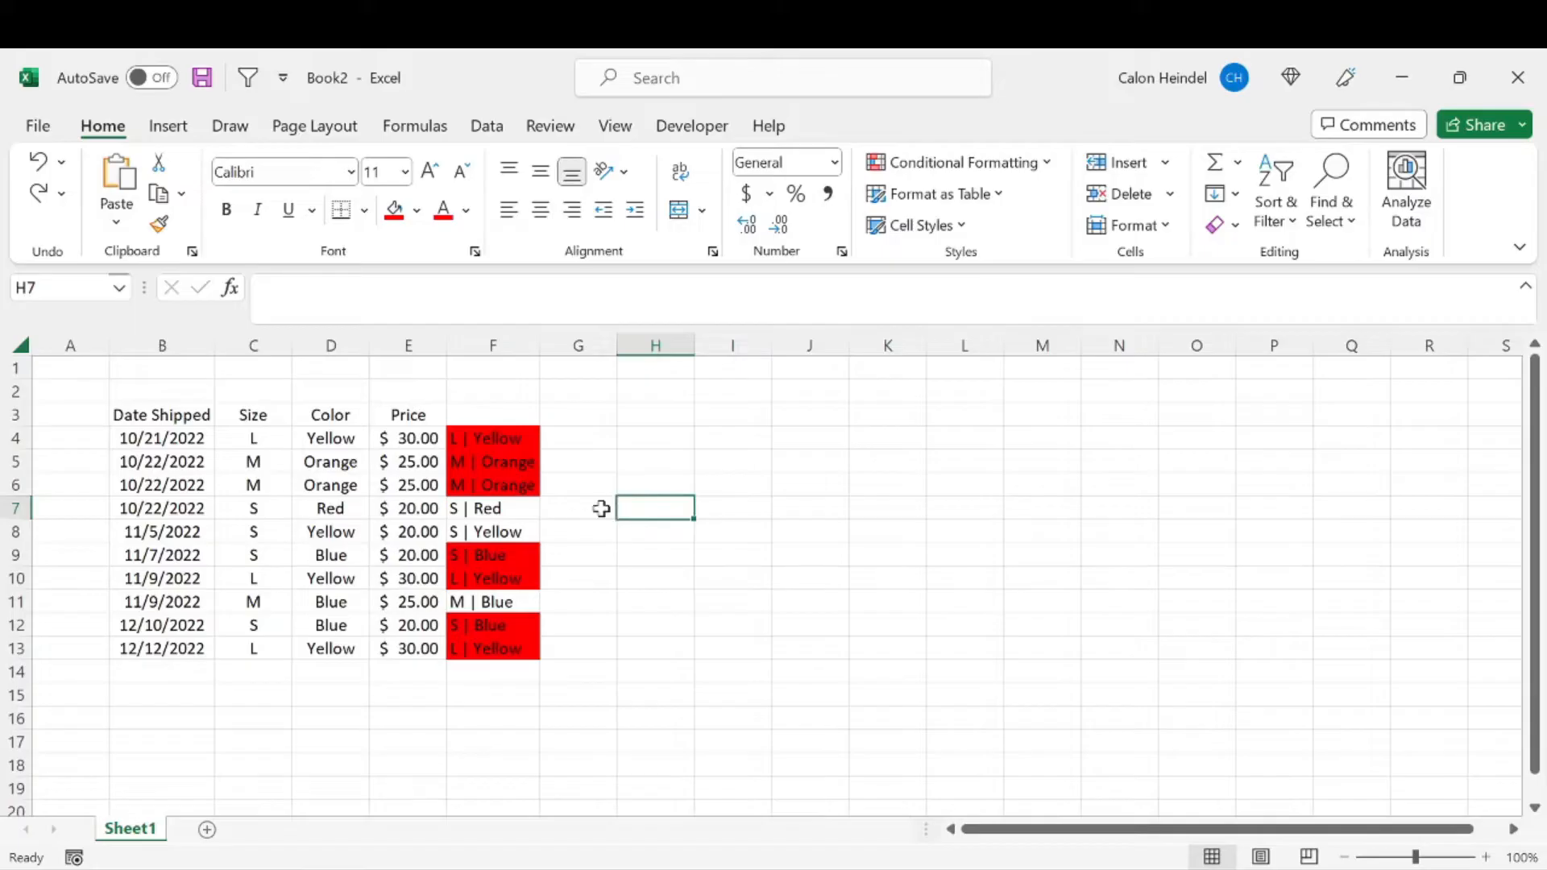
click(579, 344)
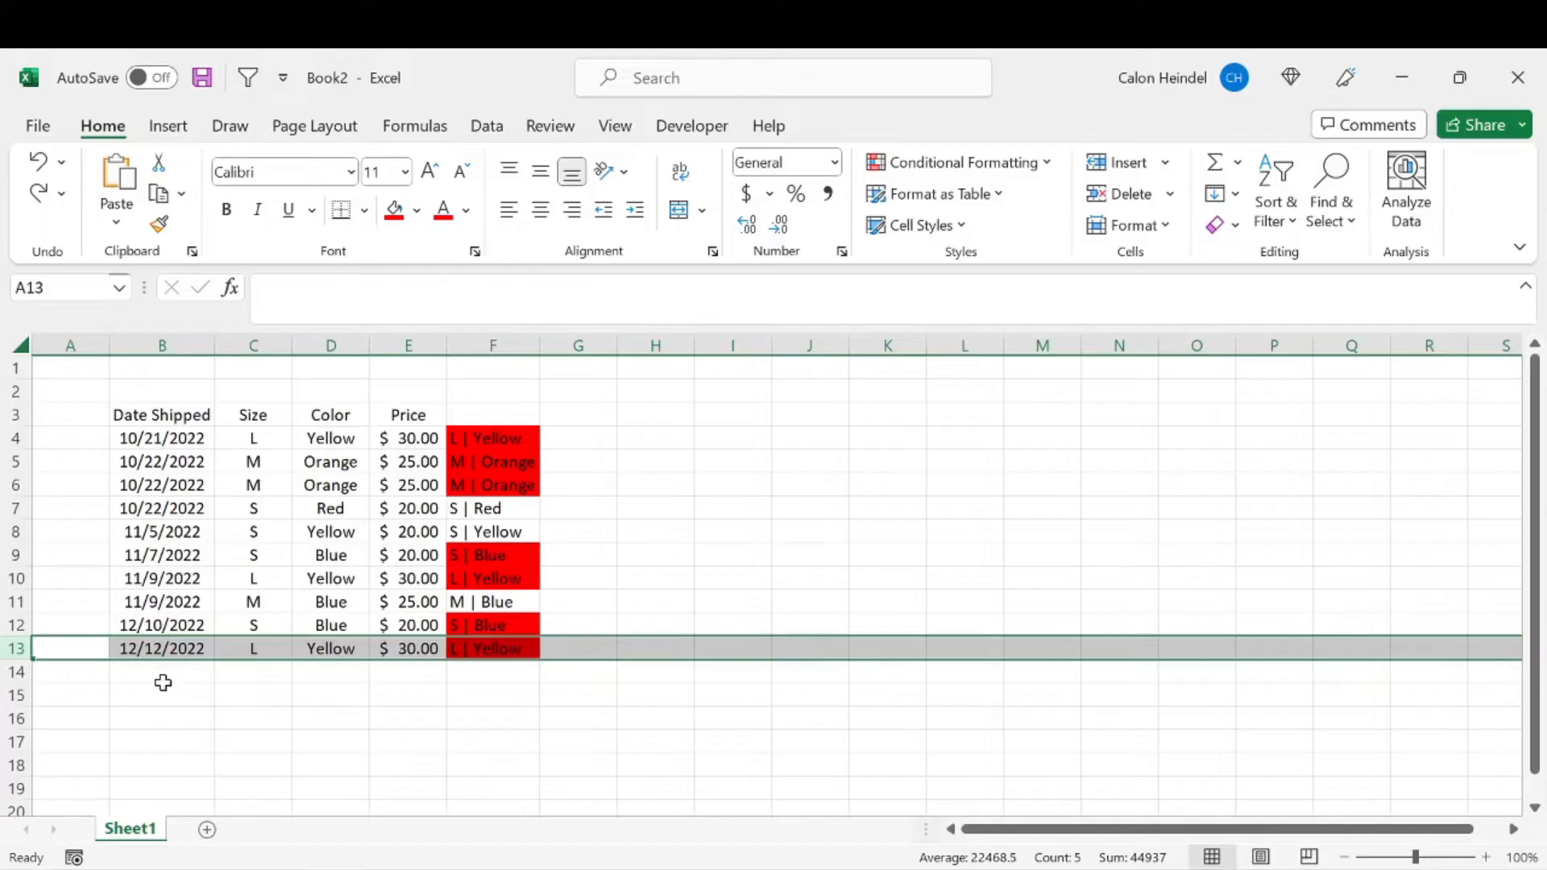
mouse_move(562, 647)
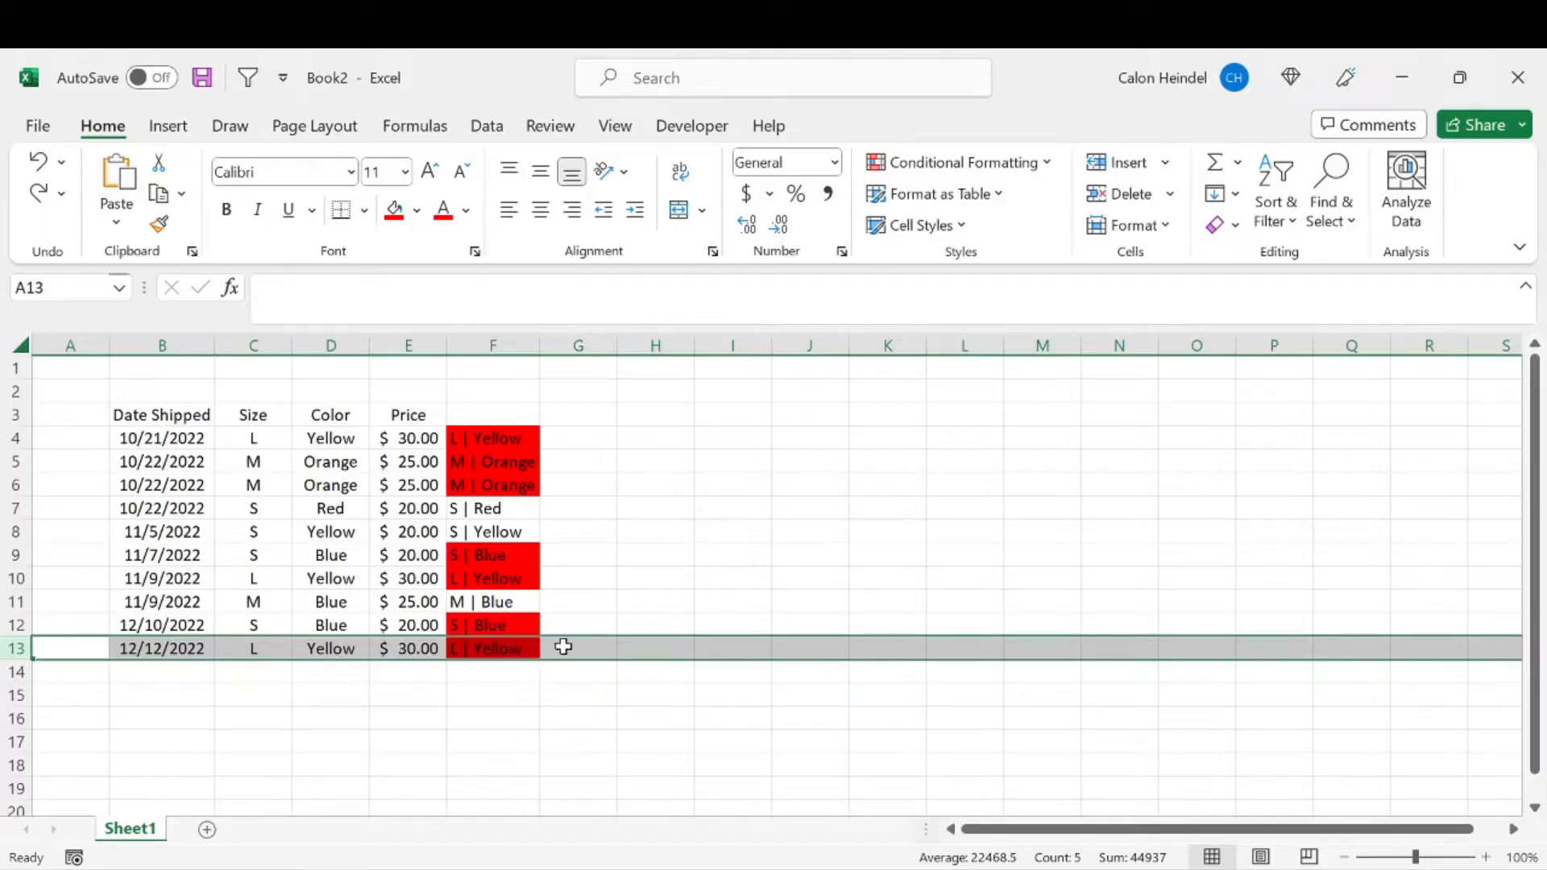
mouse_move(419, 641)
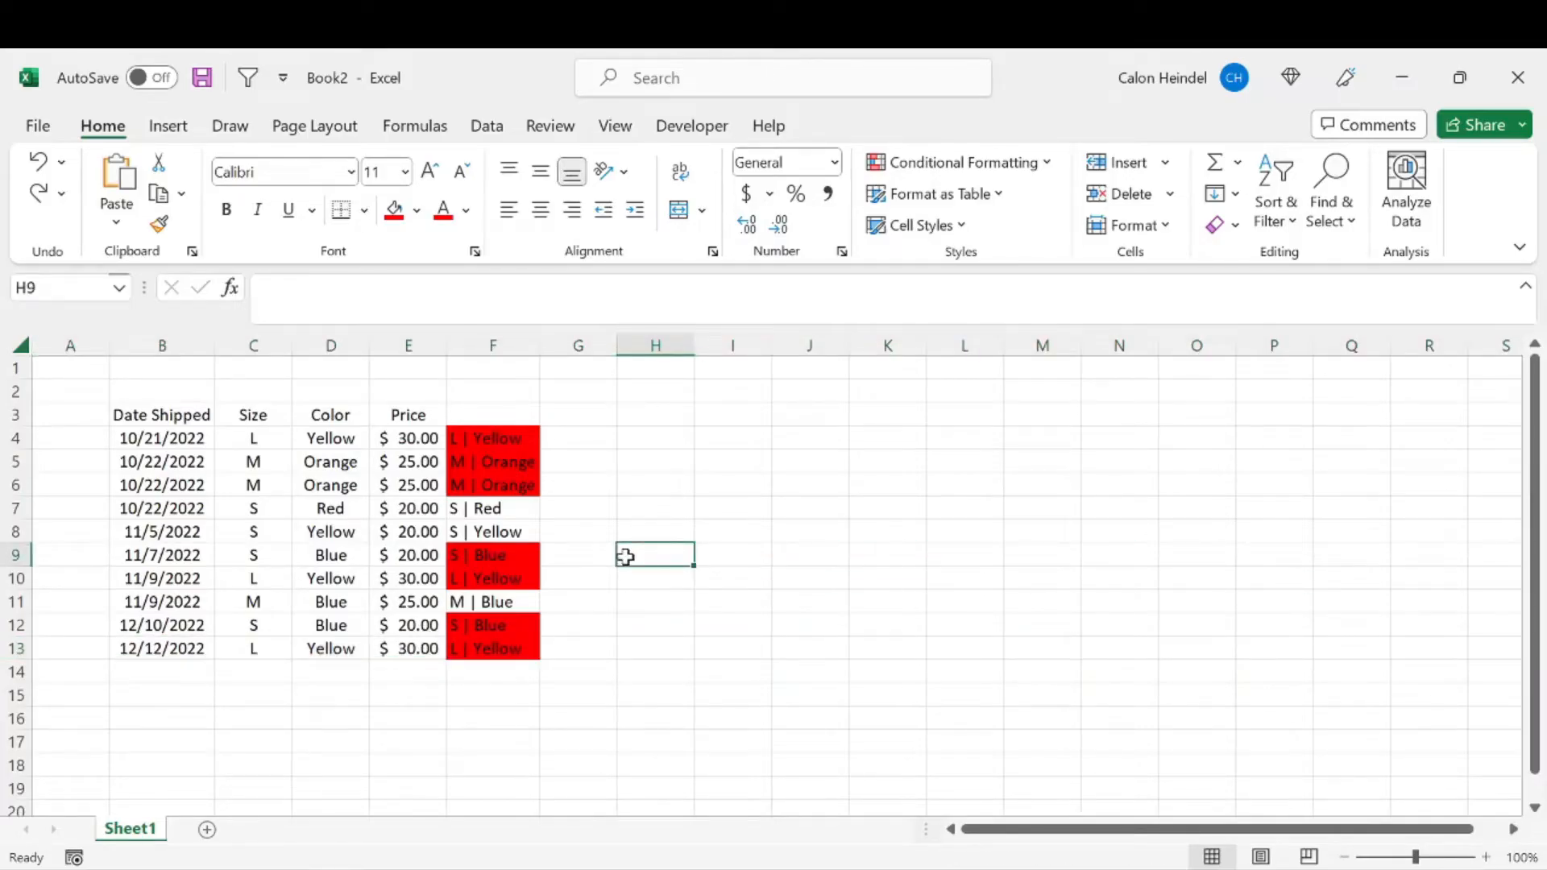
click(579, 438)
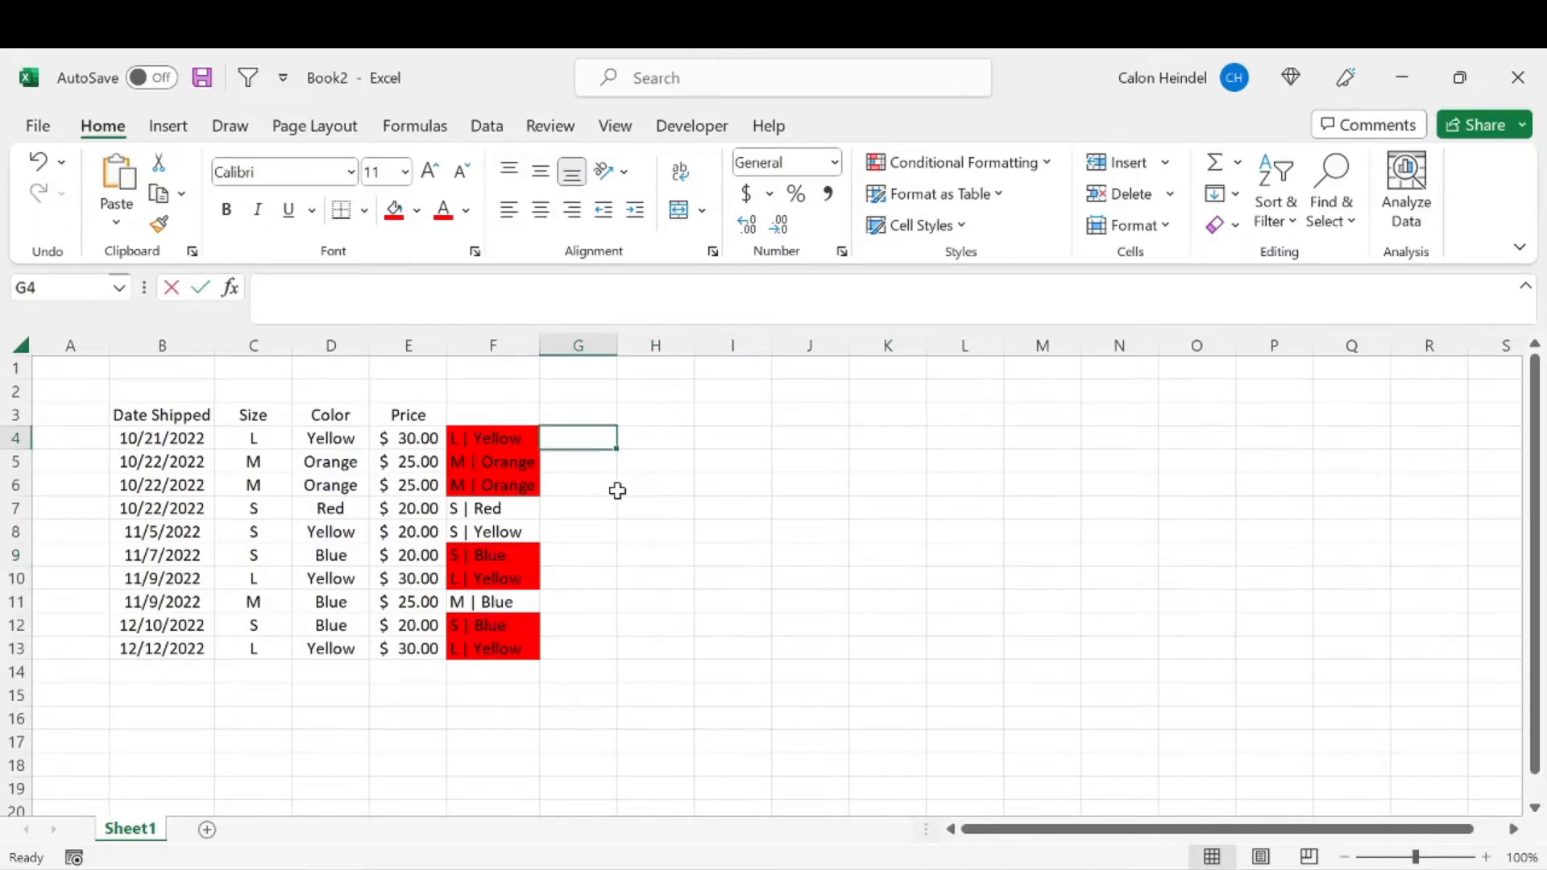
click(493, 345)
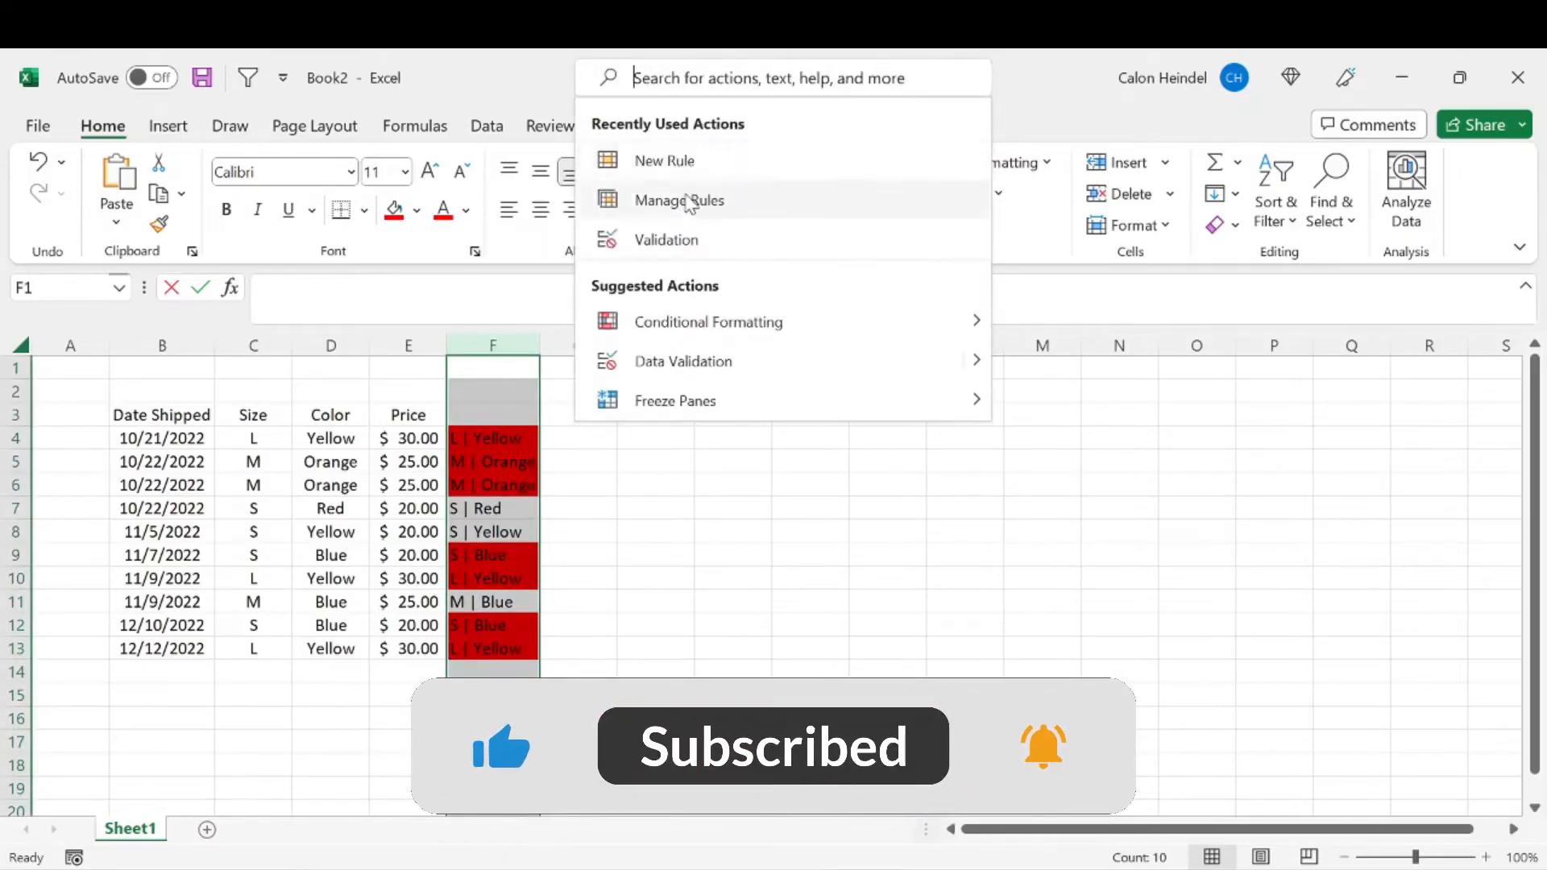
click(678, 200)
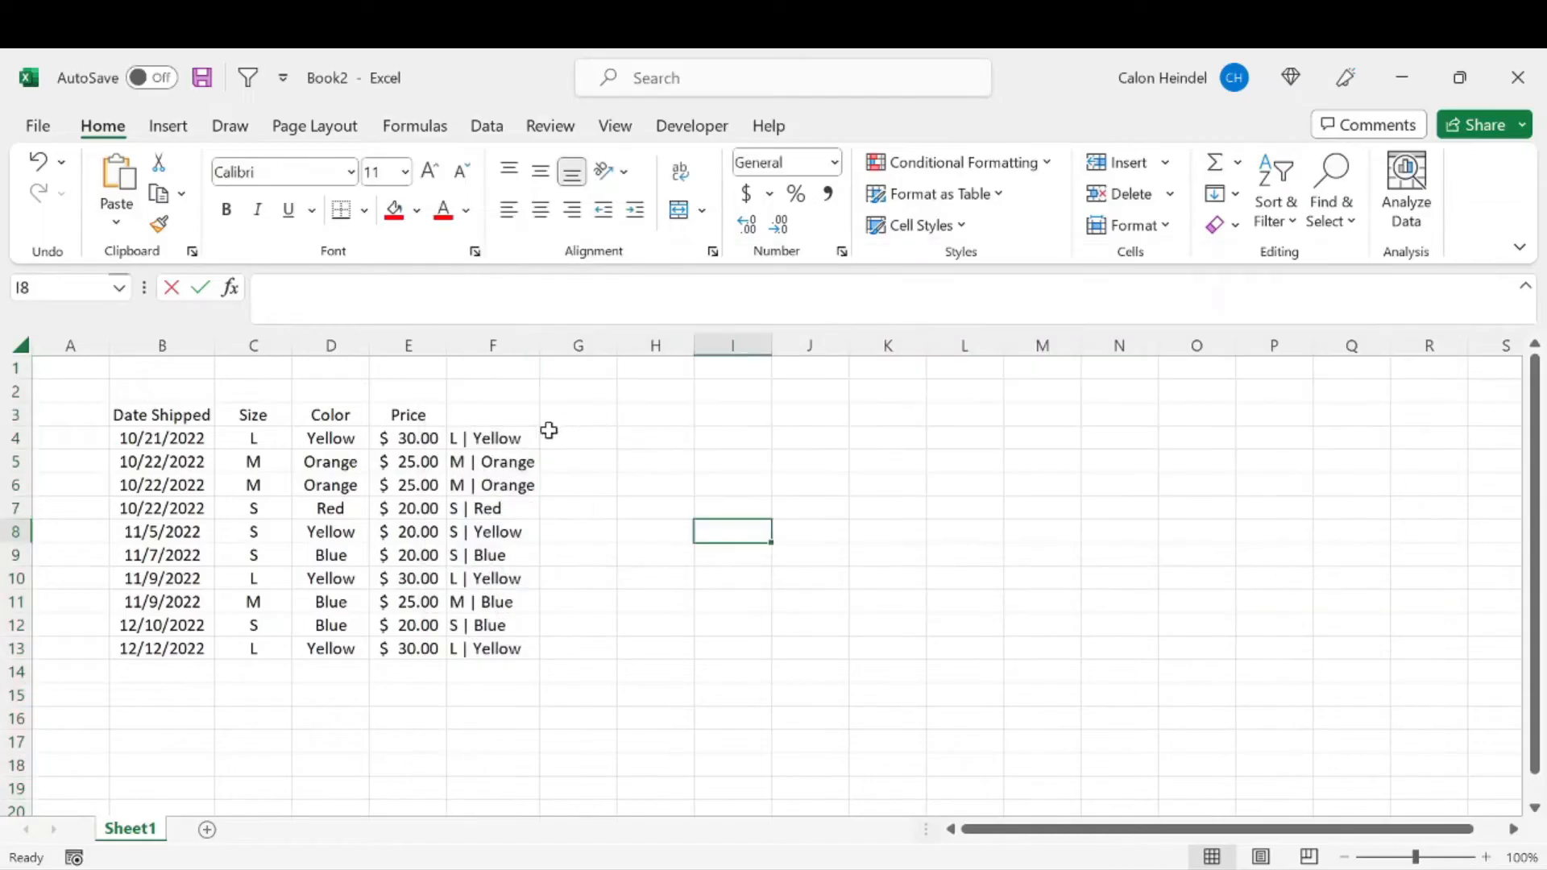
click(578, 345)
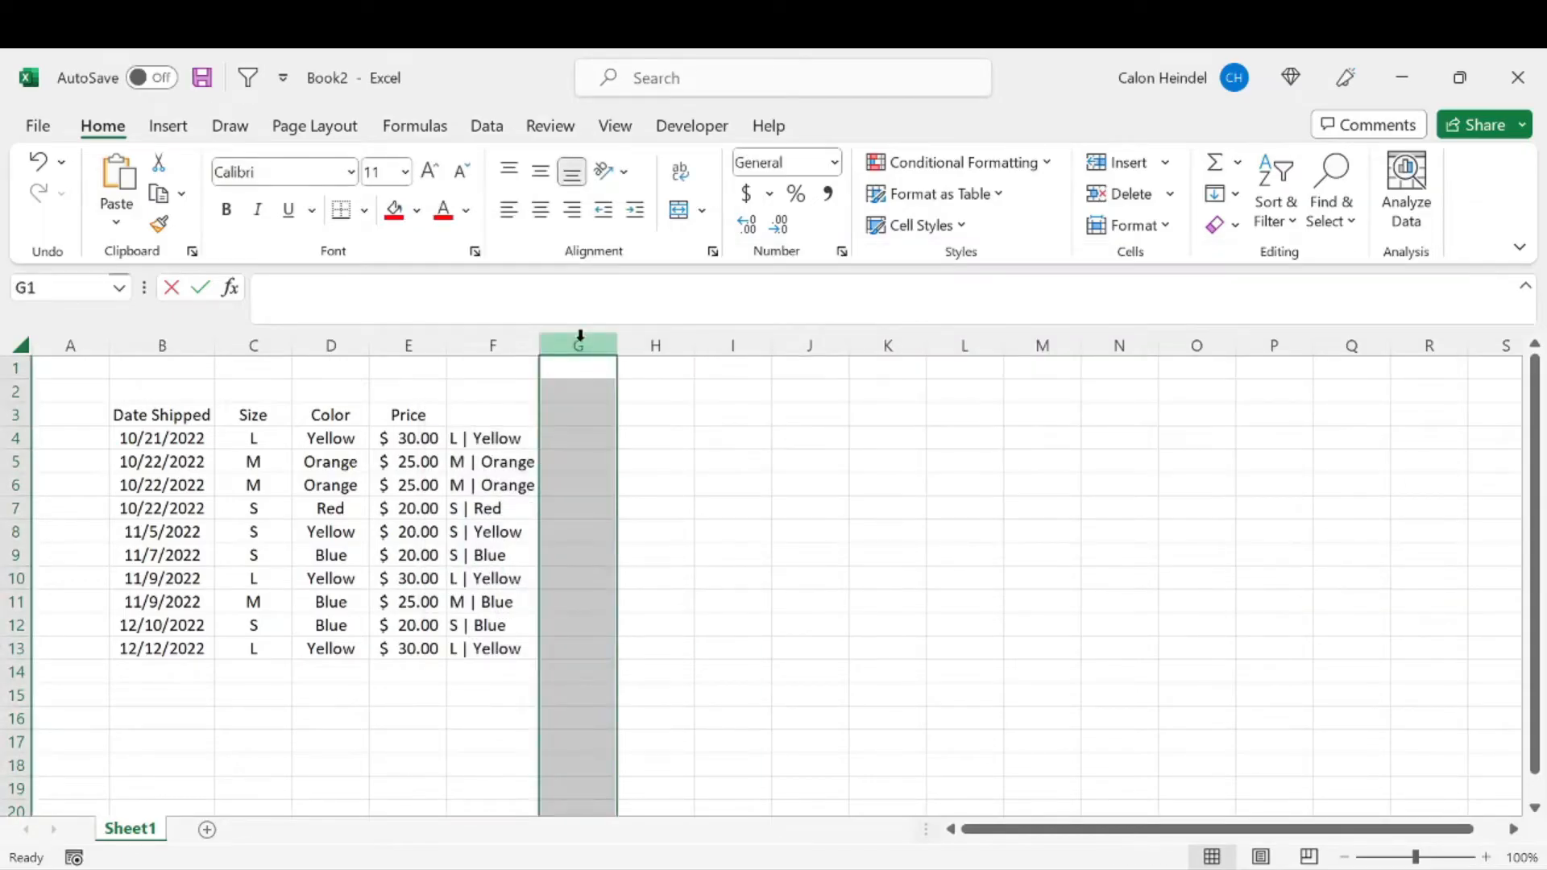
Step: Begin G4's formula with an IF testing whether F4 is blank, nesting a COUNTIF
click(579, 438)
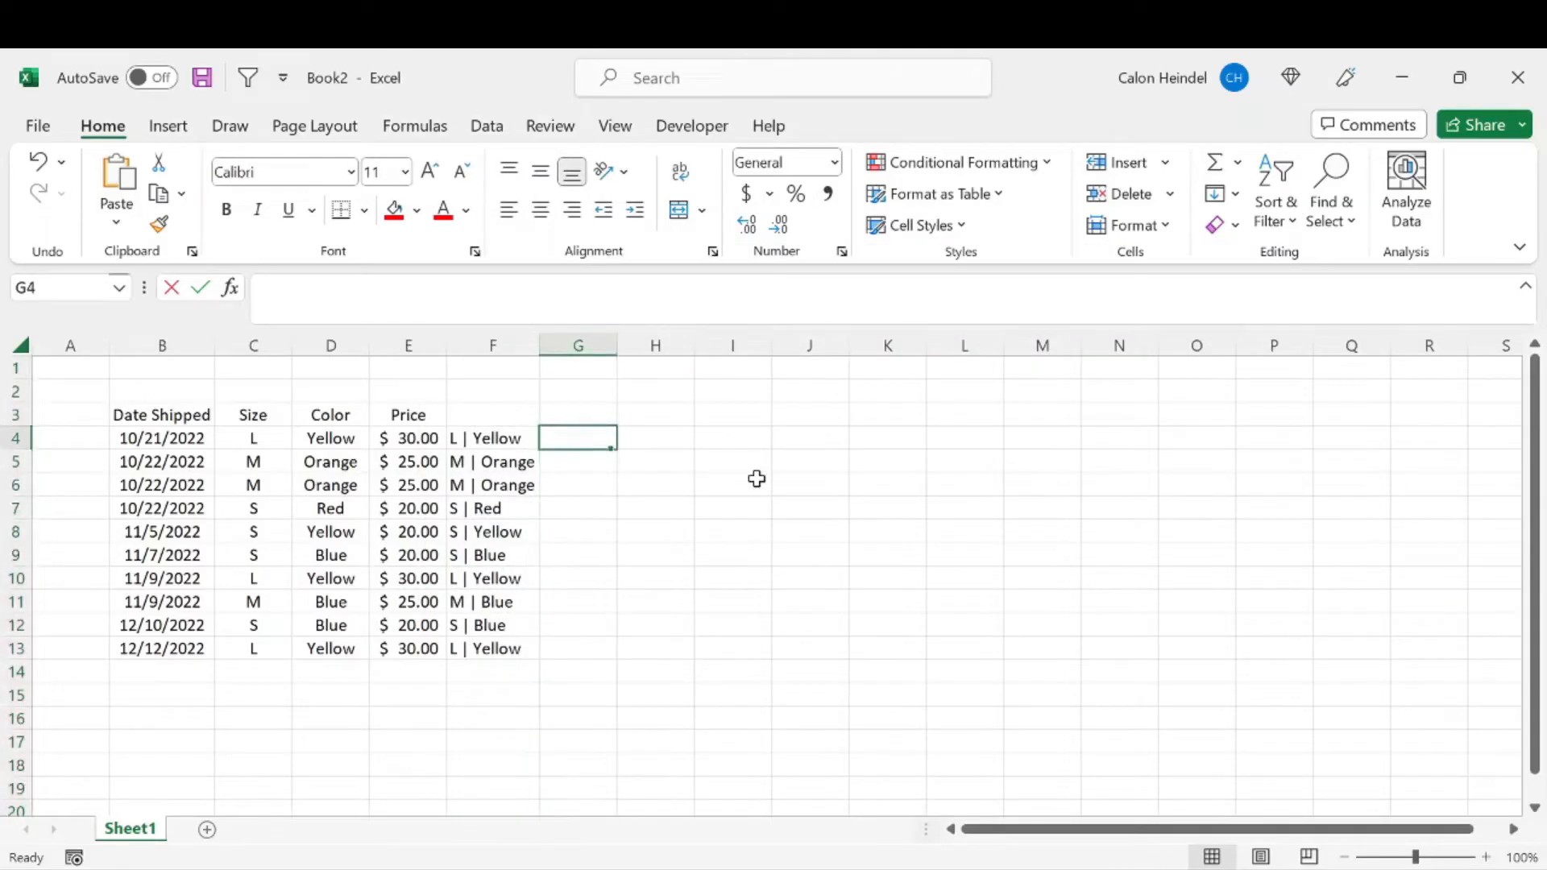
text(=)
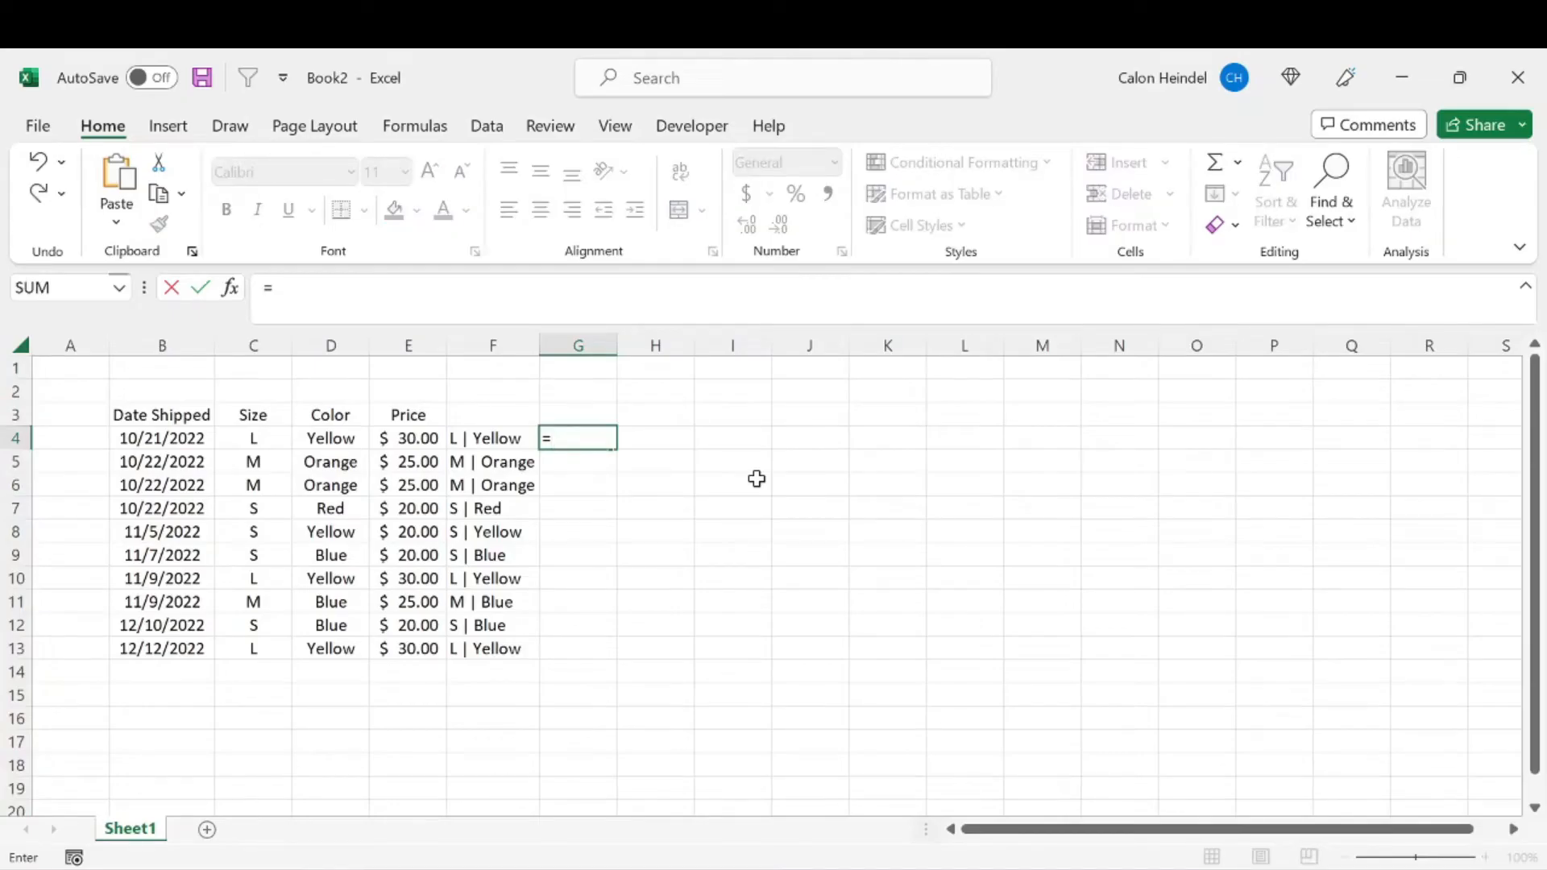
text(IF()
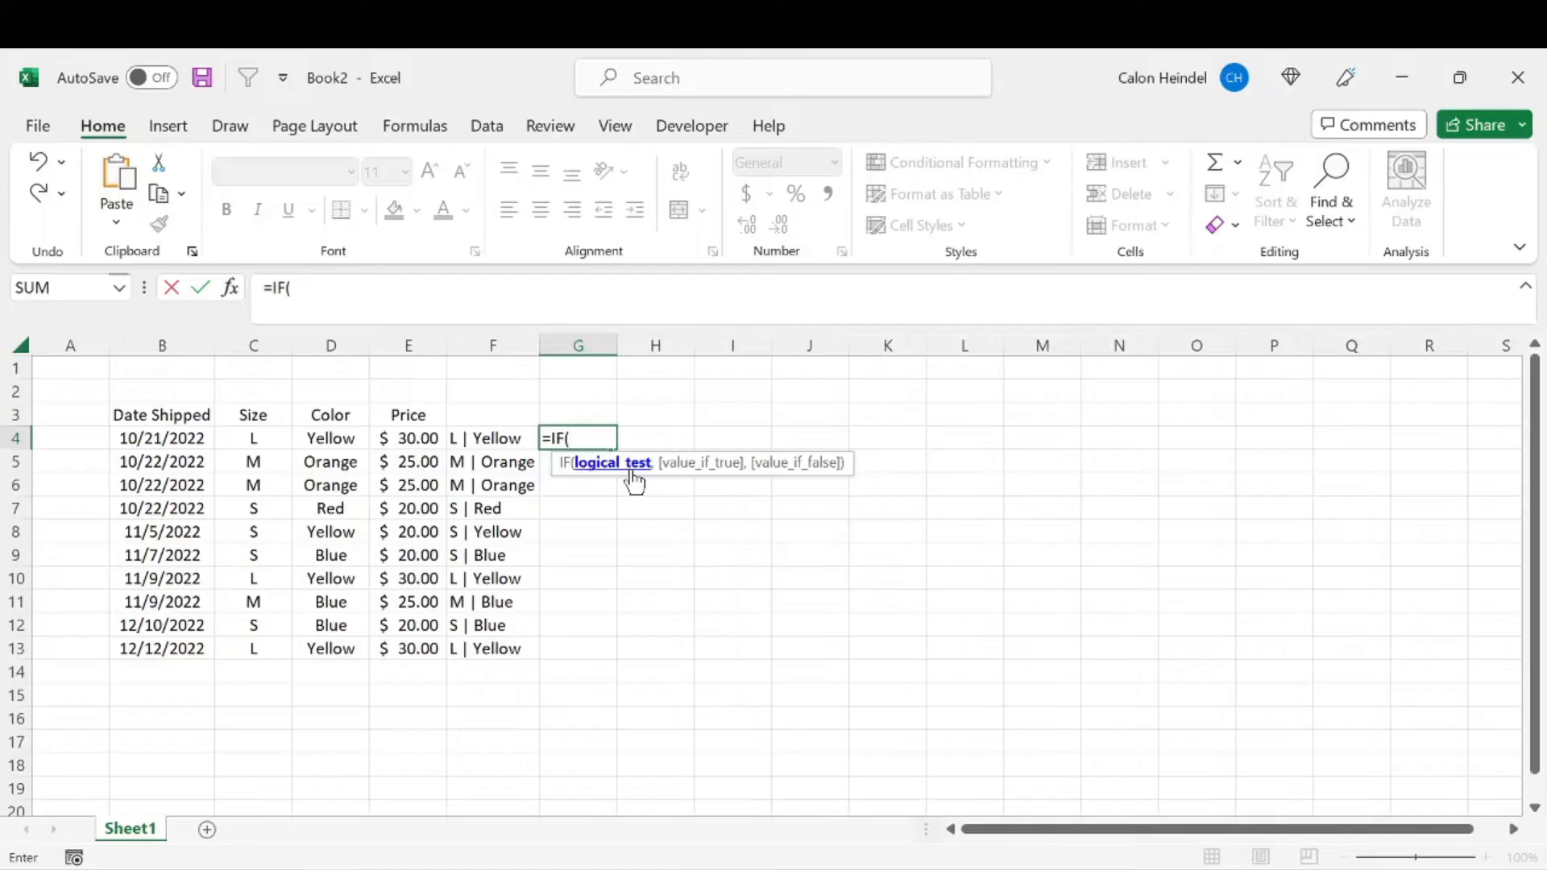
mouse_move(401, 703)
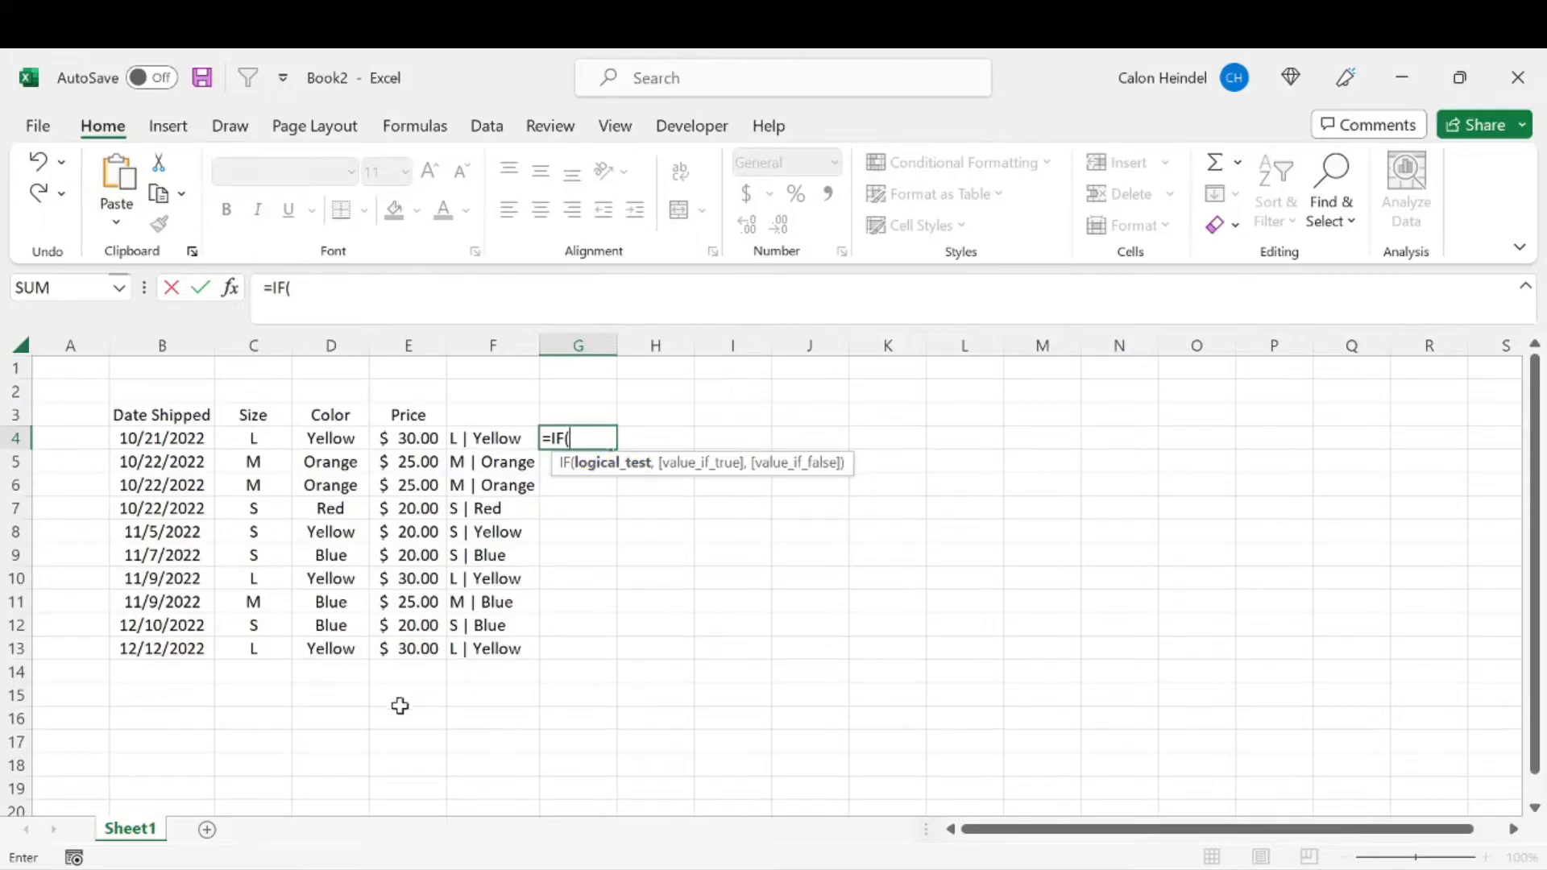
mouse_move(492, 439)
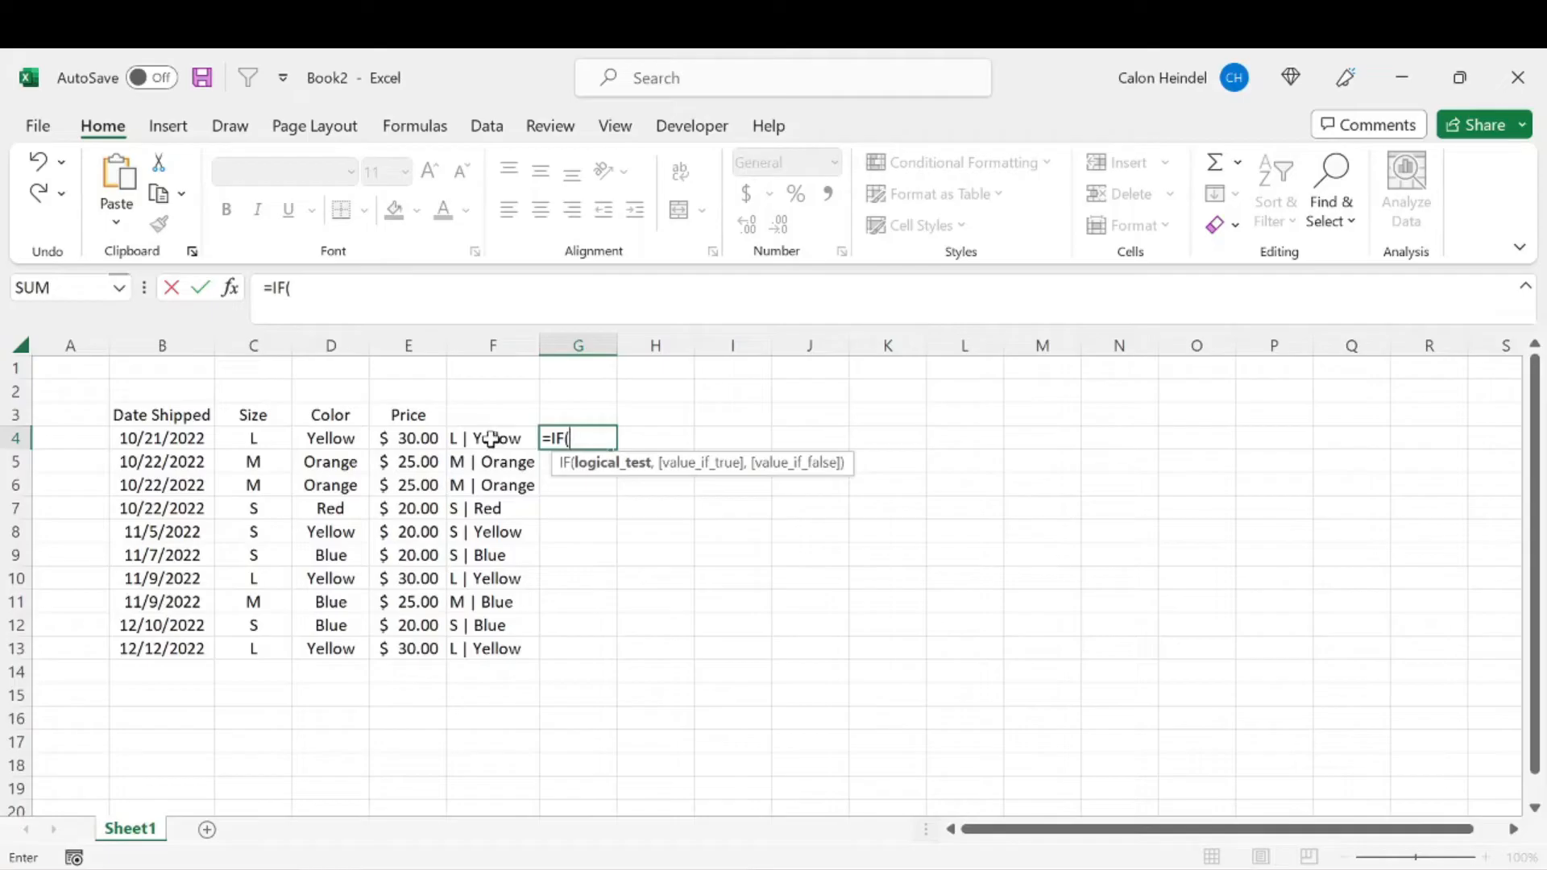
click(493, 438)
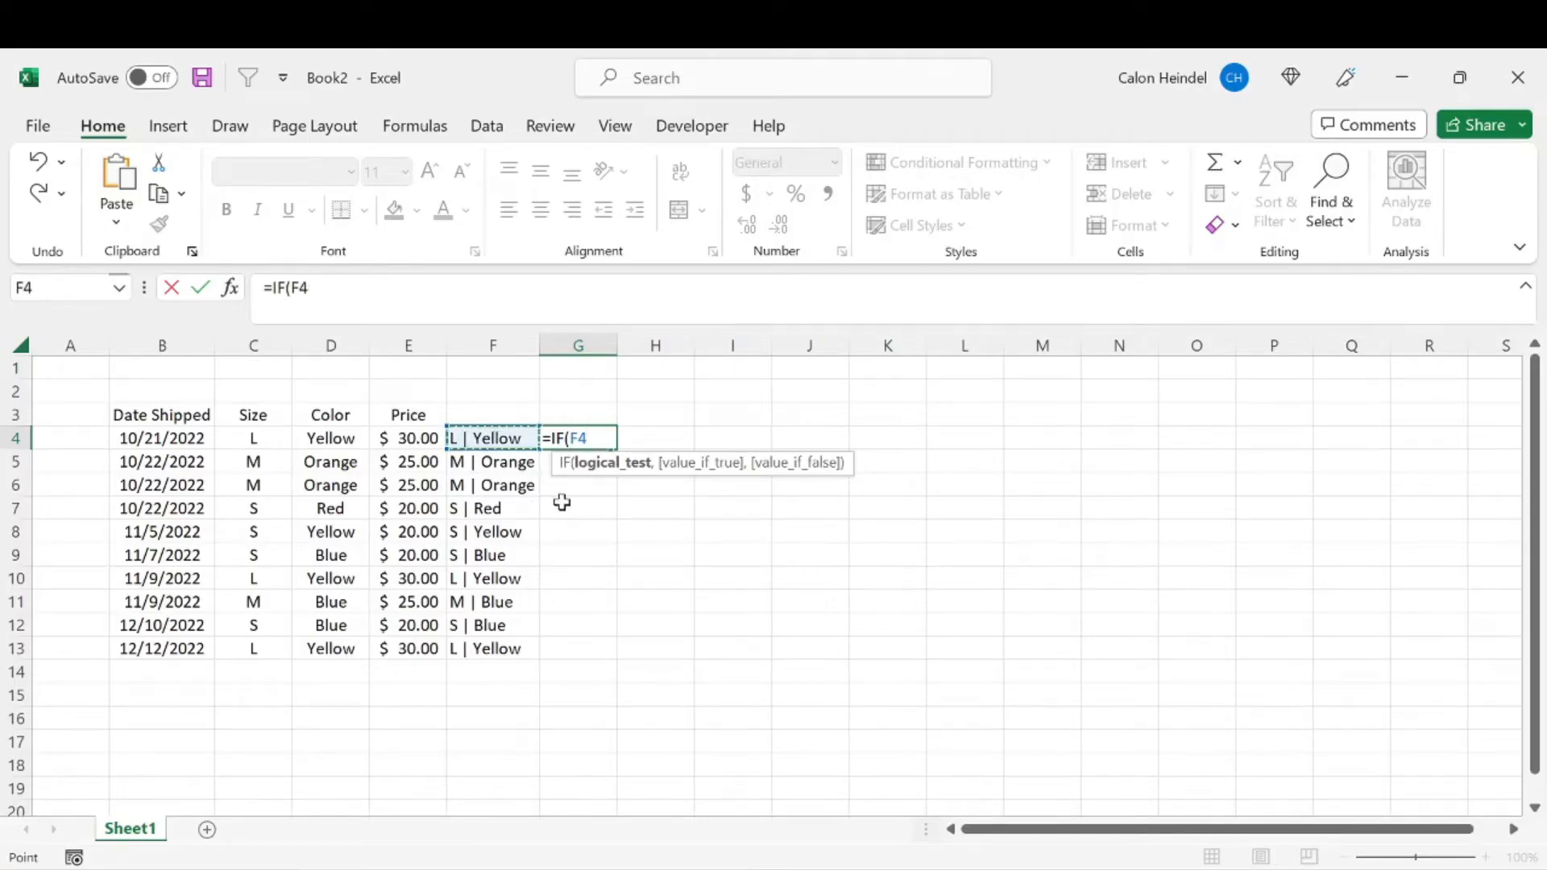
text(=")
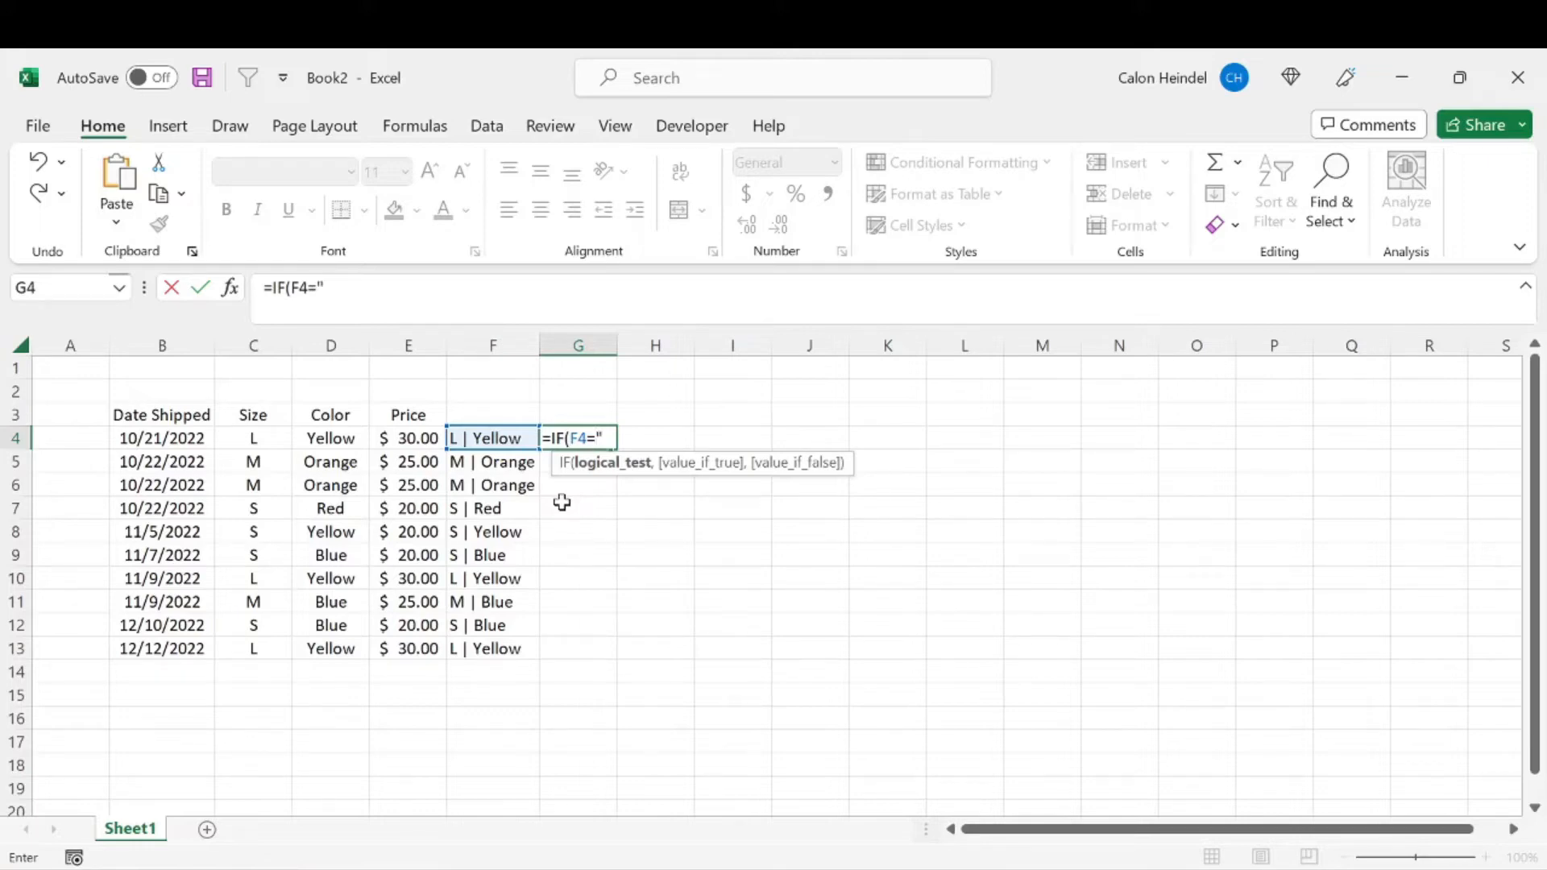
text(",")
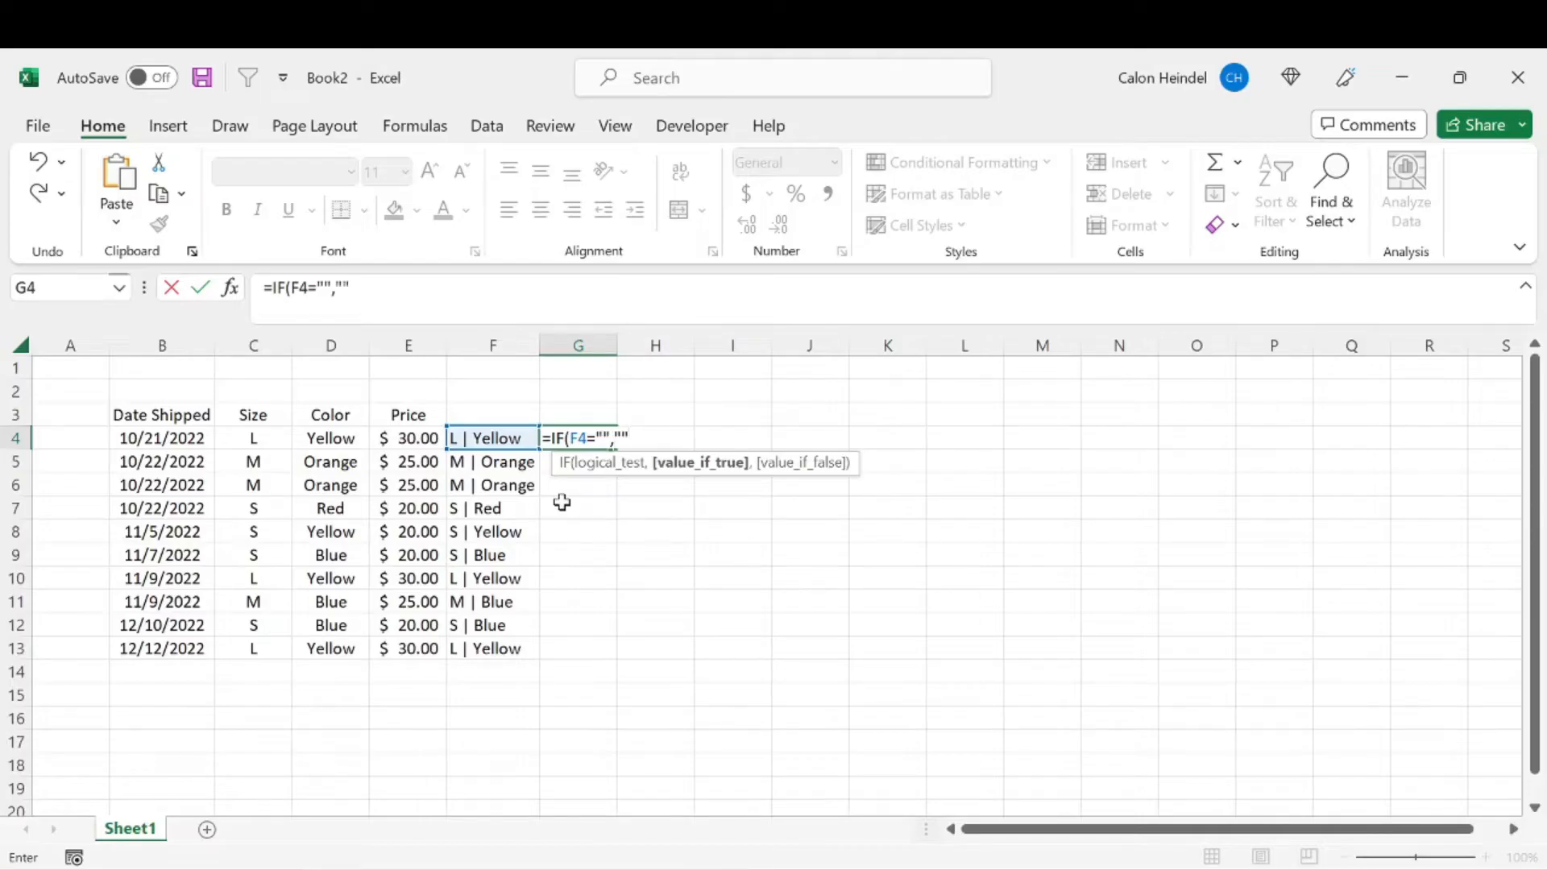
text(,)
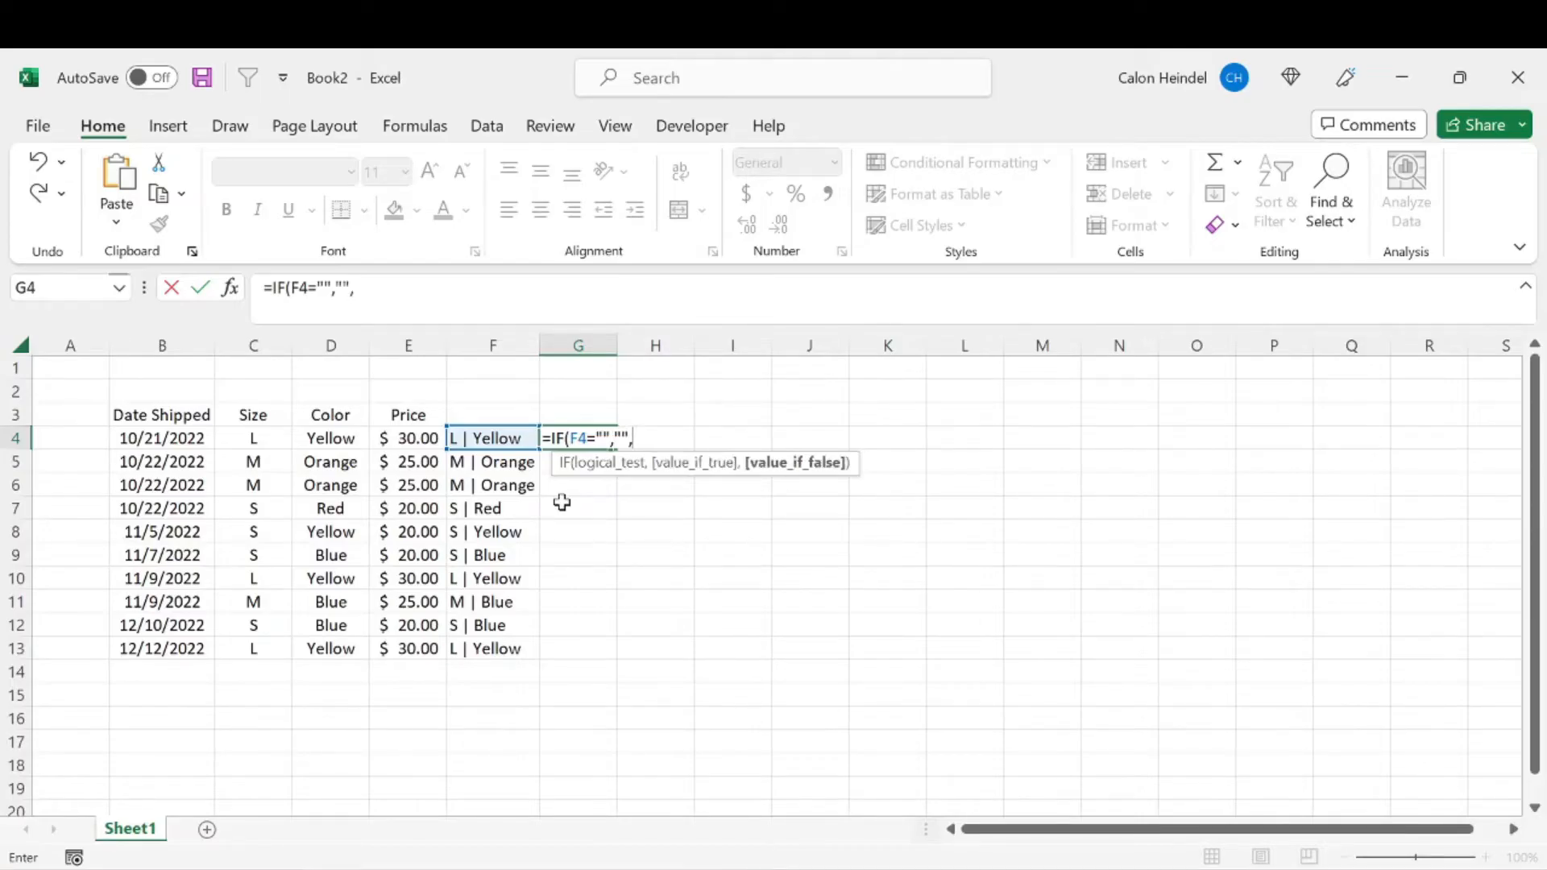
text(IF()
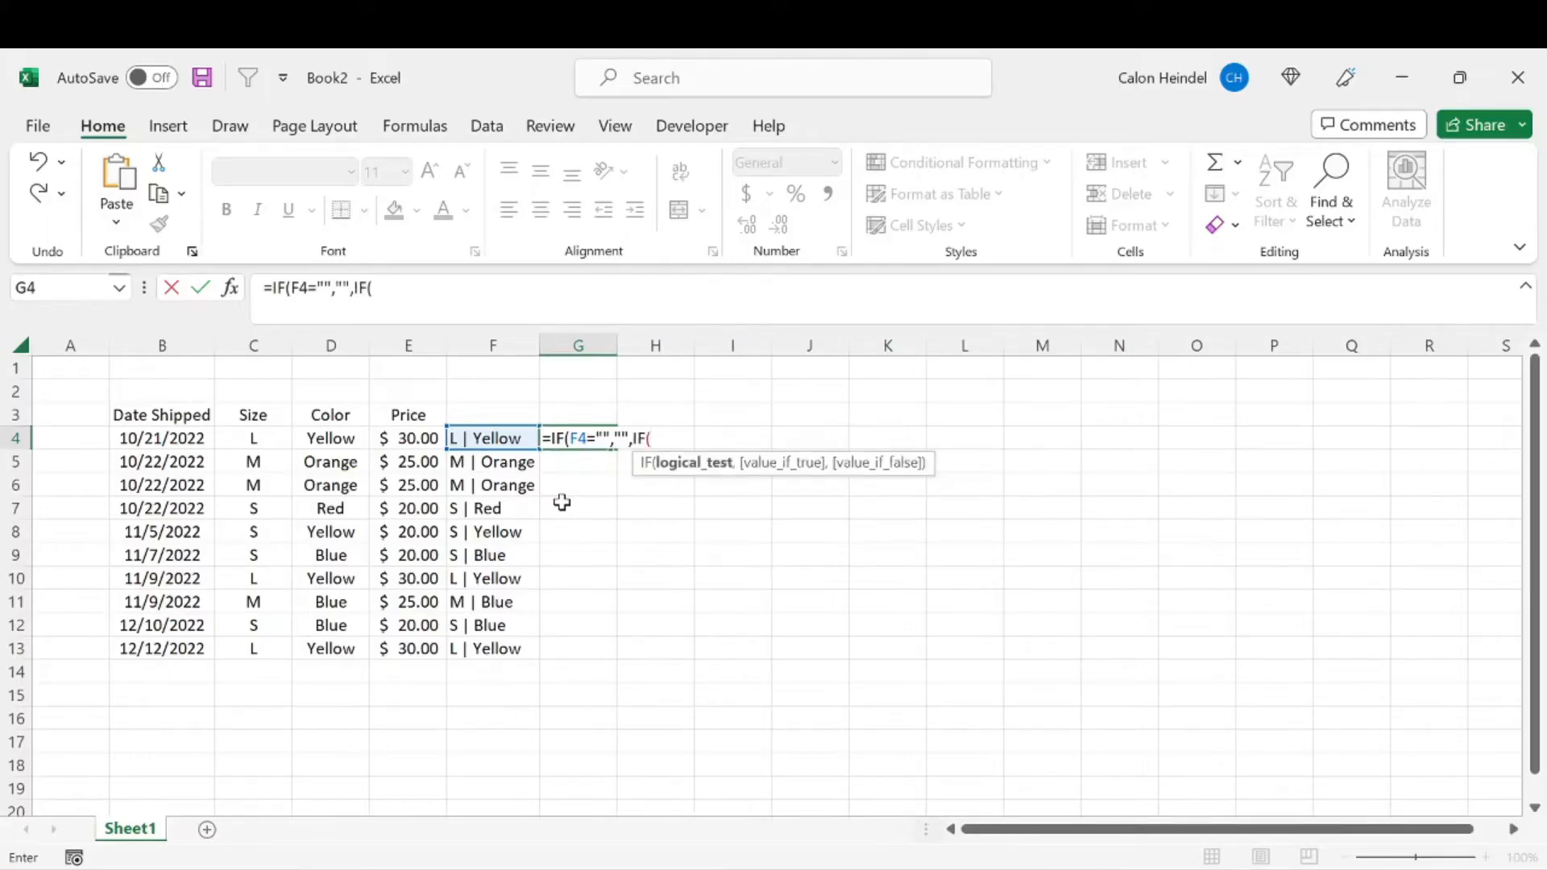
text(count)
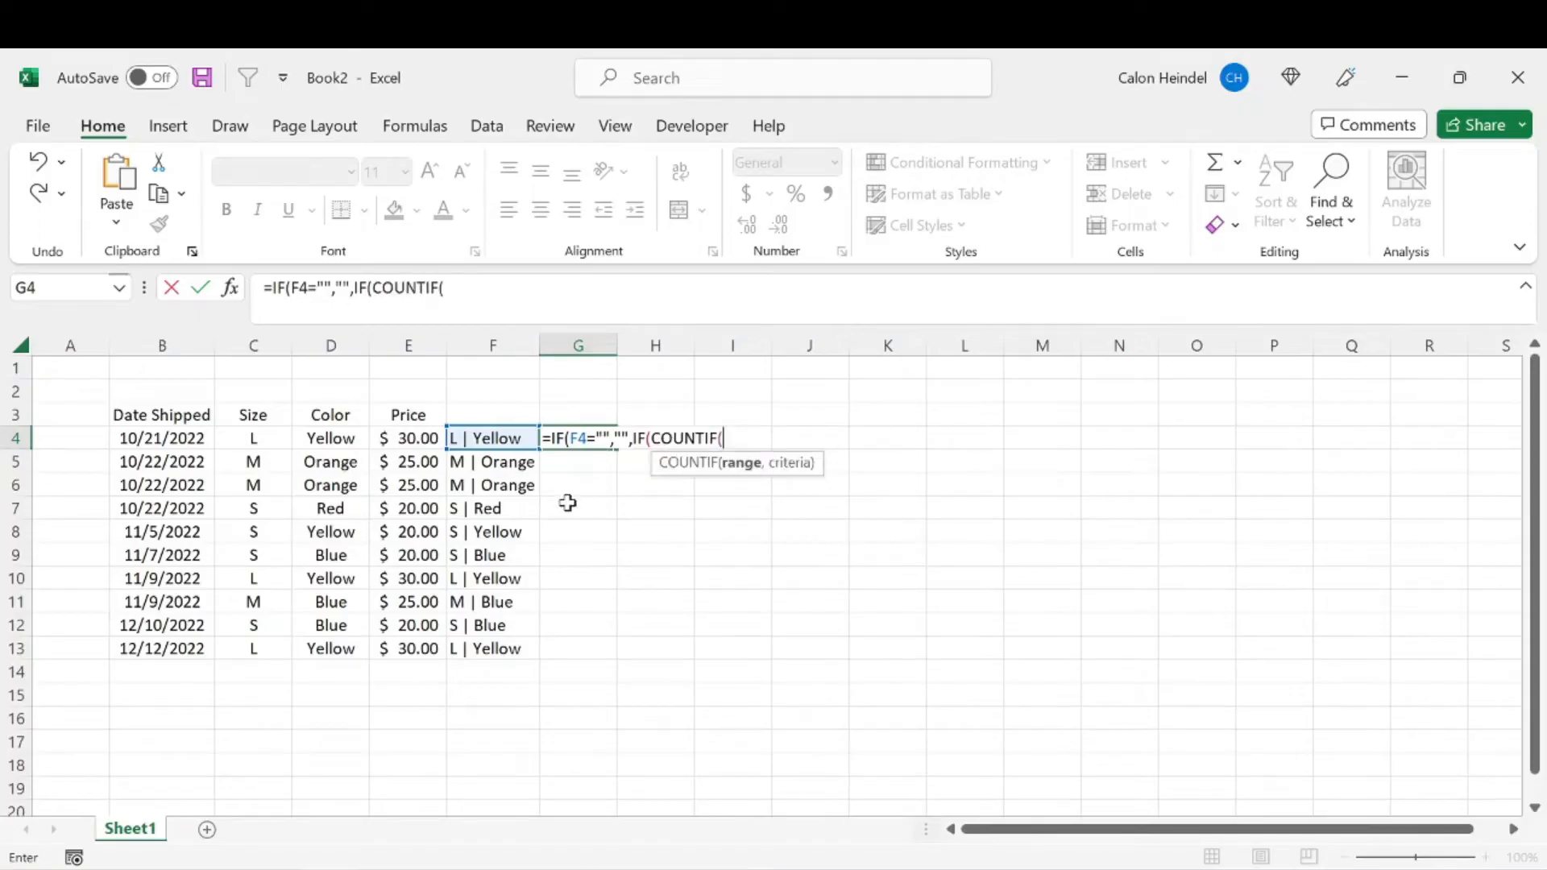
mouse_move(479, 438)
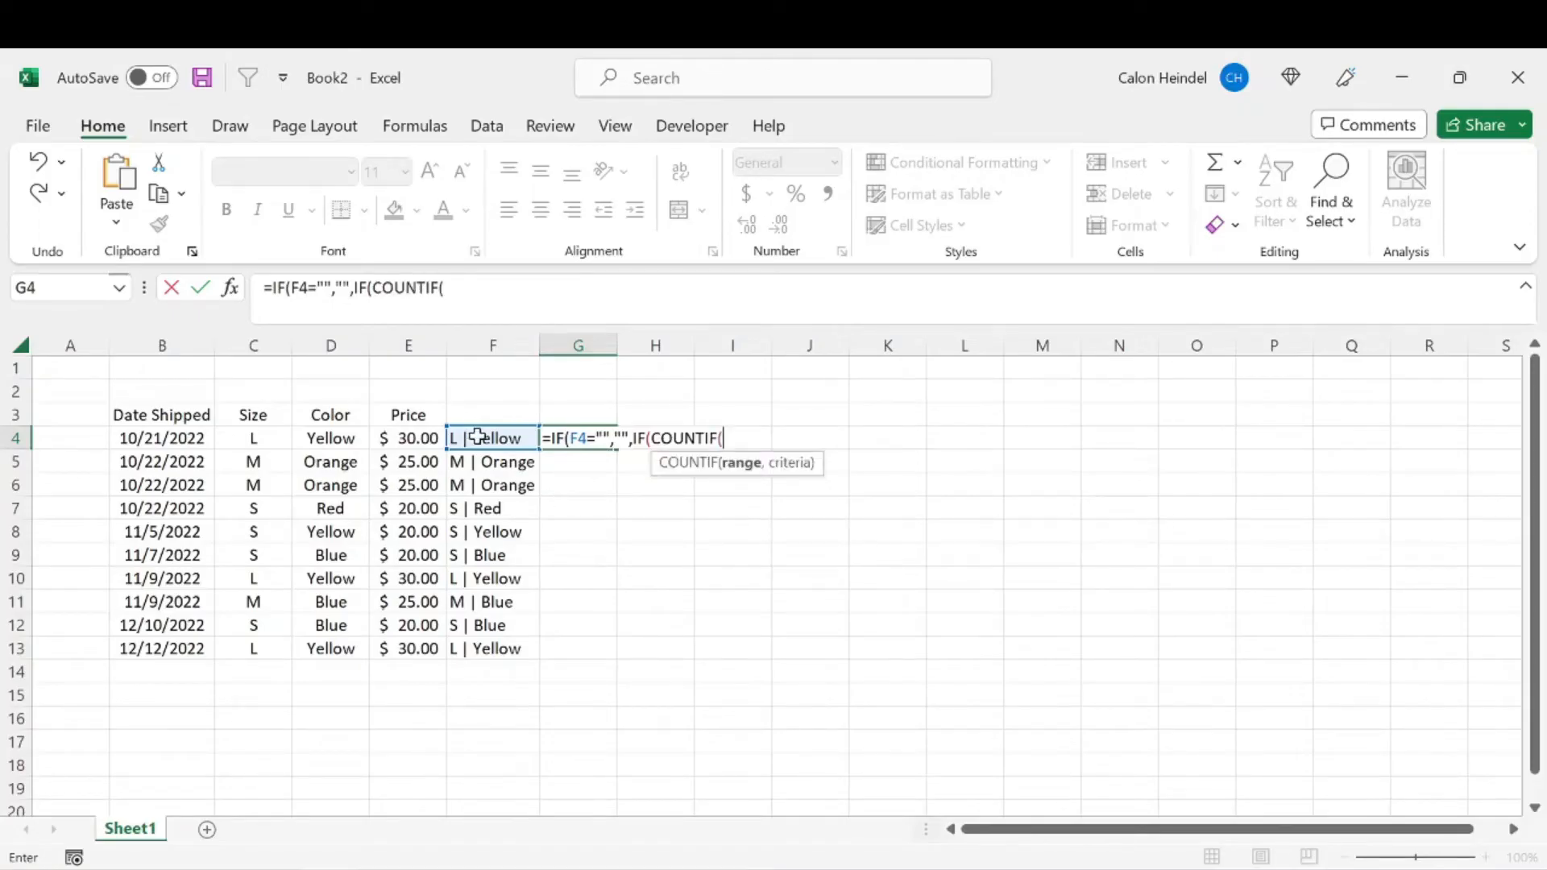
Step: Build the COUNTIF on F4 using LOOKUP(2,1/...) over column F:F
click(492, 438)
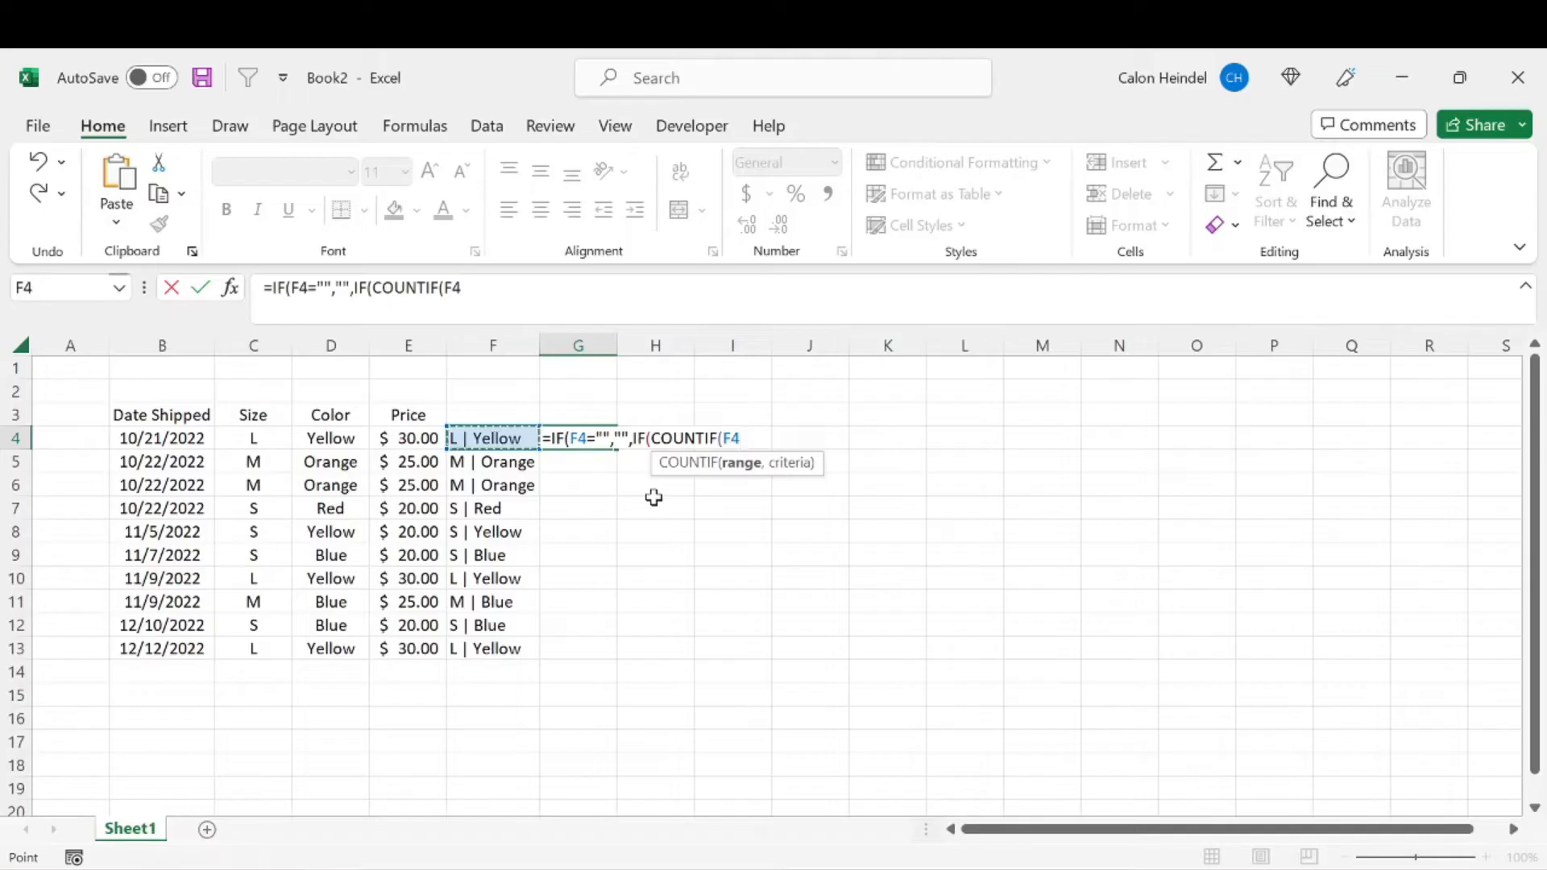
text(,)
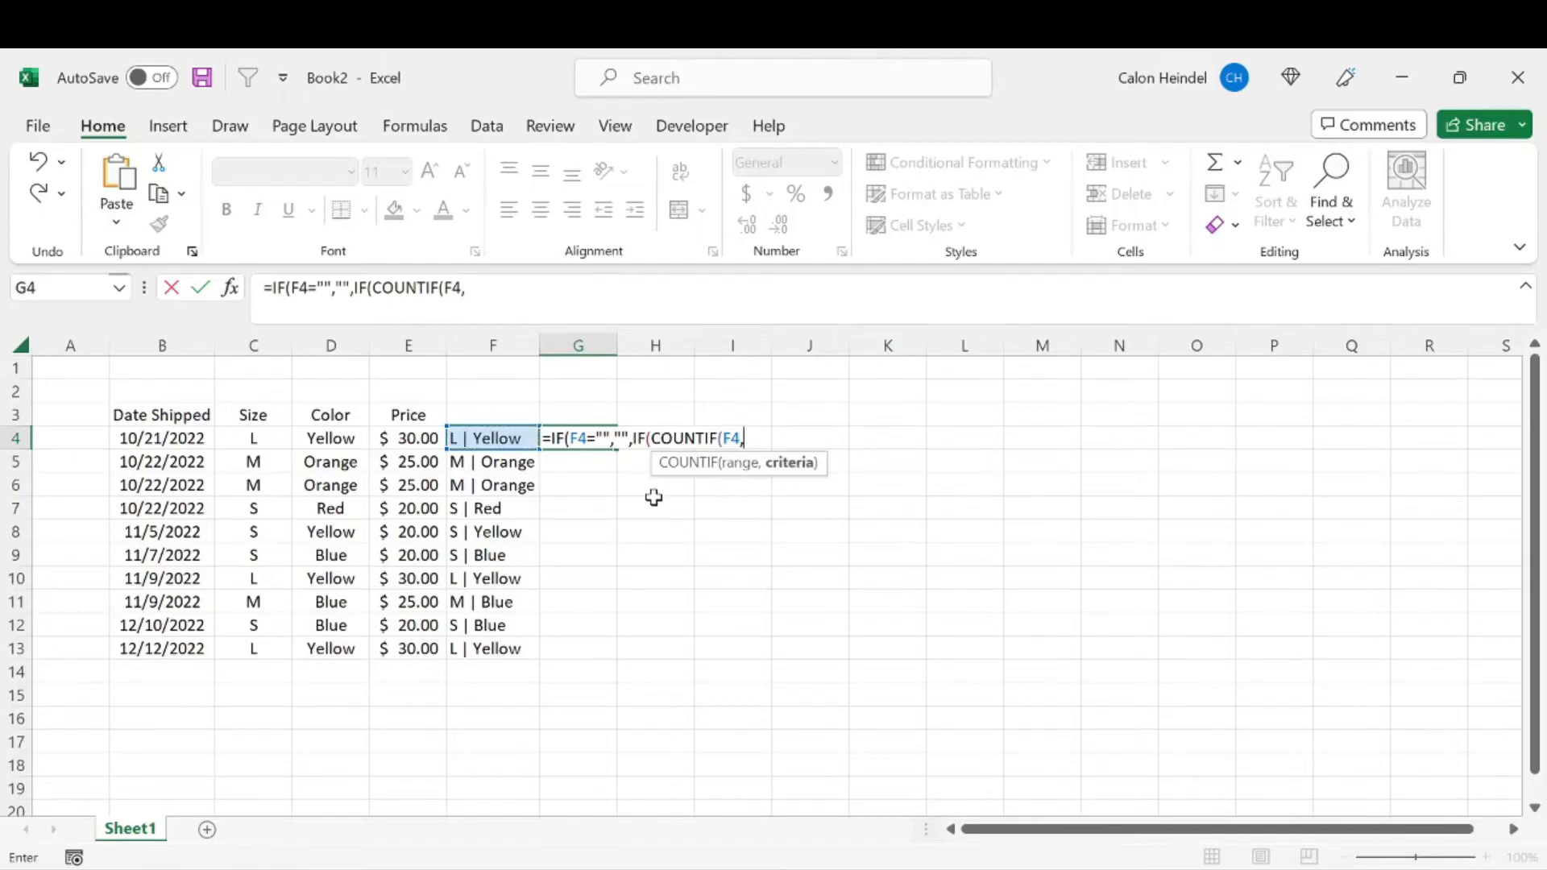
text(llok)
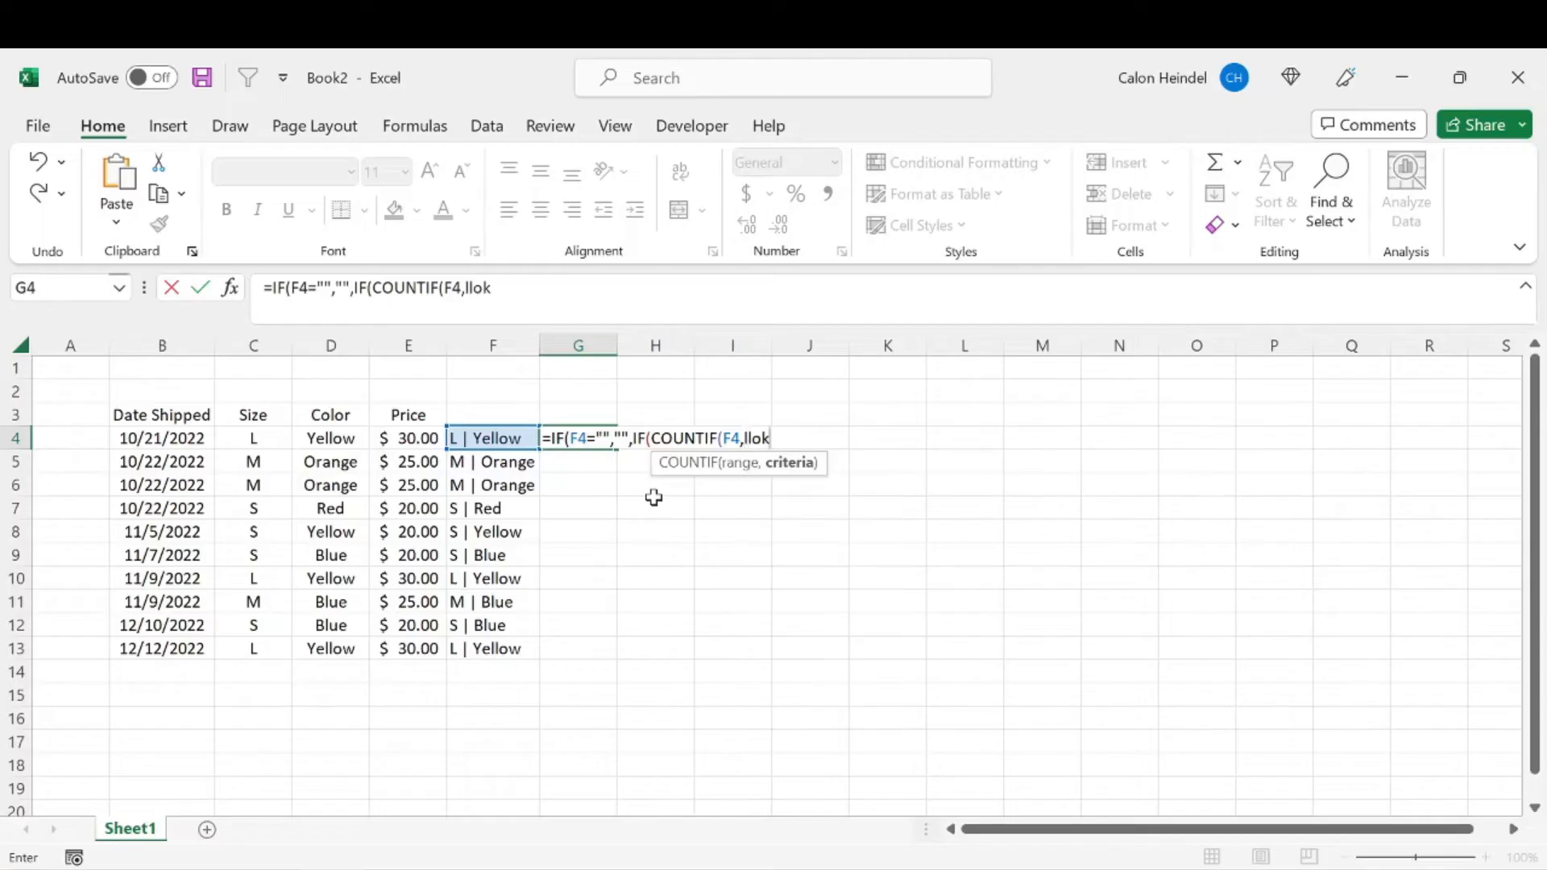
text(LOOKUP()
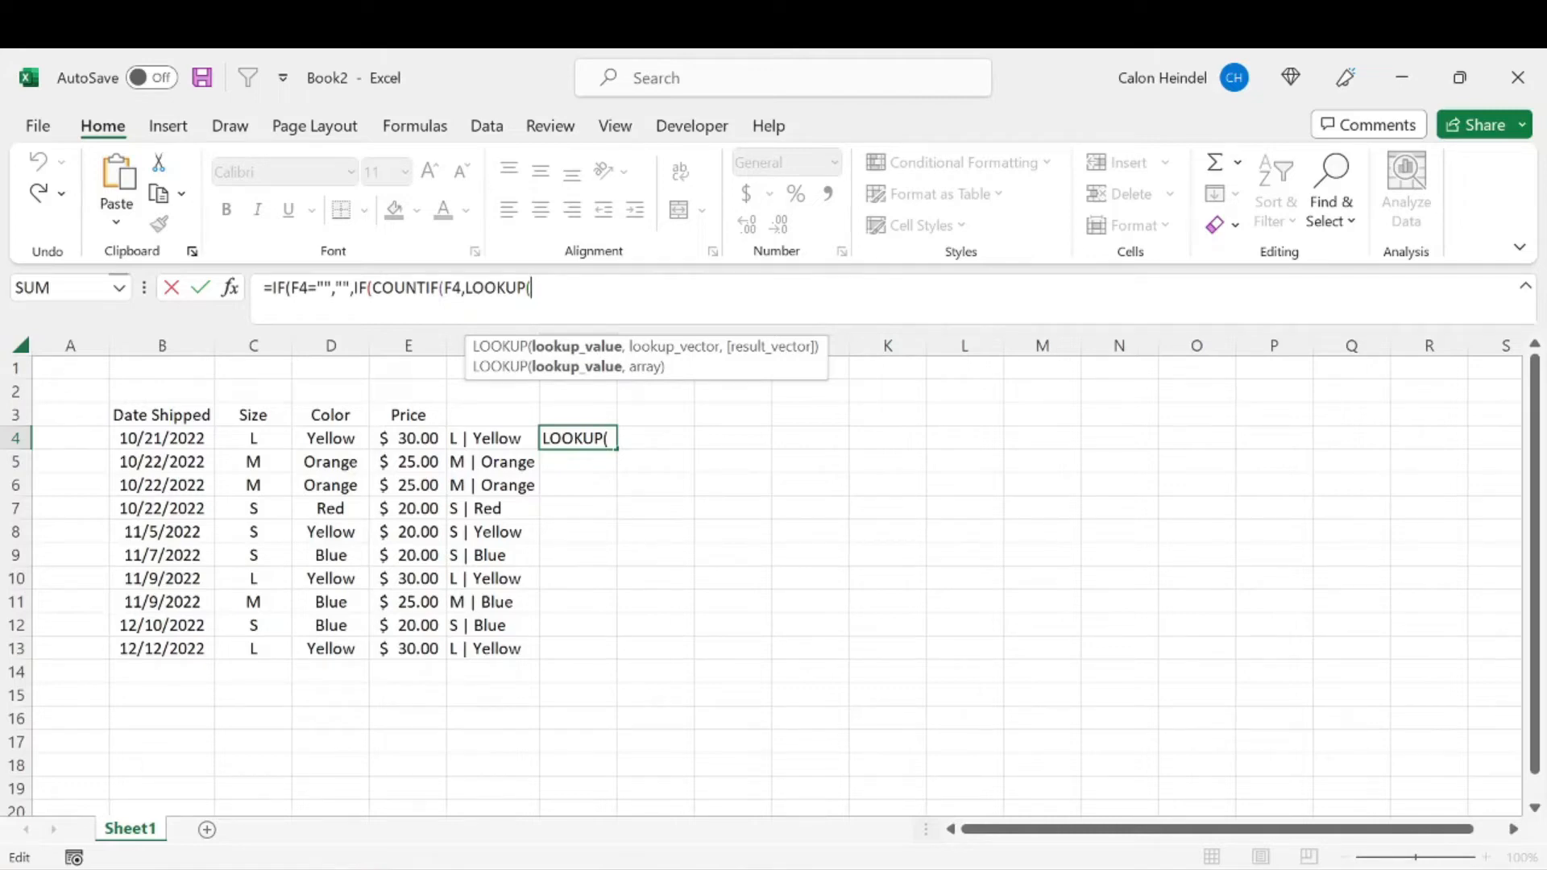
text(F4,)
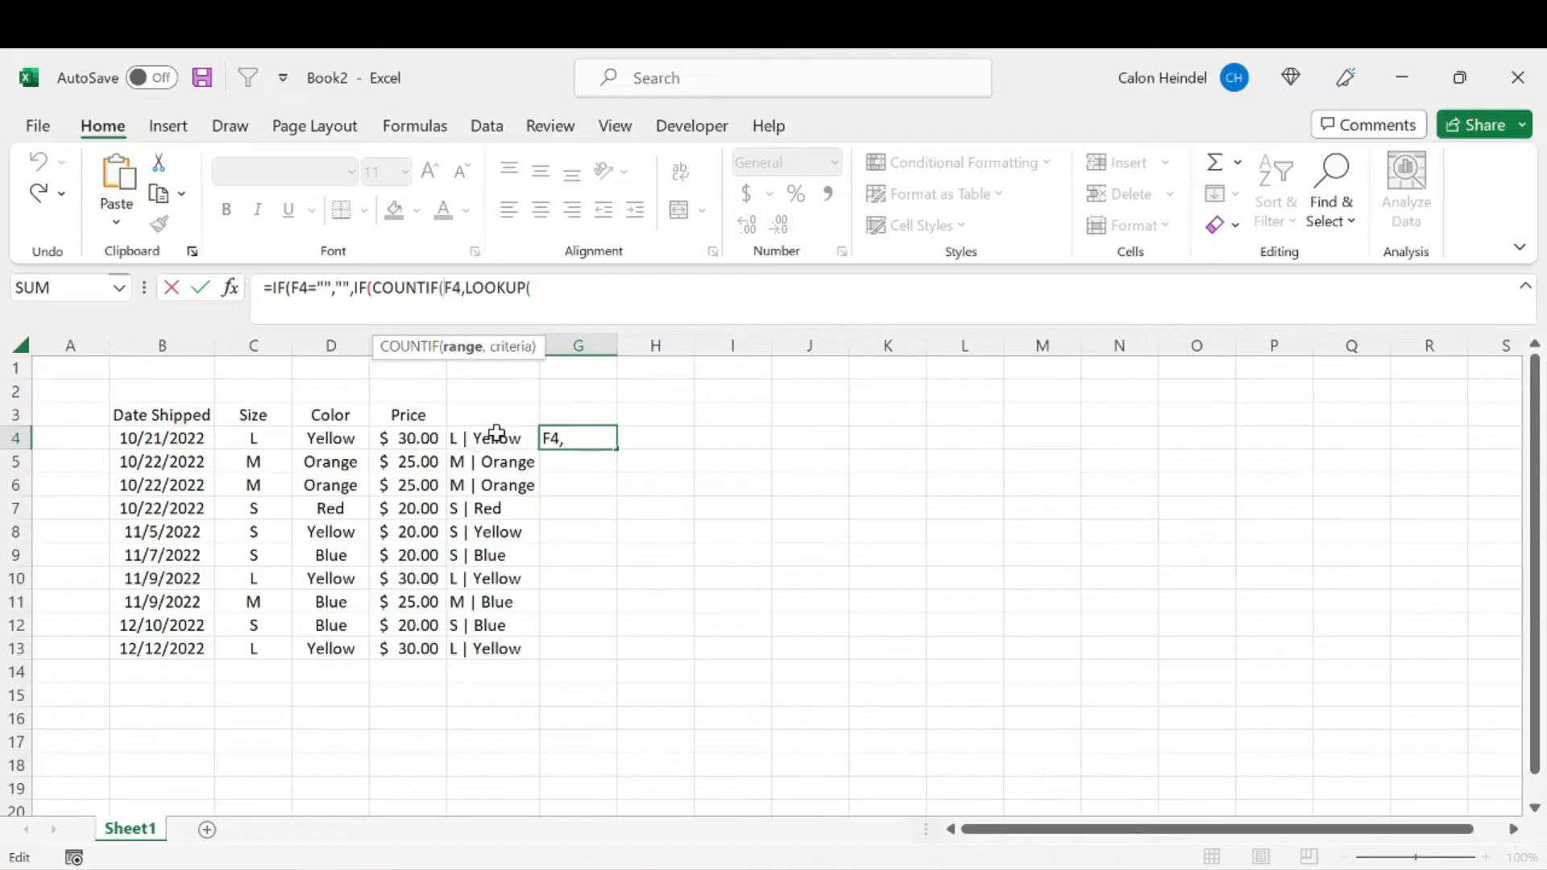
mouse_move(461, 655)
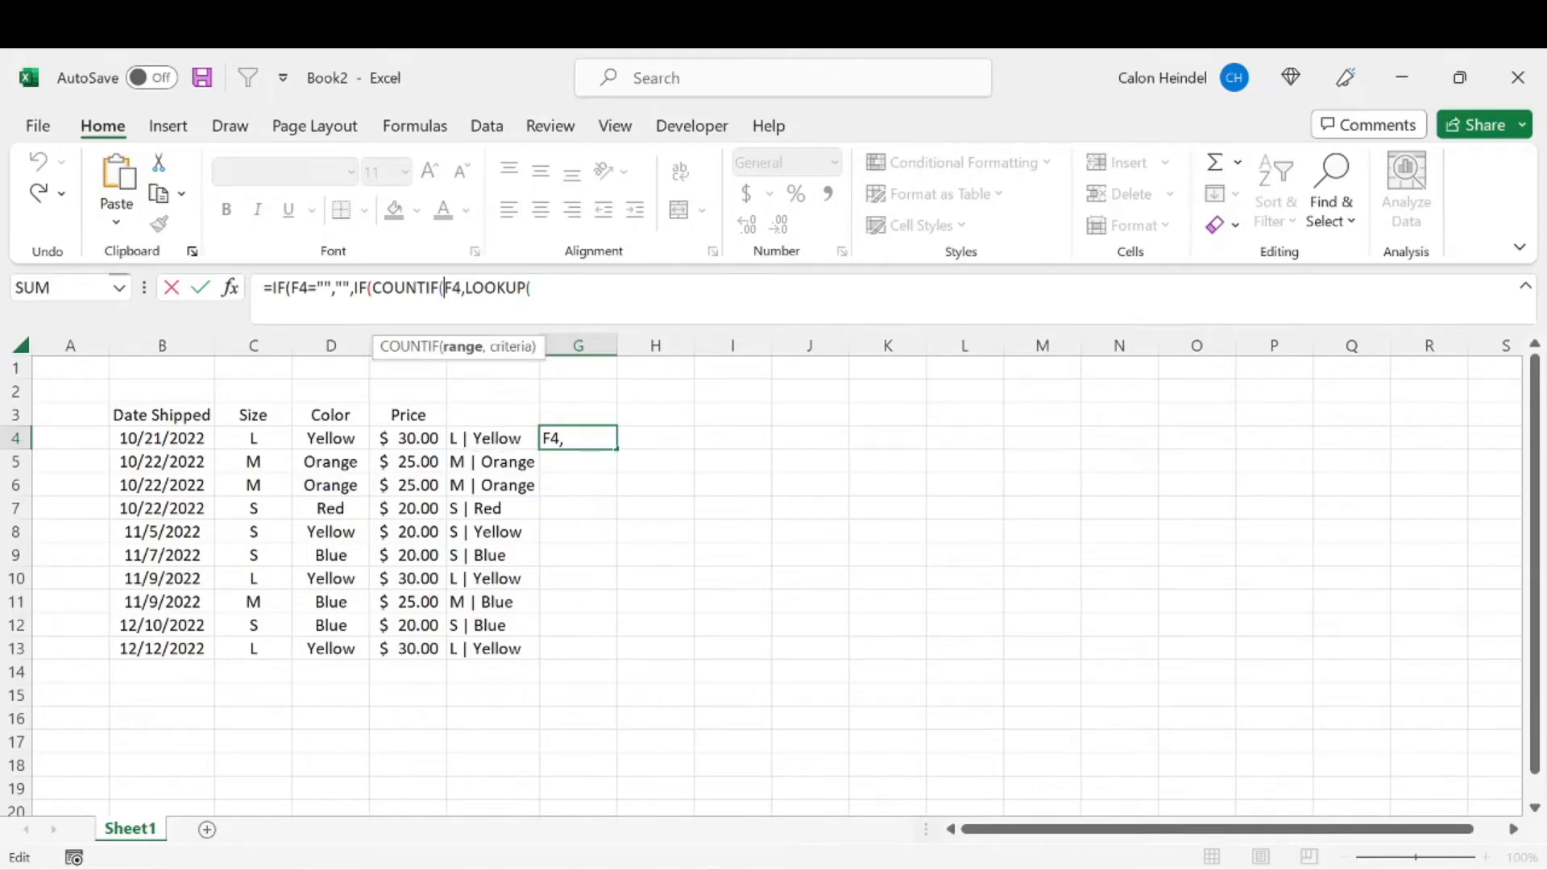
text(LOOKUP()
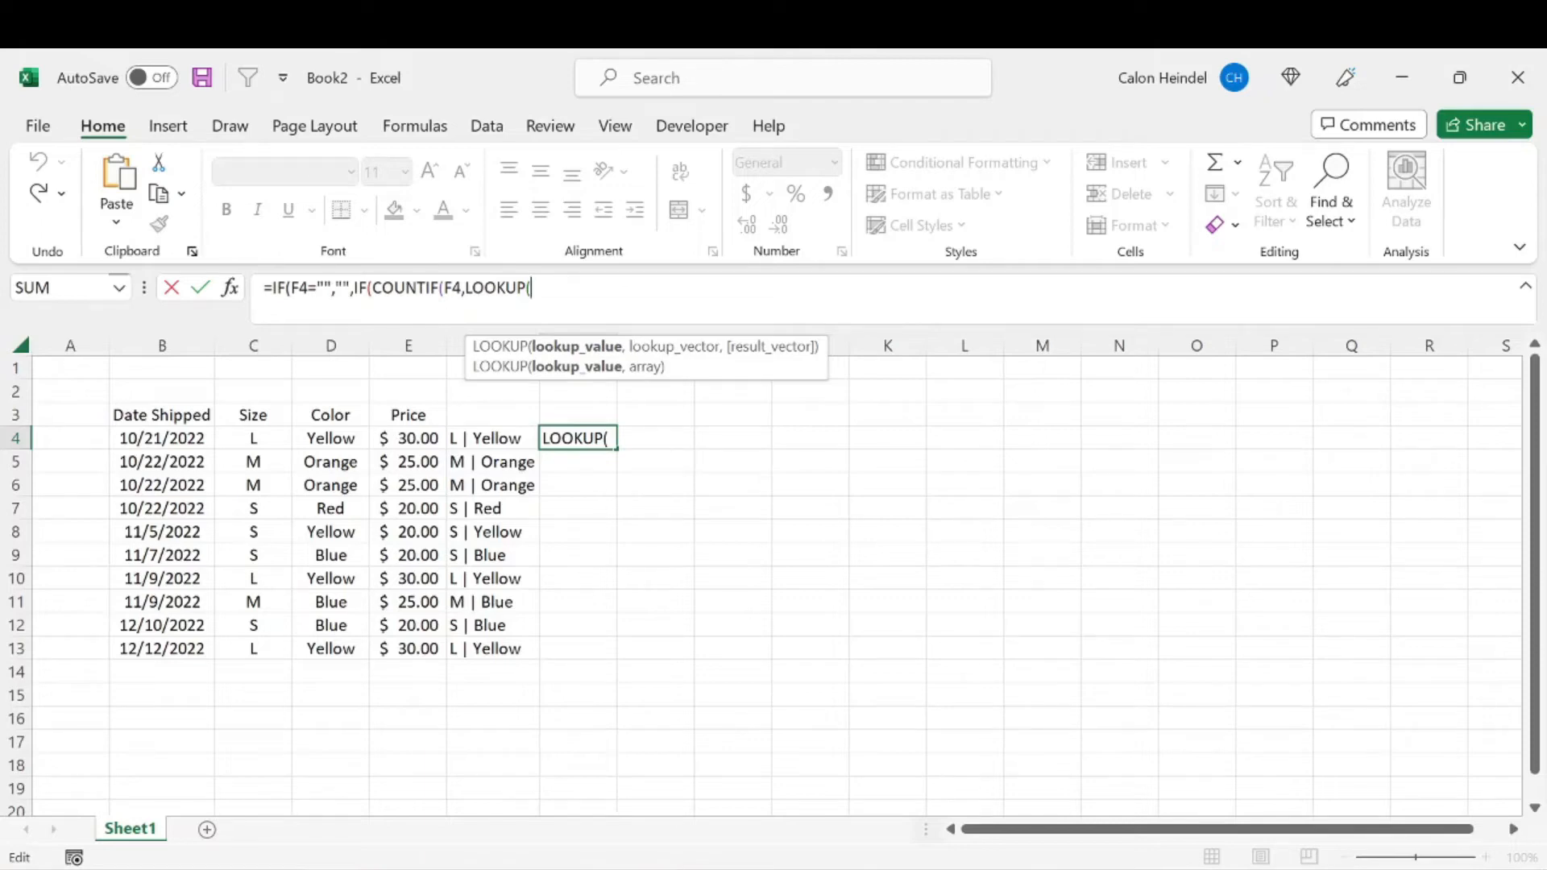
text(2,1/F:F<>)
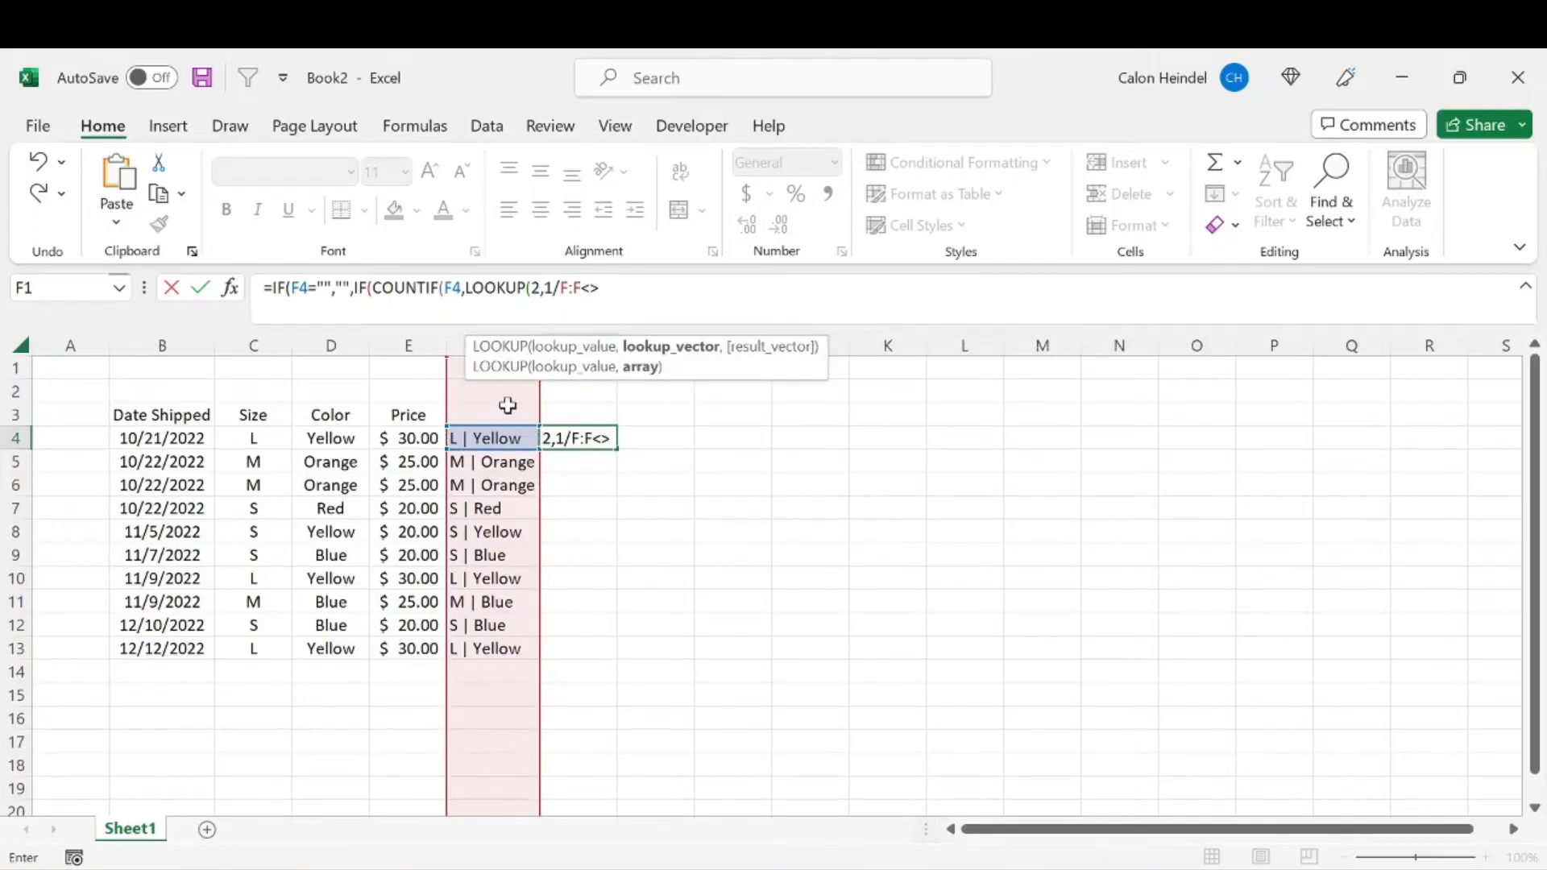
text("")
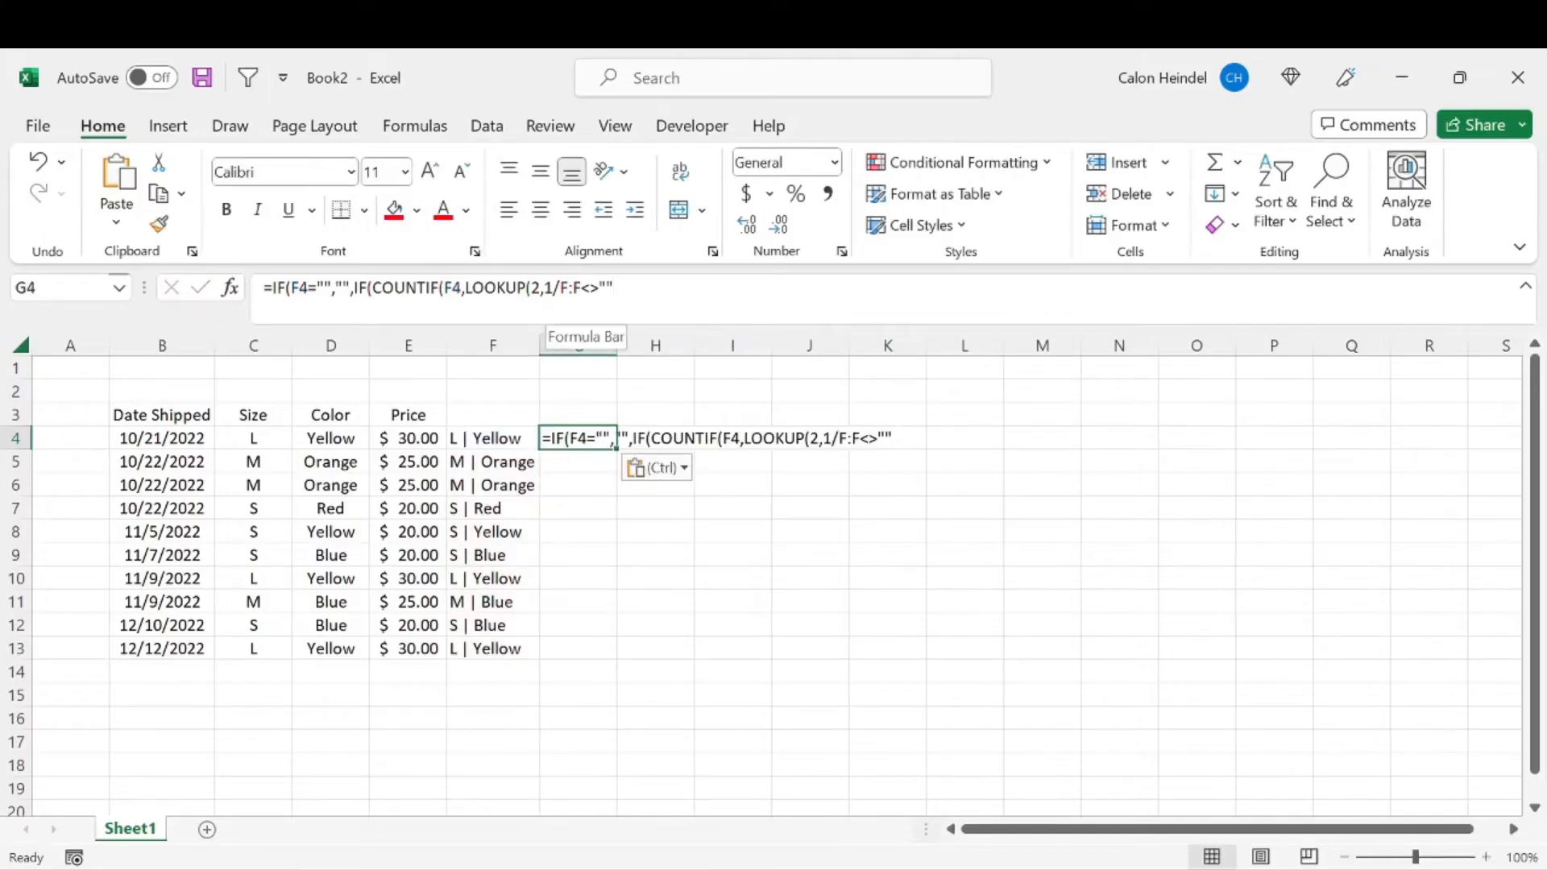
text(()
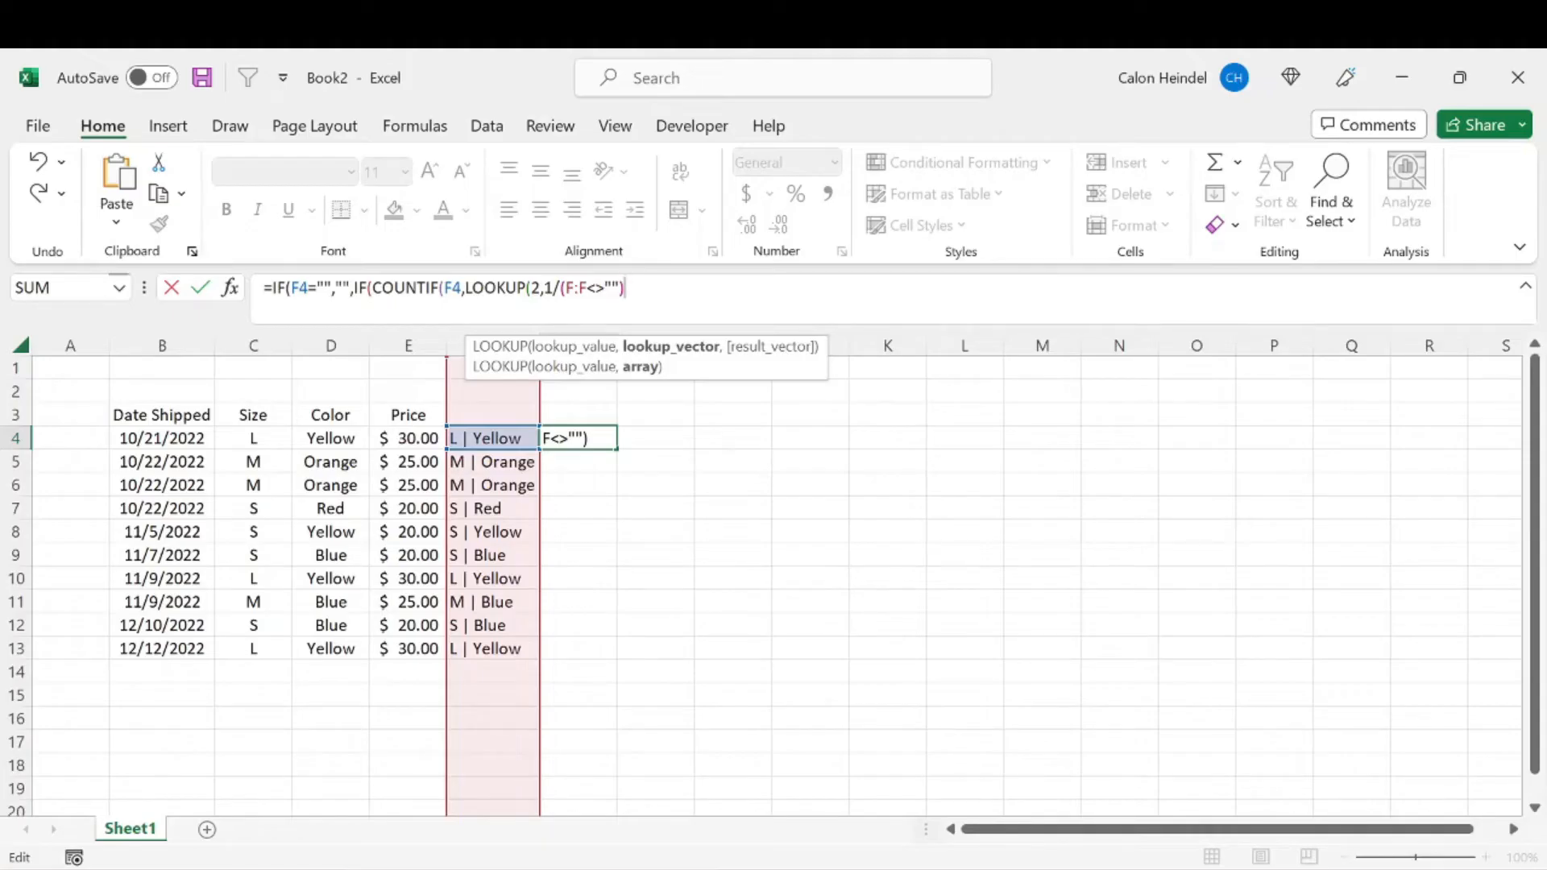
text(,)
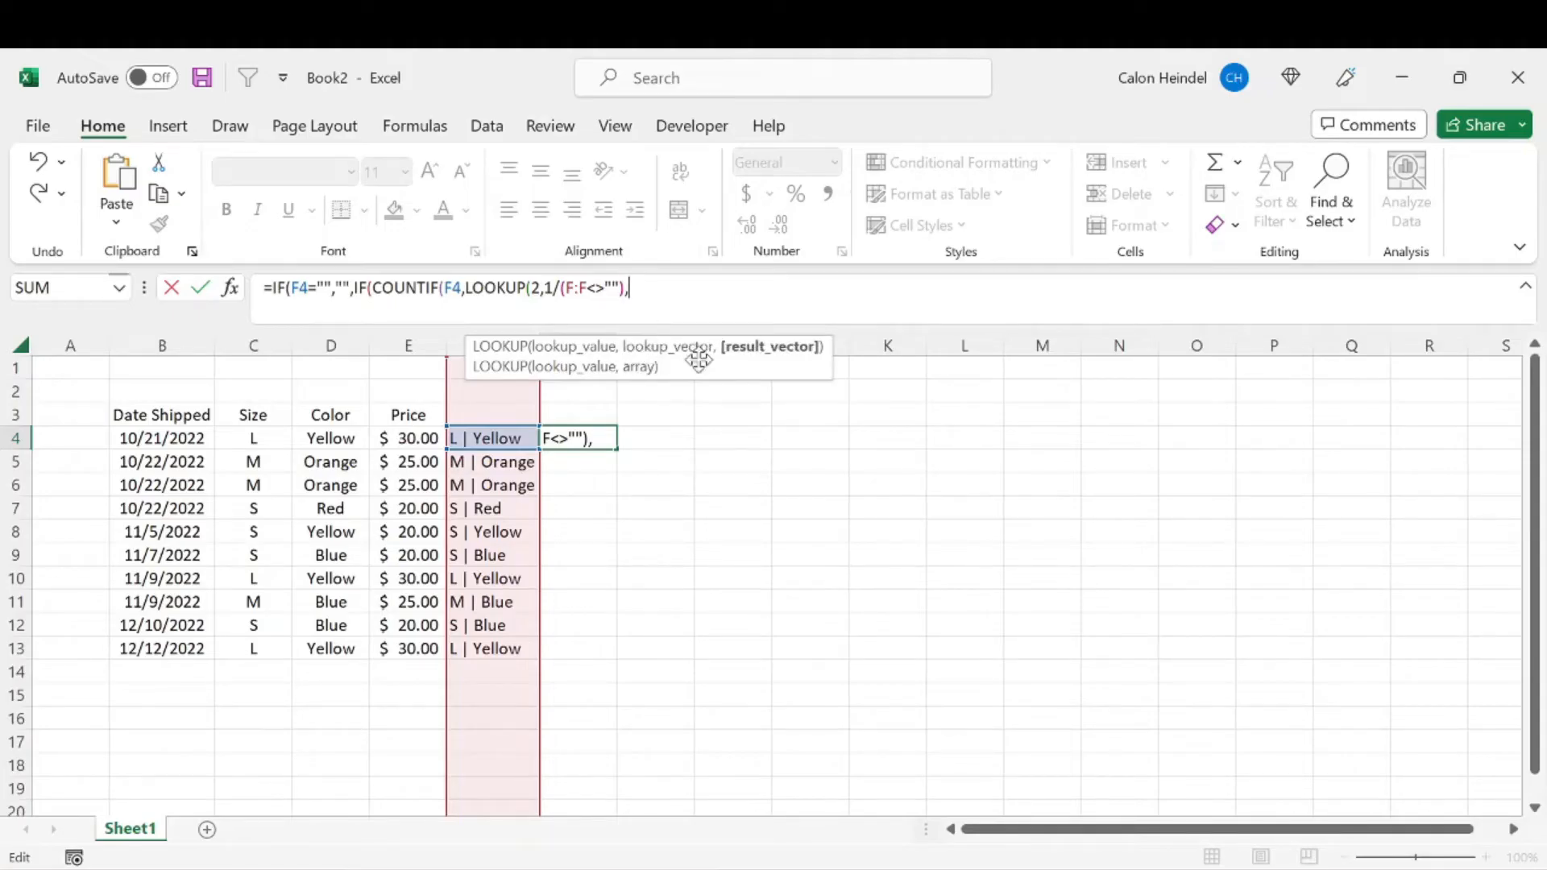
text(F:F)
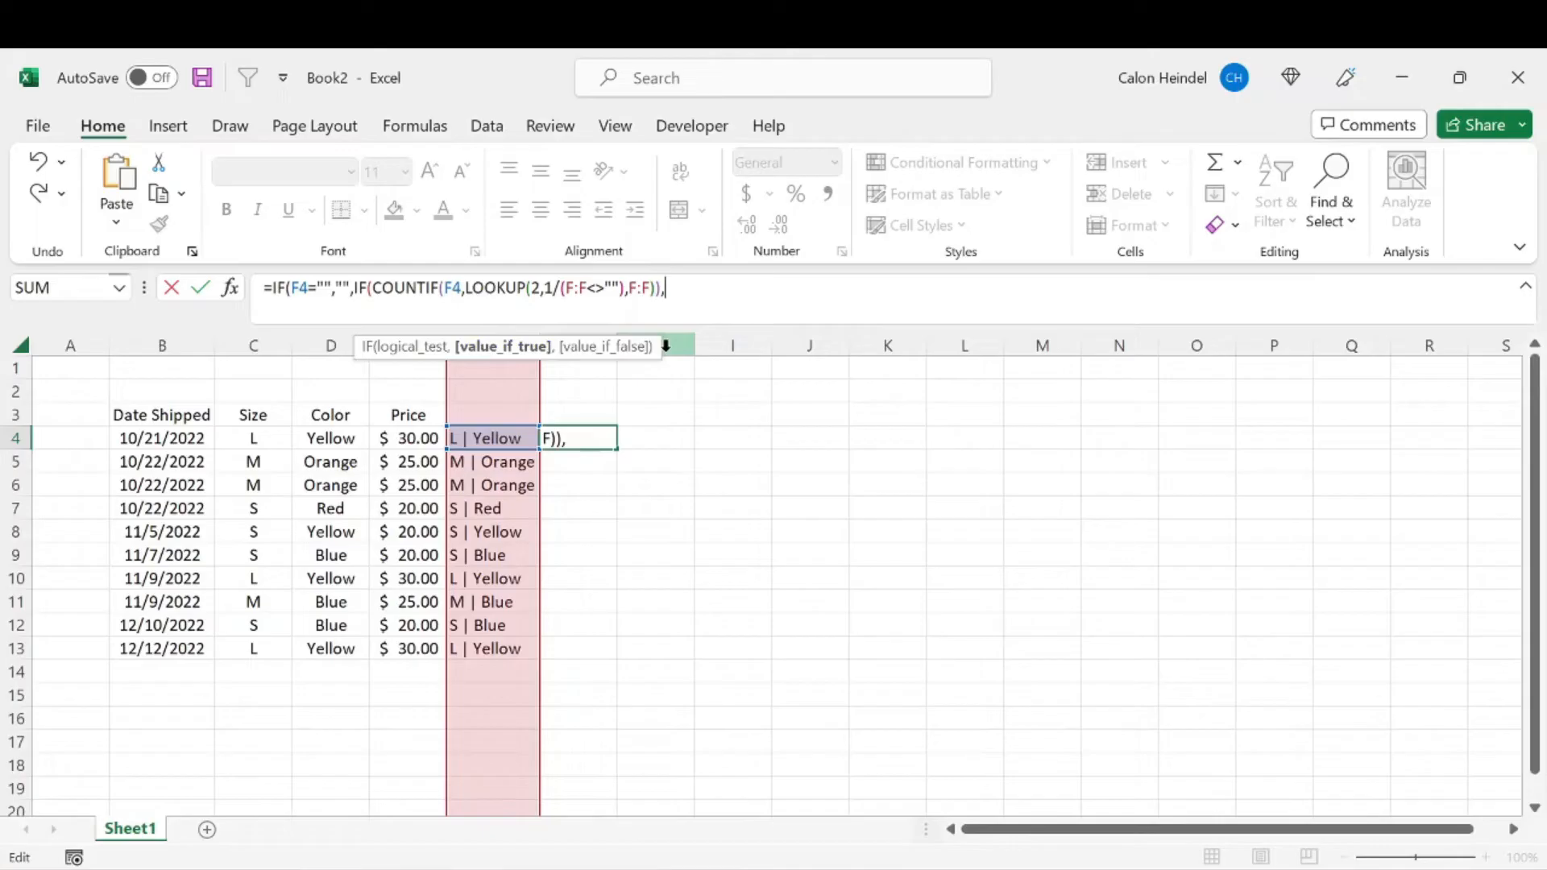
Step: Finish the formula with "Duplicate" and "Unique" results, accepting Excel's correction
text(,")
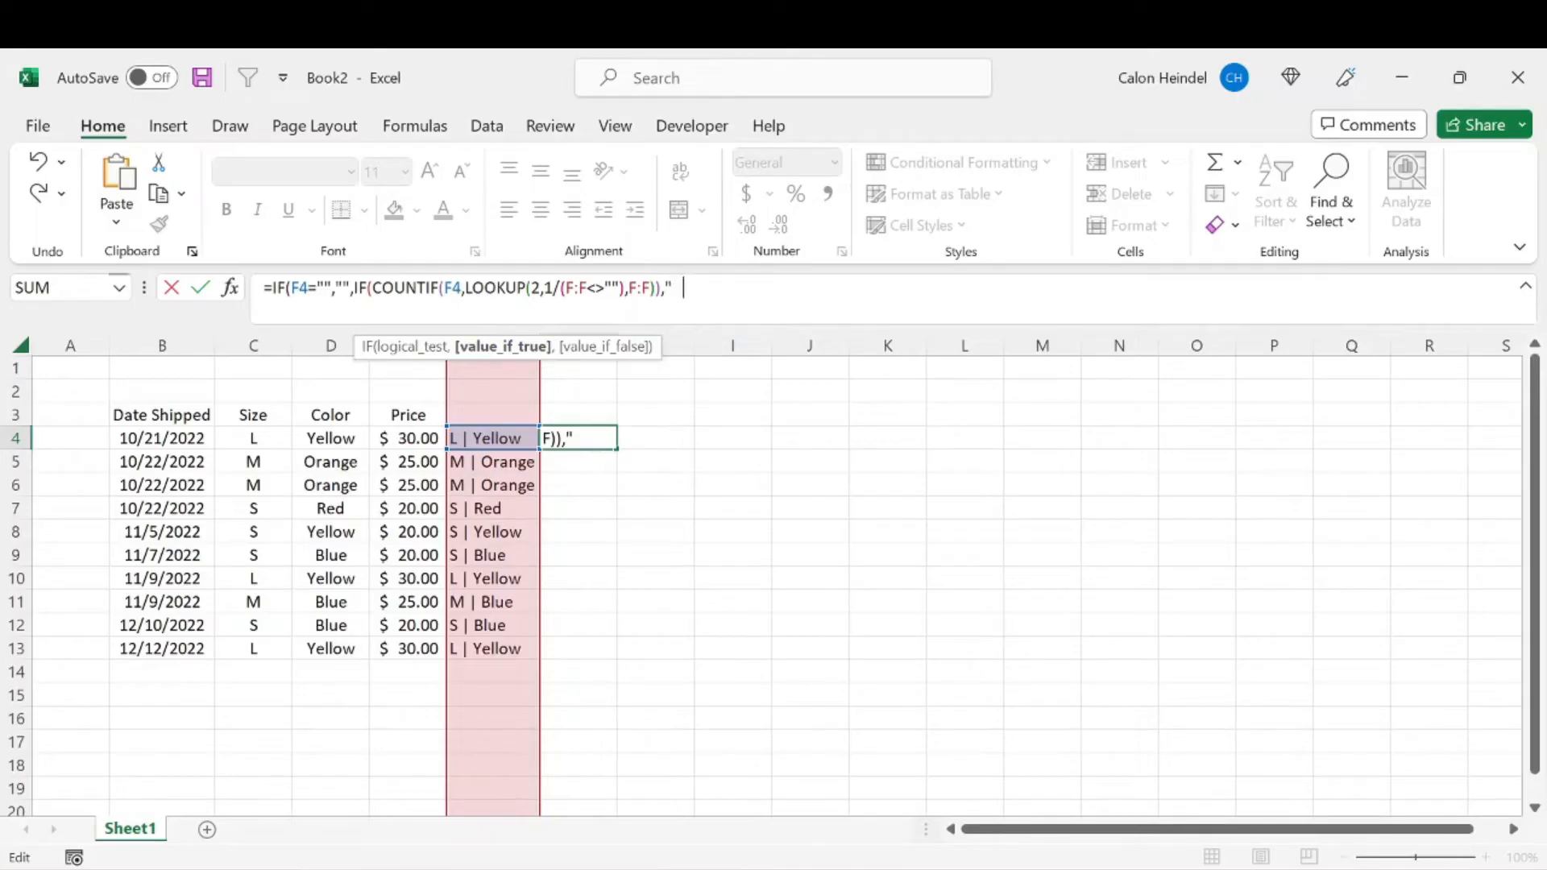
text(Duplicate)
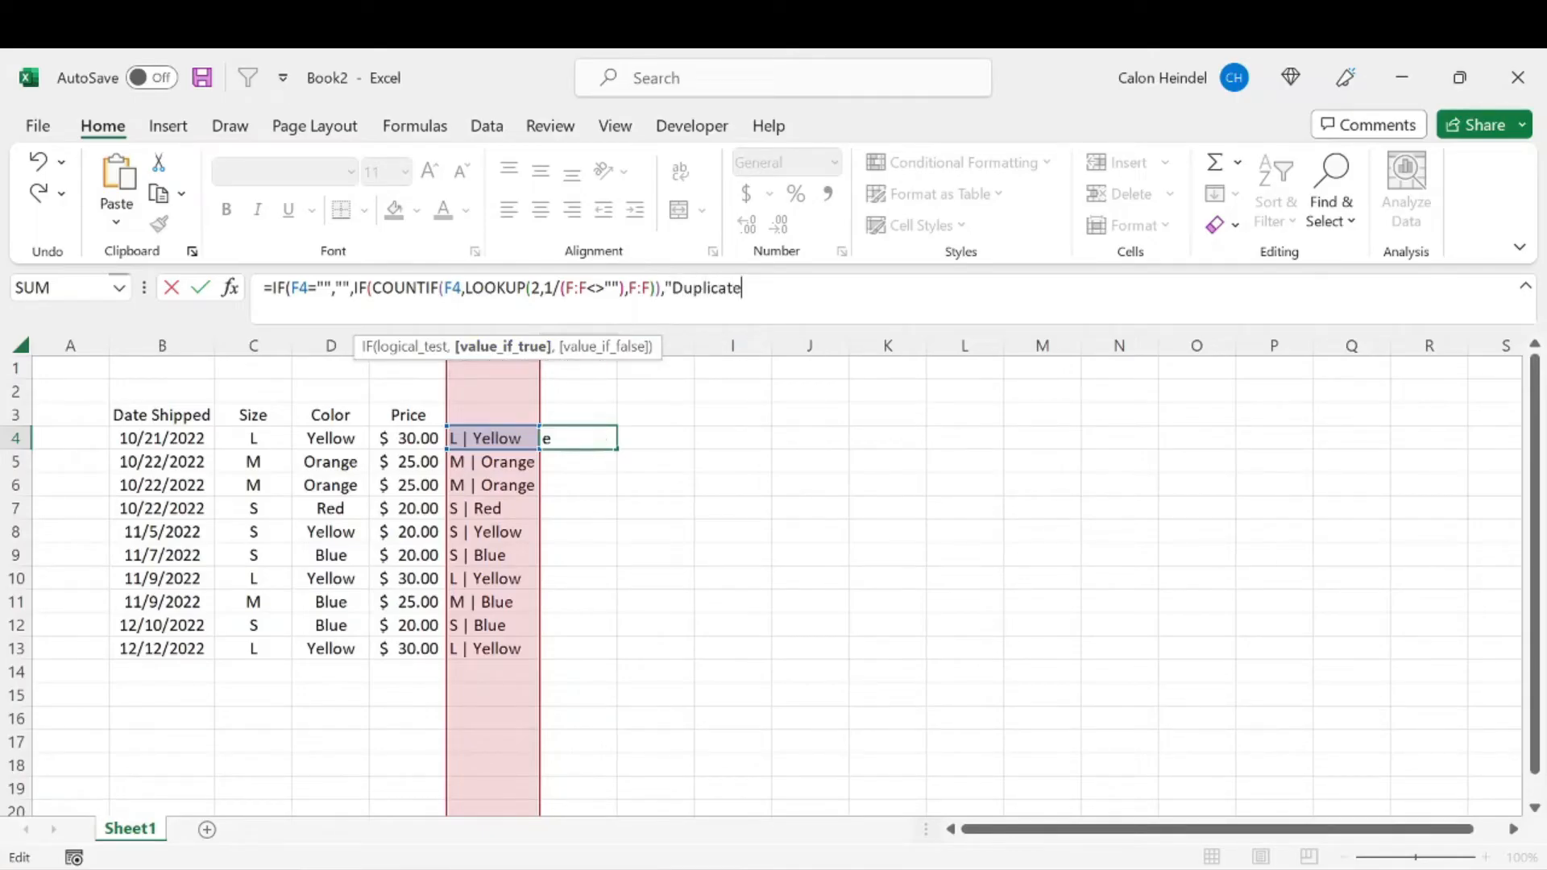
text(",")
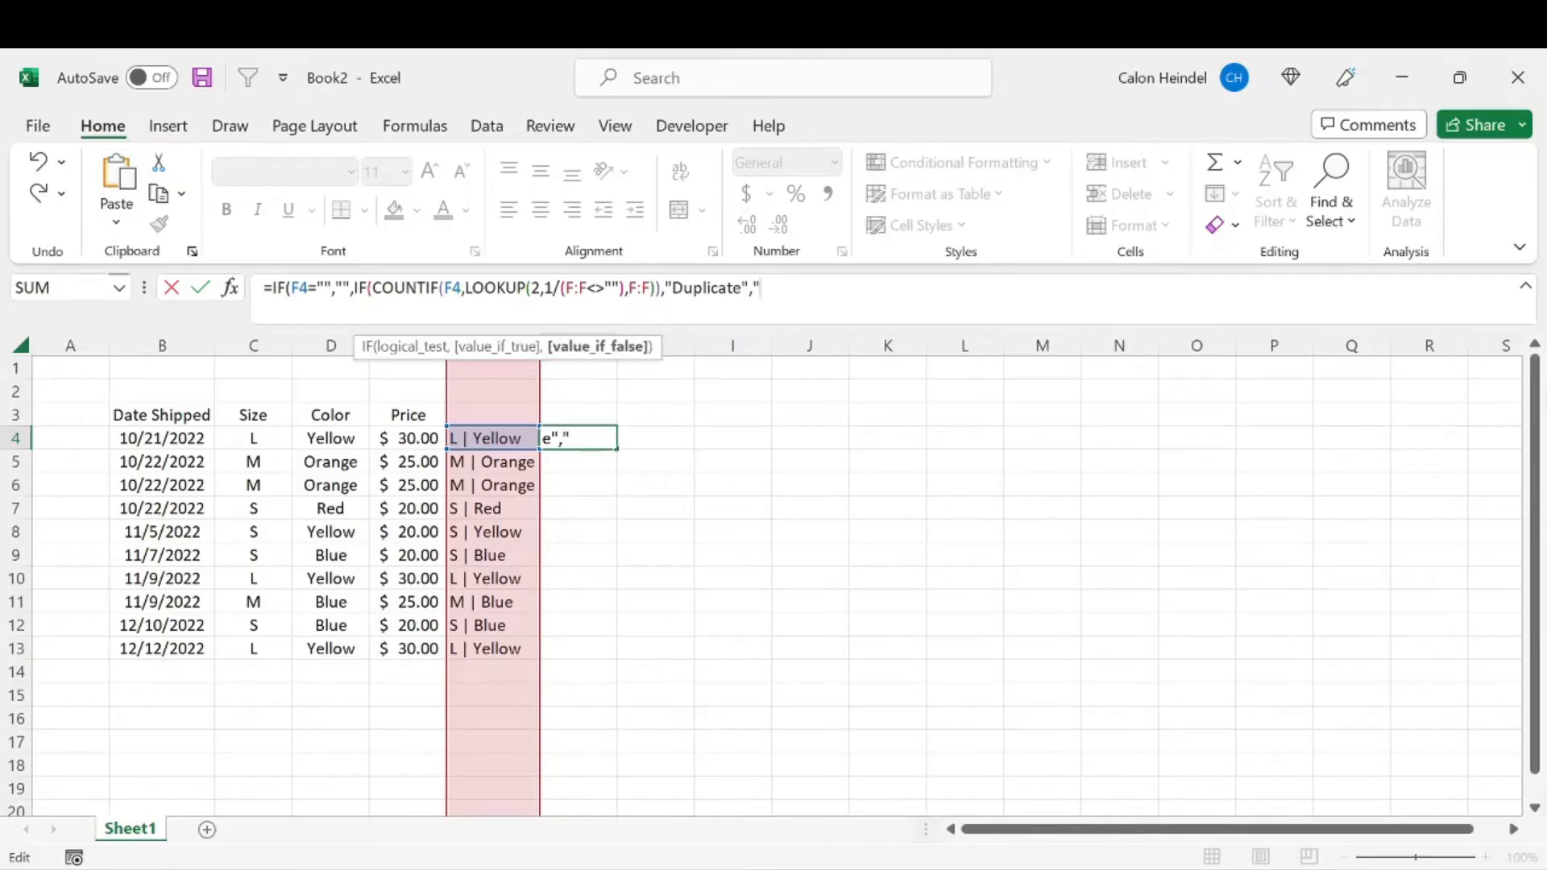
text(Unique")
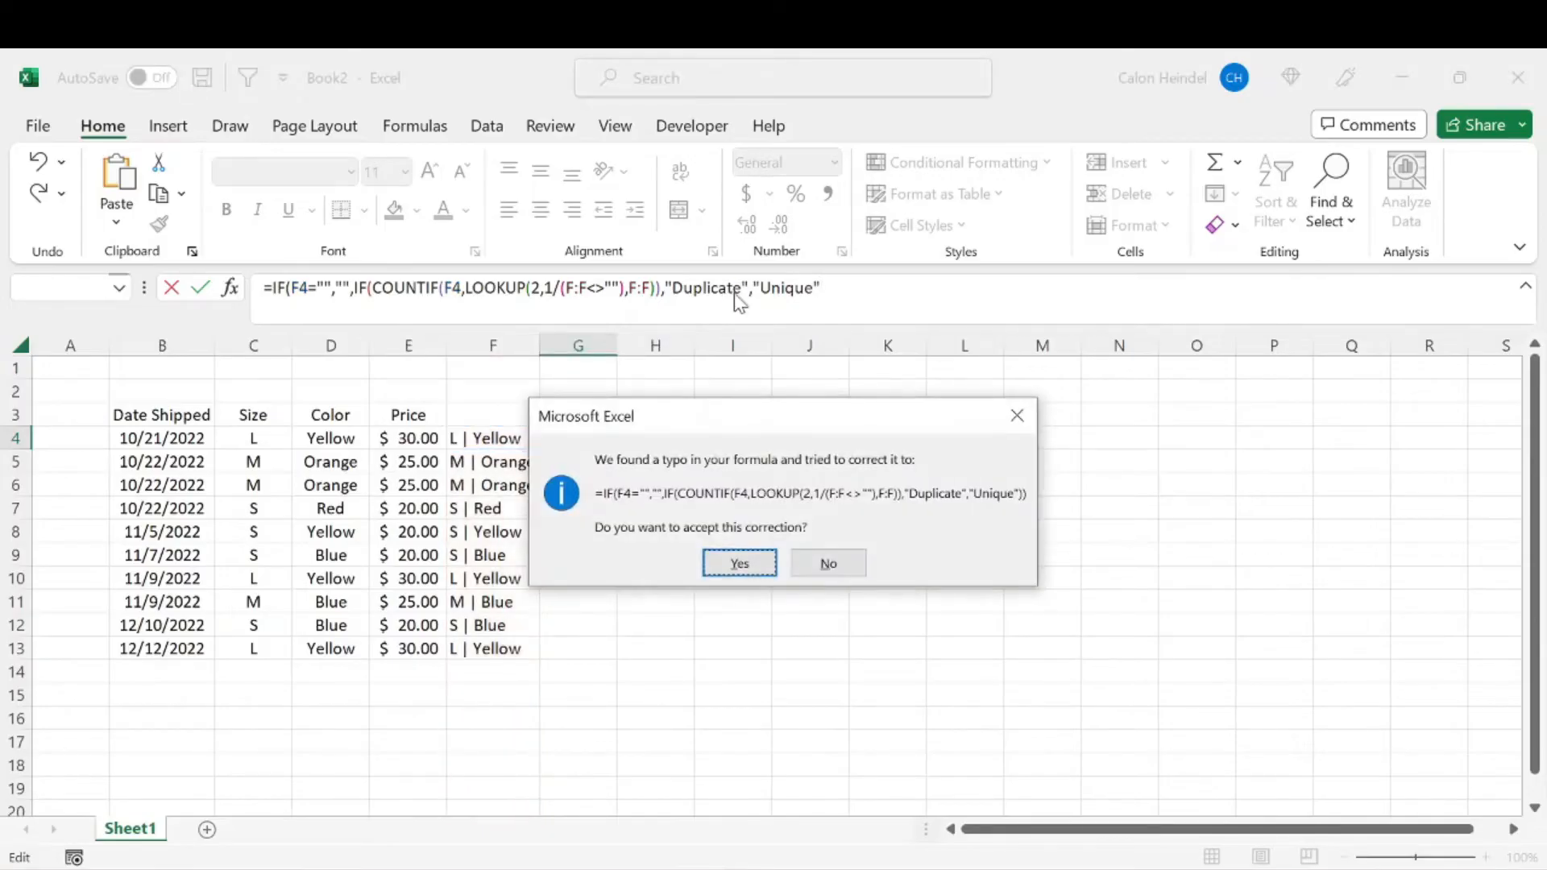
click(738, 562)
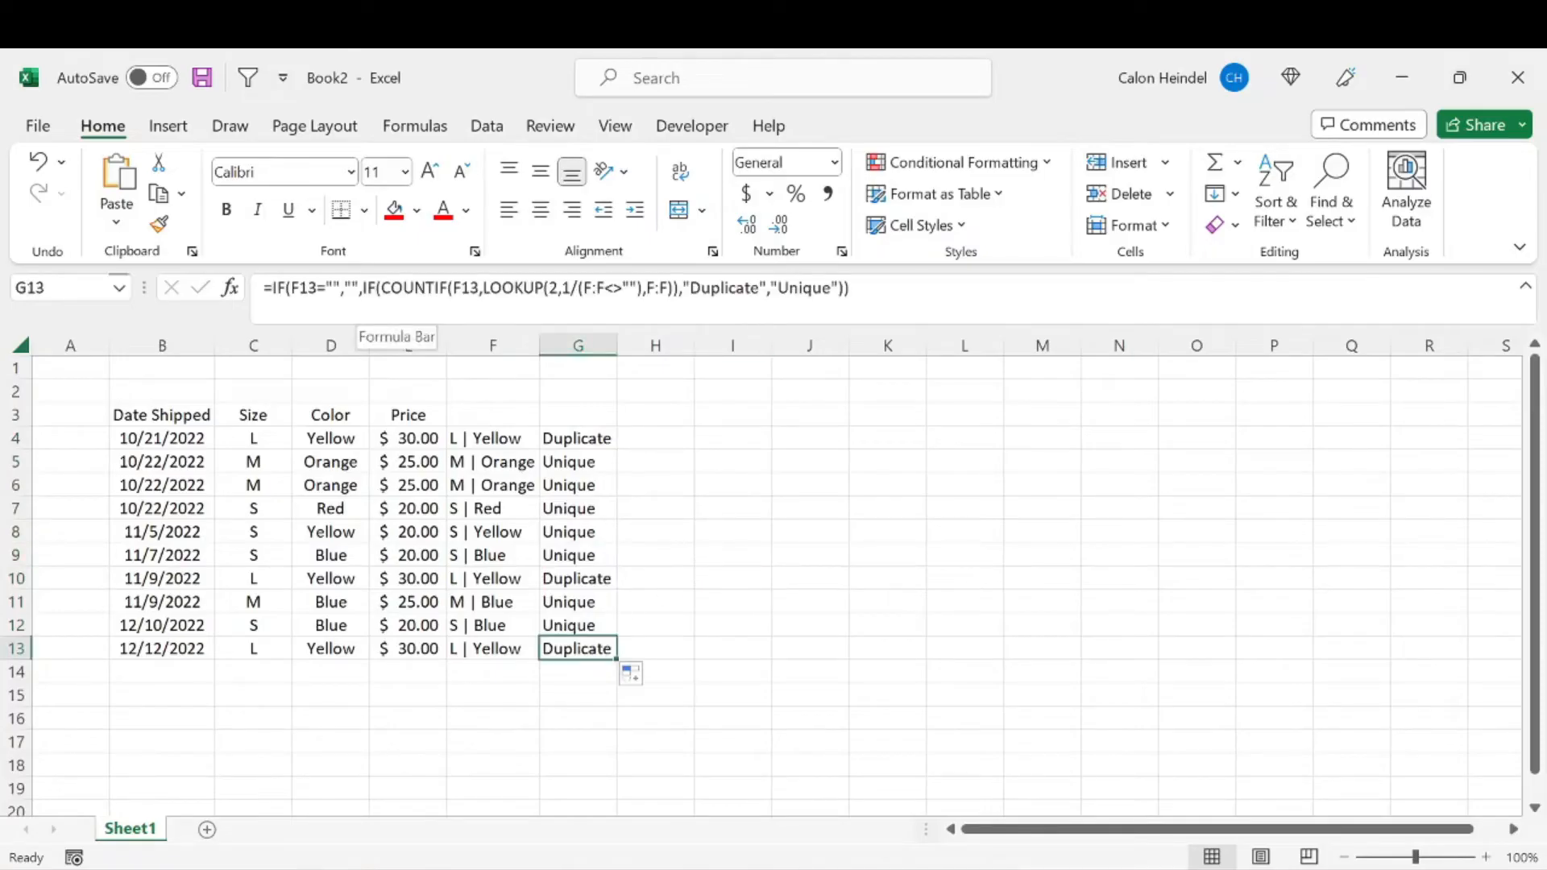
click(654, 624)
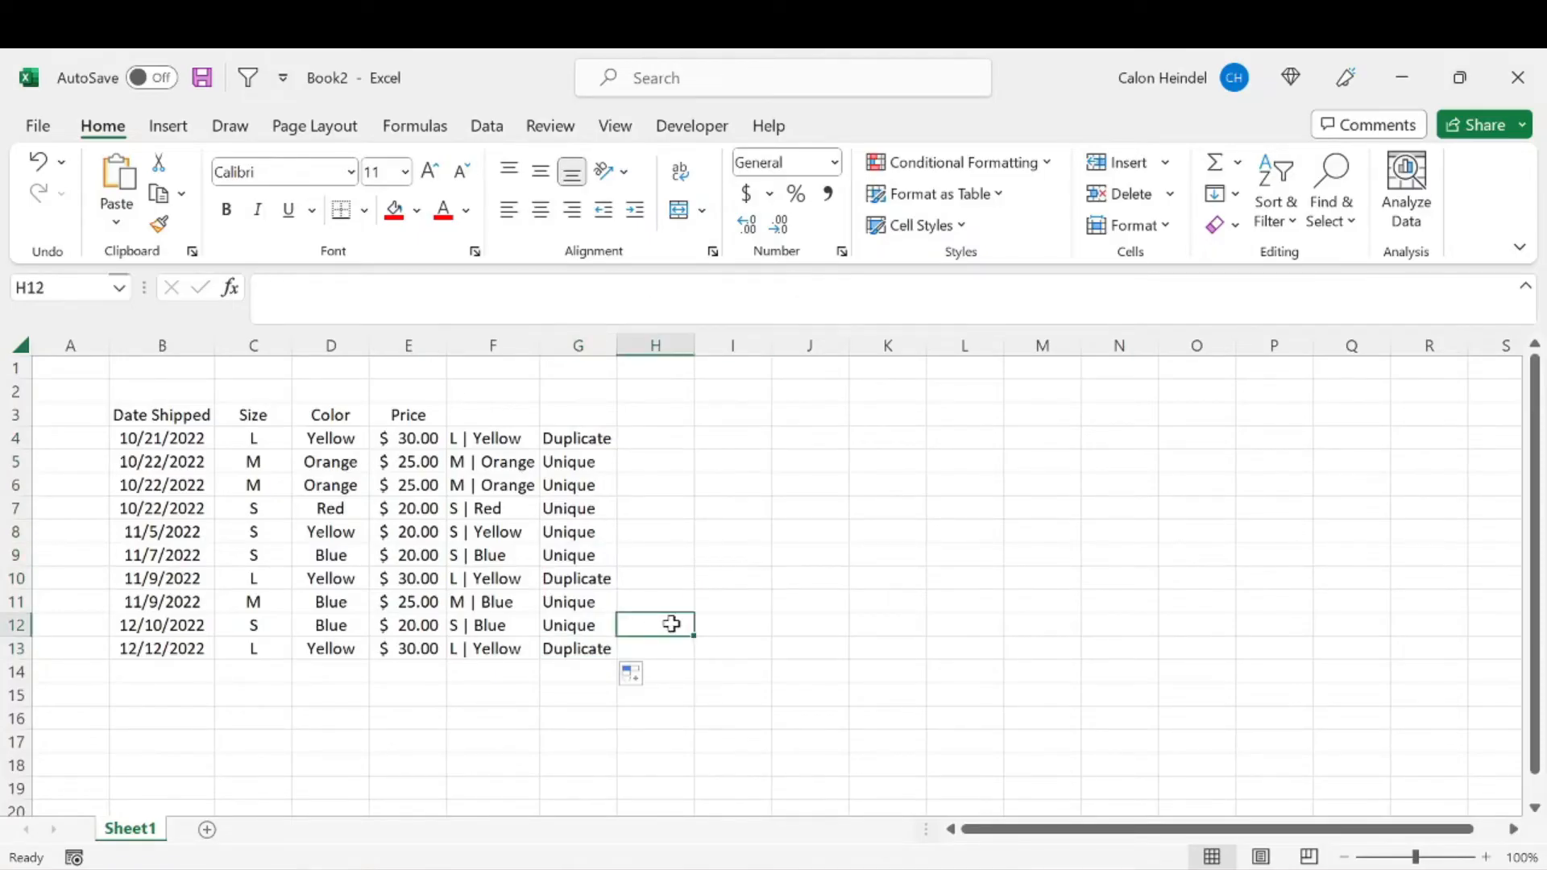
click(16, 648)
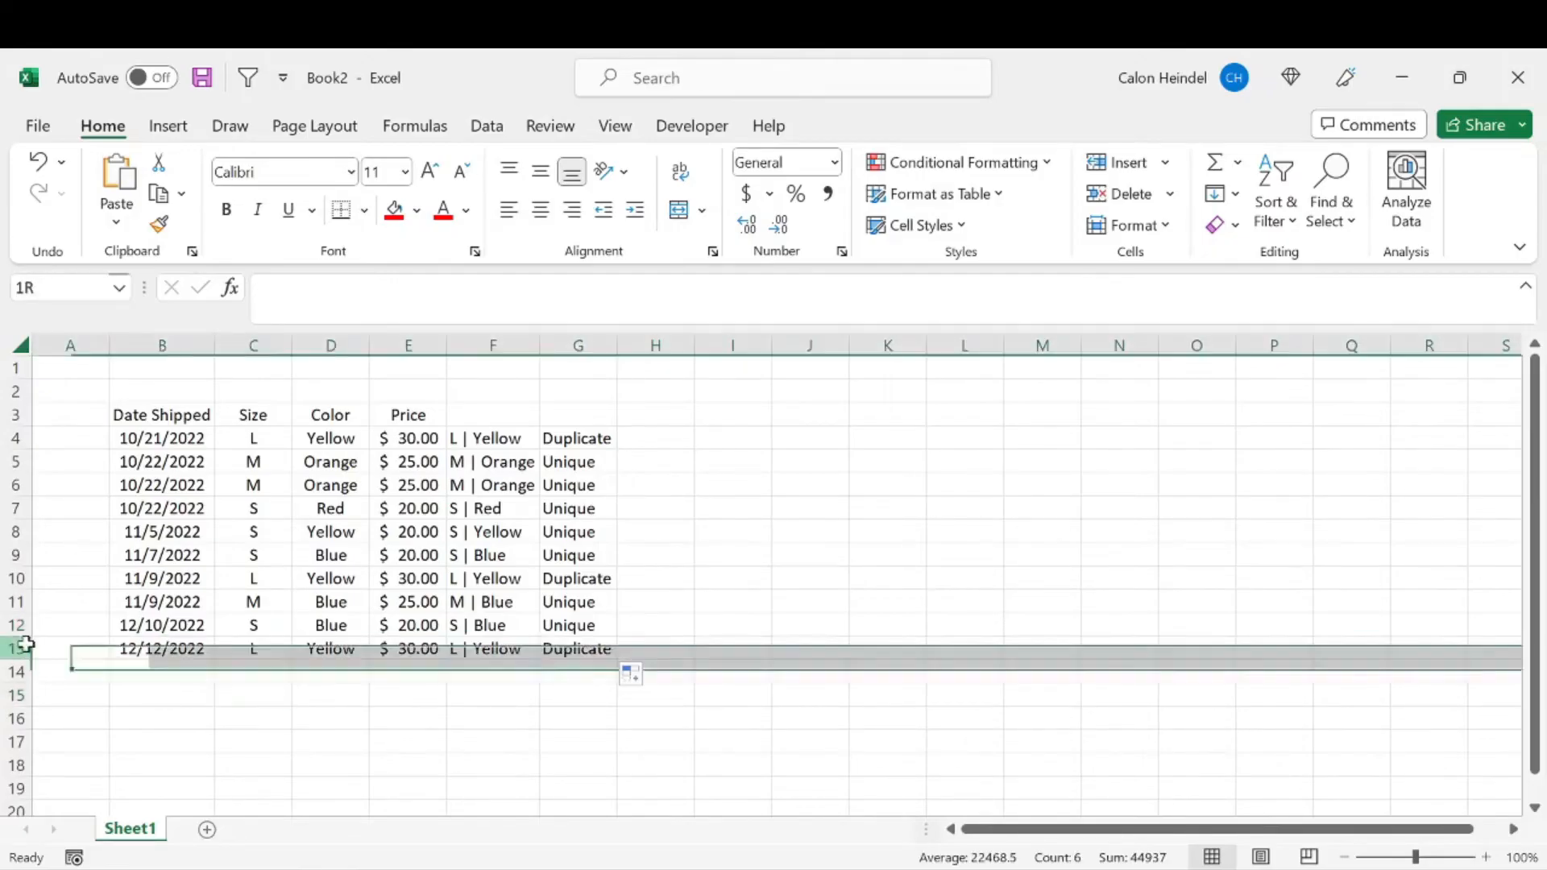
click(493, 346)
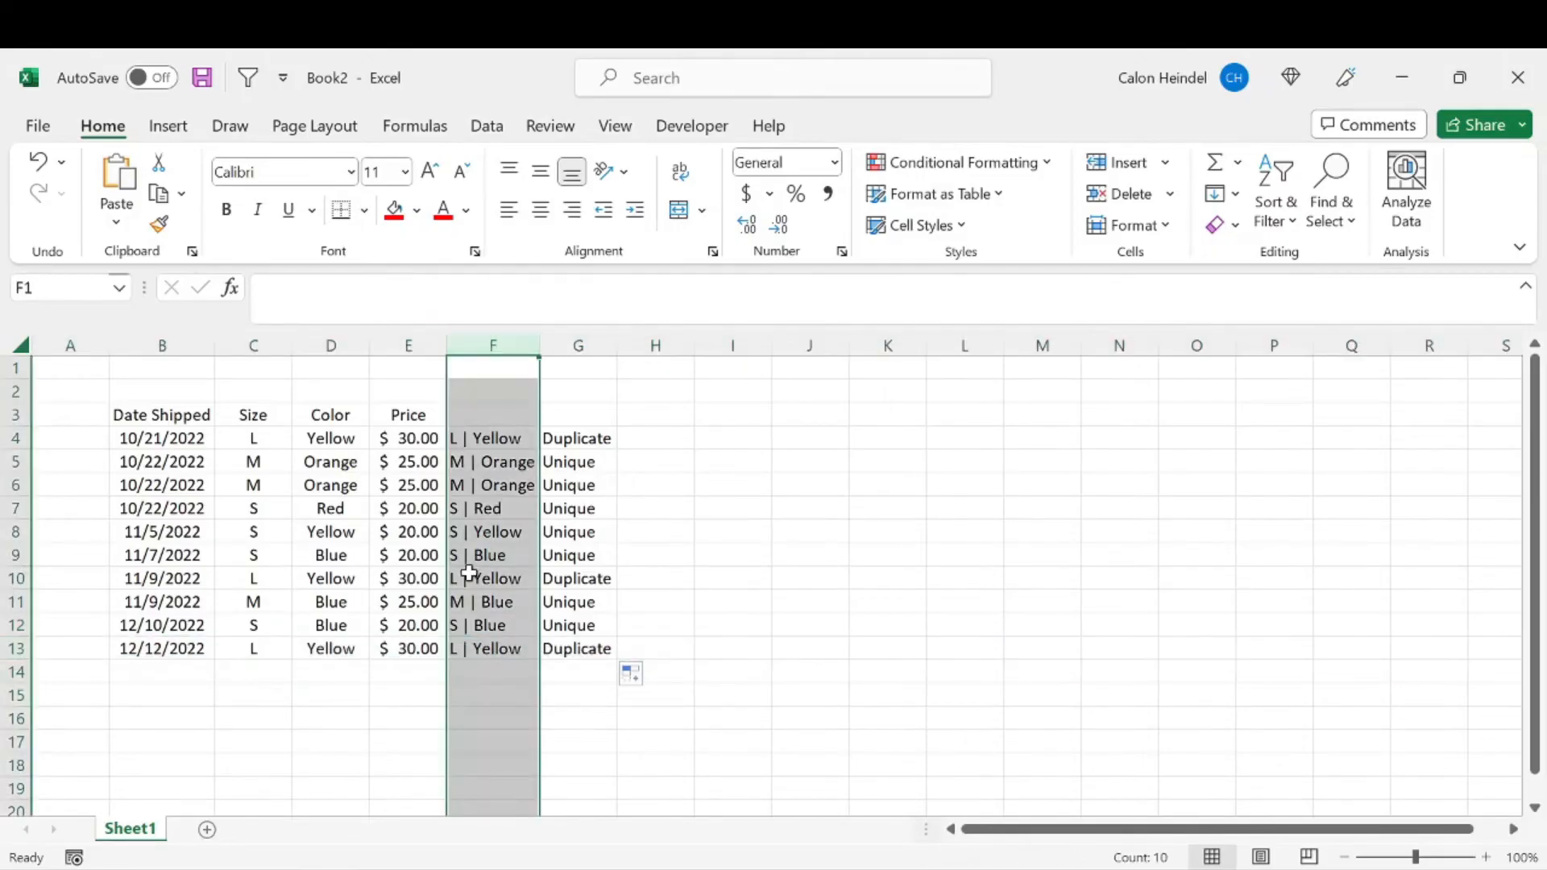
click(493, 648)
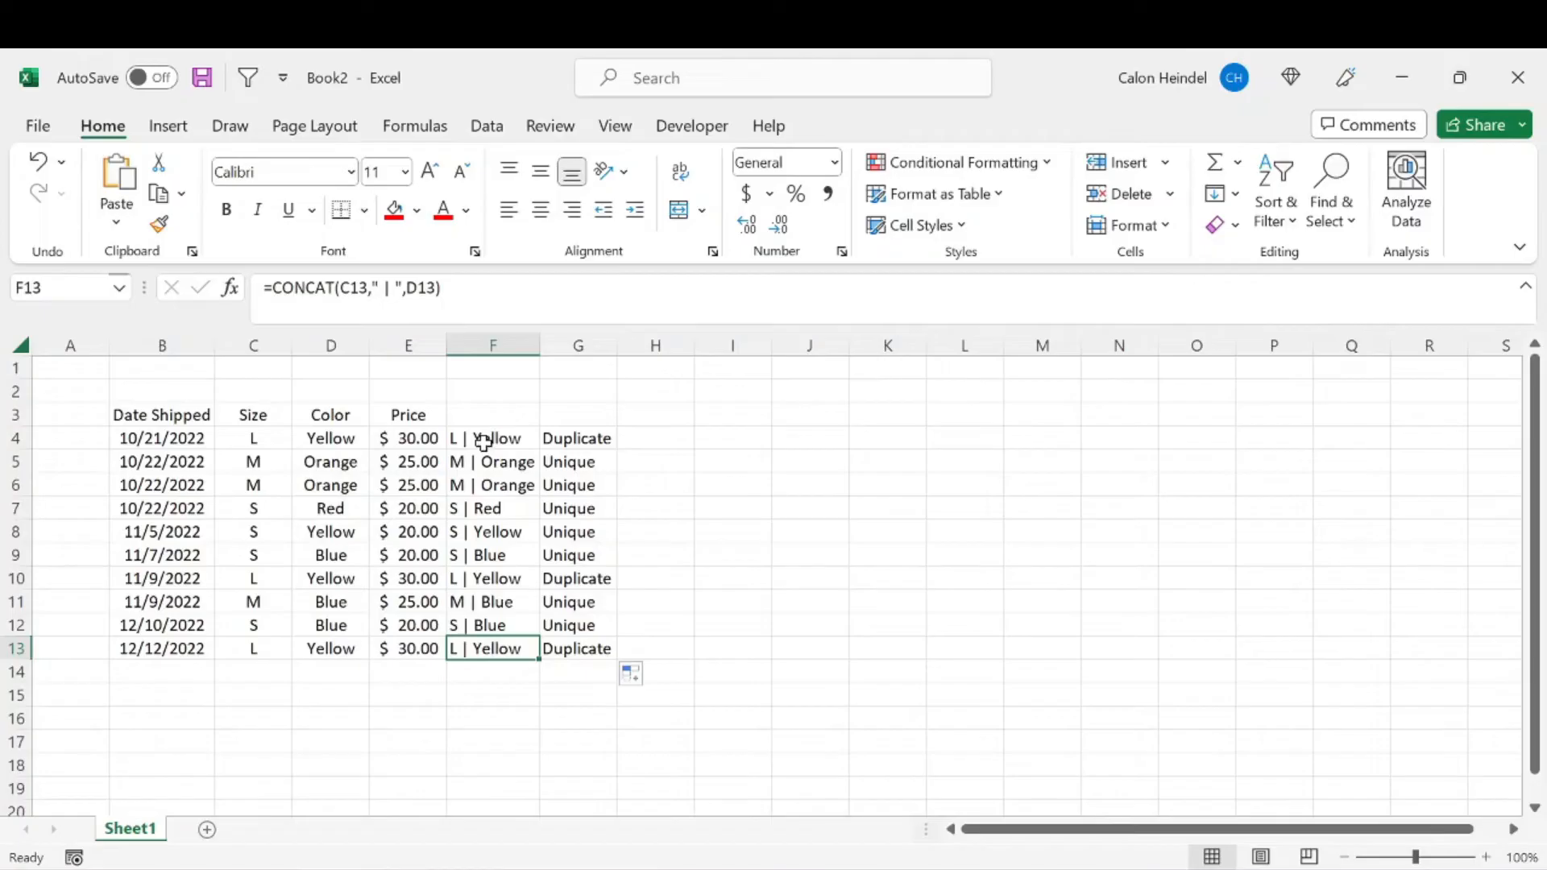
mouse_move(587, 444)
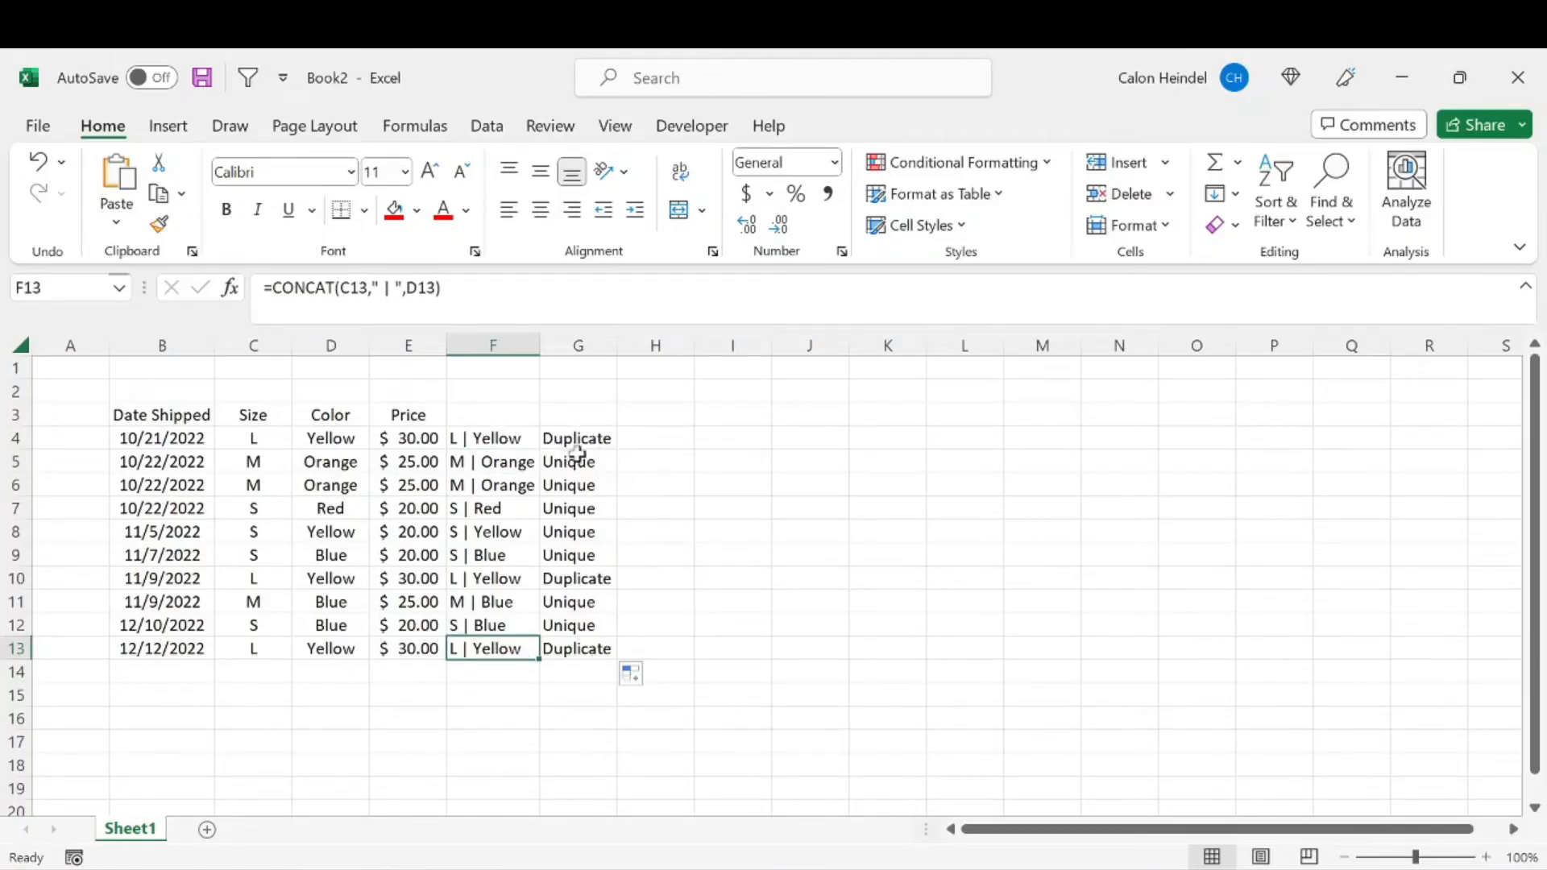
click(577, 462)
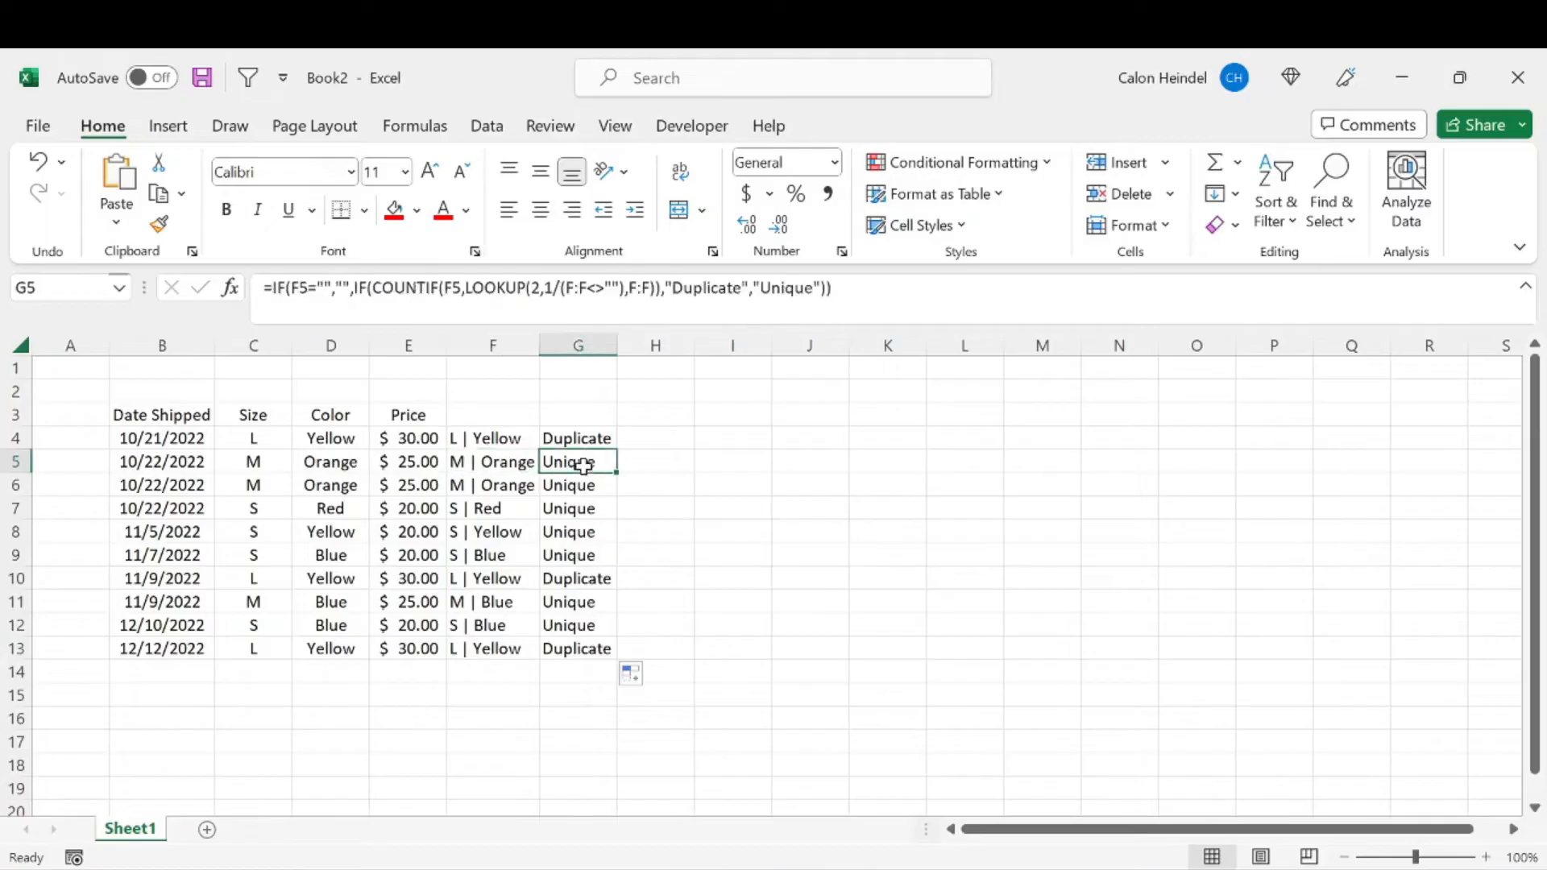
click(491, 648)
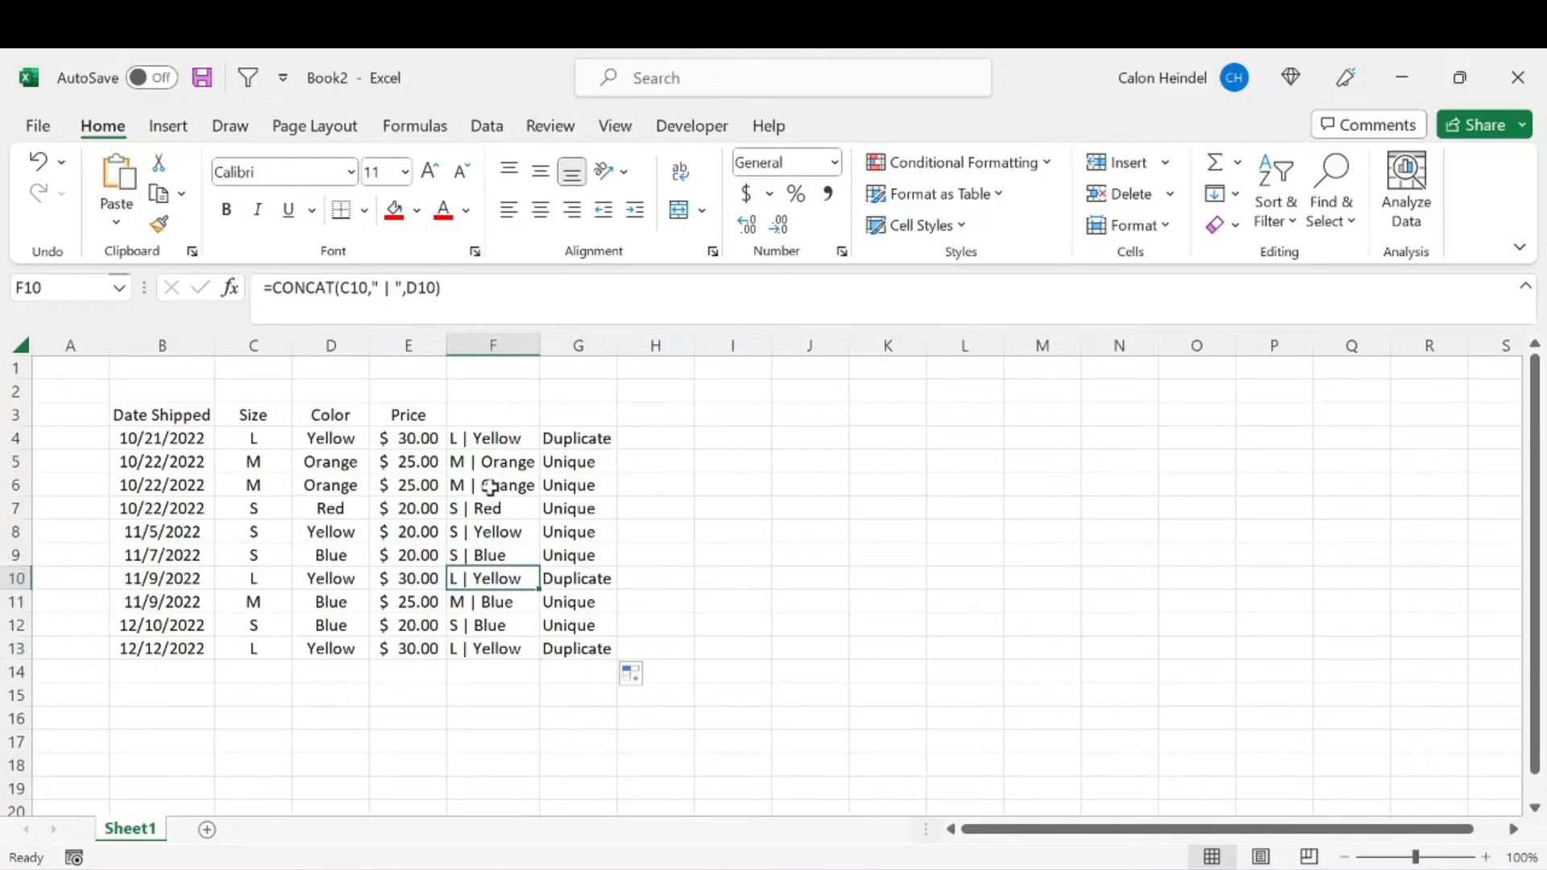
click(577, 438)
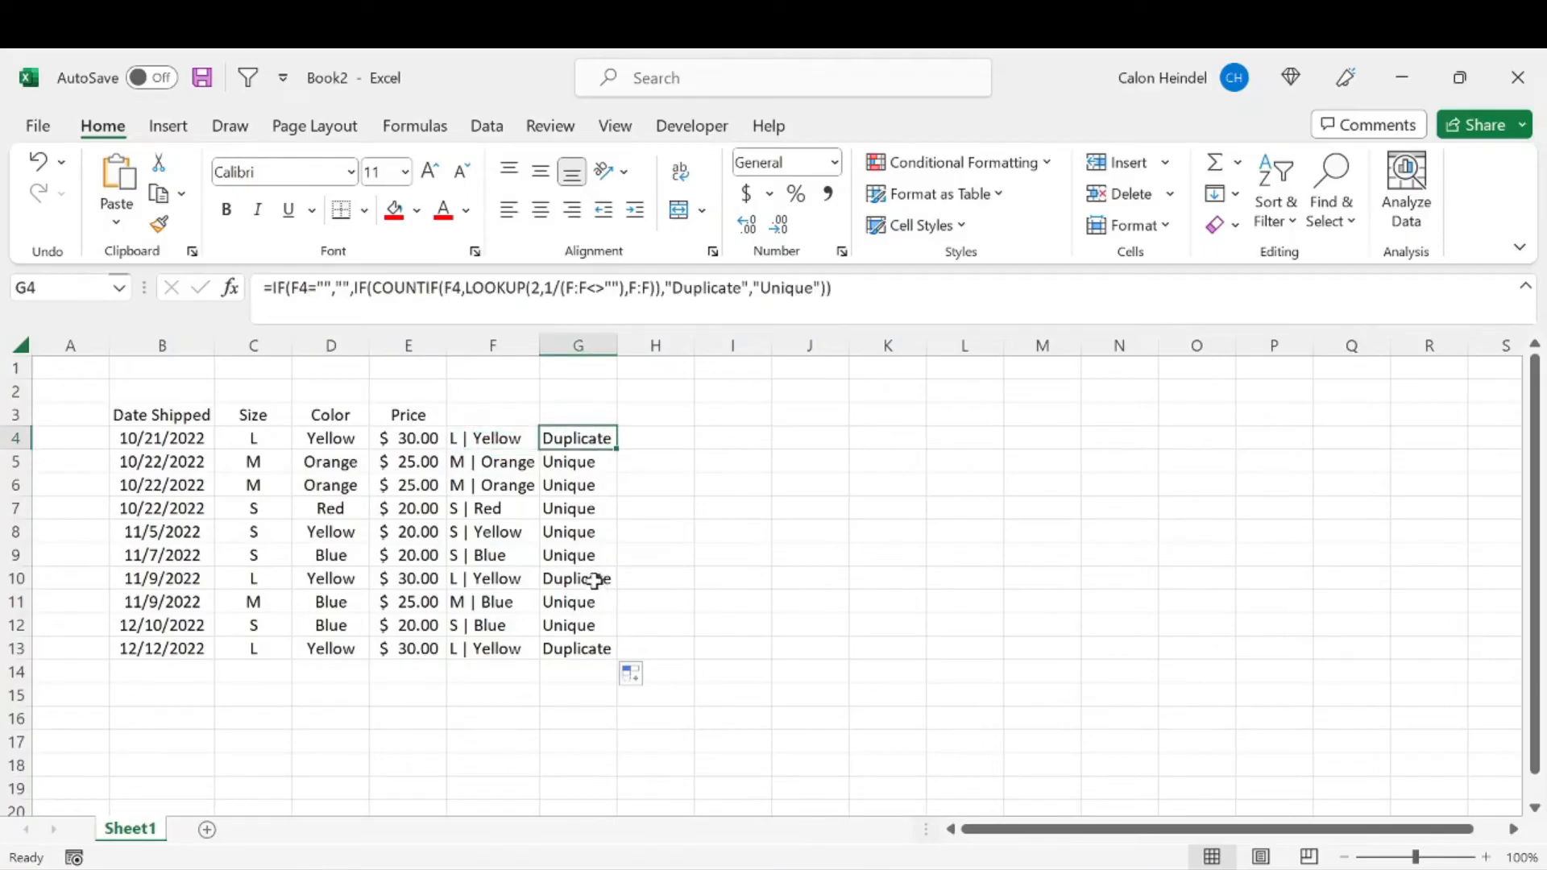
click(655, 622)
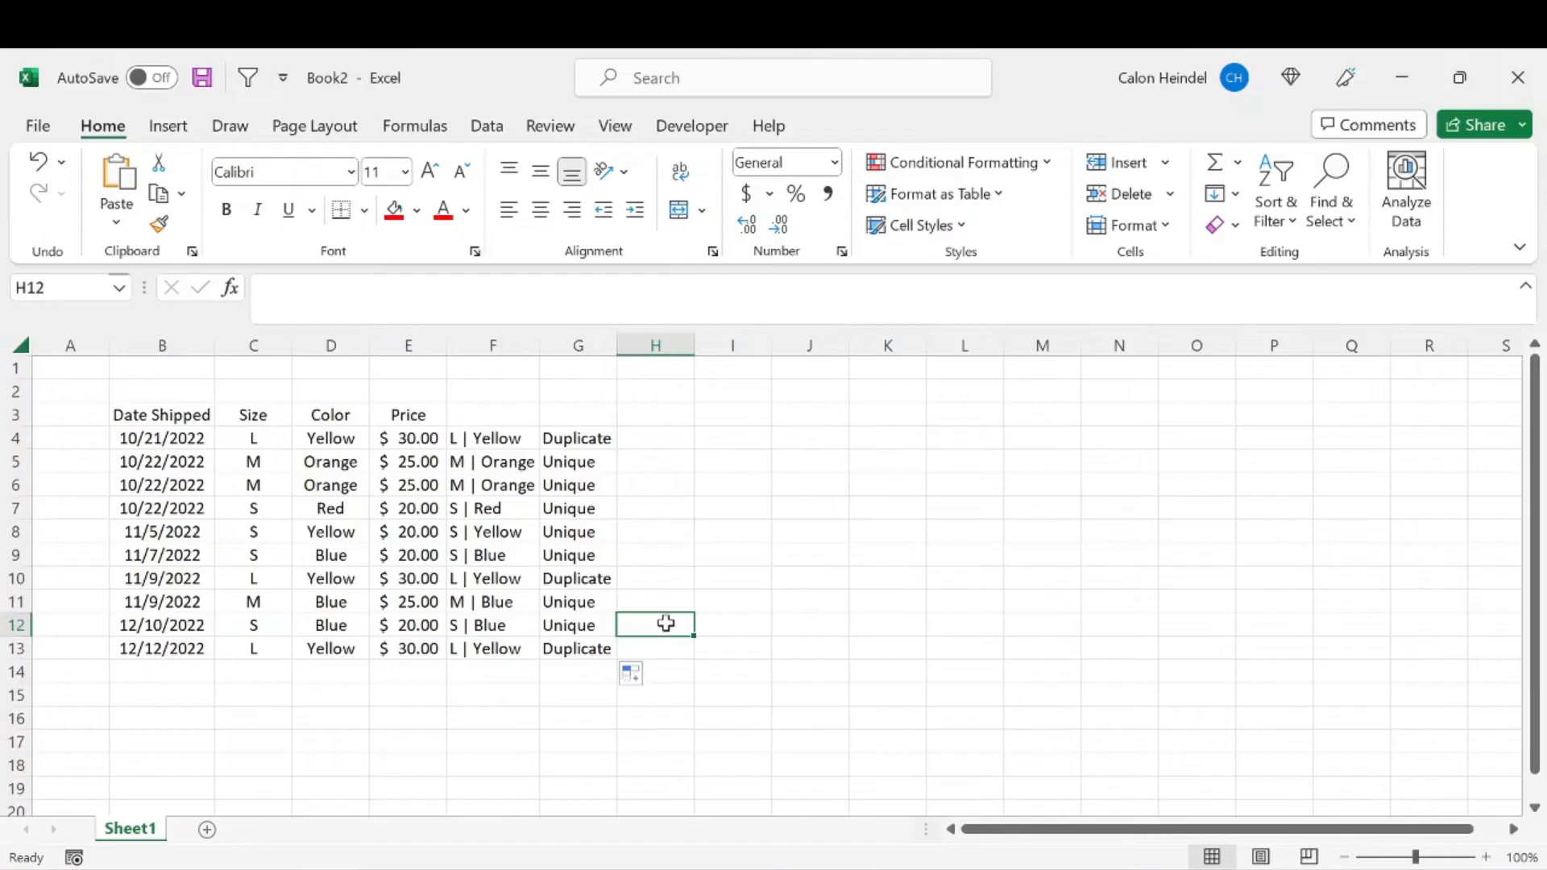
mouse_move(649, 588)
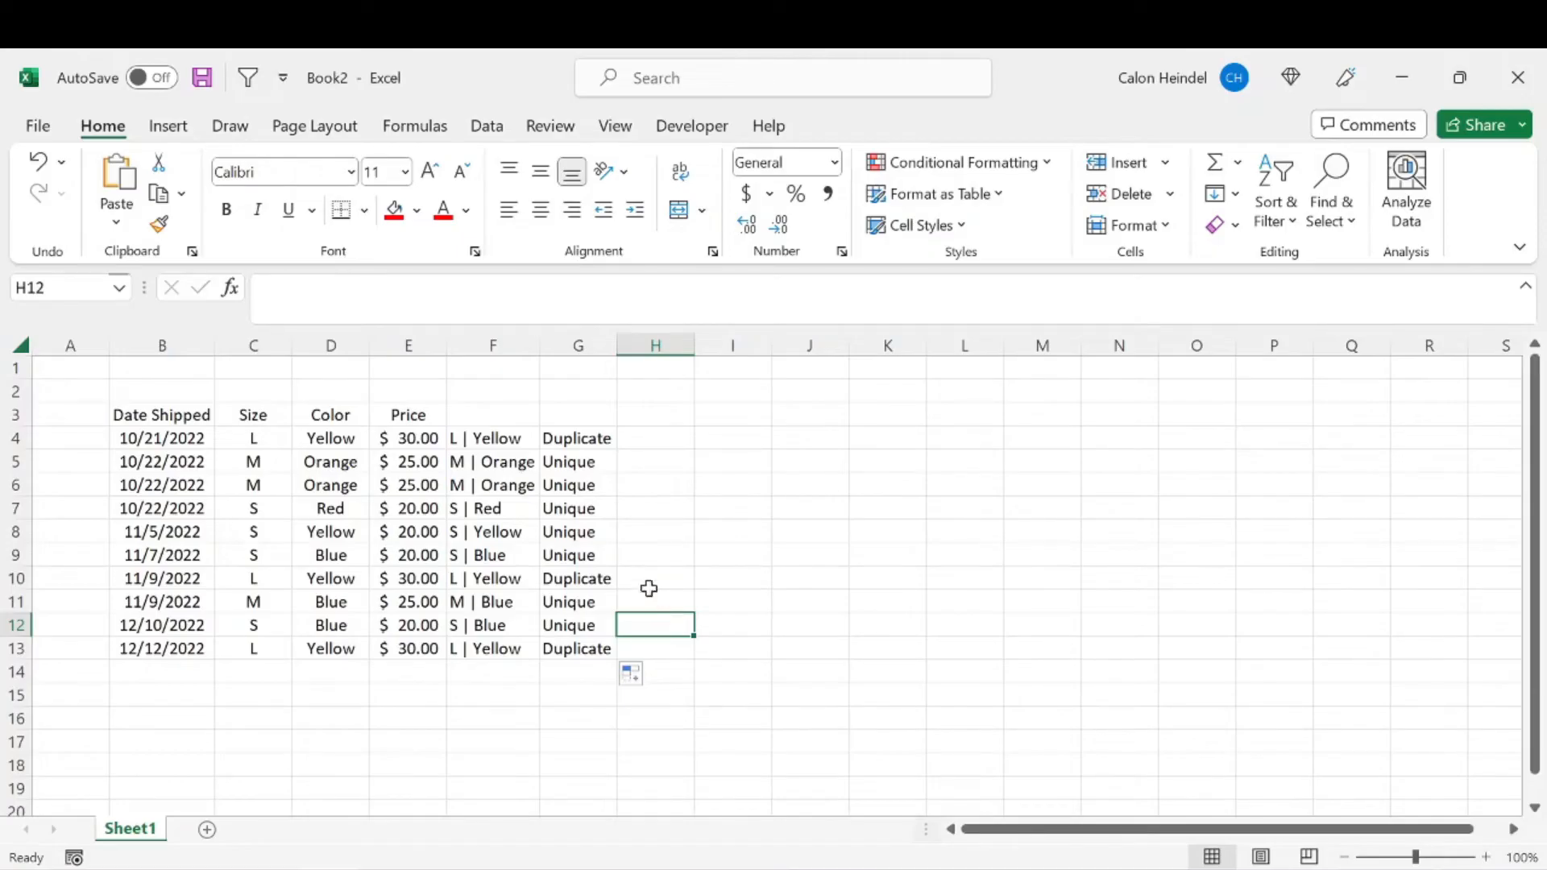
click(577, 344)
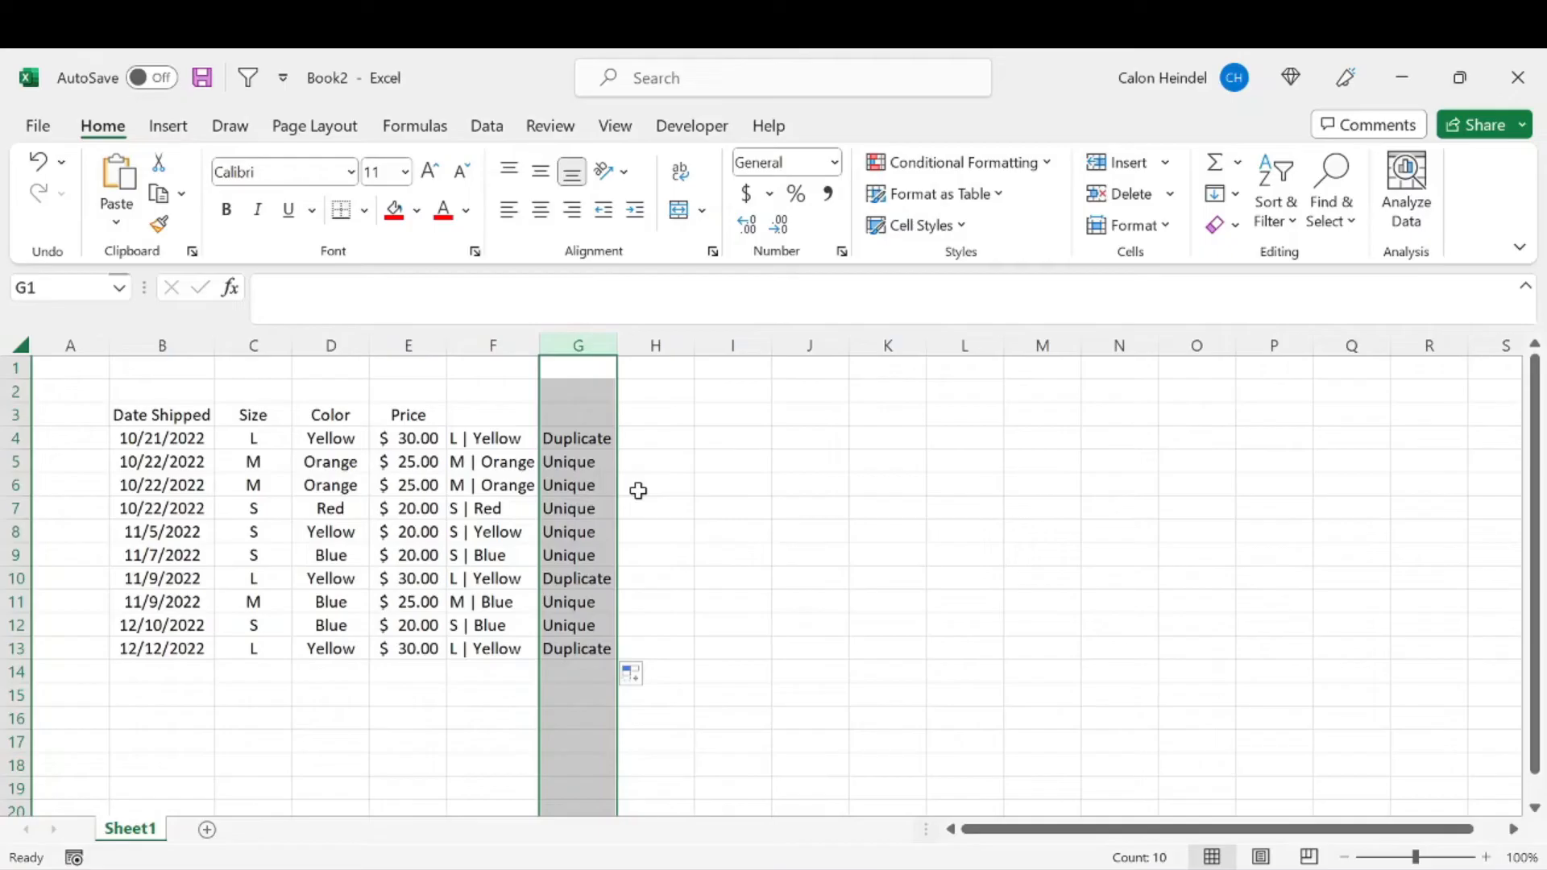
click(655, 484)
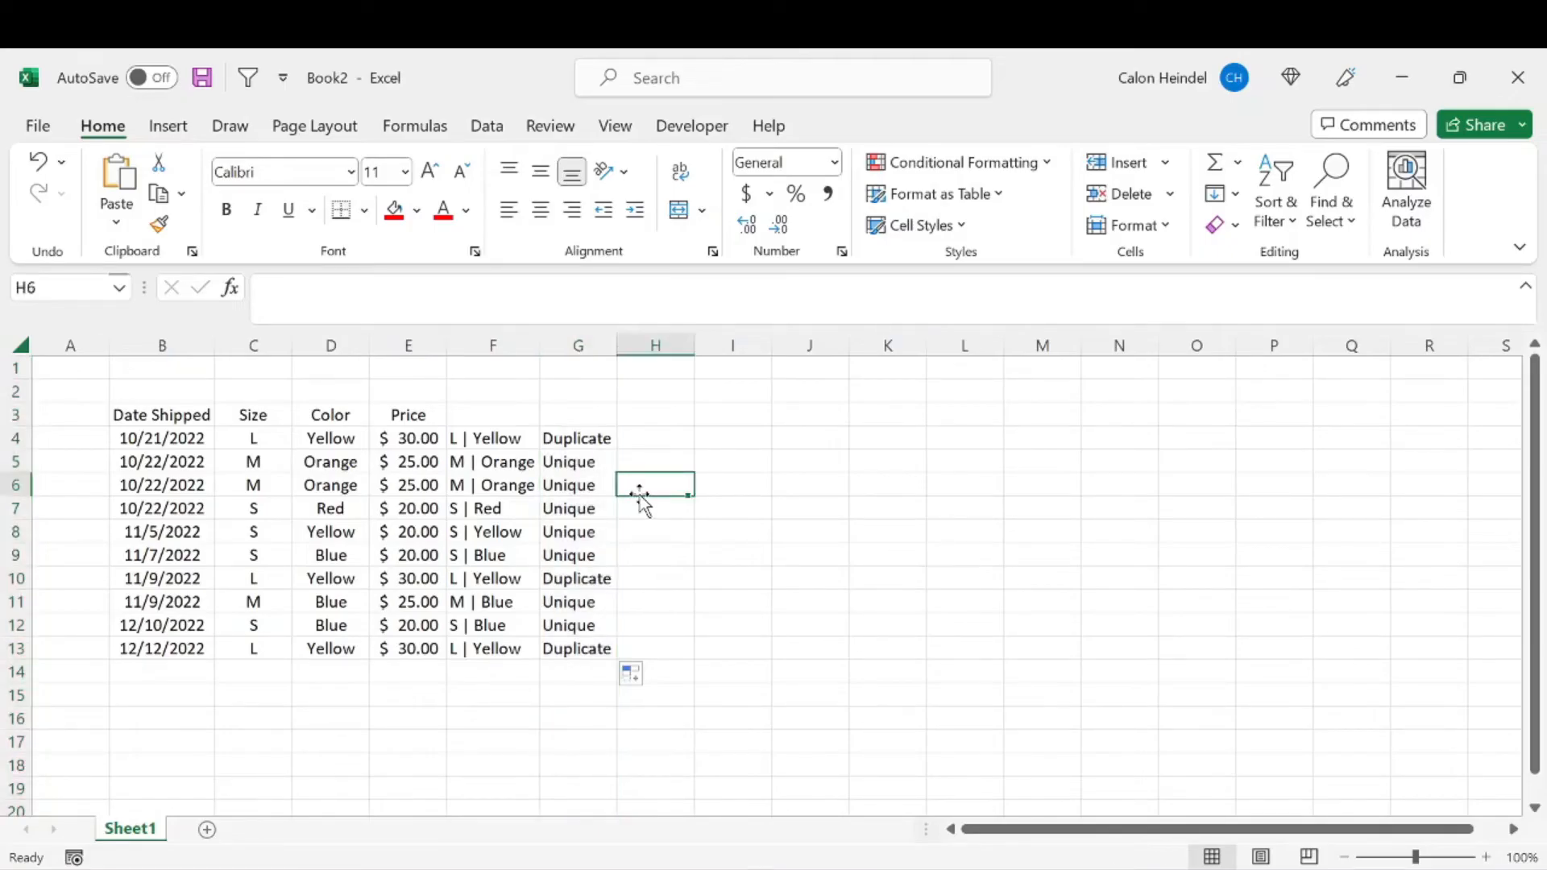
Step: Select the table columns B through E
drag(161, 344, 407, 344)
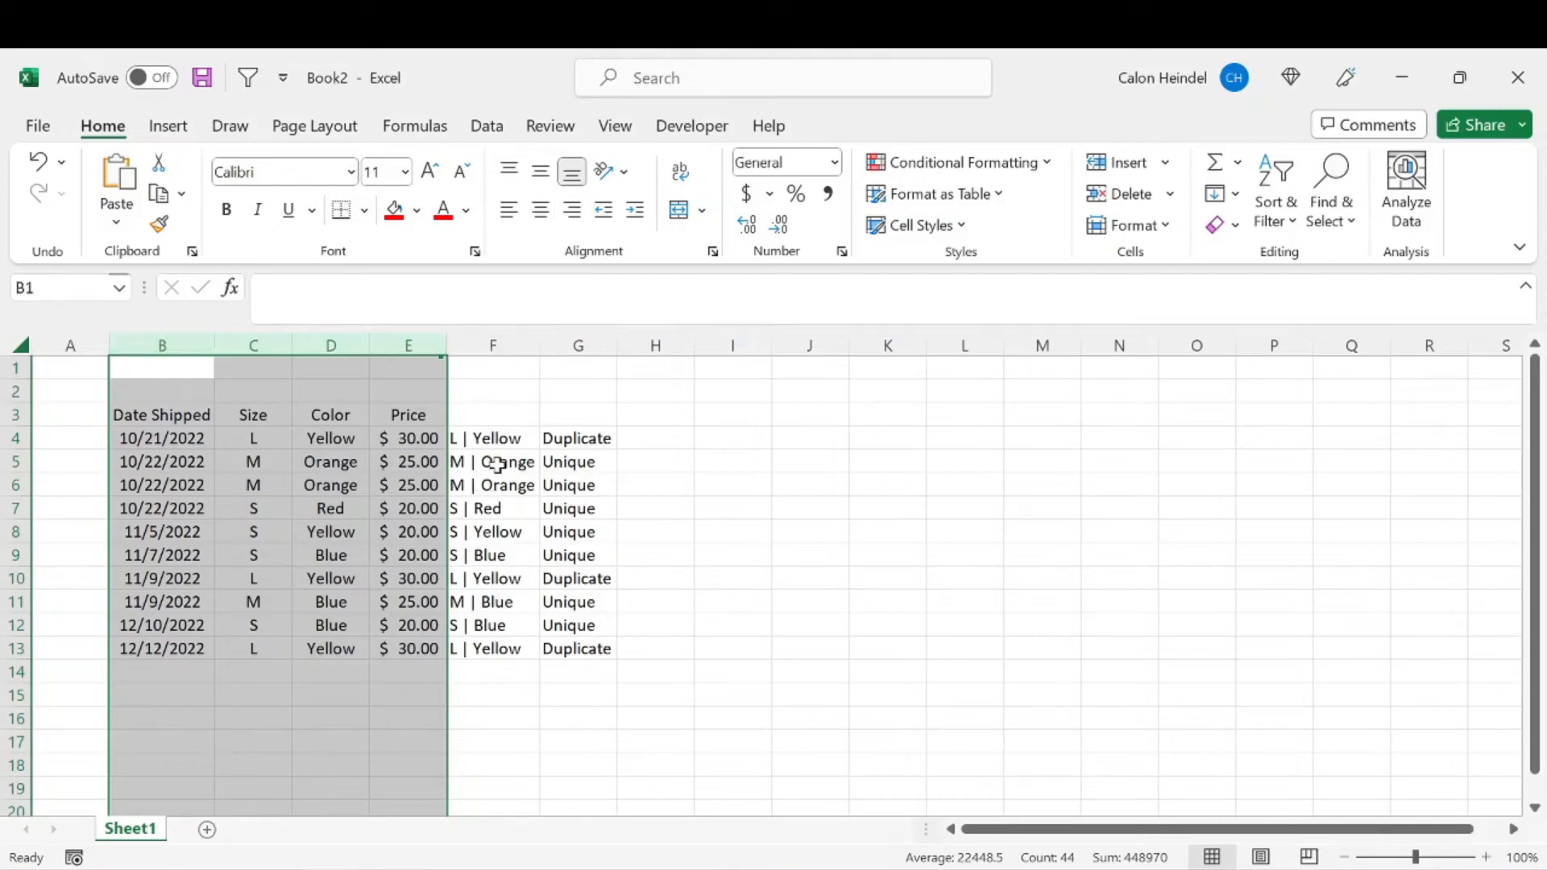
mouse_move(561, 449)
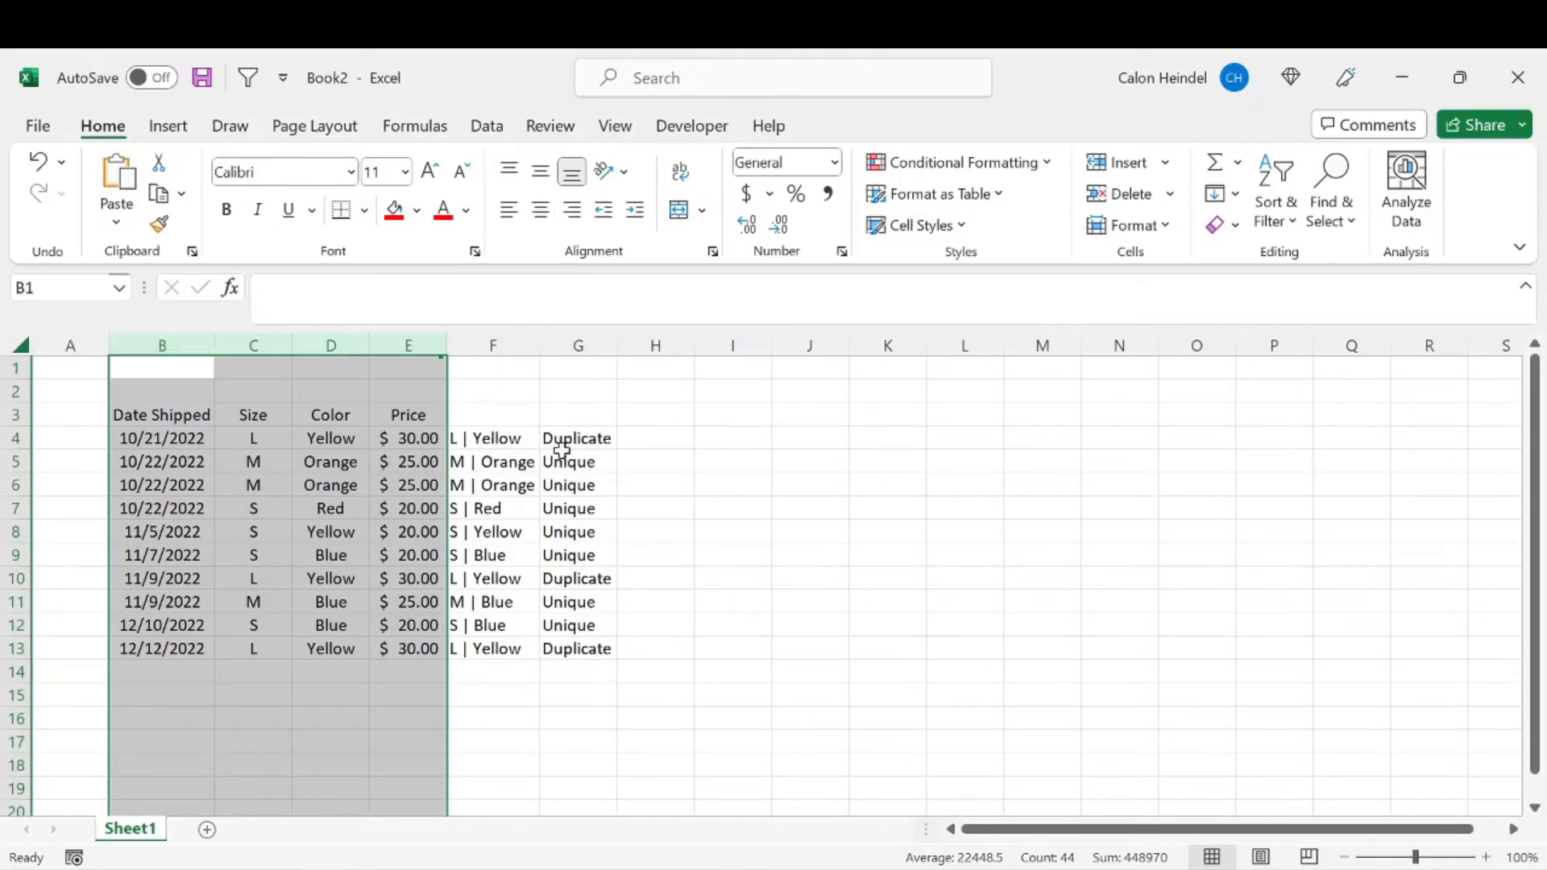
mouse_move(718, 65)
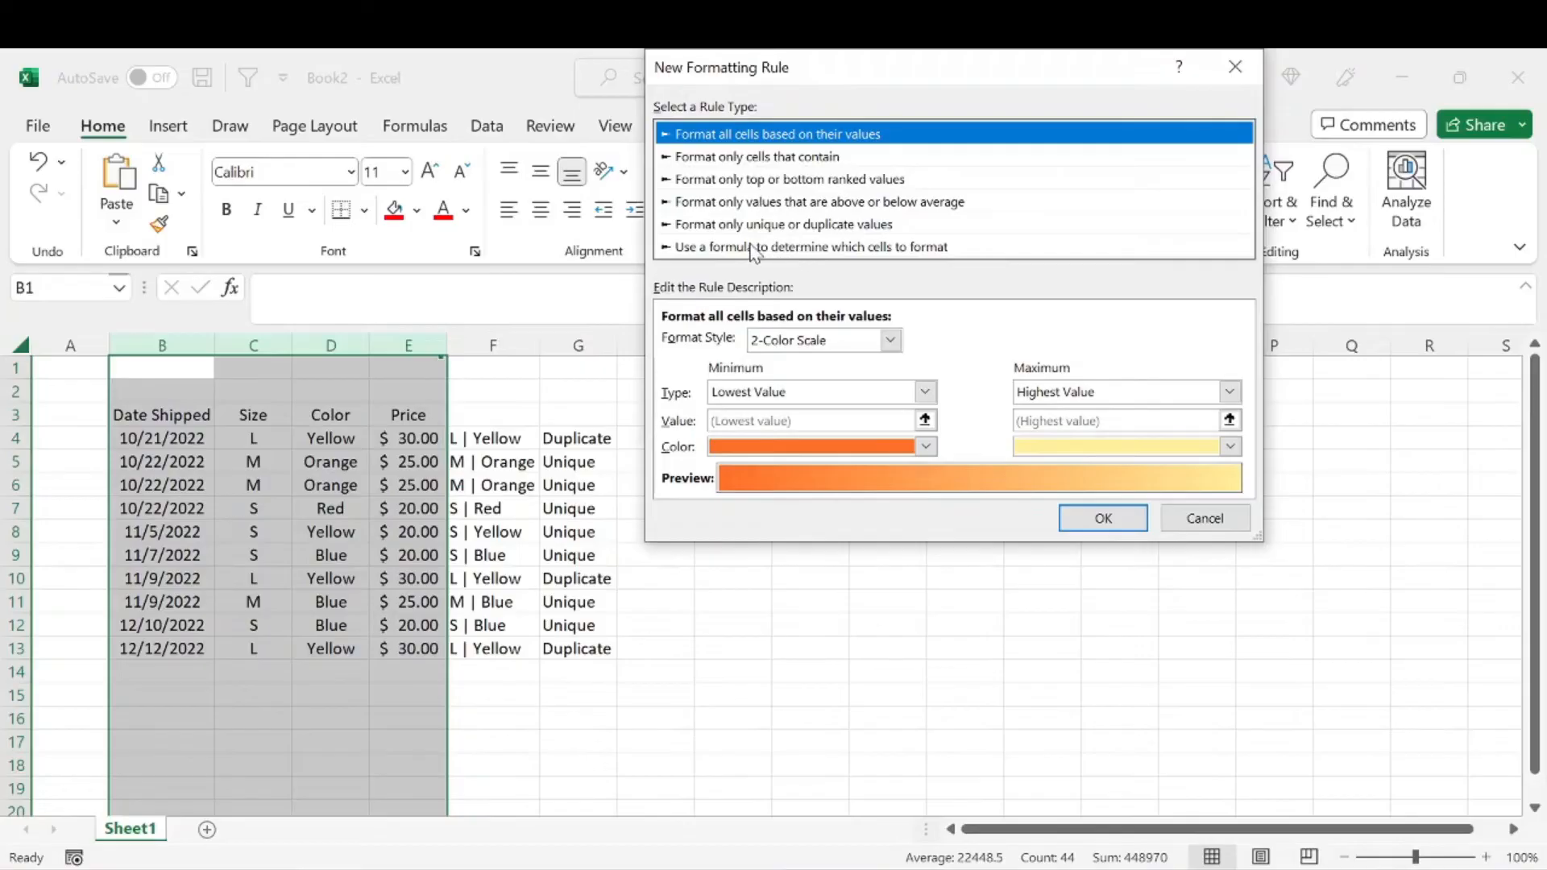
Step: Choose a formula-based rule and enter =$G1="Duplicate"
click(812, 247)
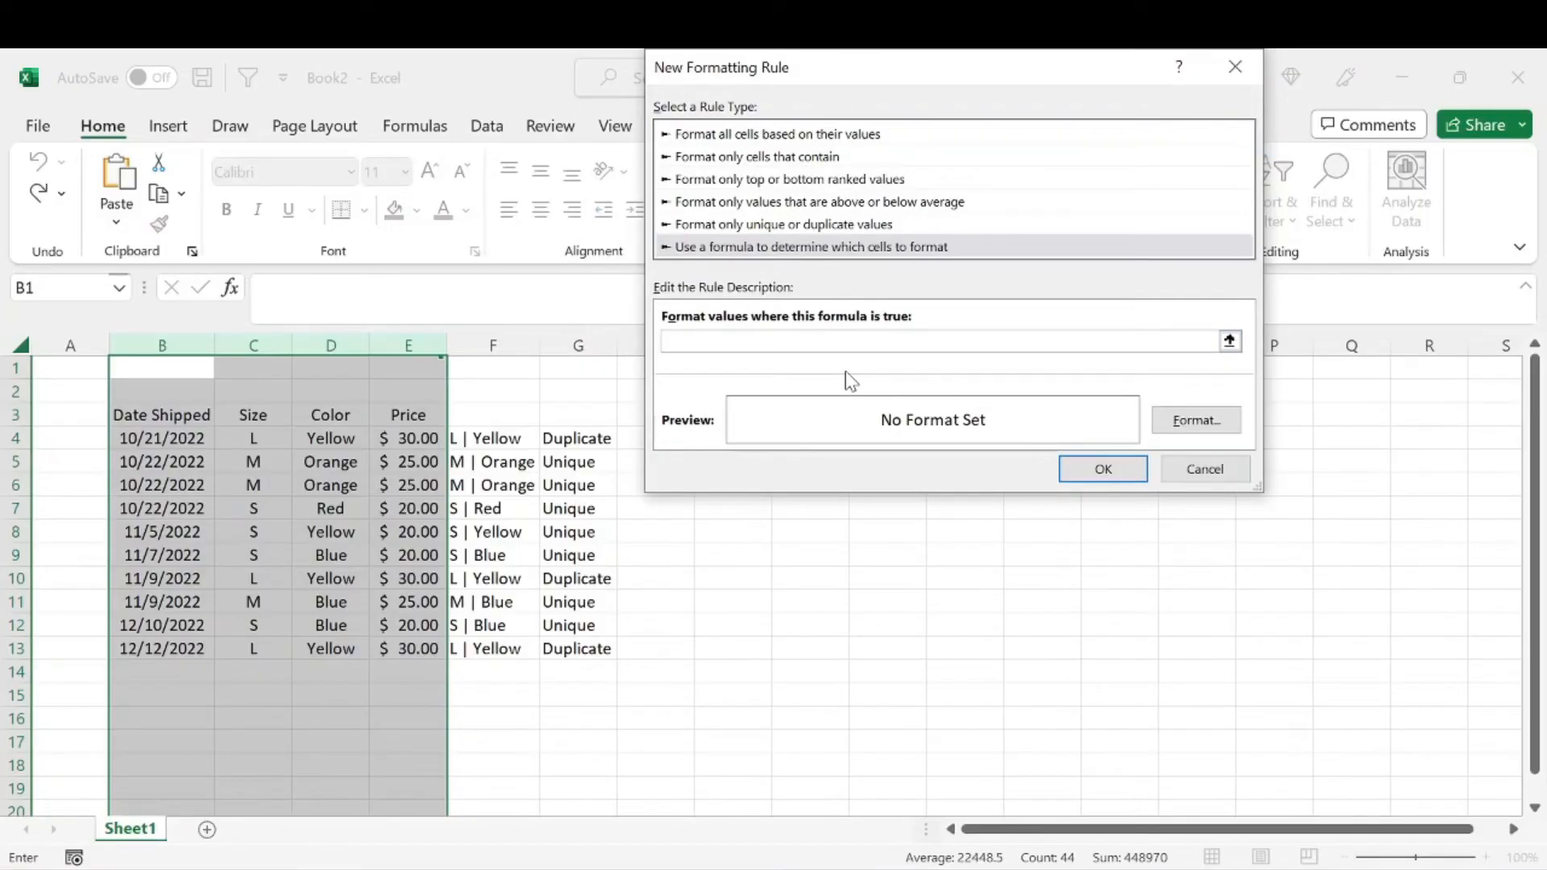
click(579, 368)
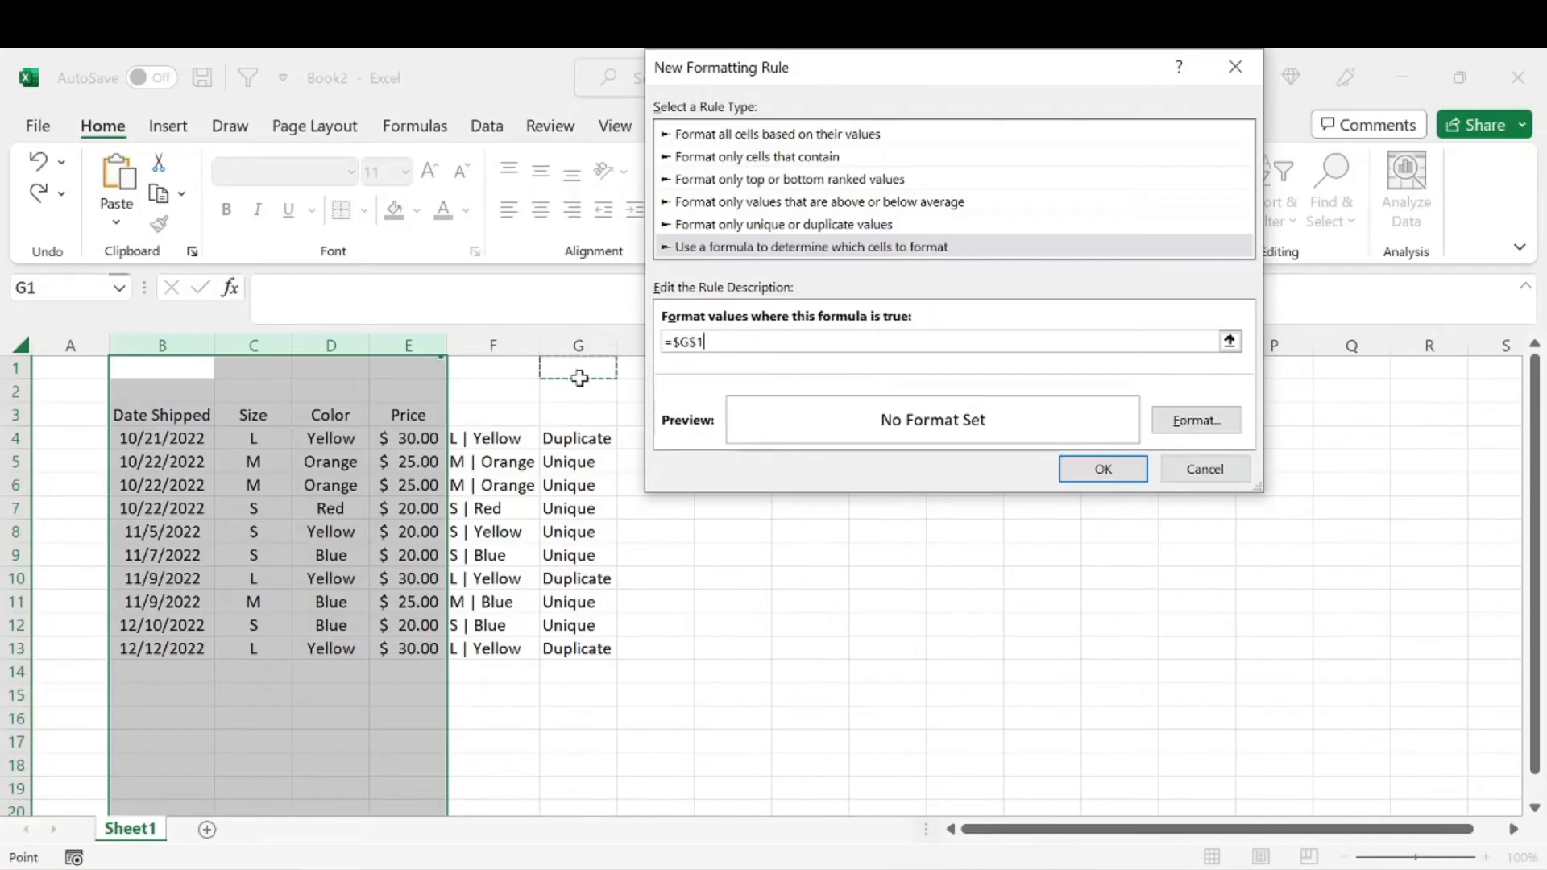
mouse_move(583, 366)
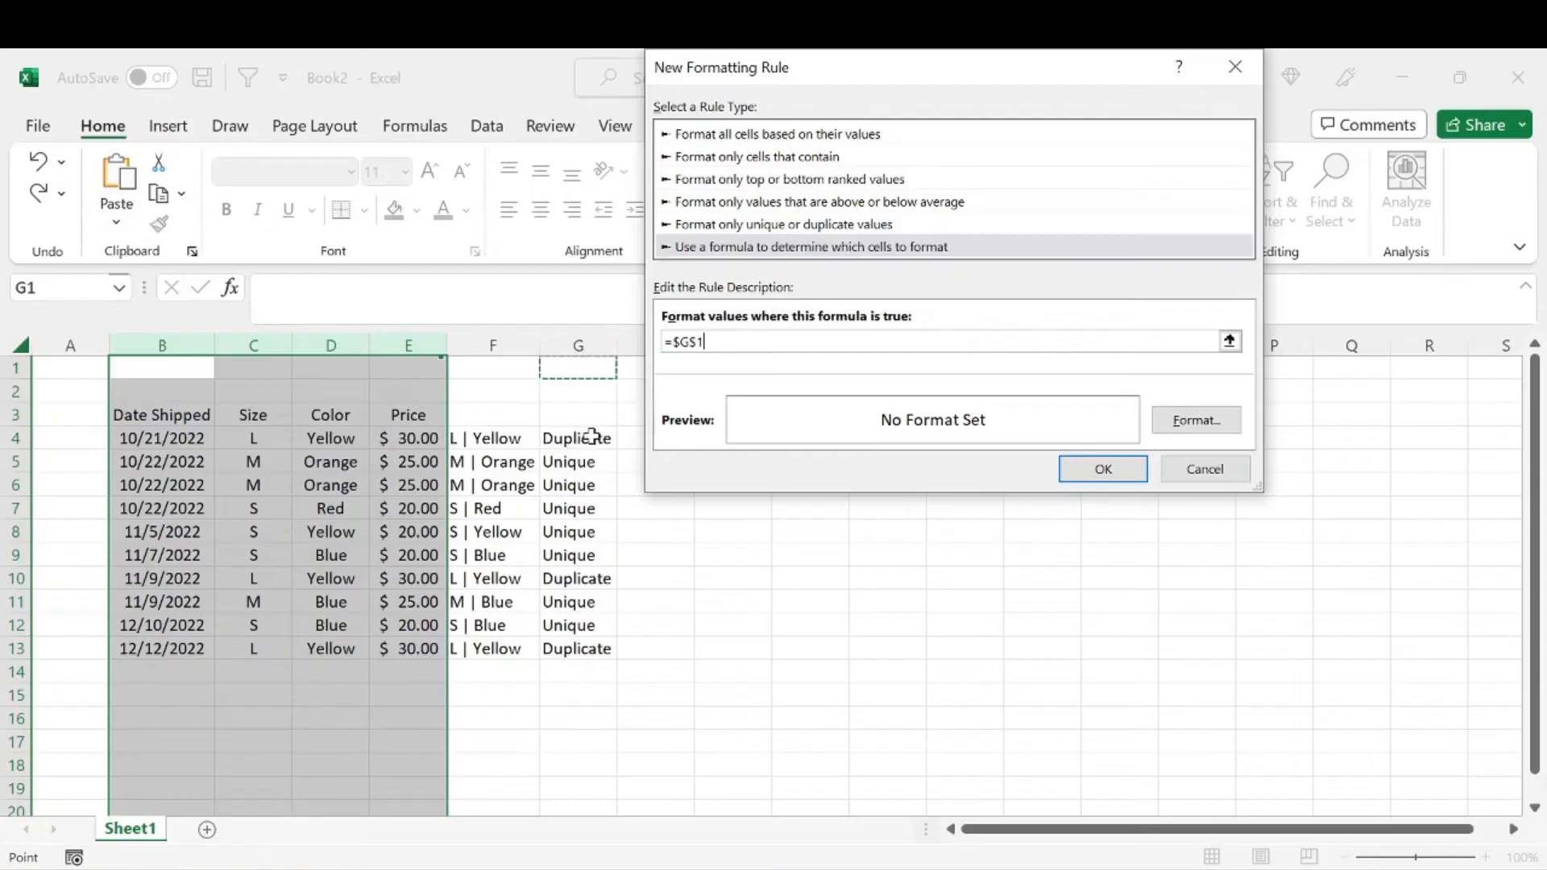
mouse_move(396, 363)
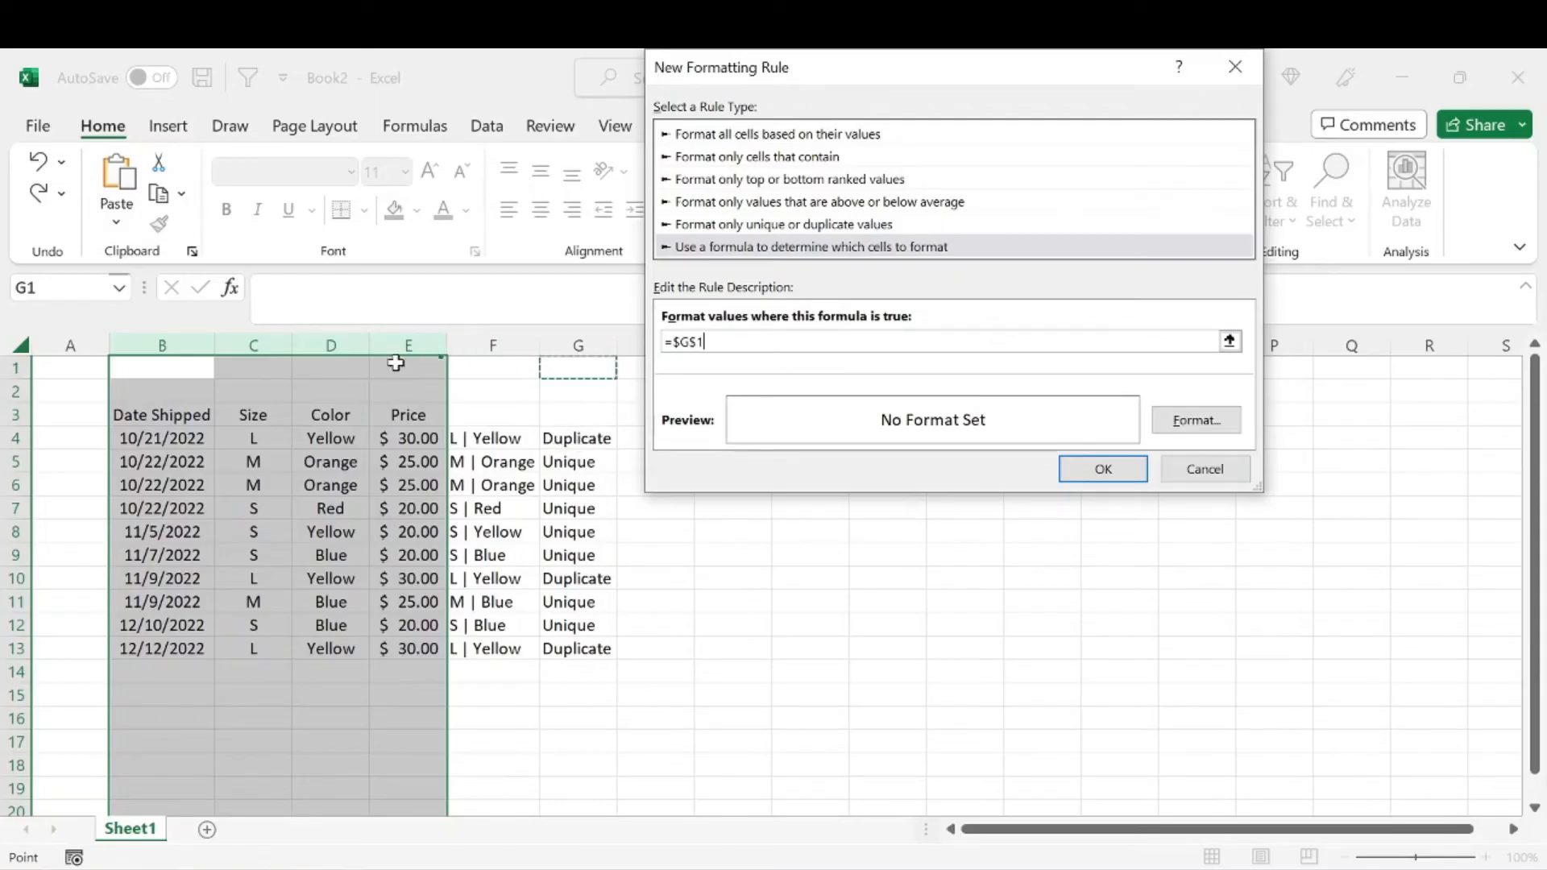
mouse_move(183, 386)
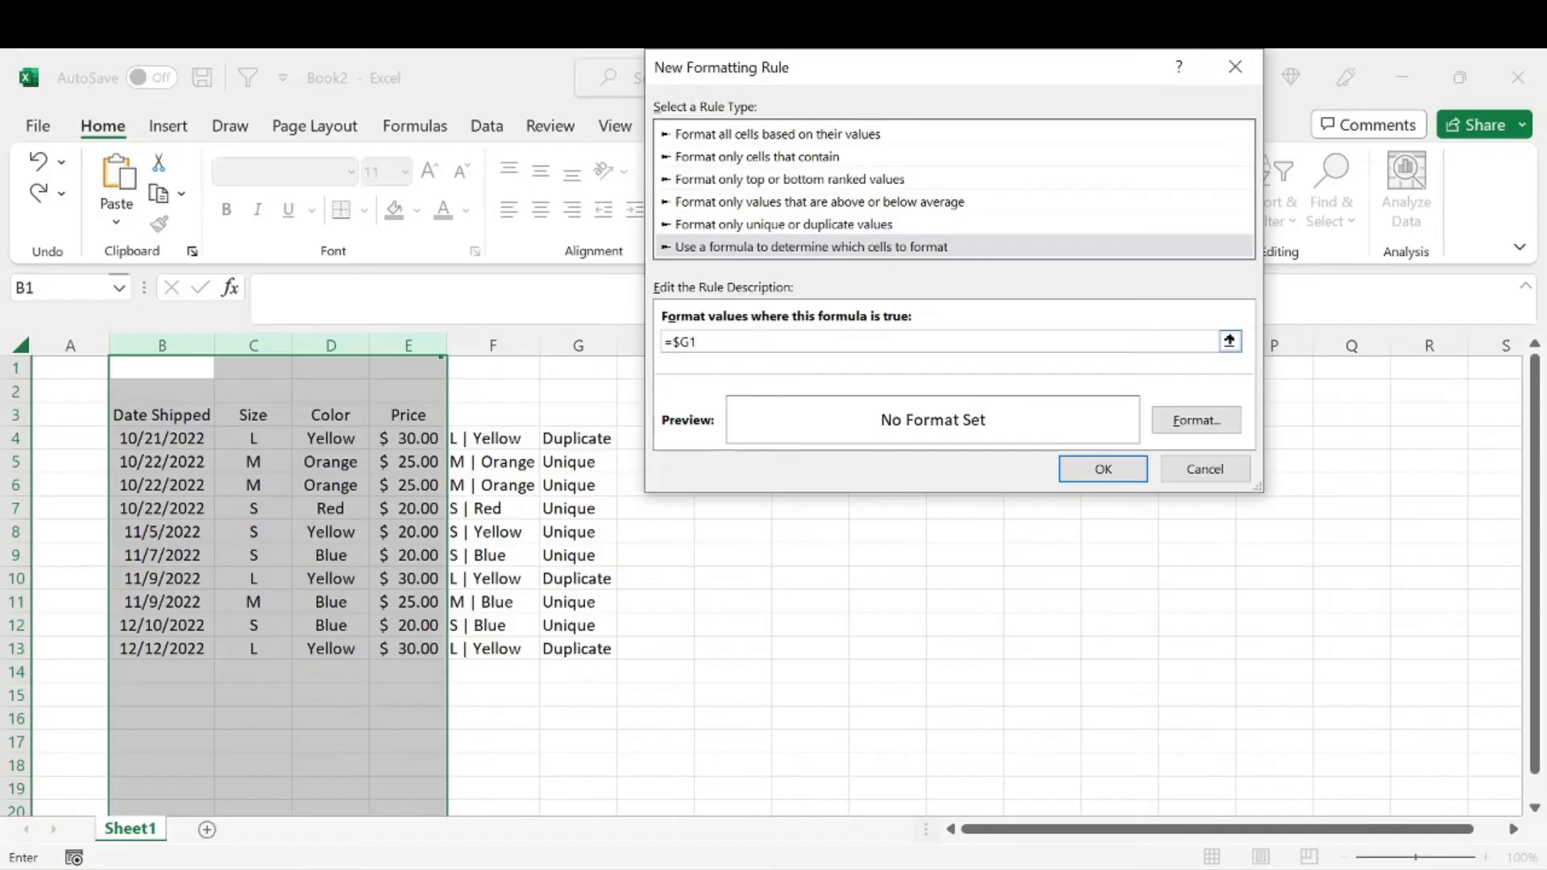
text(="Dup)
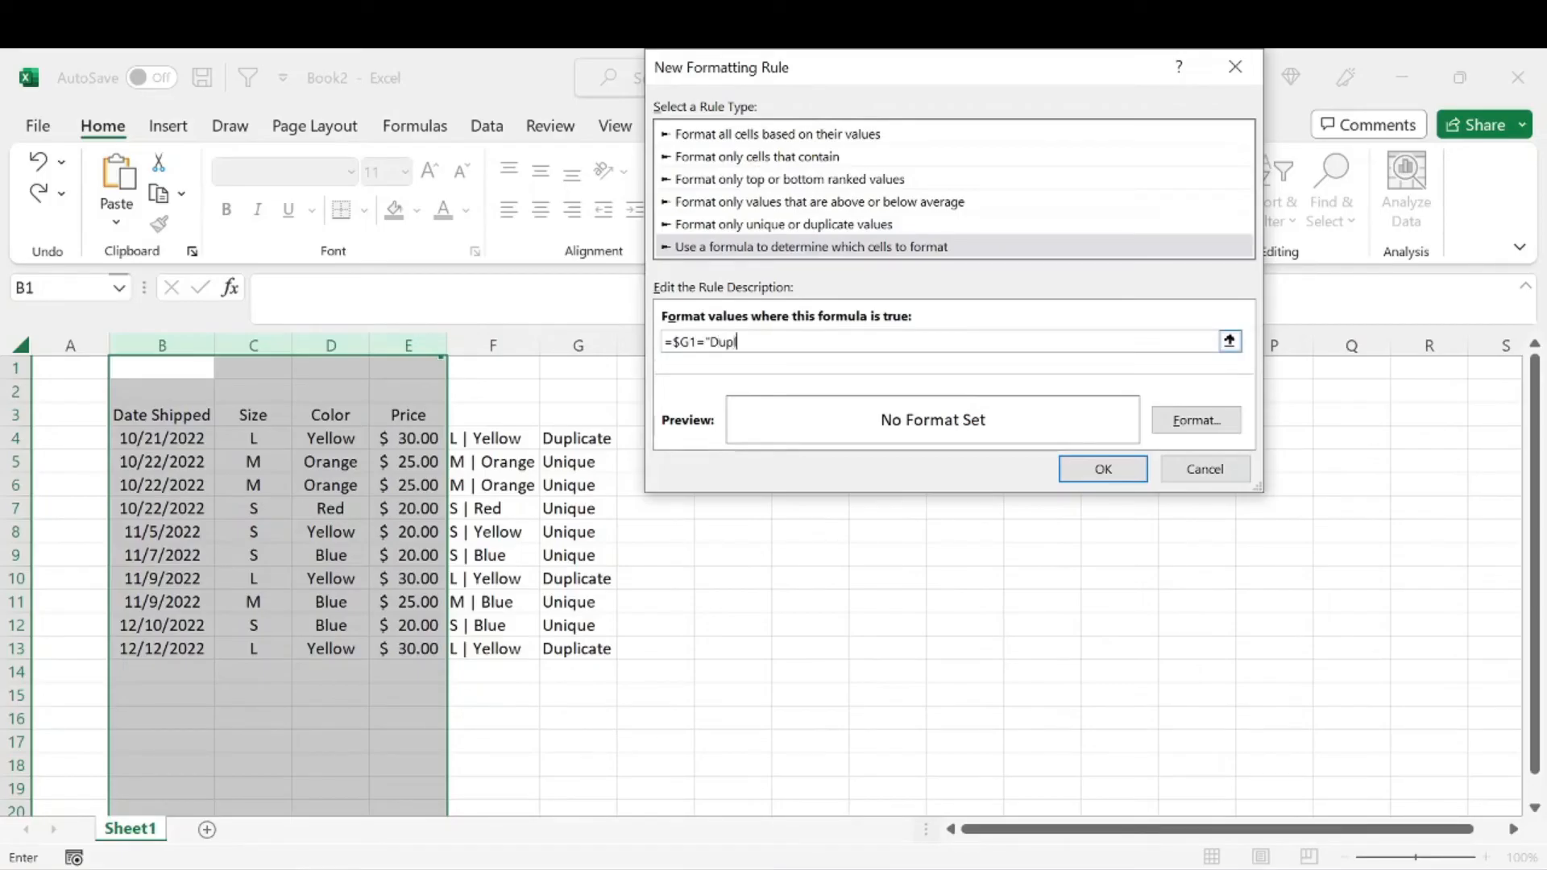
text(licate")
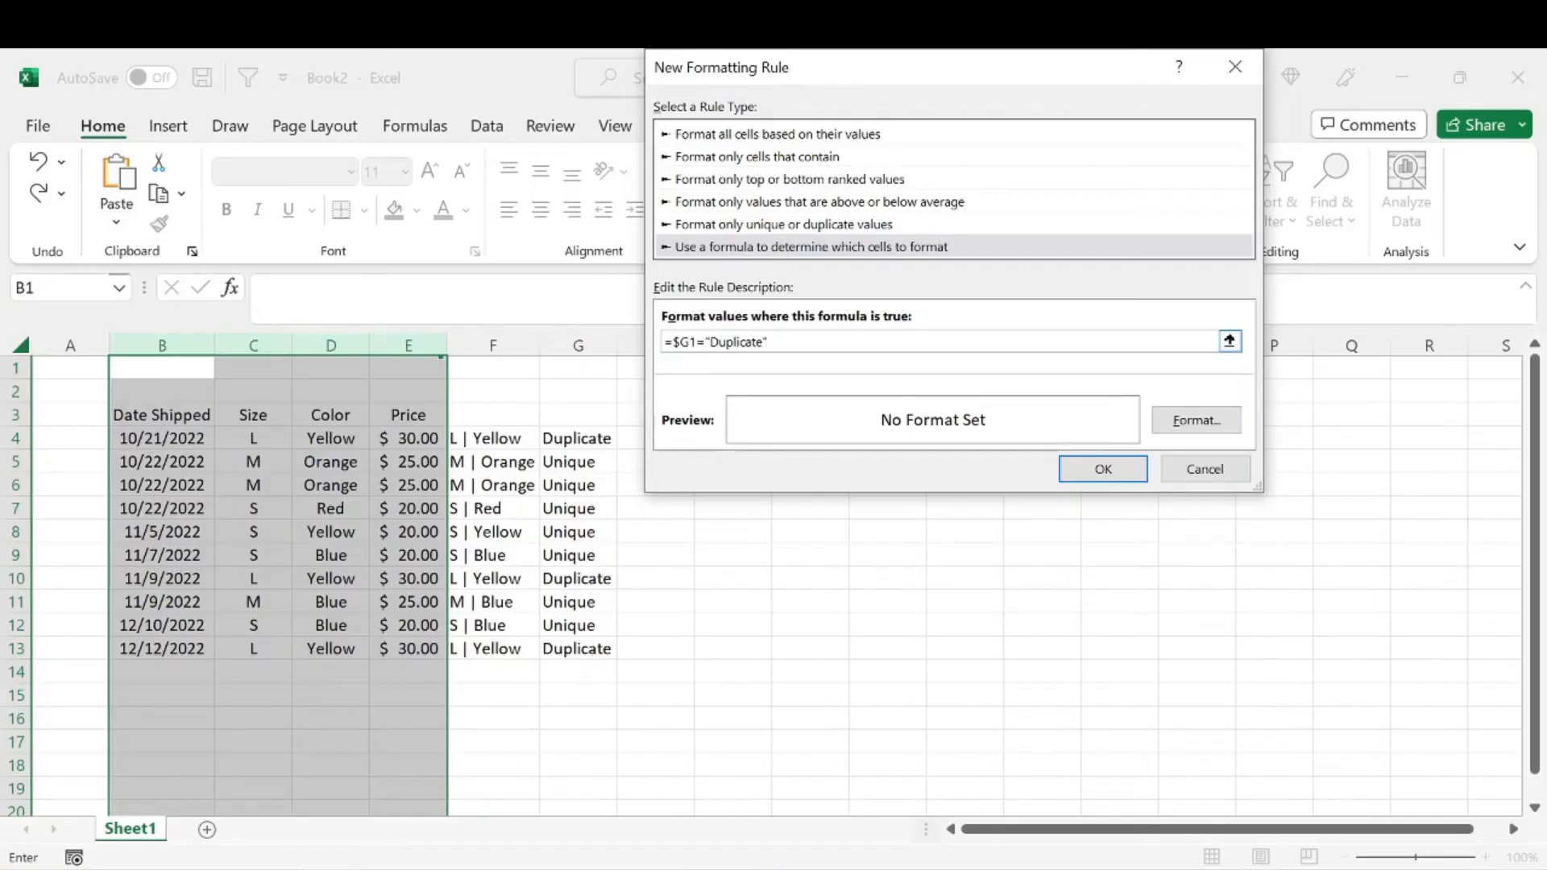
Step: Give the Duplicate rule a red fill and apply it
click(1195, 419)
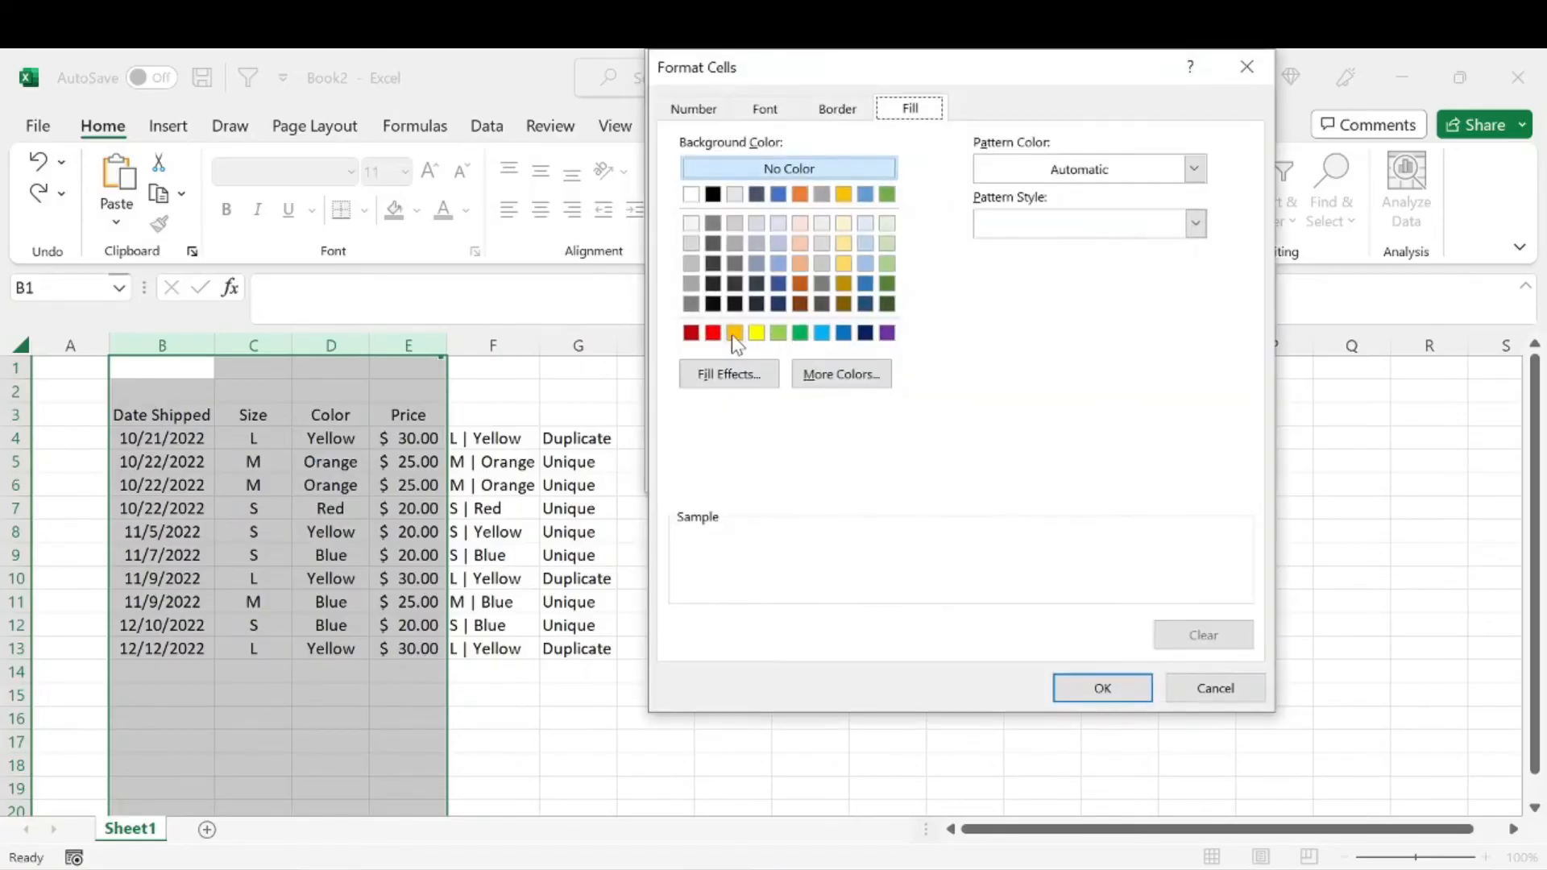
click(693, 333)
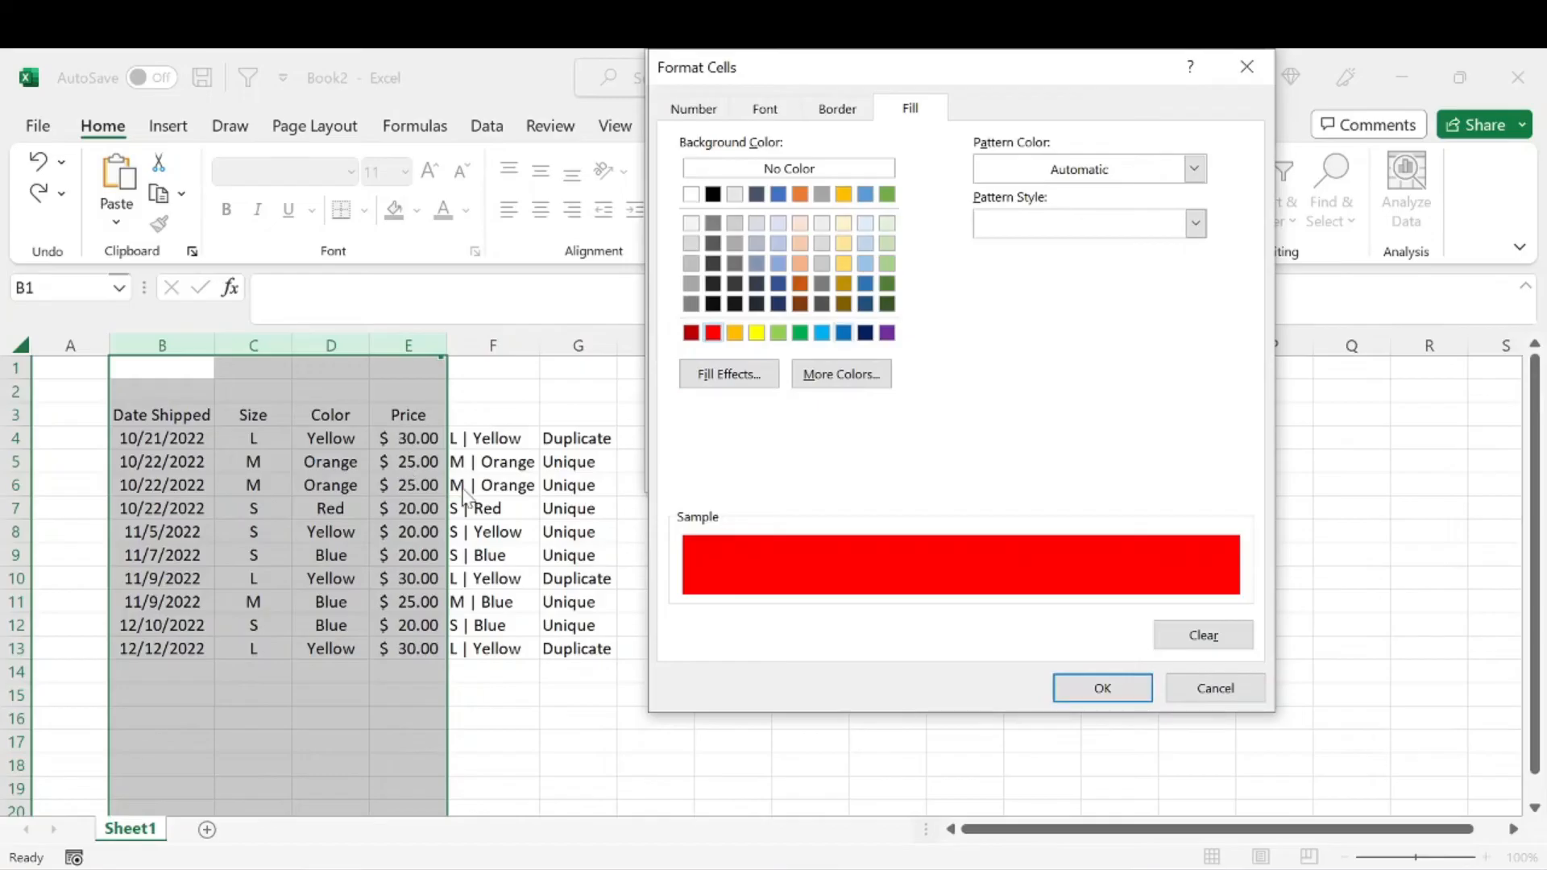
click(1101, 687)
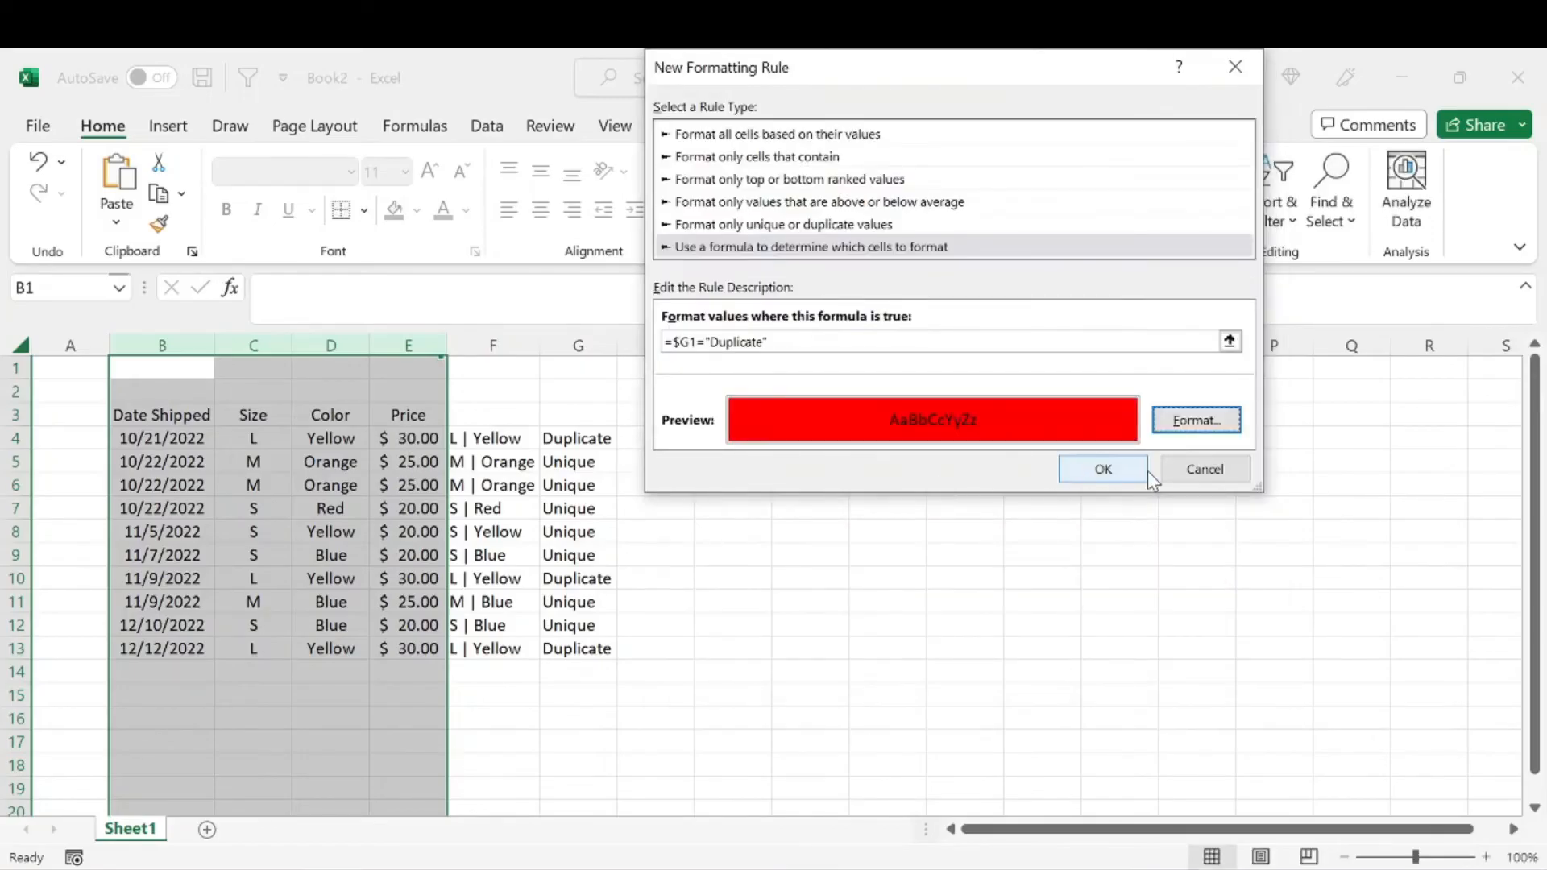
click(1103, 469)
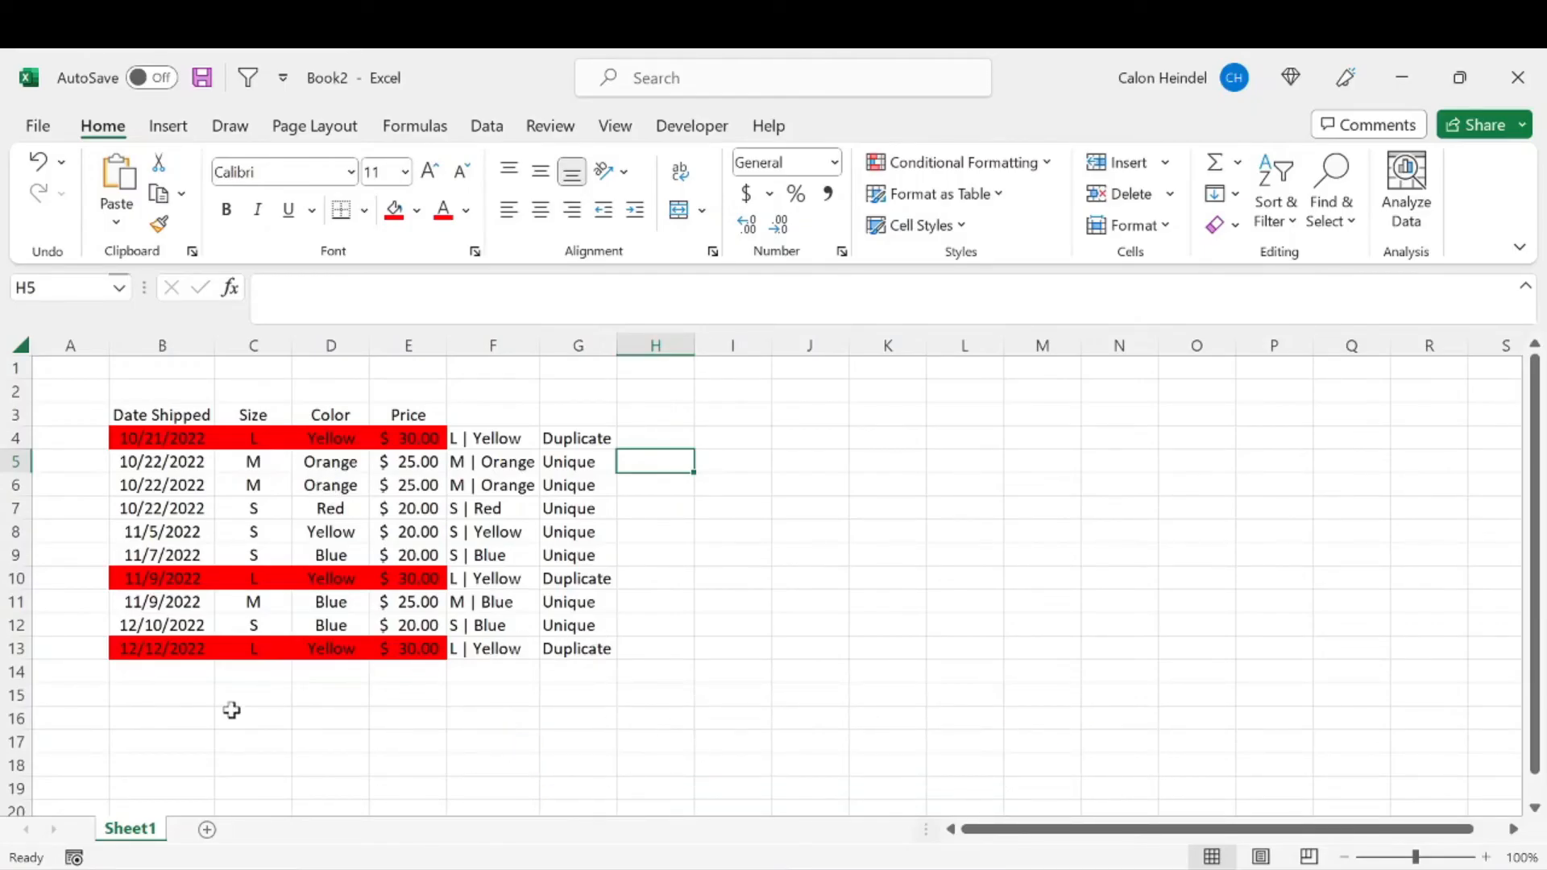
Step: Enter the new sale's date 12/13/2022, size S and colour Red
text(1)
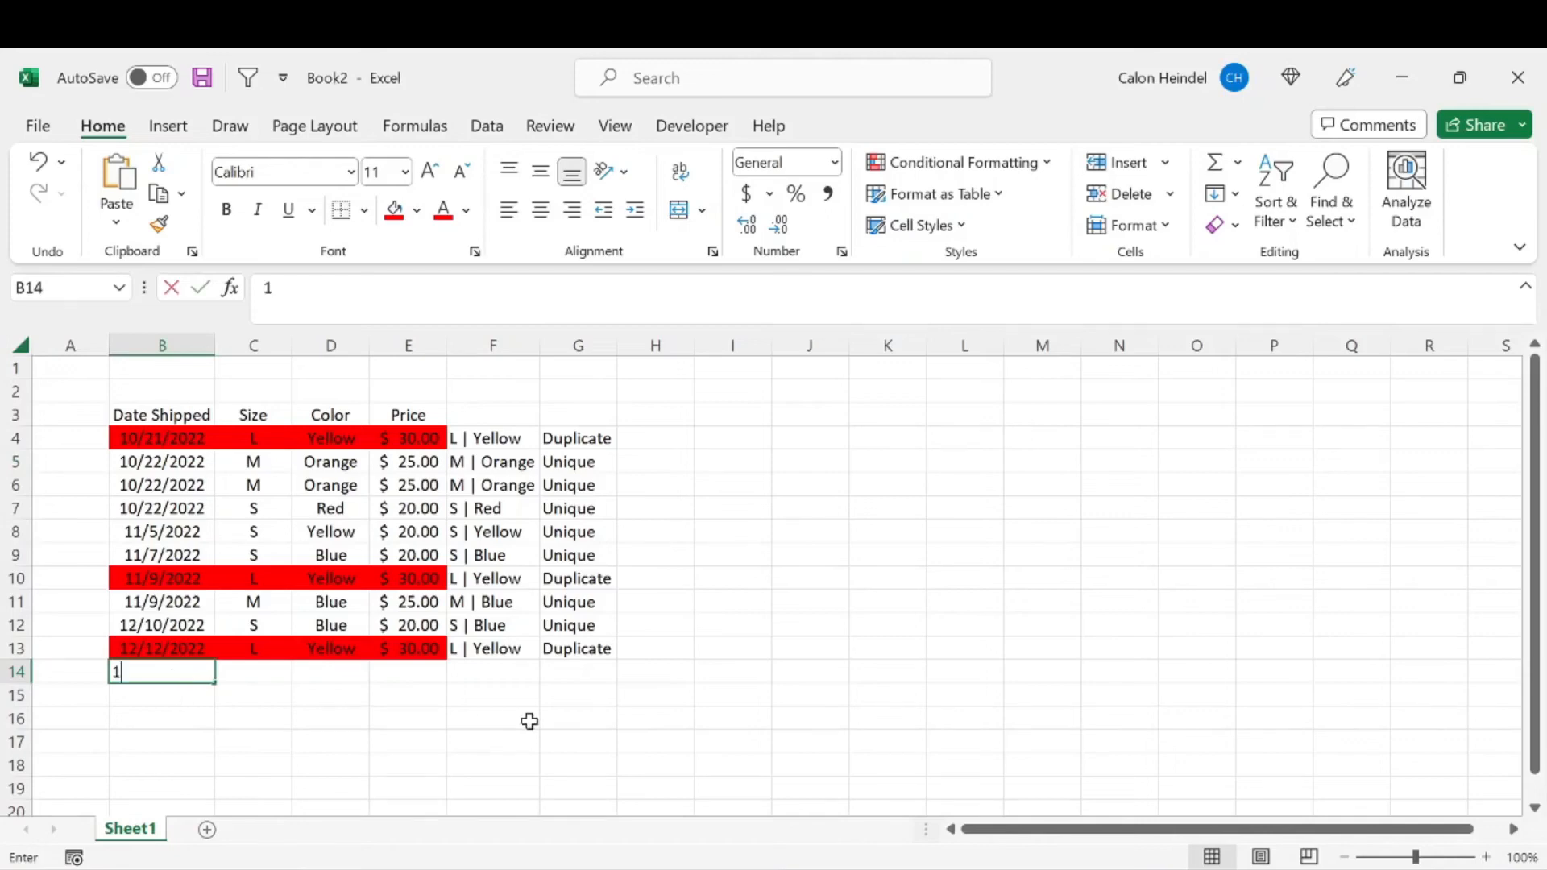
text(2/13/2022)
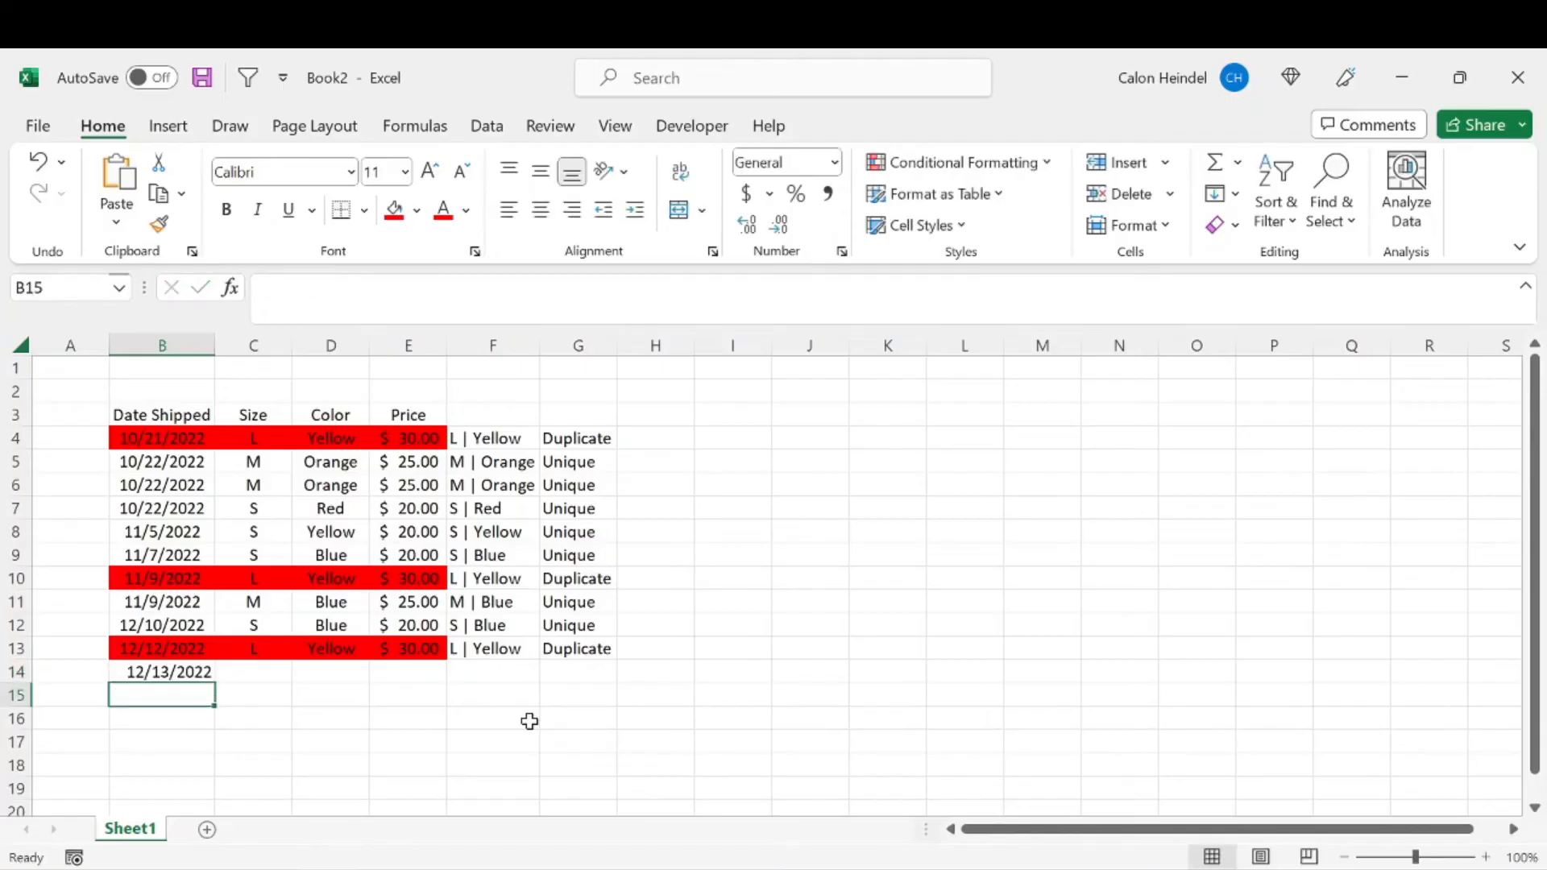
click(252, 672)
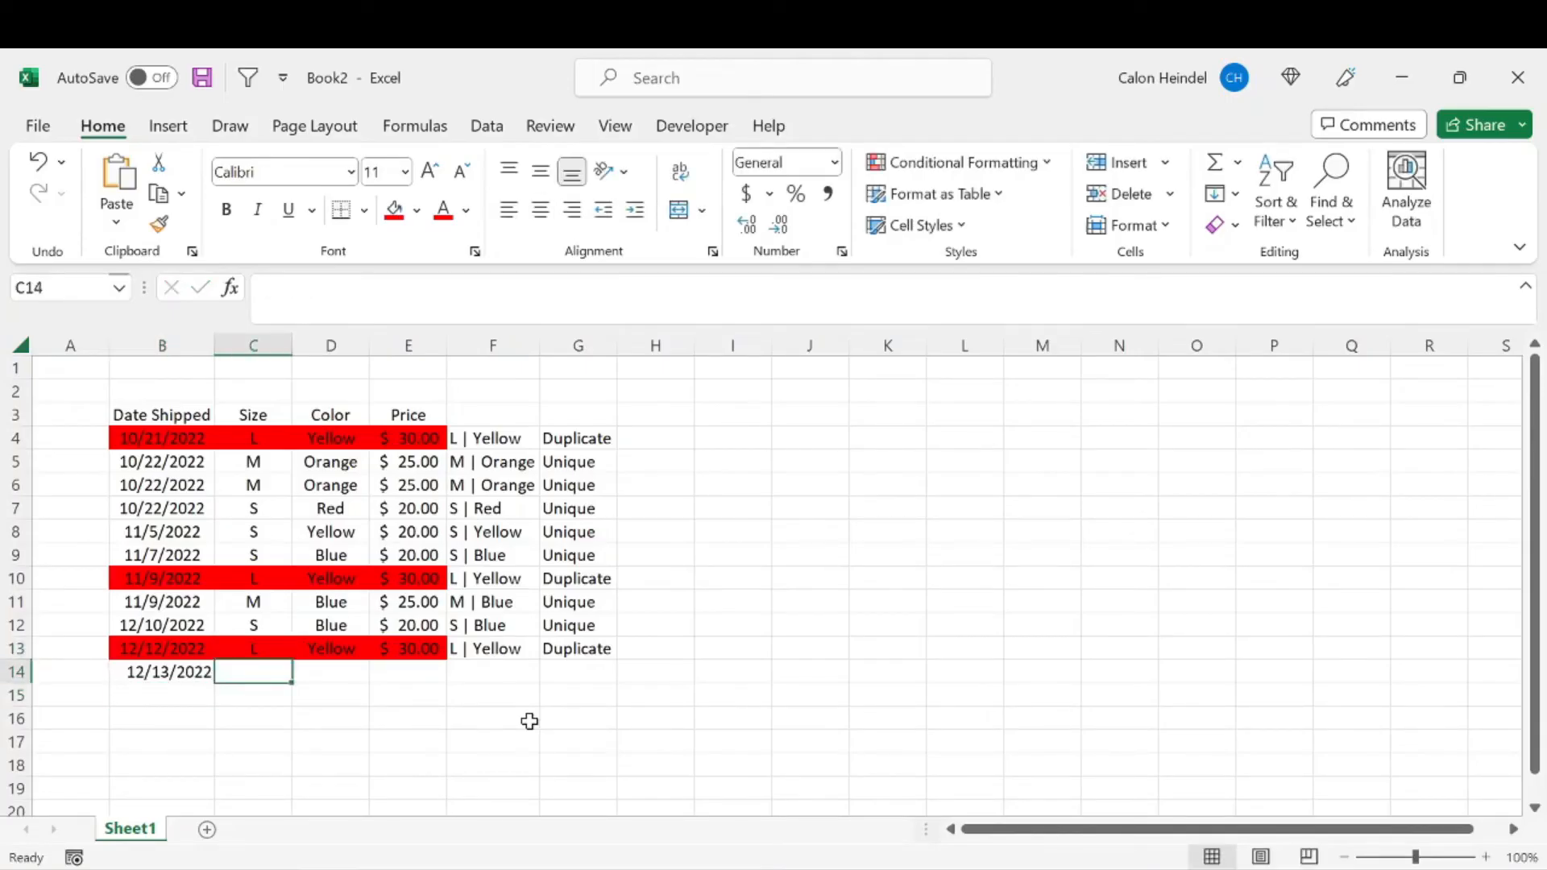
text(S)
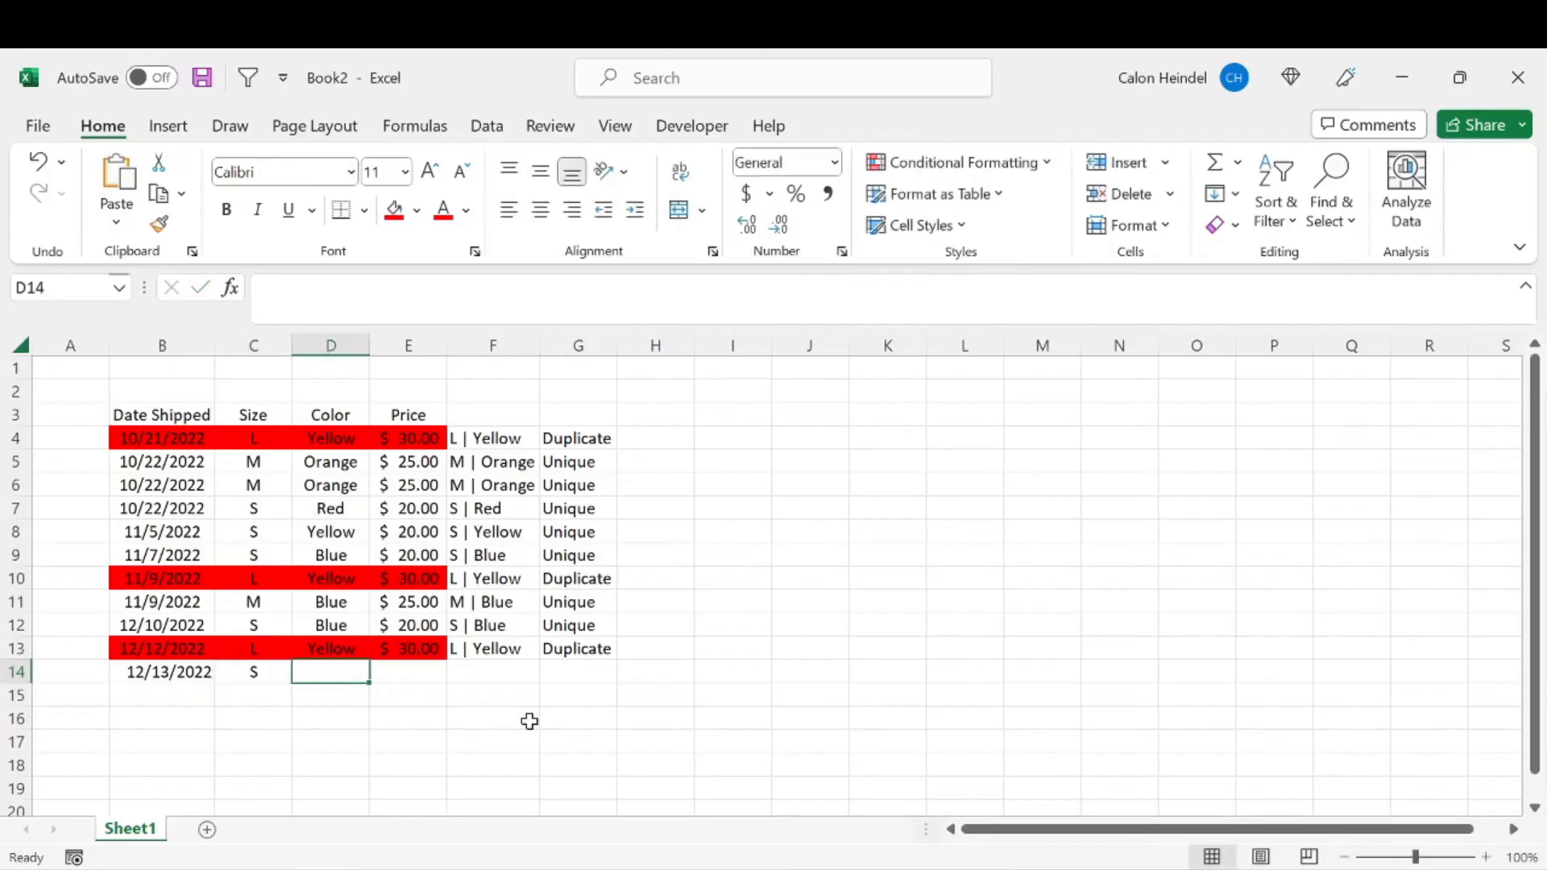
text(Red)
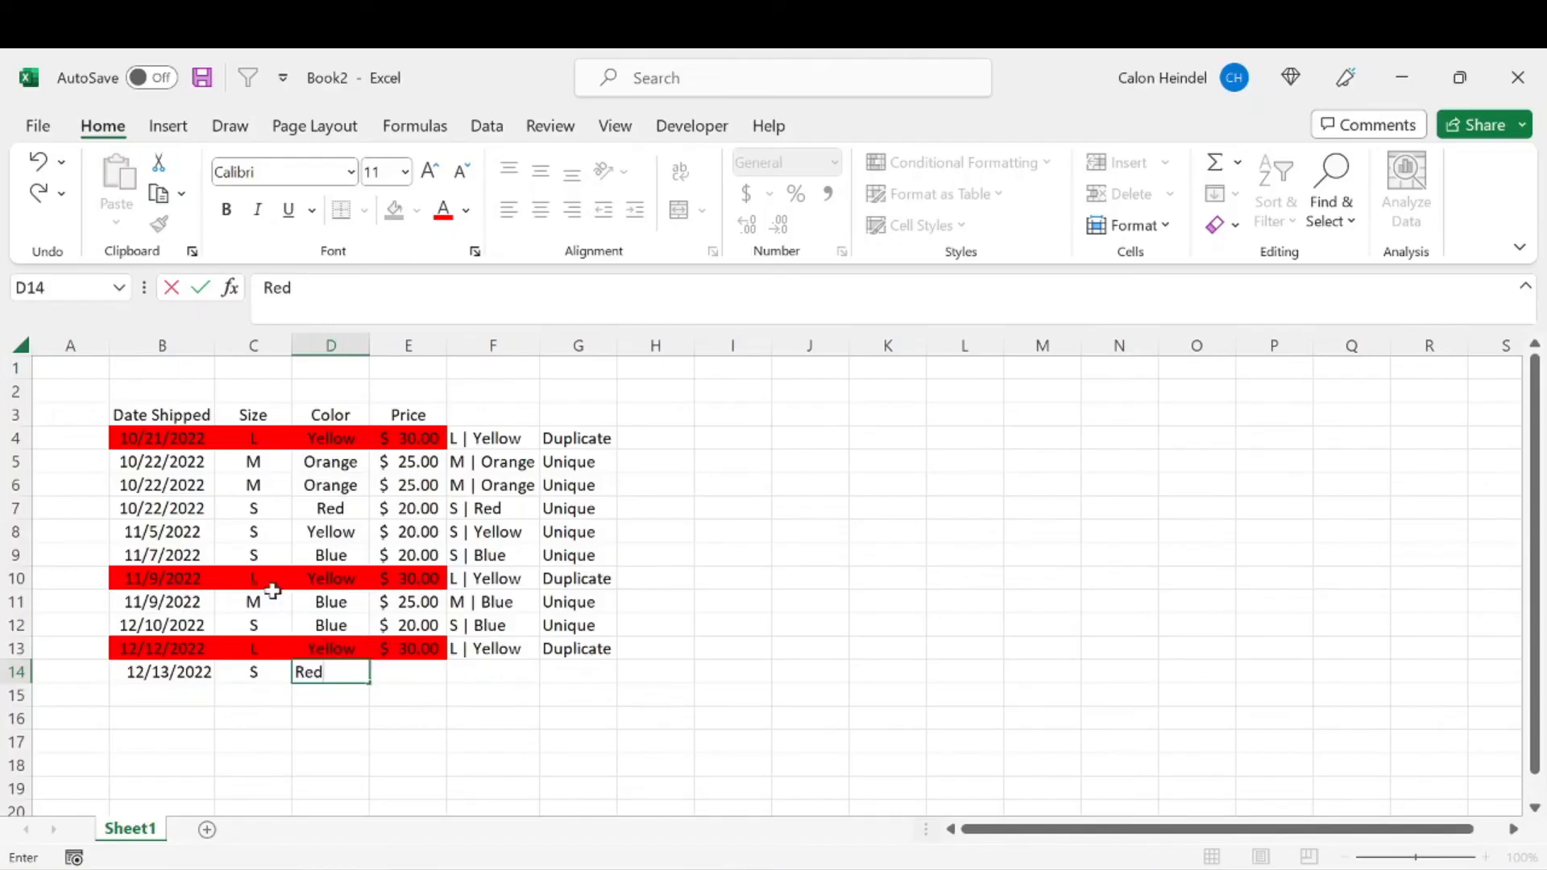
mouse_move(240, 602)
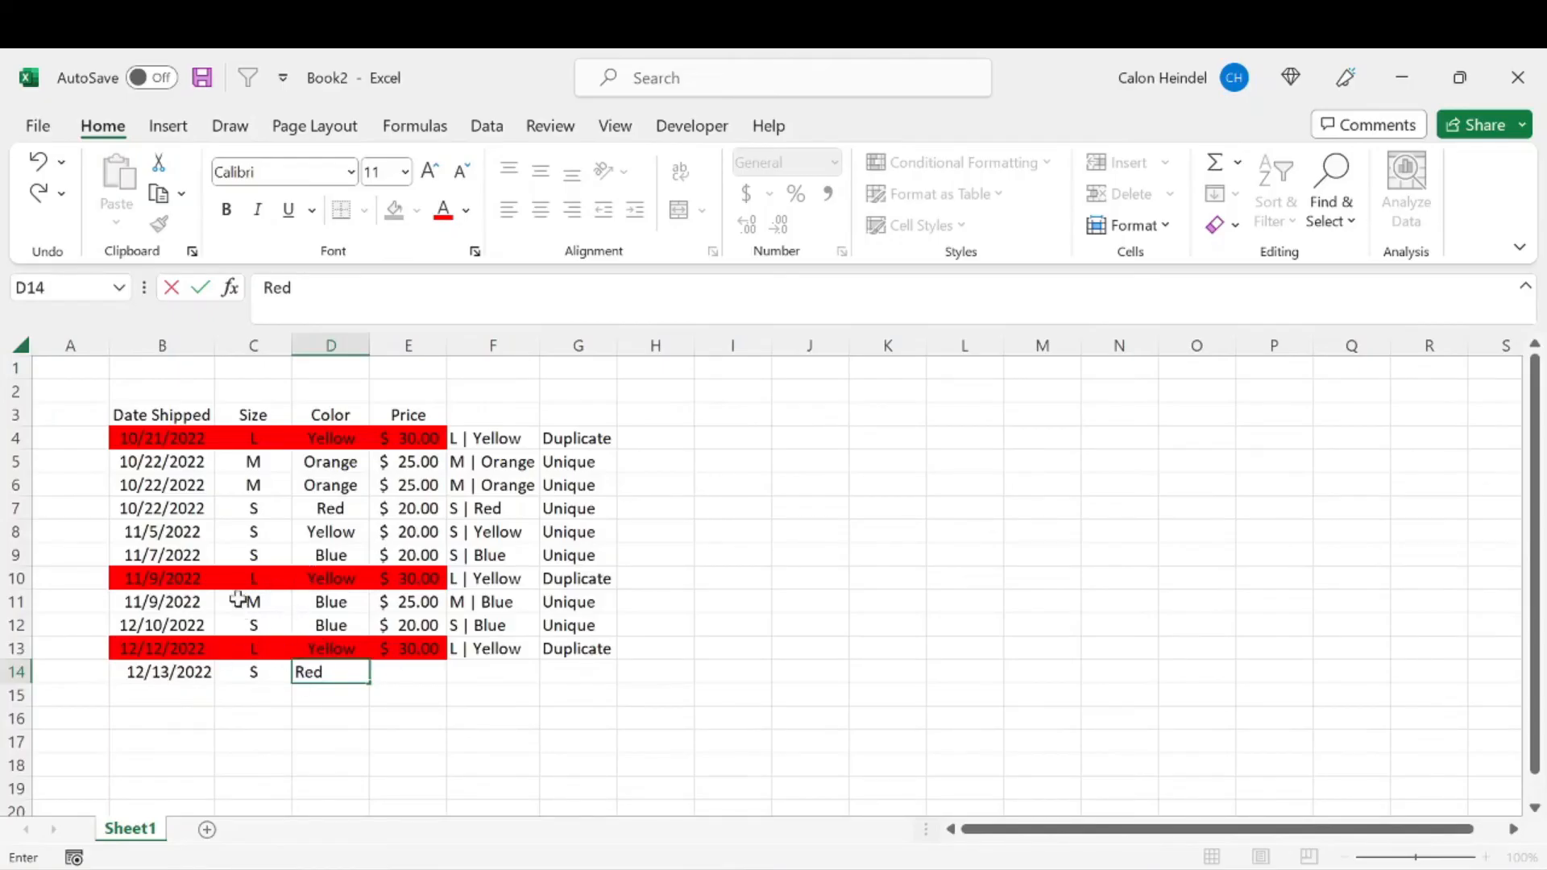
mouse_move(352, 580)
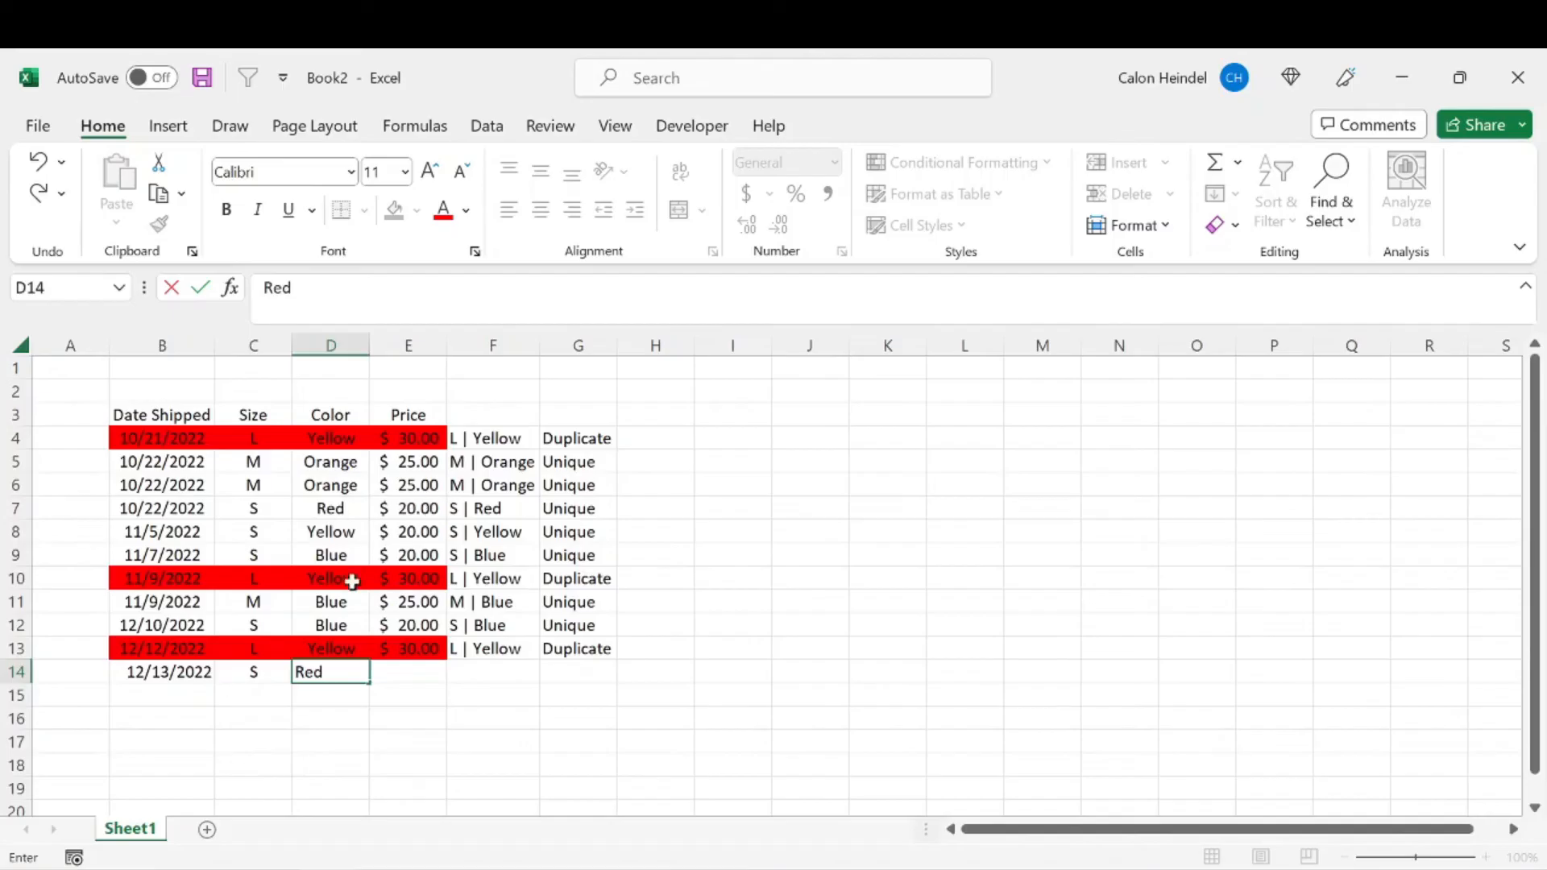
mouse_move(355, 636)
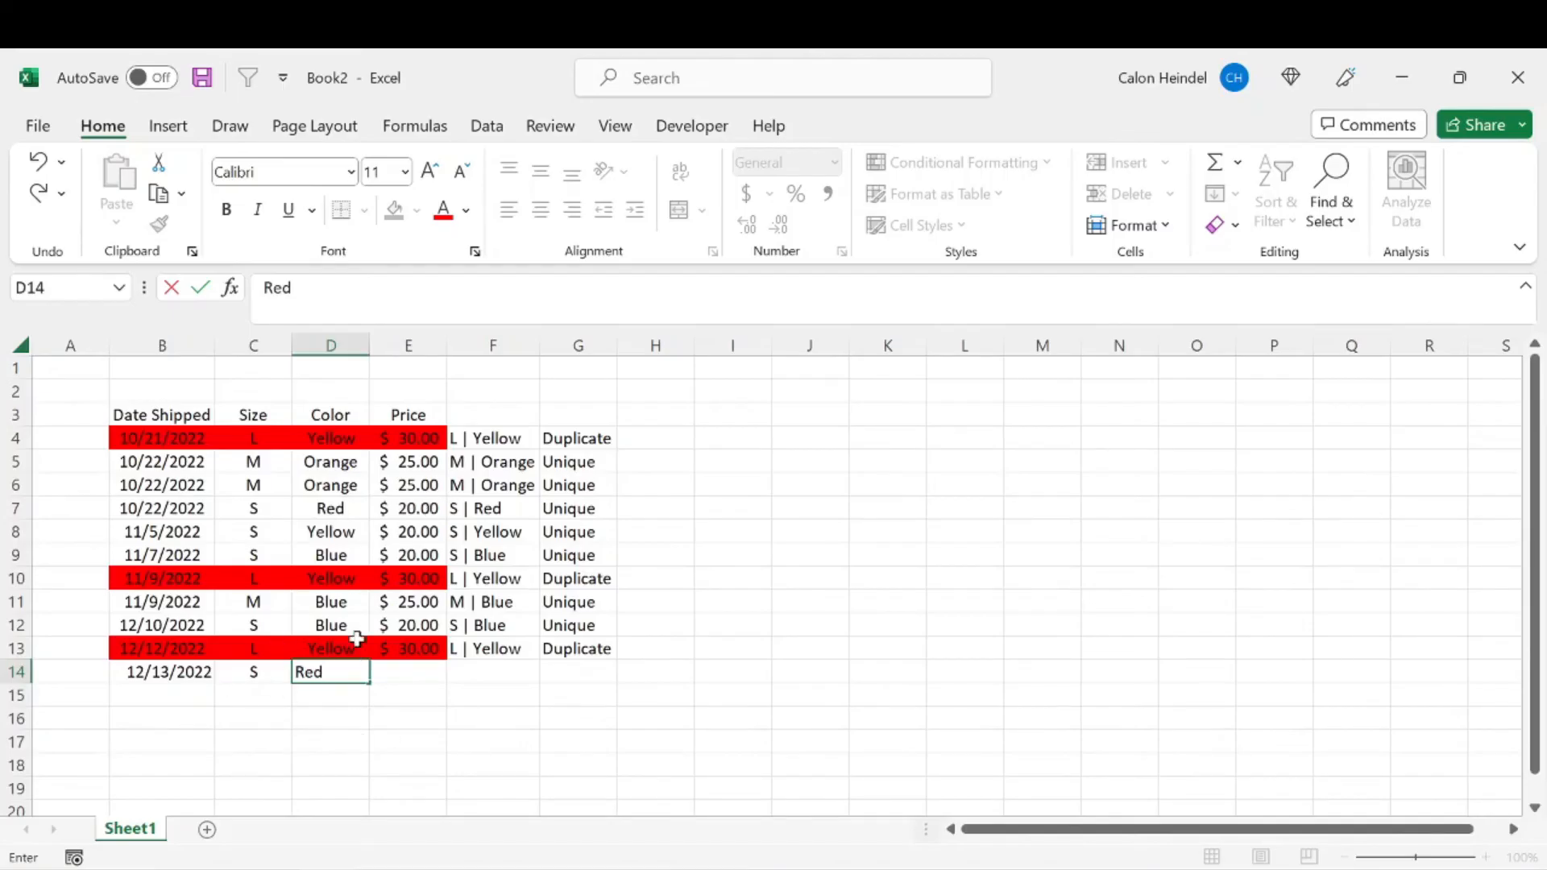
mouse_move(461, 488)
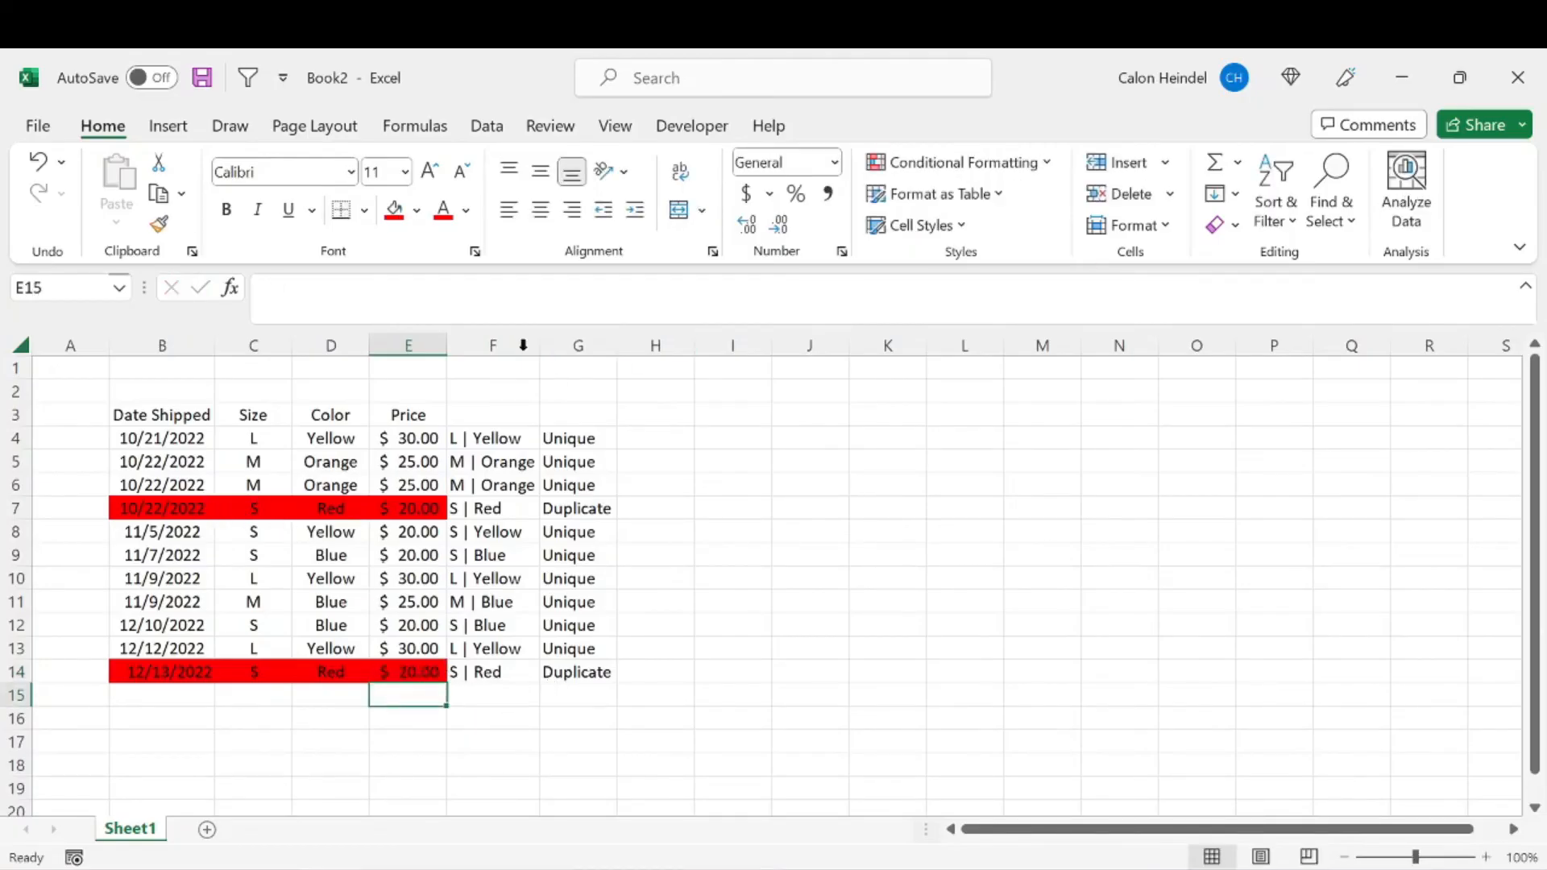
Step: Hide helper columns F and G, then select the empty row below the table
right_click(492, 344)
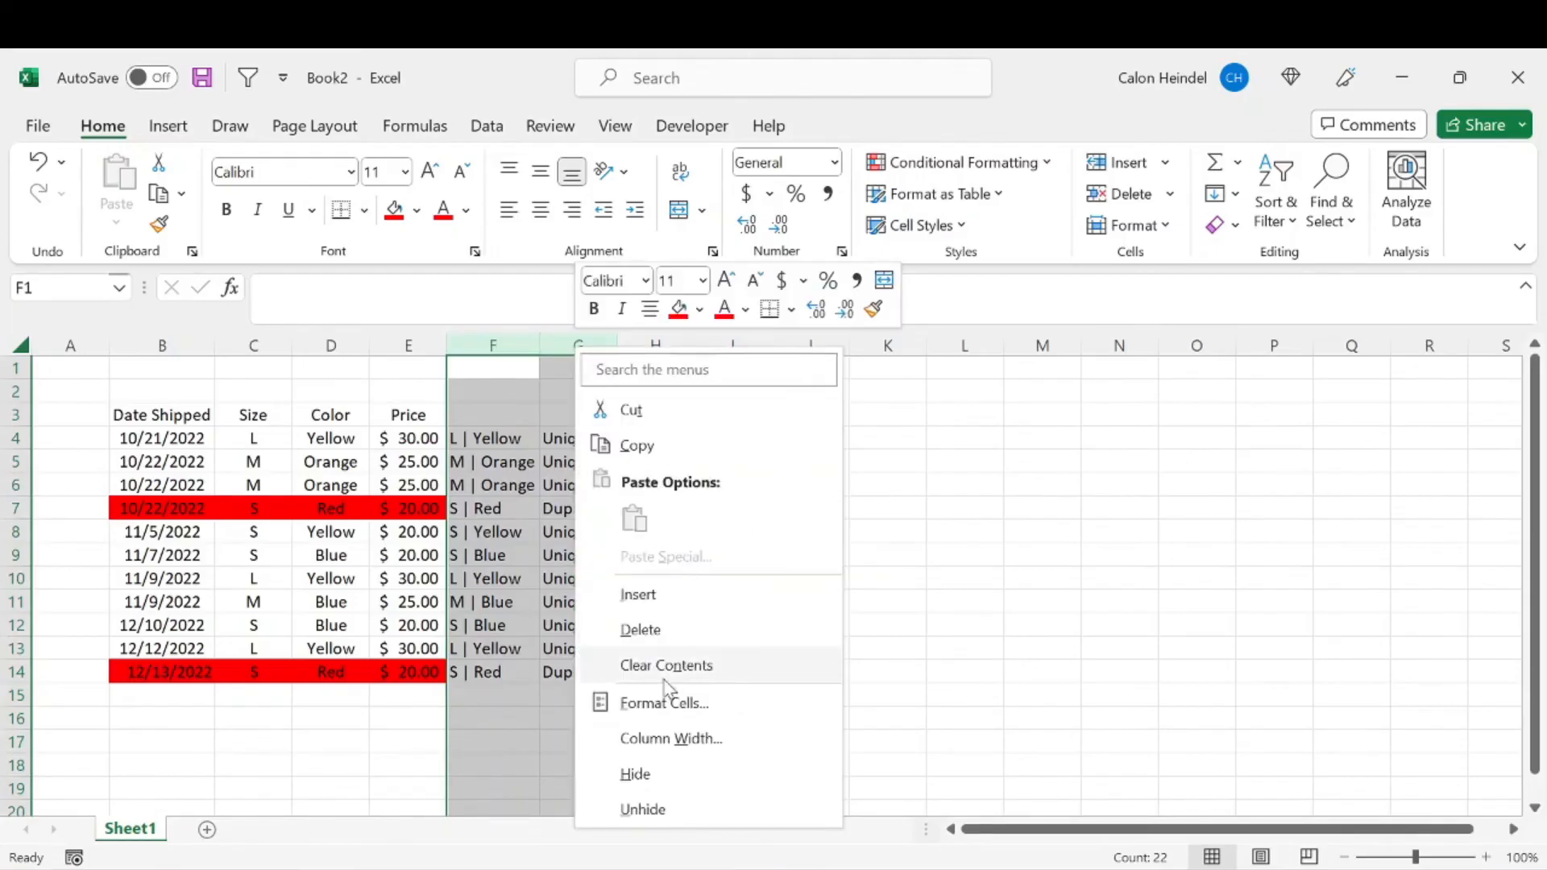
click(665, 665)
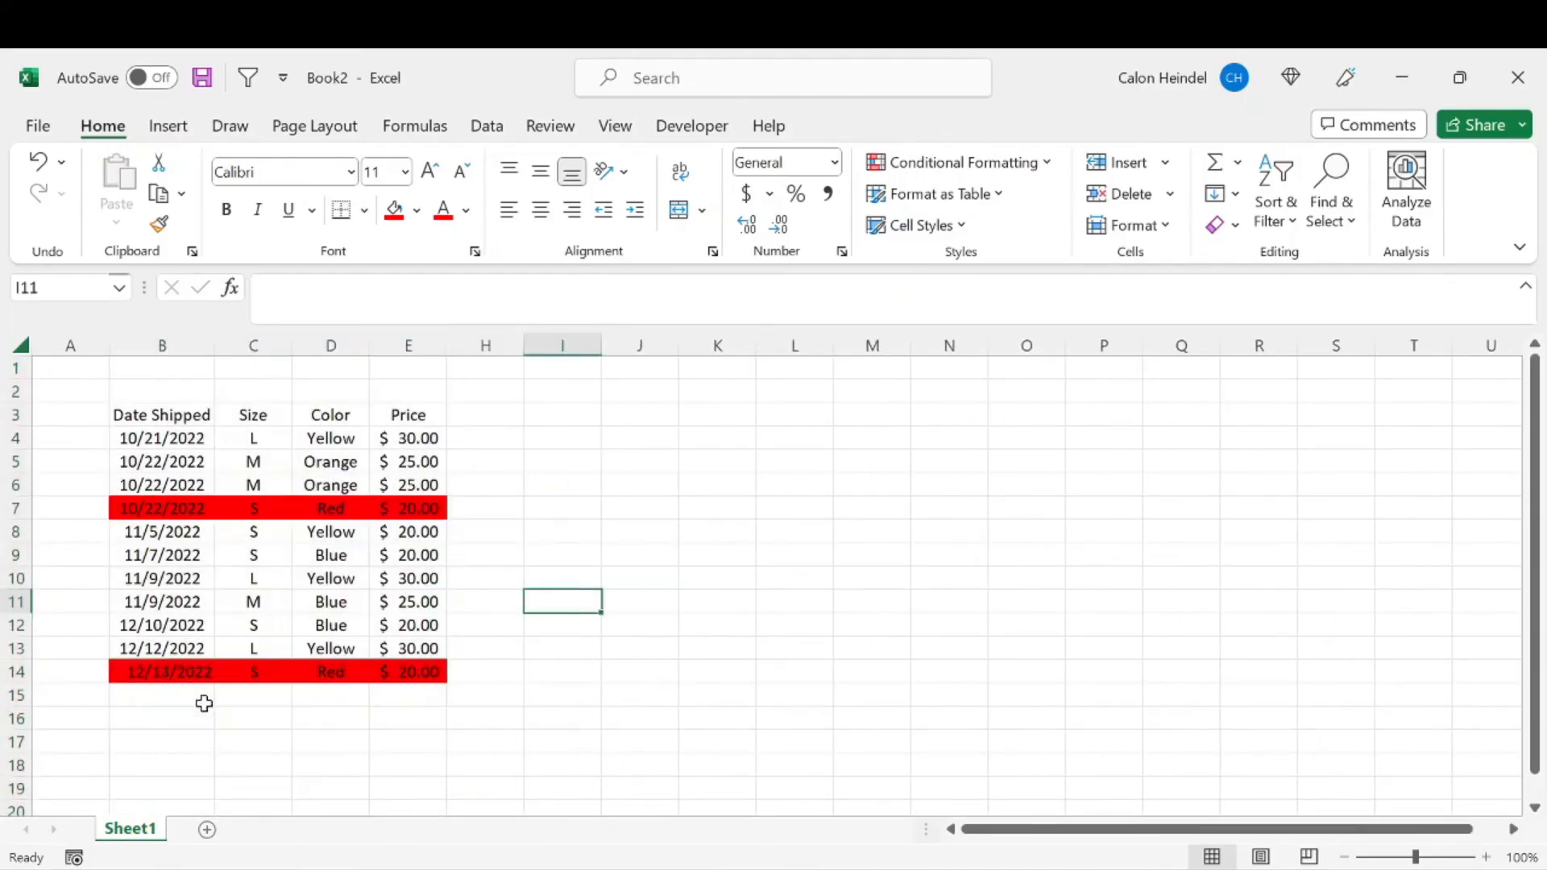
click(162, 696)
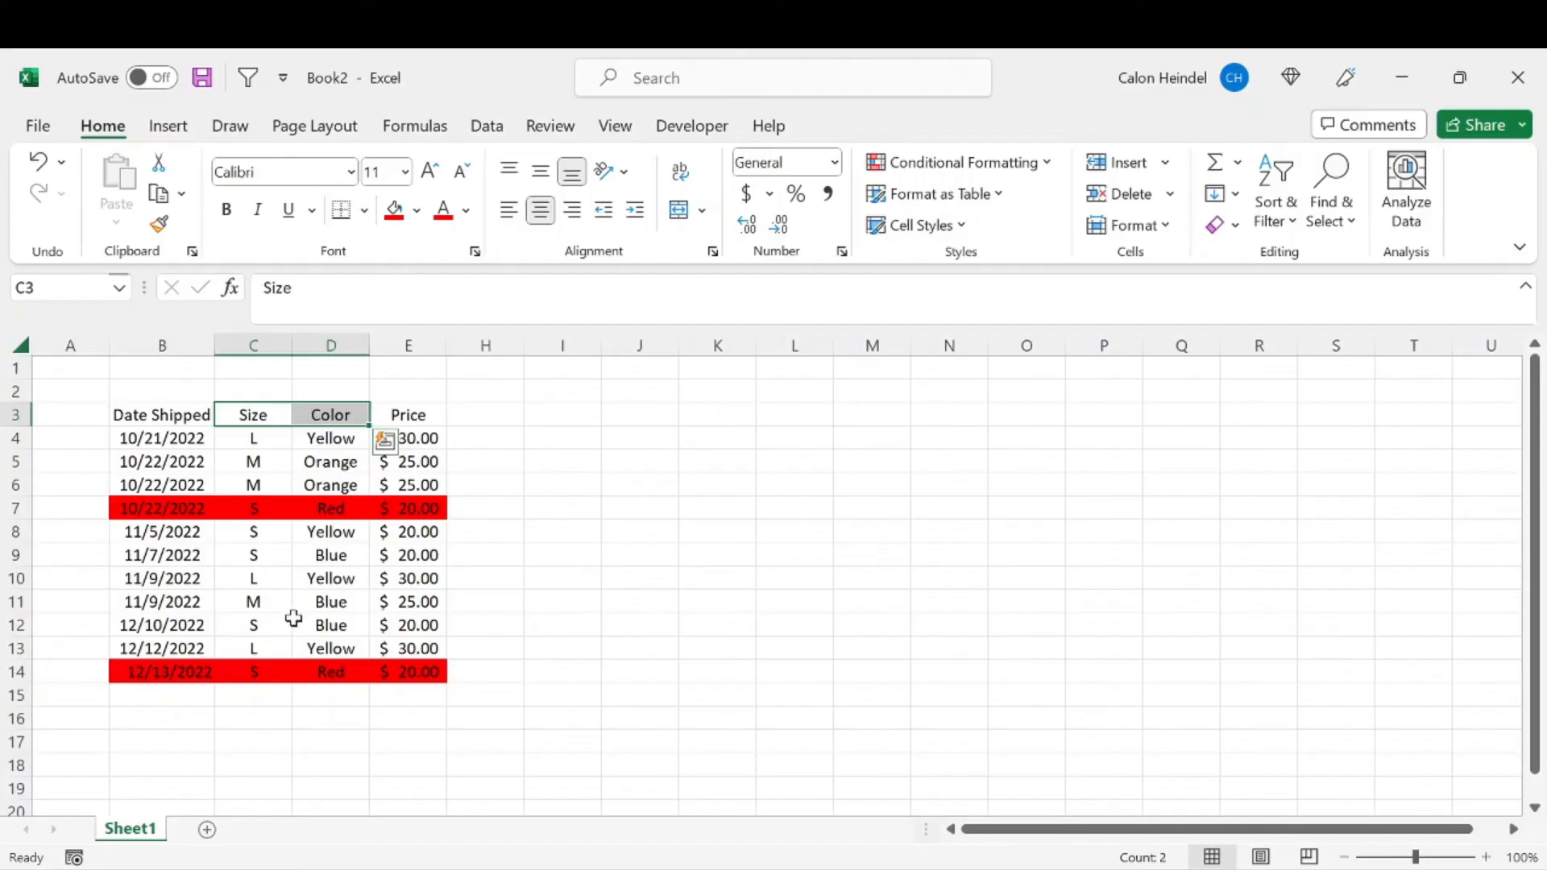
click(162, 695)
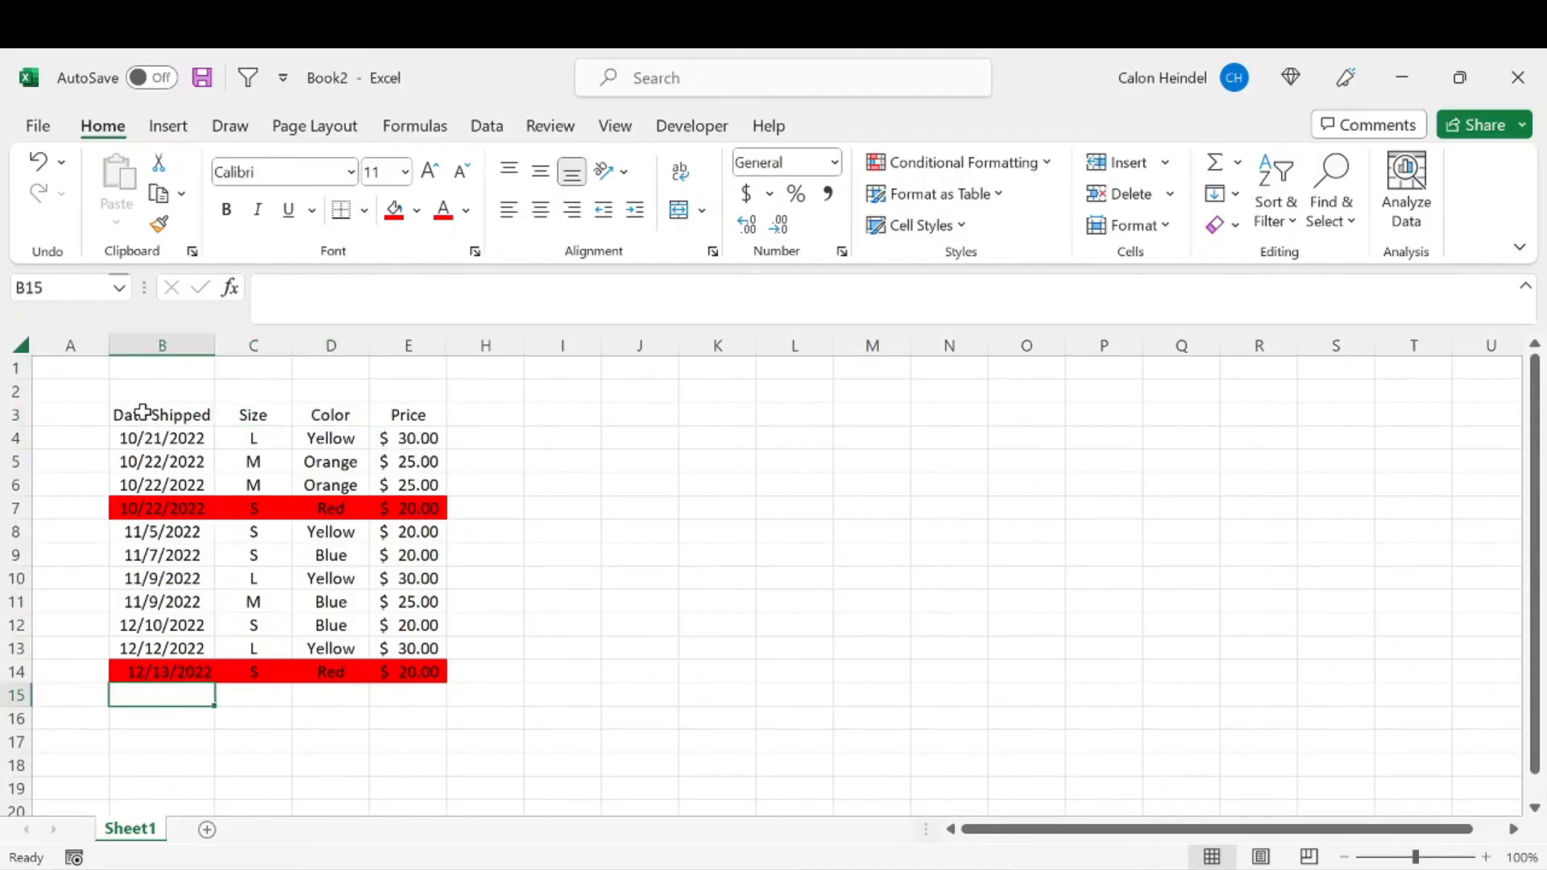
Step: Enter a 12/14/2022 sale of size S, colour Blue in the next row
drag(161, 414, 407, 672)
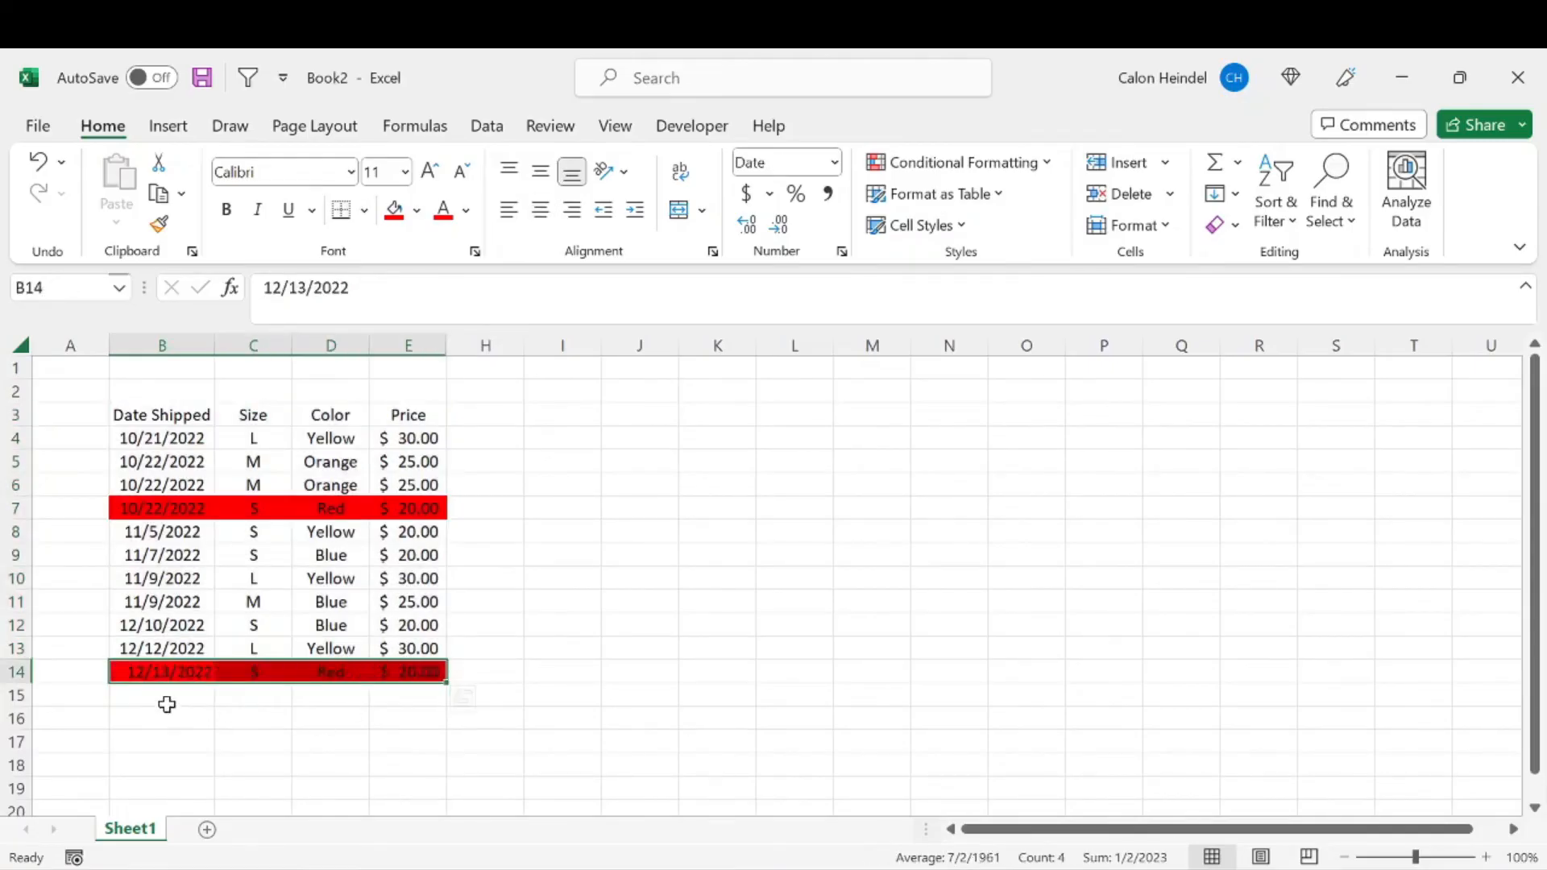
text(12/14/2022)
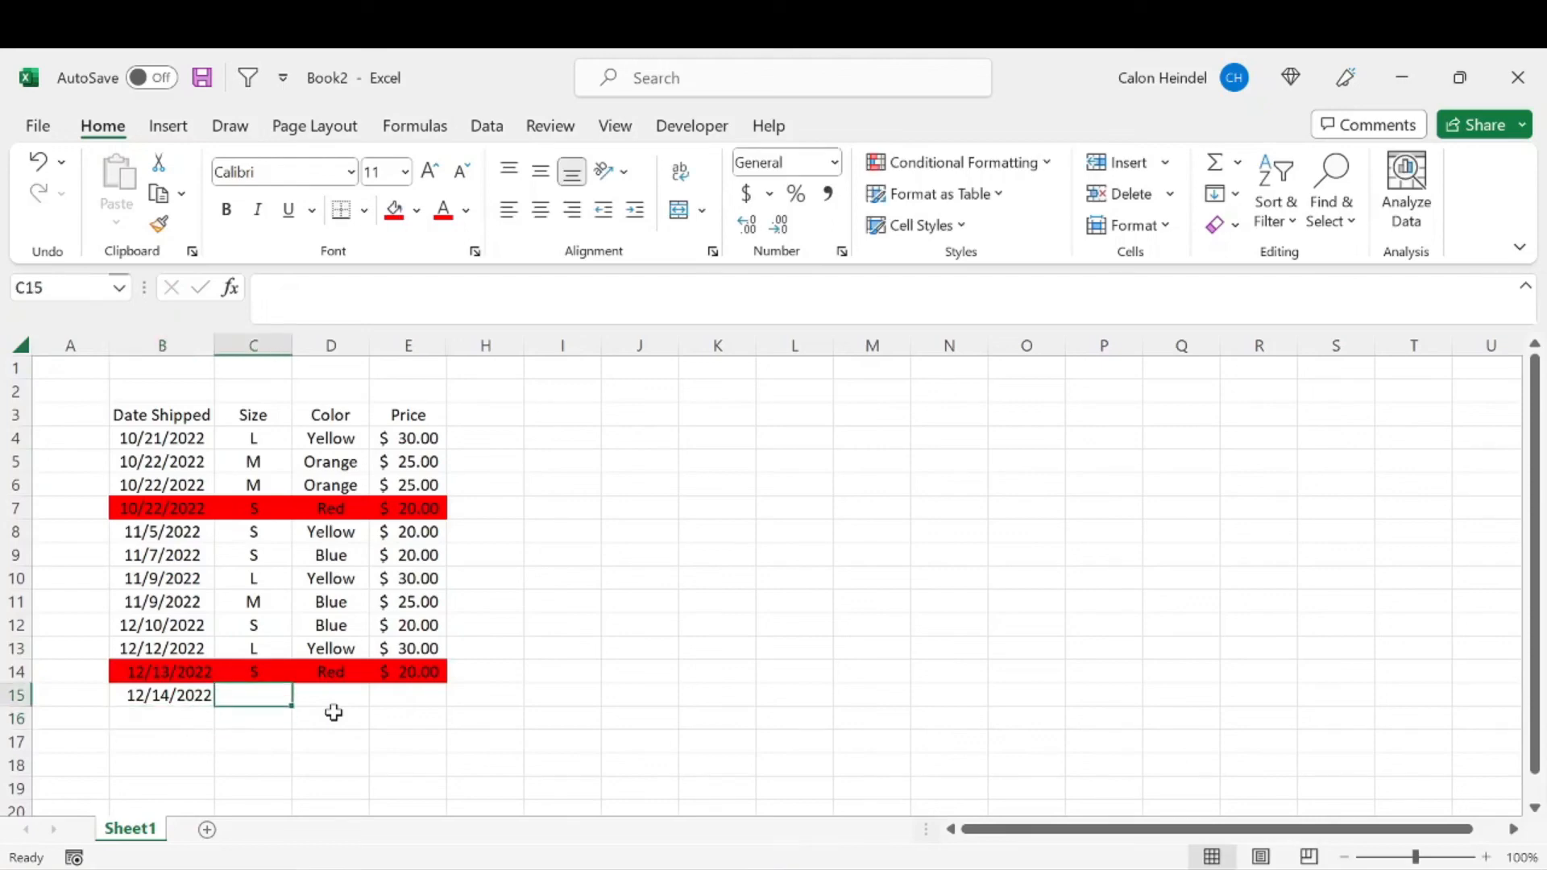
text(S)
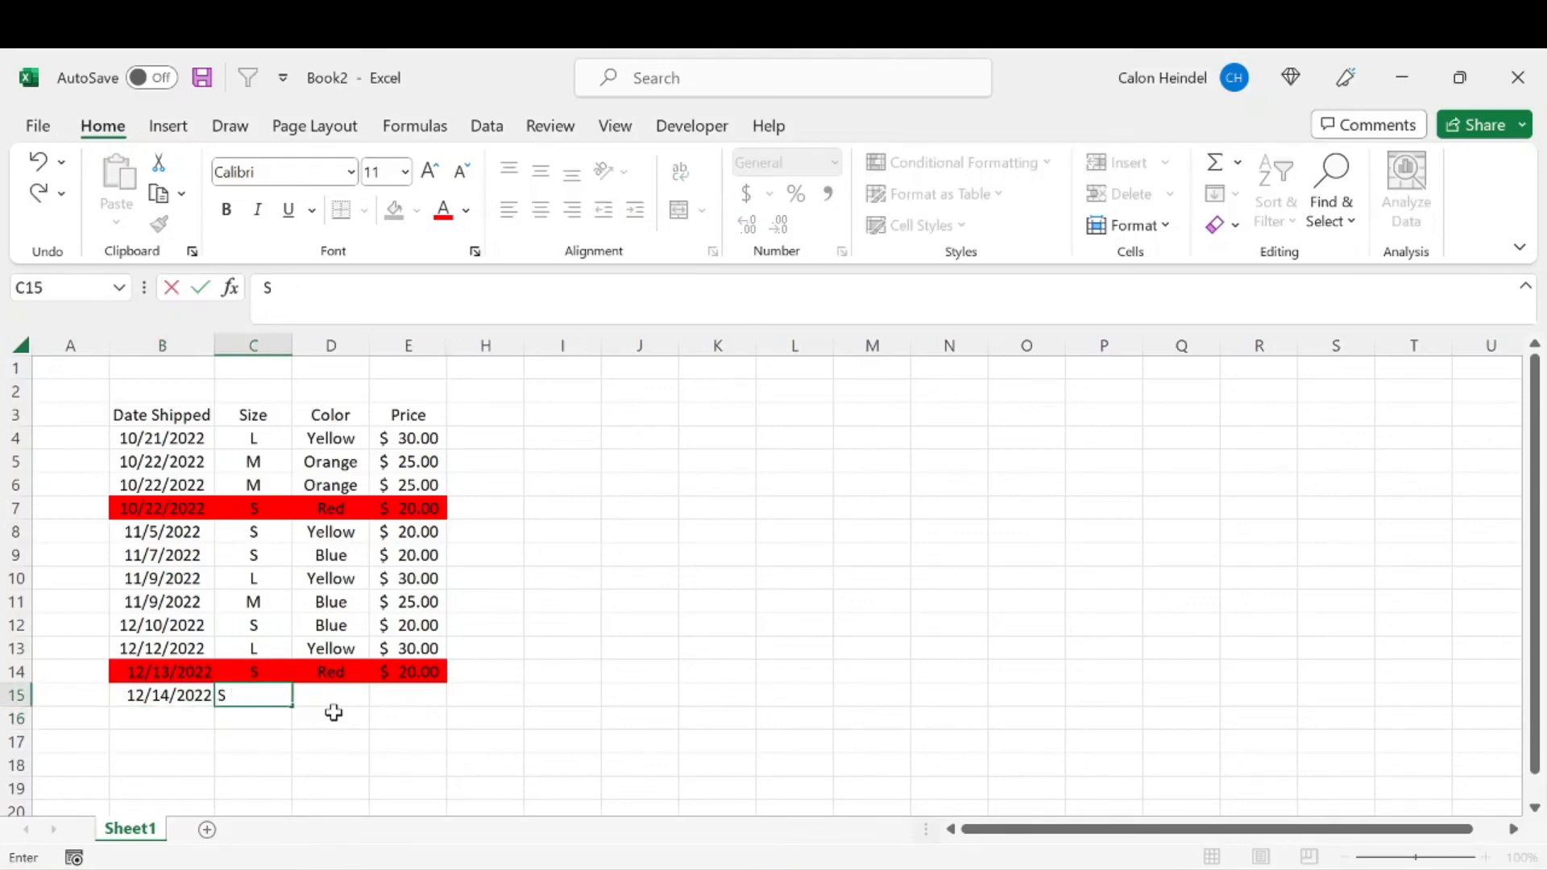
text(Blue)
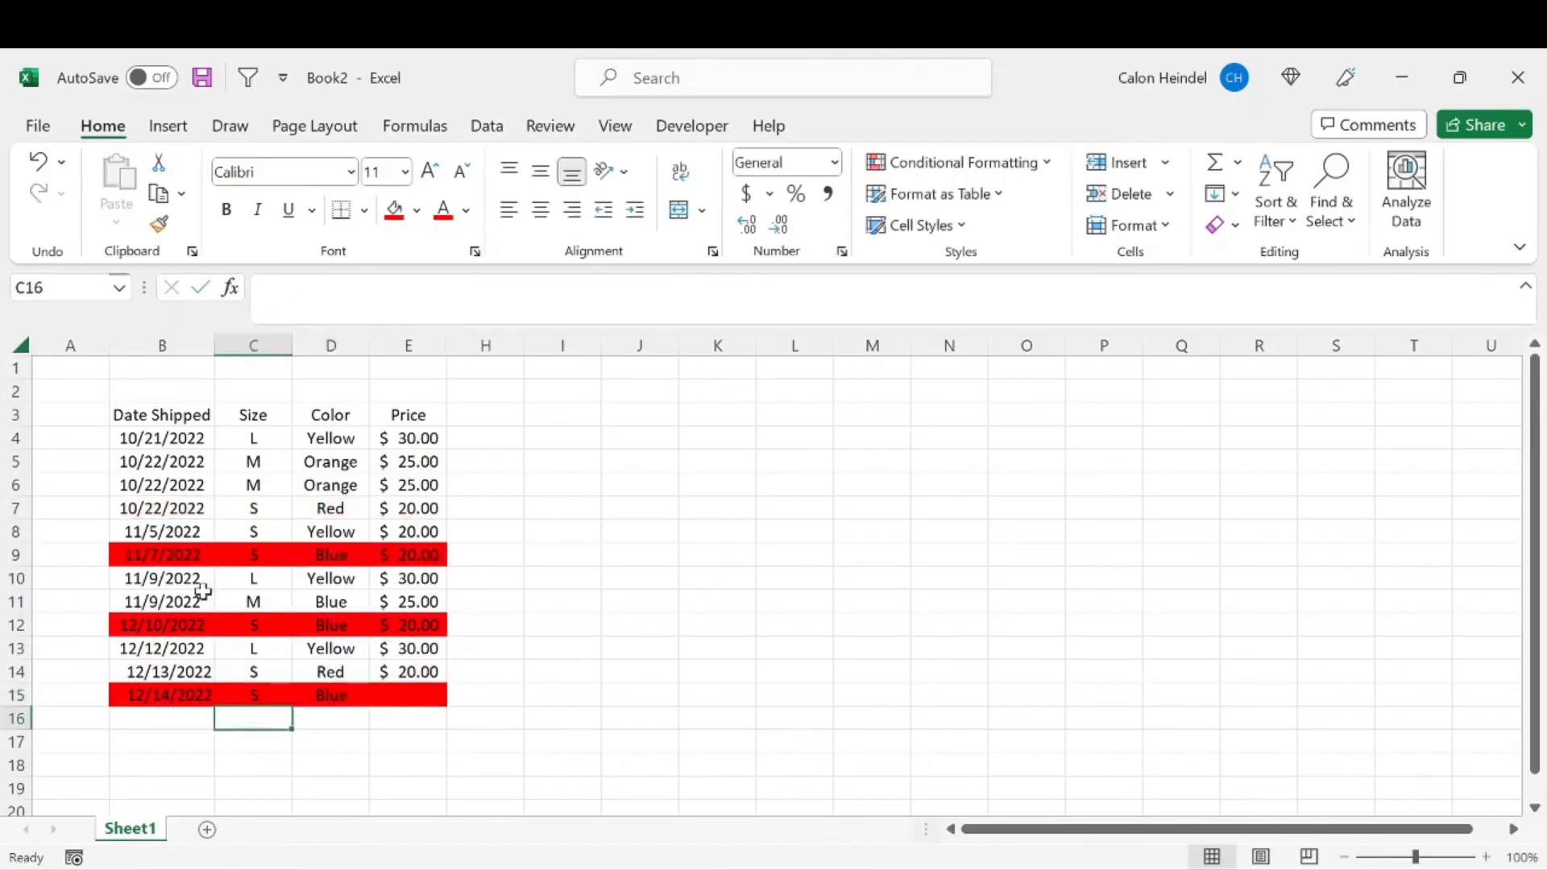
mouse_move(504, 611)
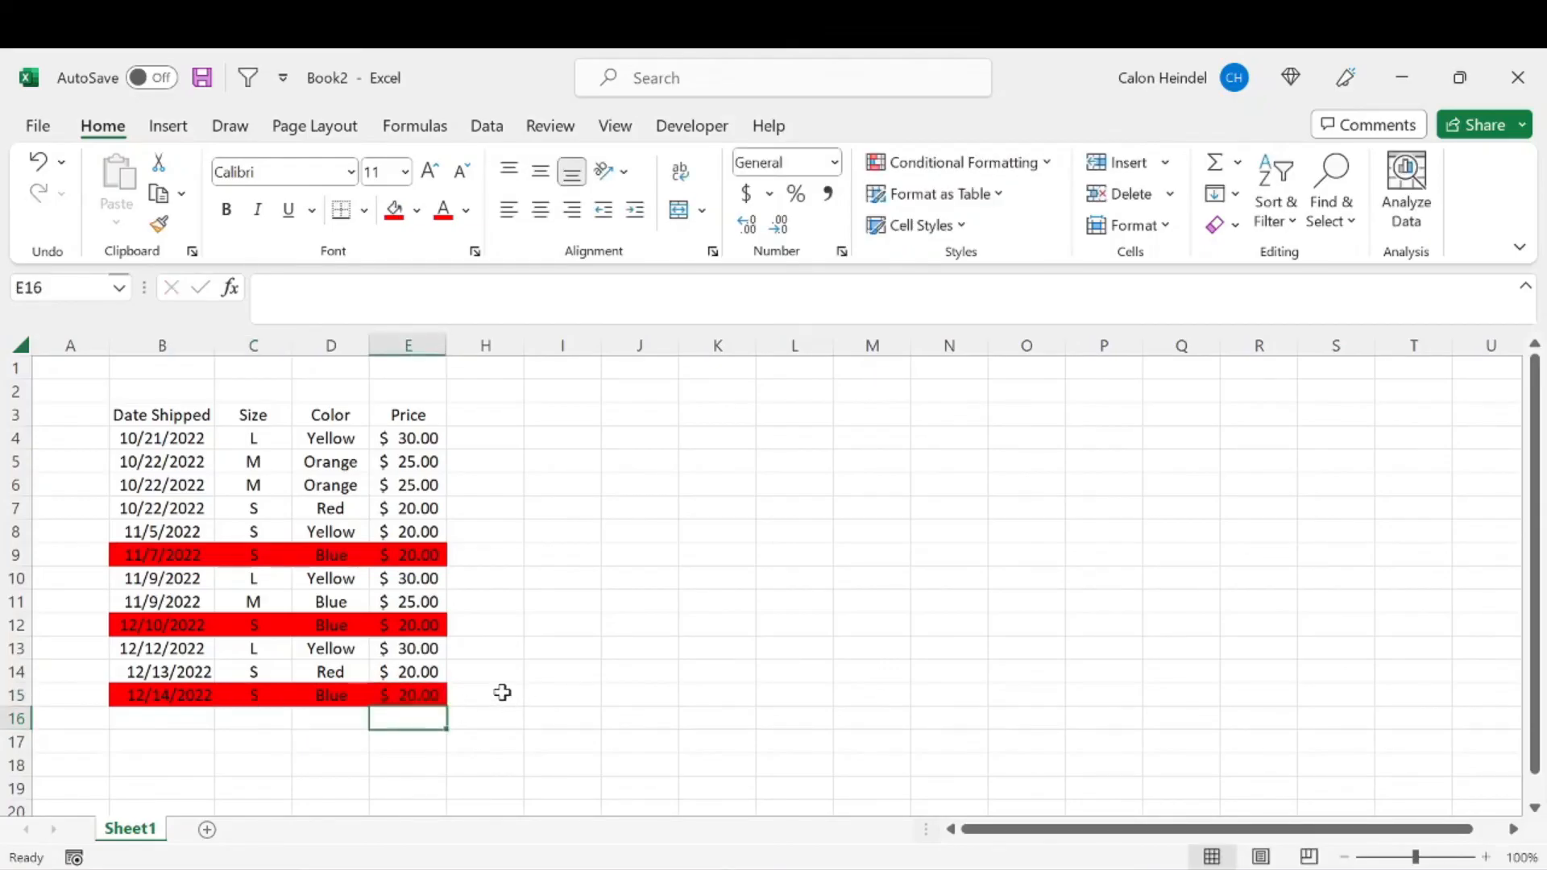
mouse_move(446, 422)
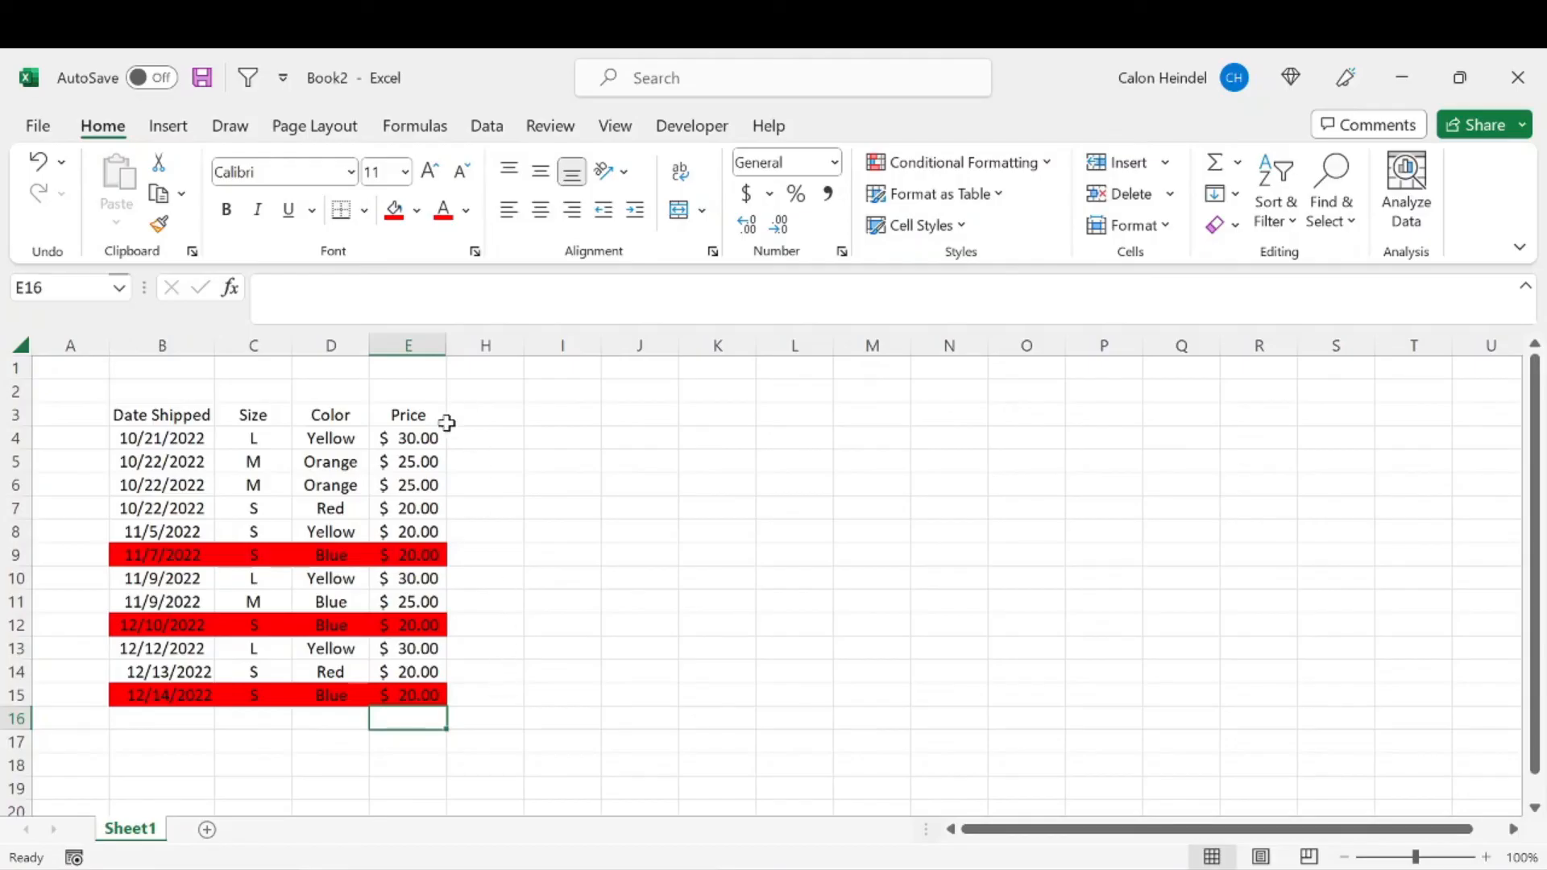
mouse_move(431, 456)
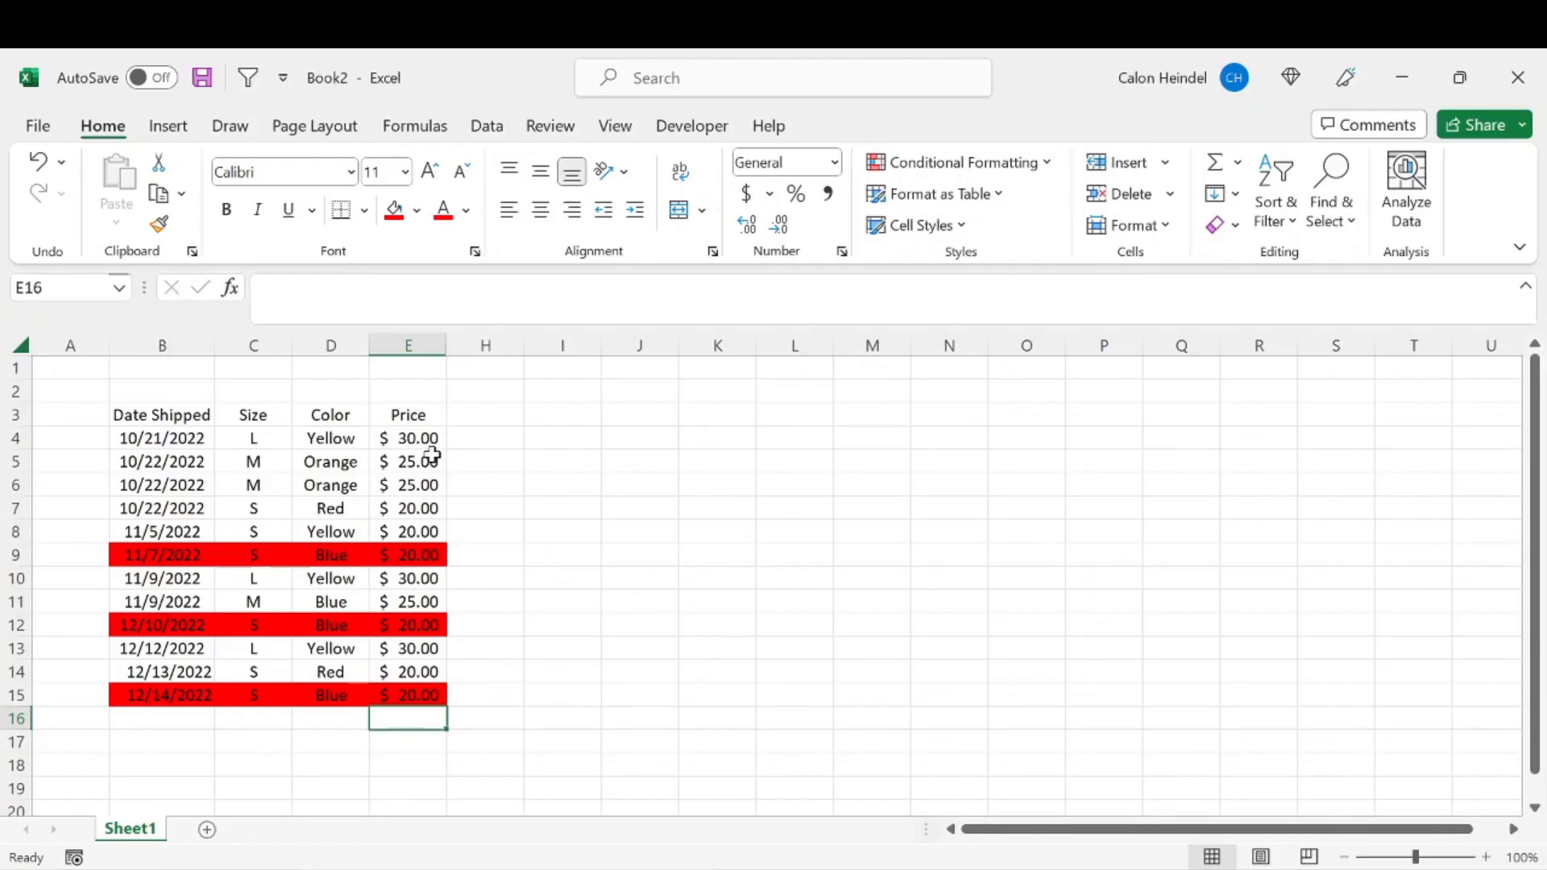
mouse_move(443, 347)
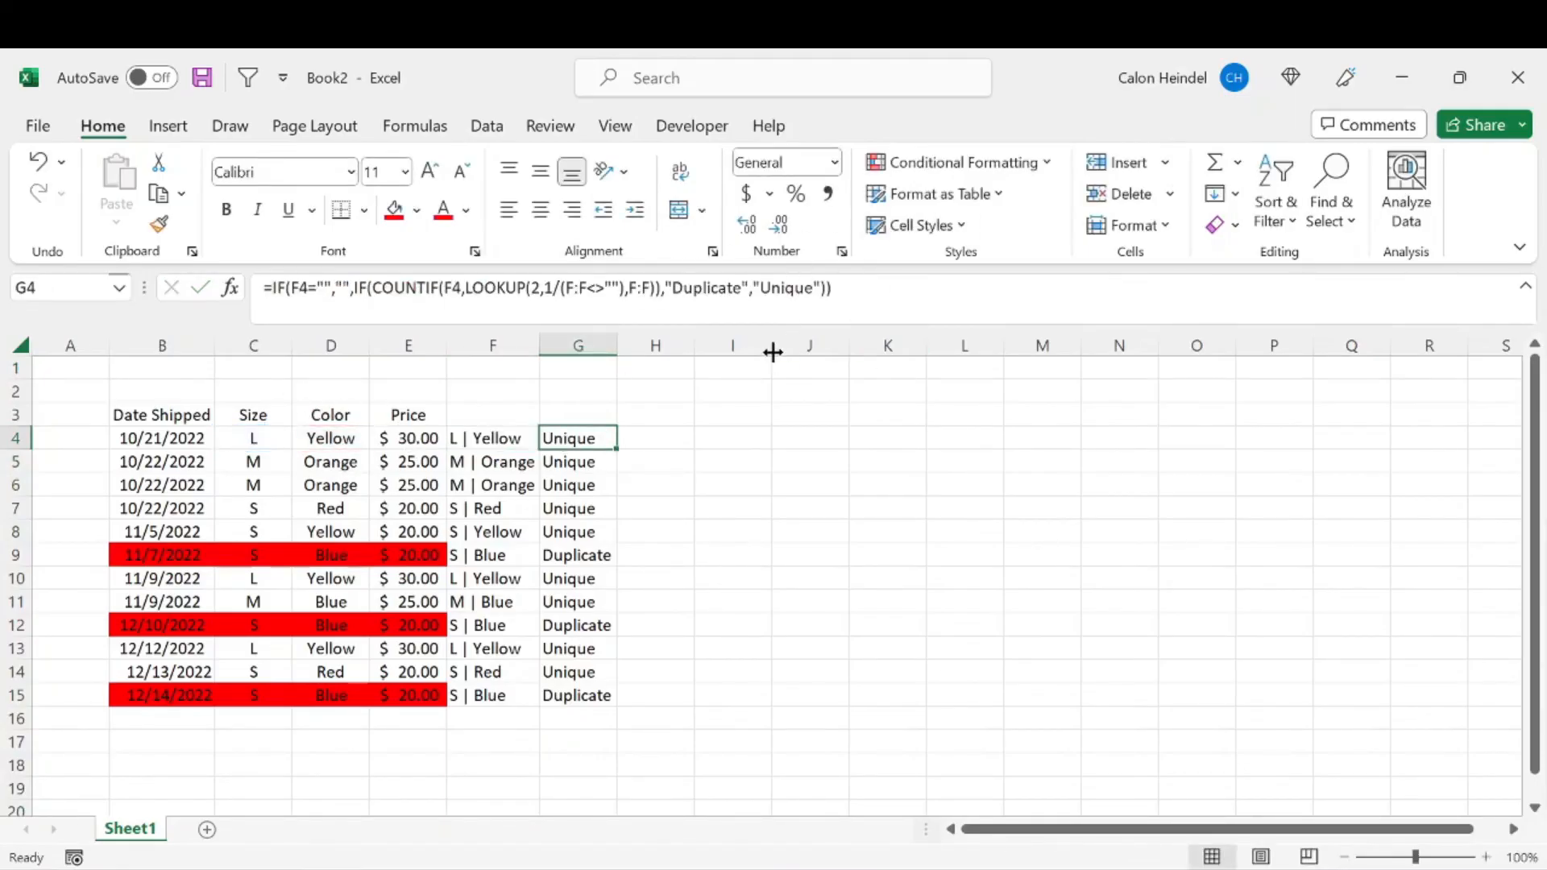
Step: Select the Duplicate/Unique flag cells G4:G8 to inspect their formula
drag(579, 438, 579, 531)
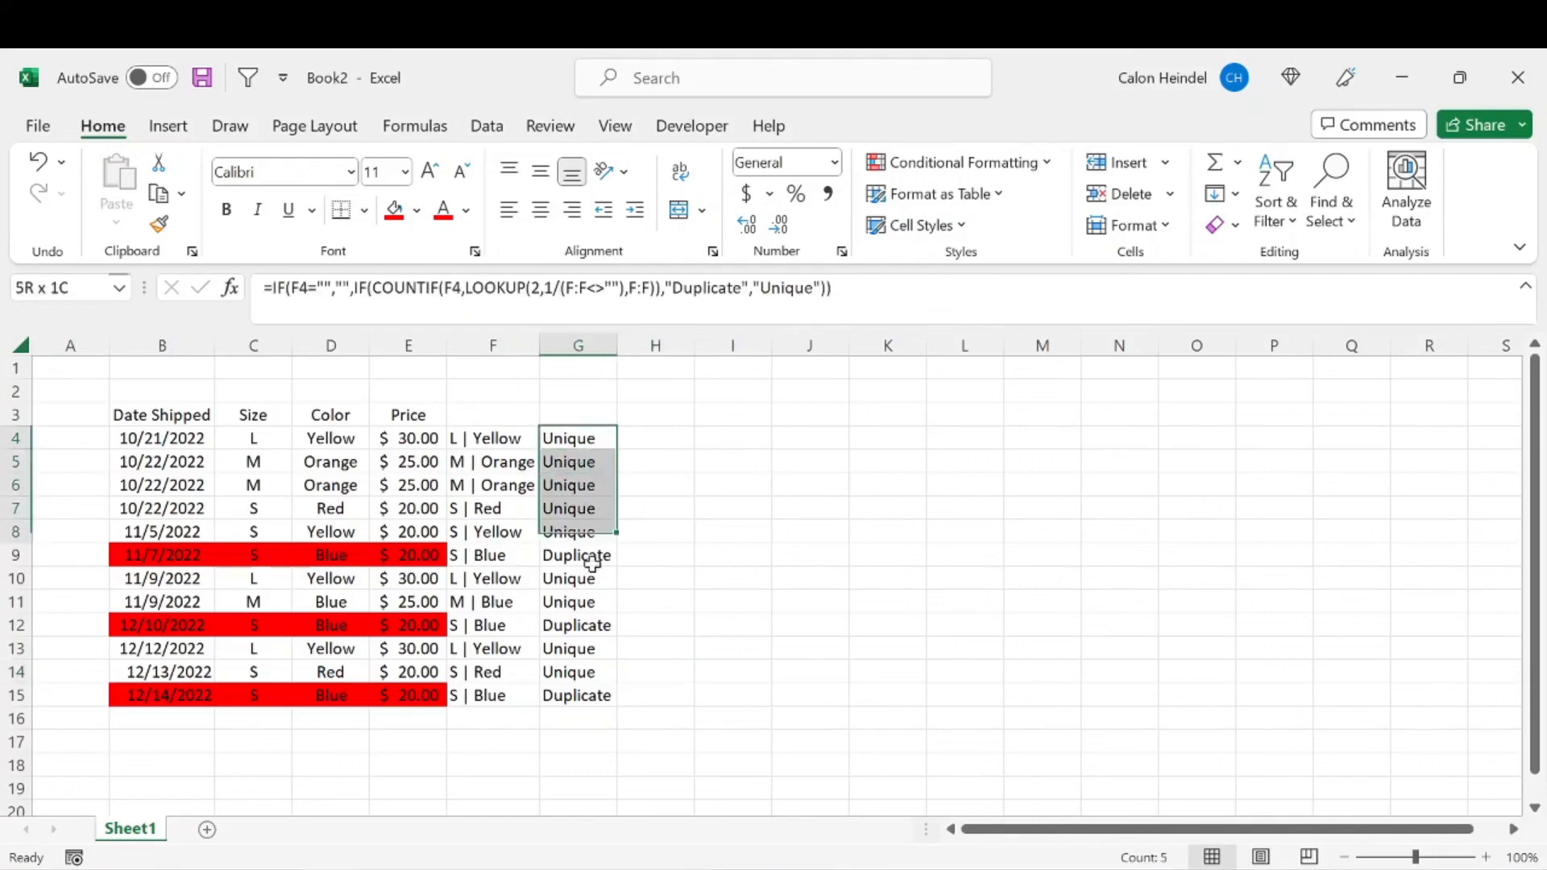